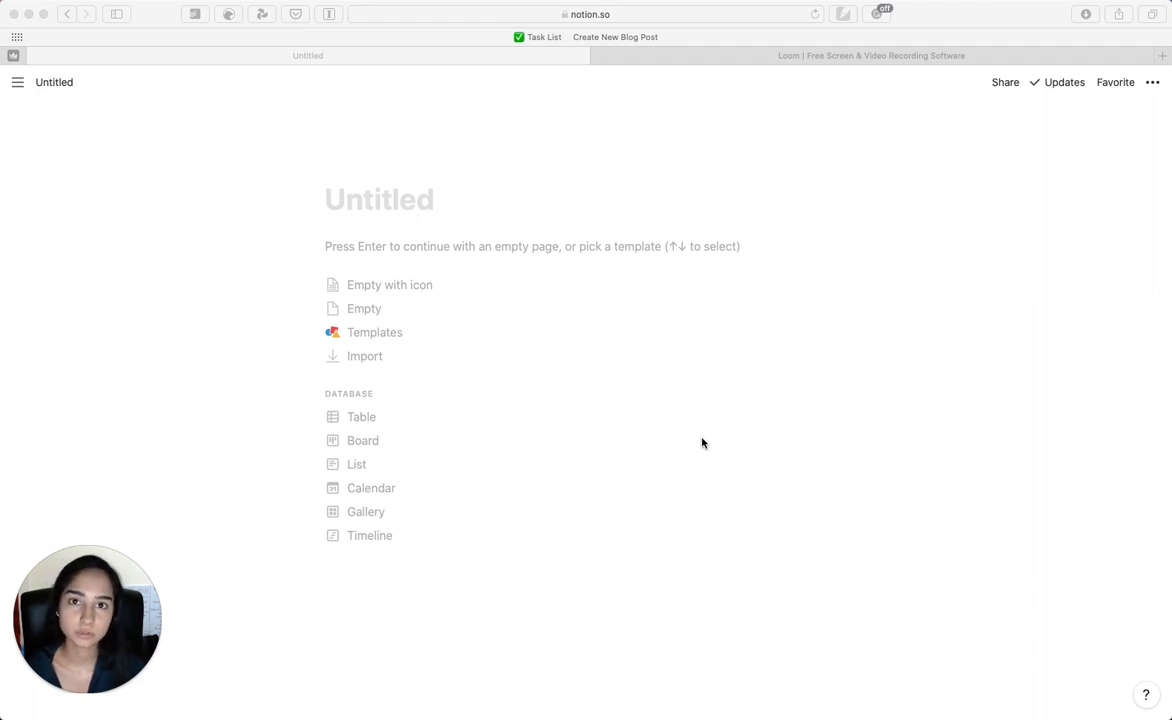
{"action": "mouse_move", "coordinate": [400, 172]}
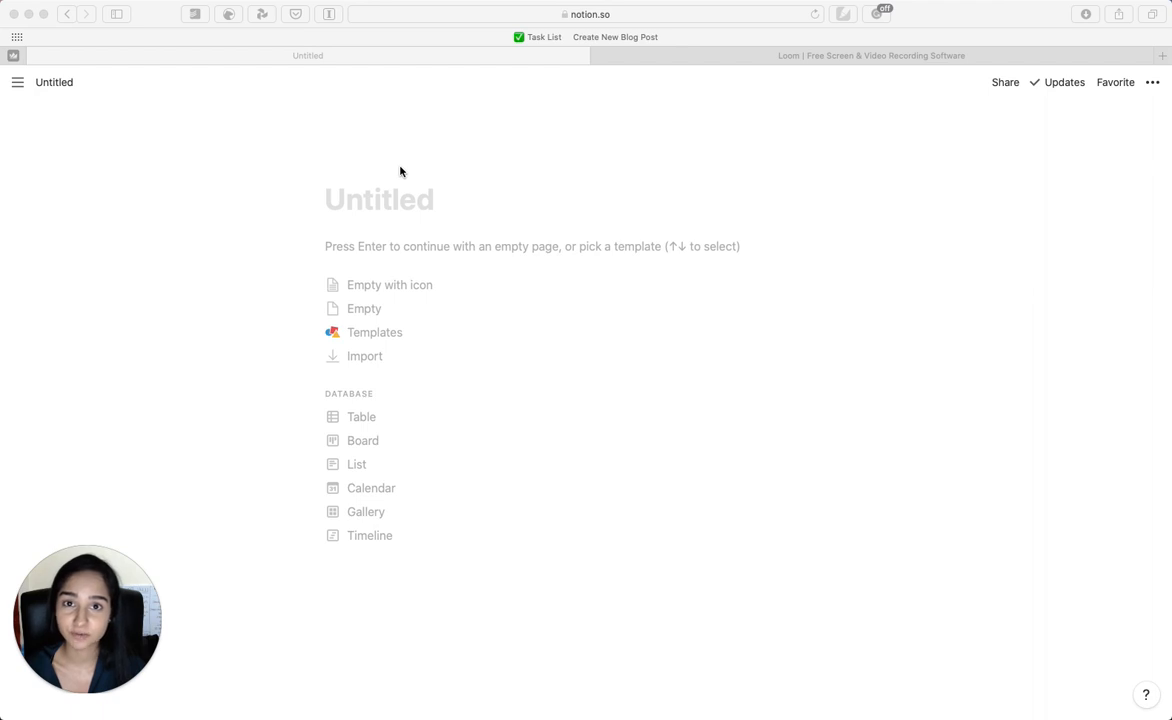
{"action": "mouse_move", "coordinate": [516, 190]}
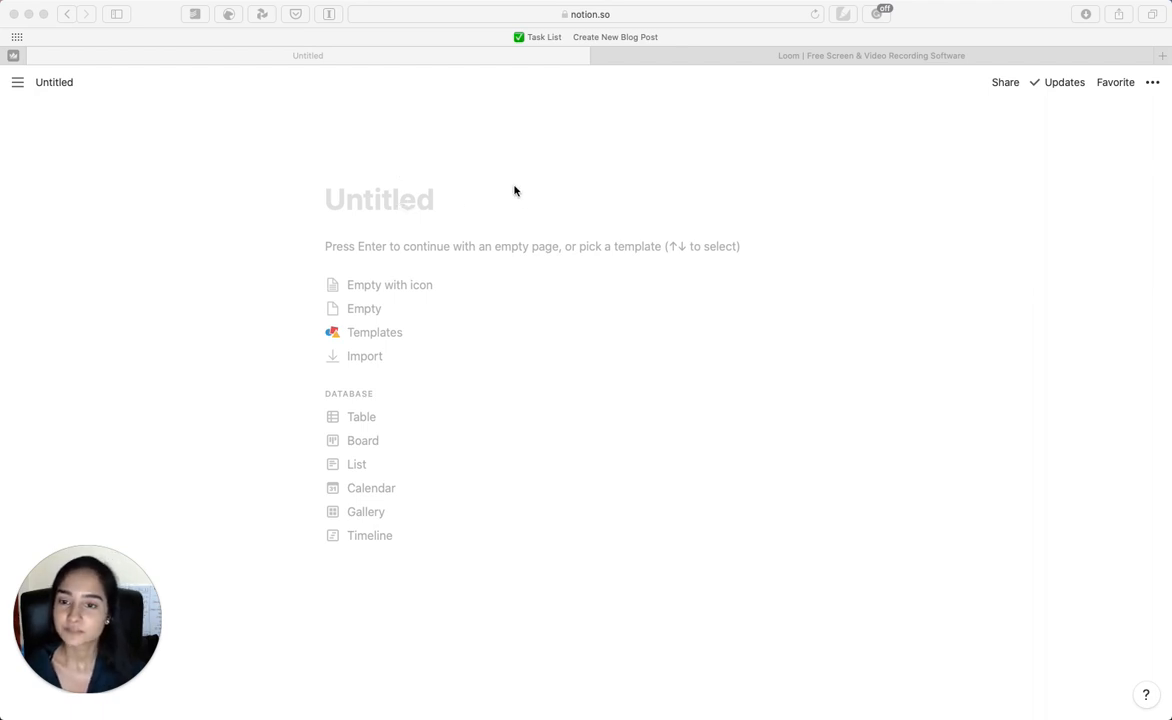
{"action": "mouse_move", "coordinate": [296, 170]}
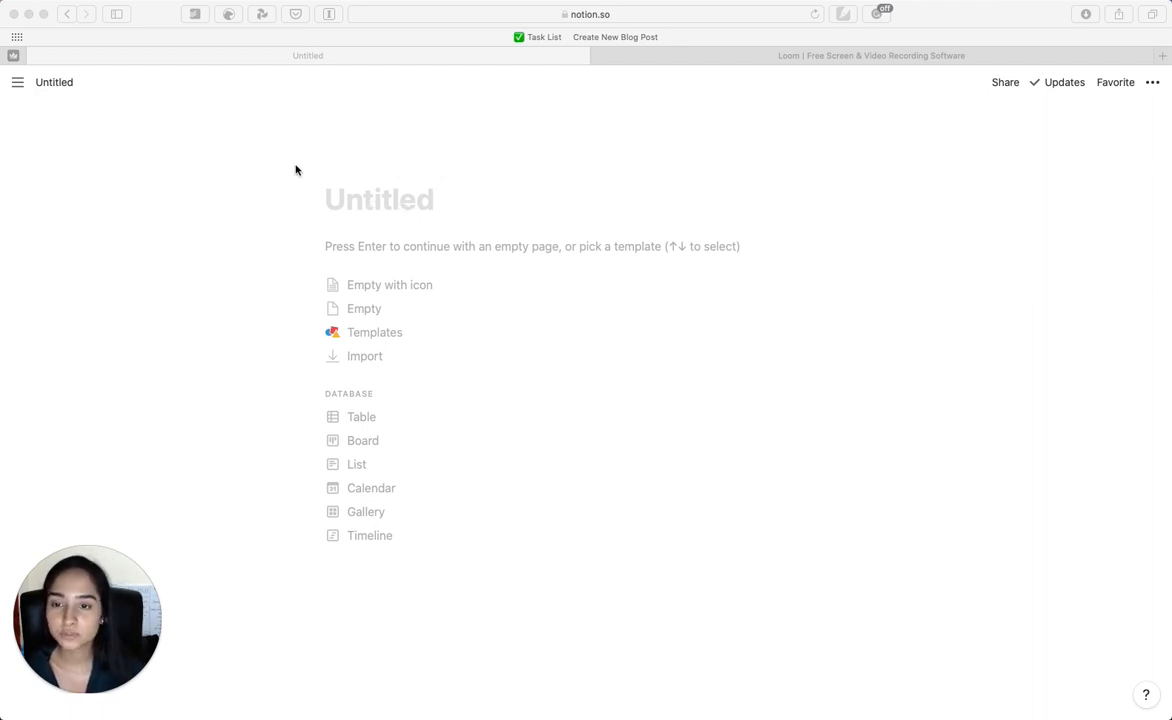
{"action": "mouse_move", "coordinate": [316, 200]}
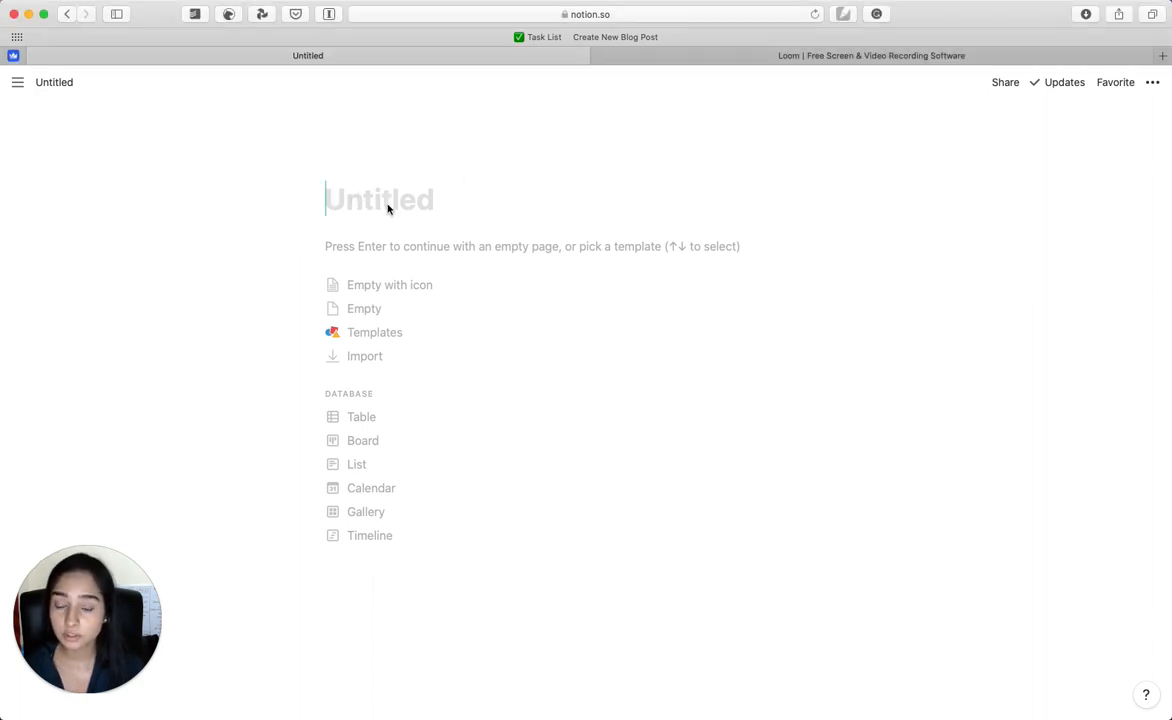
Title the new page 'Vensy Krishna'.
{"action": "type", "text": "VE"}
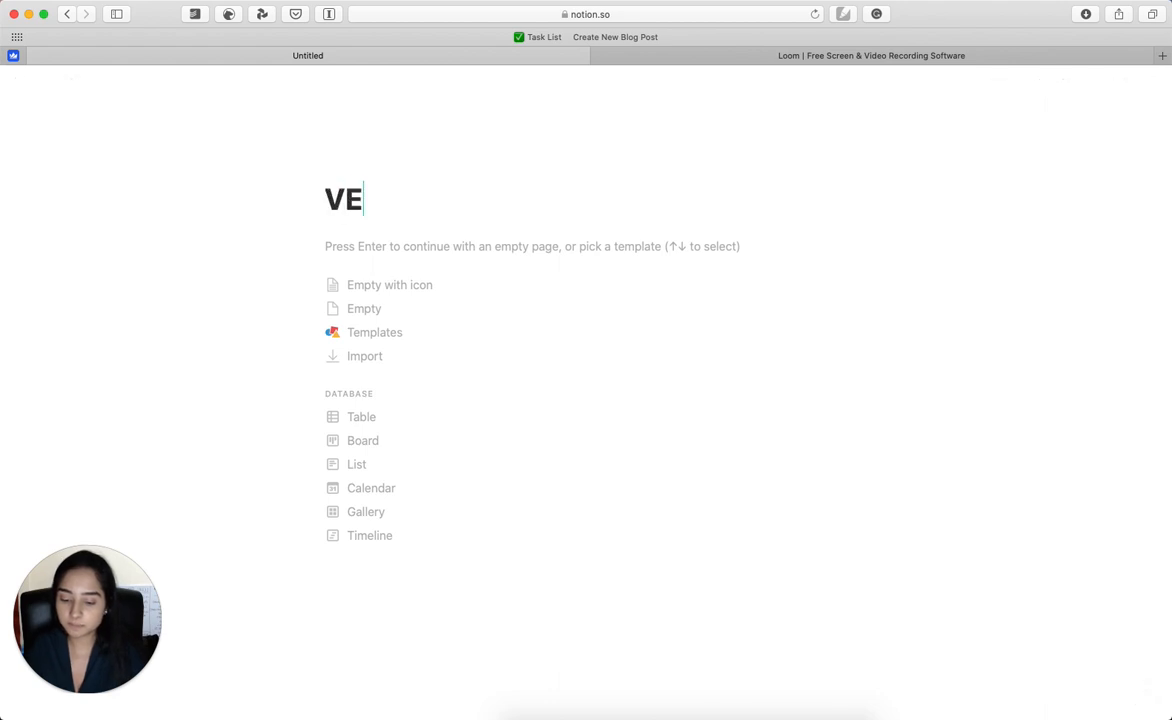
{"action": "type", "text": "nsy"}
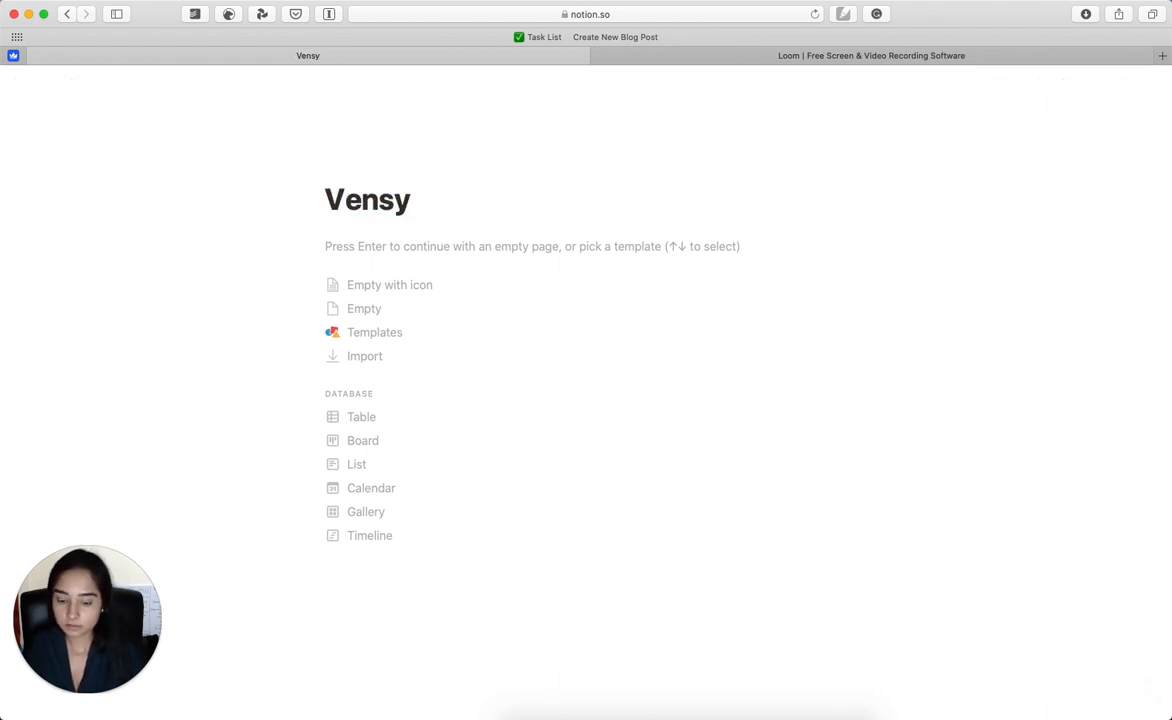
{"action": "type", "text": "Krishna"}
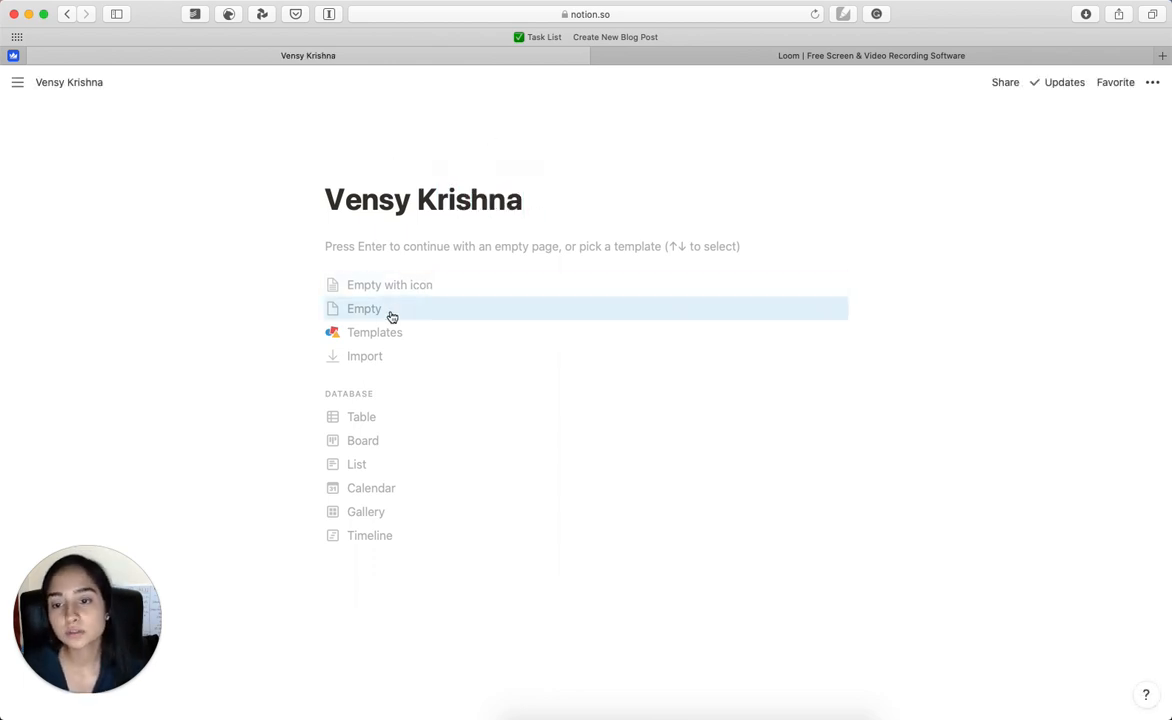
Start the page empty and upload the headshot photo as an image block under the title.
{"action": "left_click", "coordinate": [364, 308]}
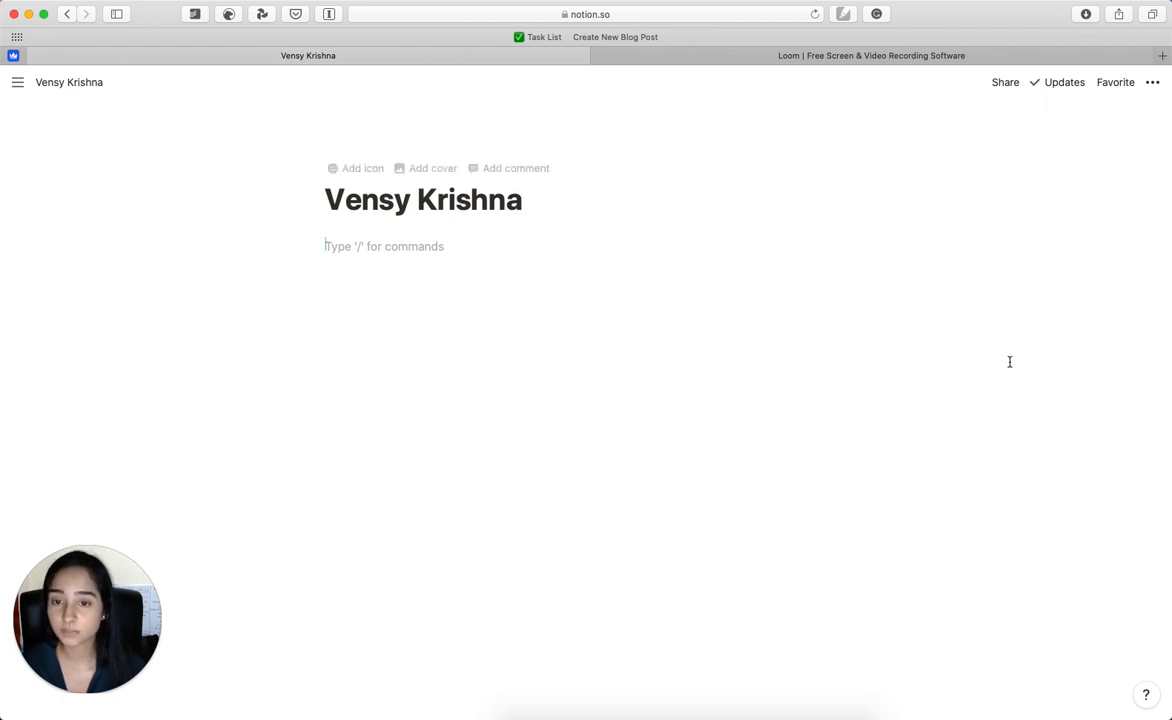
{"action": "mouse_move", "coordinate": [488, 192]}
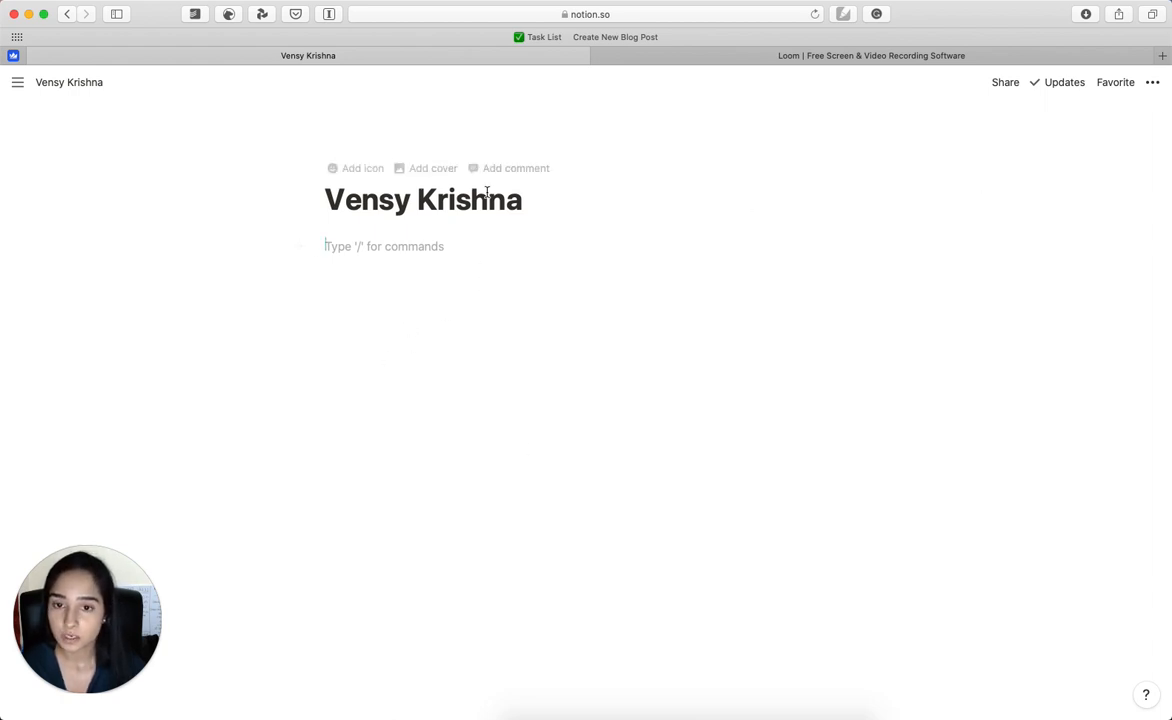
{"action": "mouse_move", "coordinate": [400, 246]}
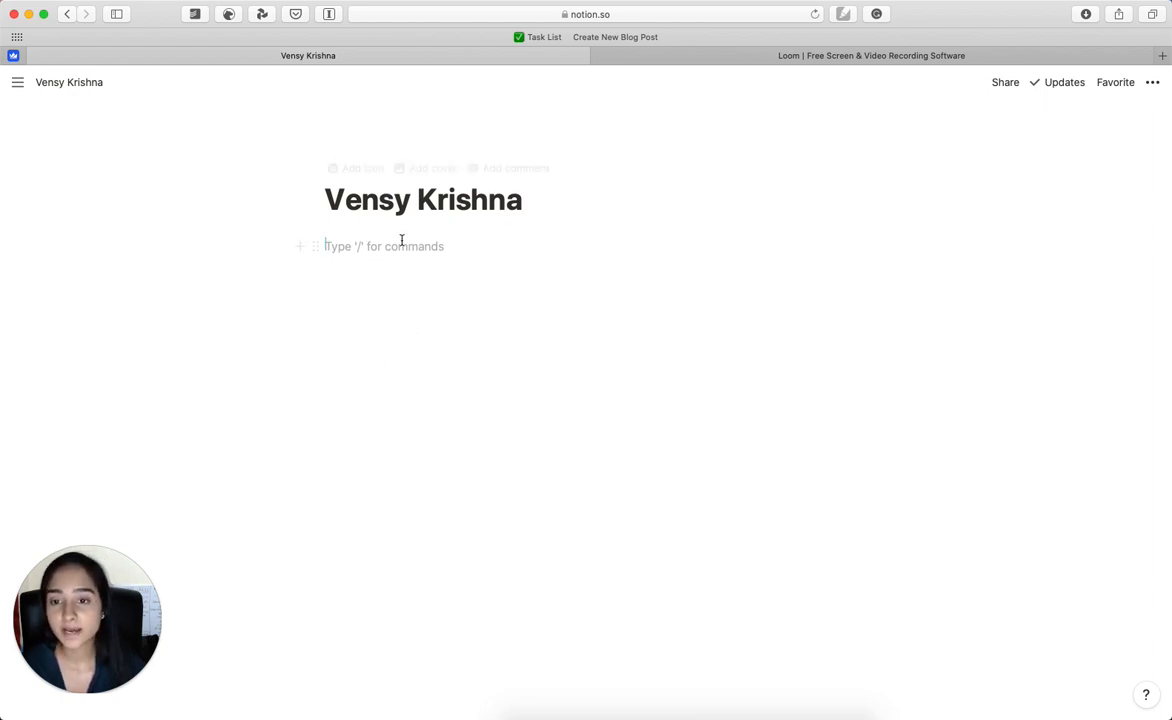
{"action": "mouse_move", "coordinate": [314, 246]}
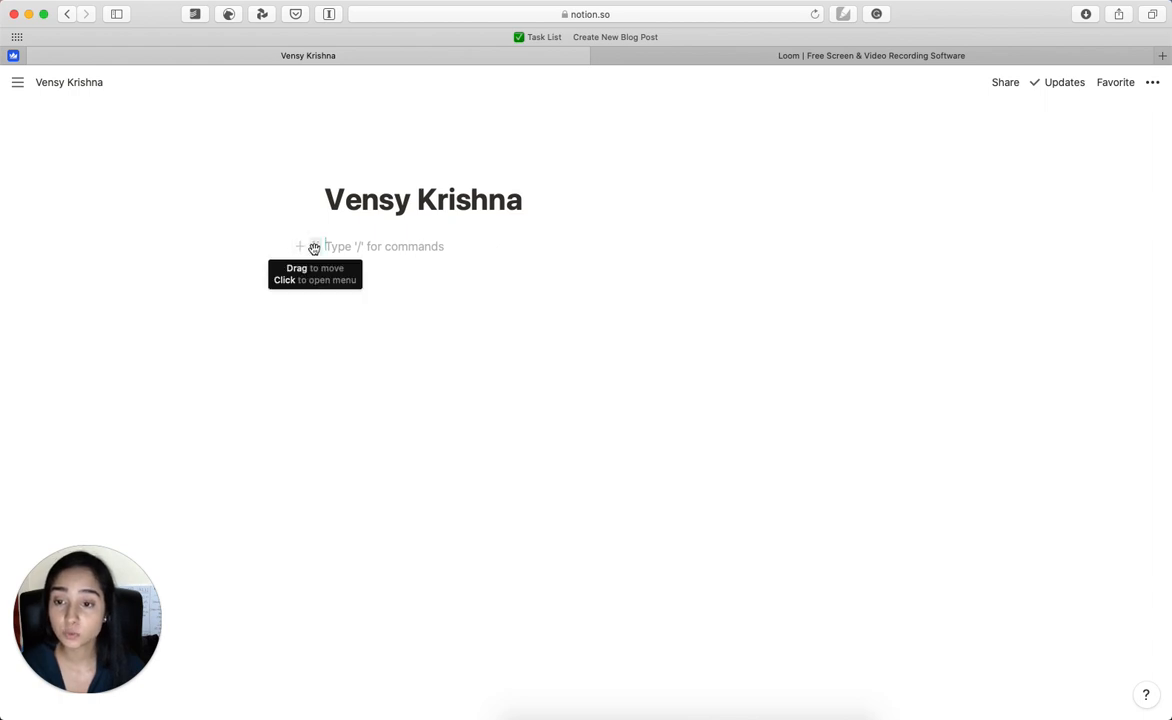
{"action": "left_click", "coordinate": [316, 246]}
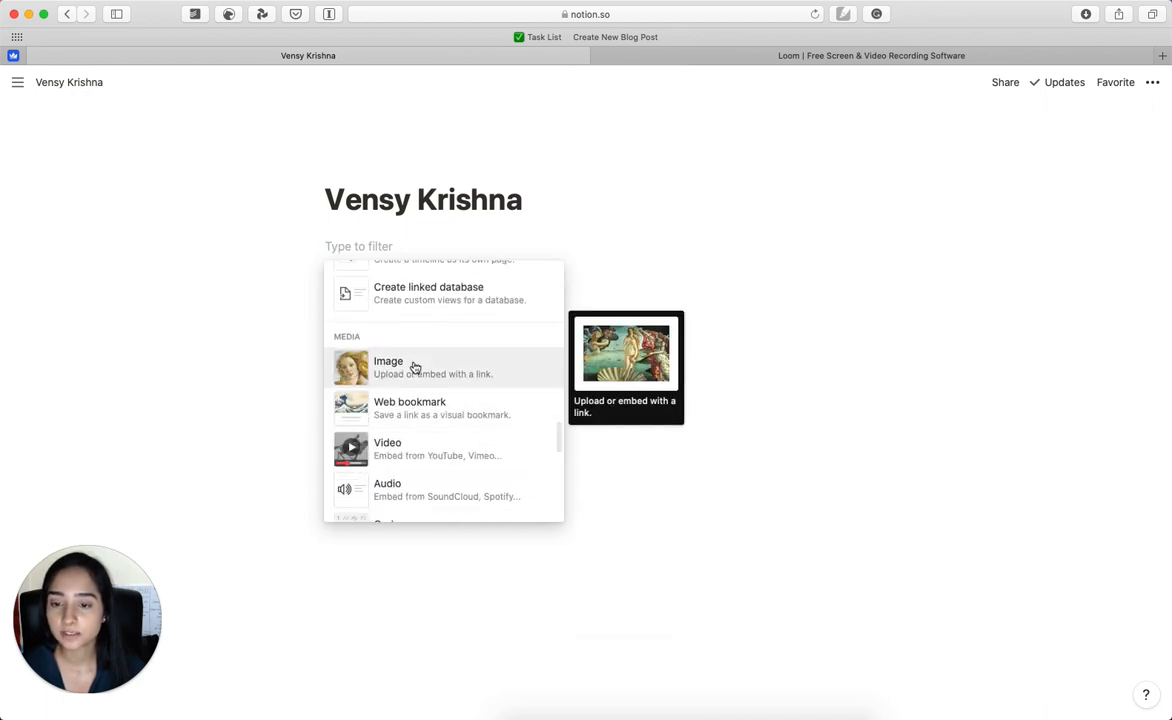
{"action": "left_click", "coordinate": [388, 368]}
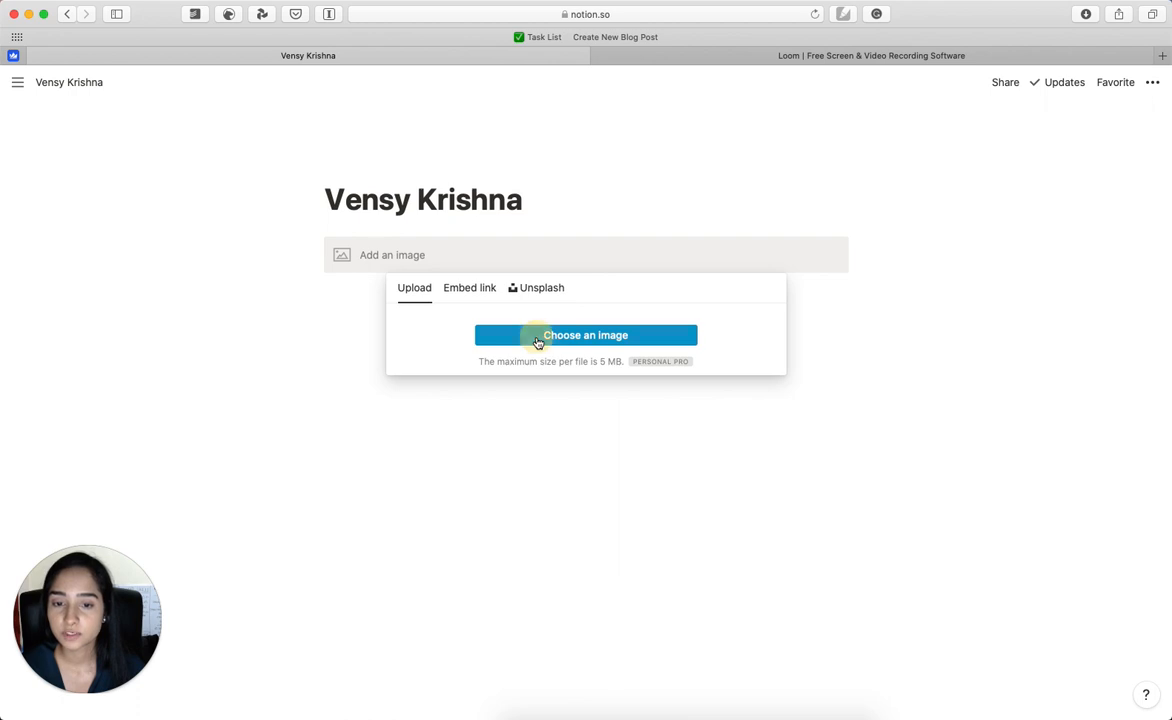
{"action": "left_click", "coordinate": [584, 336]}
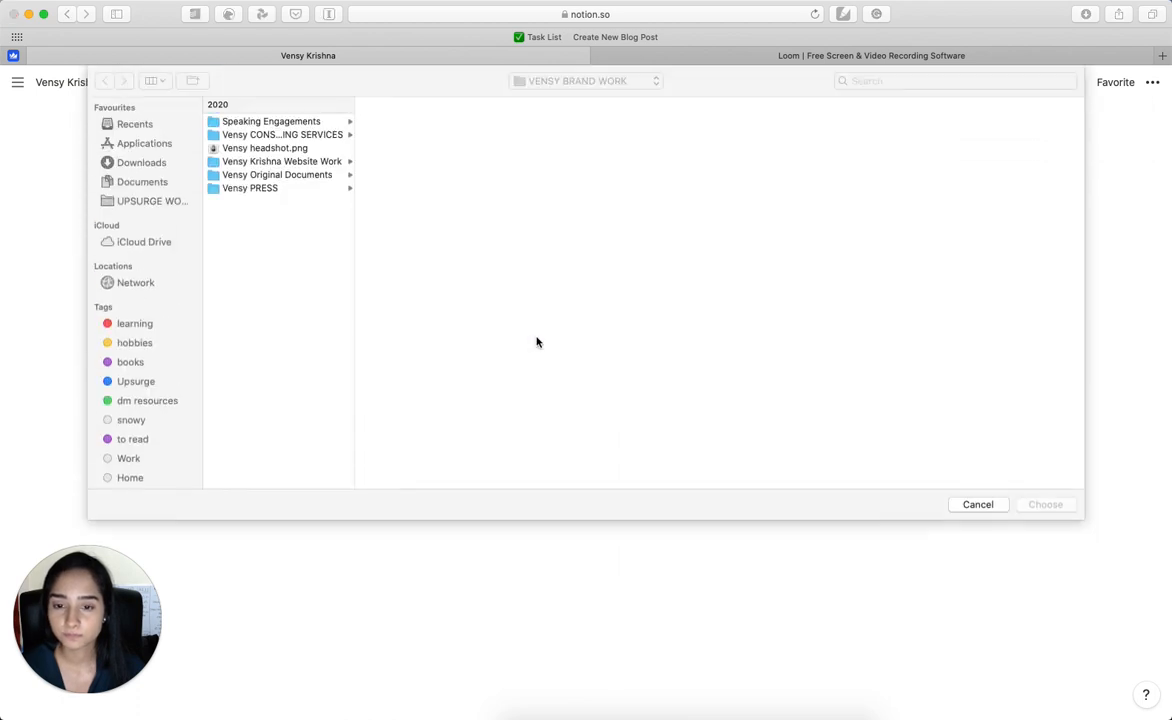
{"action": "left_click", "coordinate": [976, 504]}
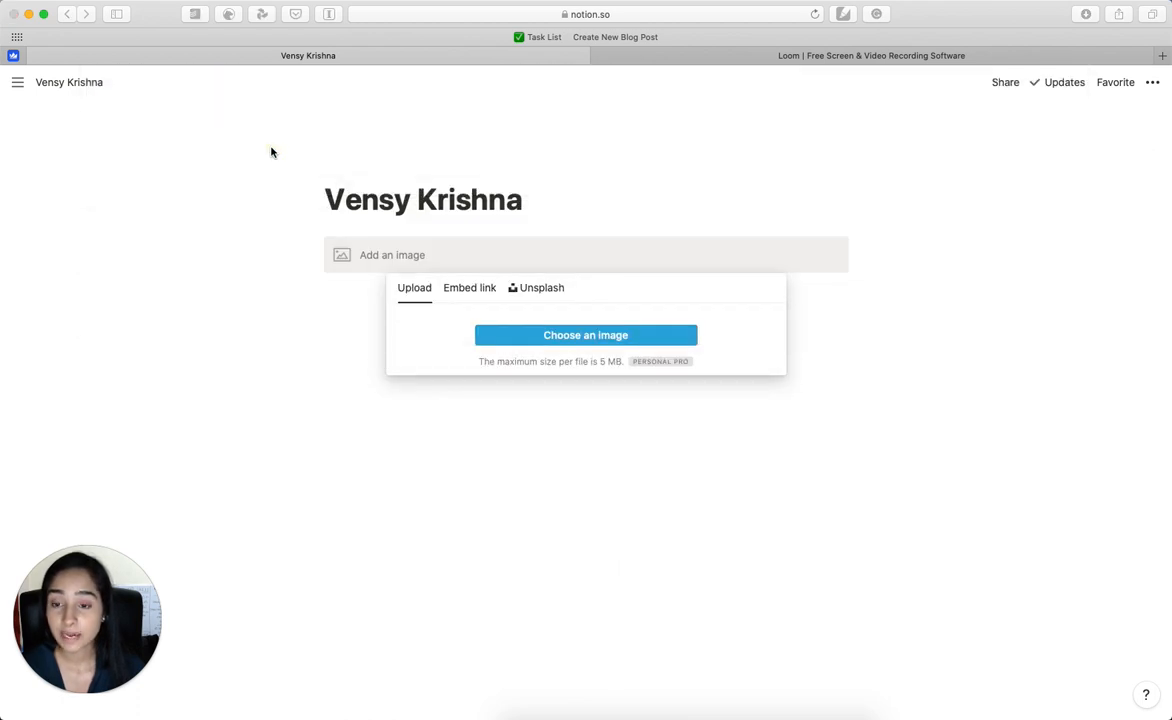
{"action": "left_click", "coordinate": [584, 334]}
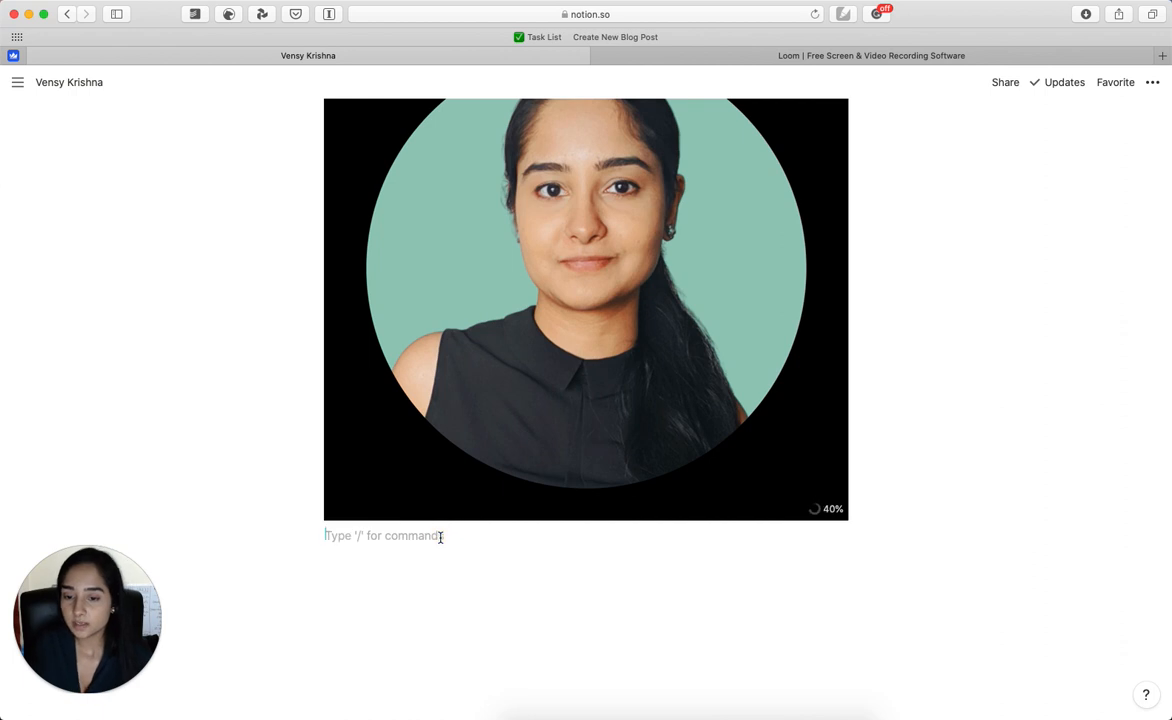
Add 'Hi! This is Vensy.' in a column beside the headshot and shrink the photo column.
{"action": "type", "text": "H"}
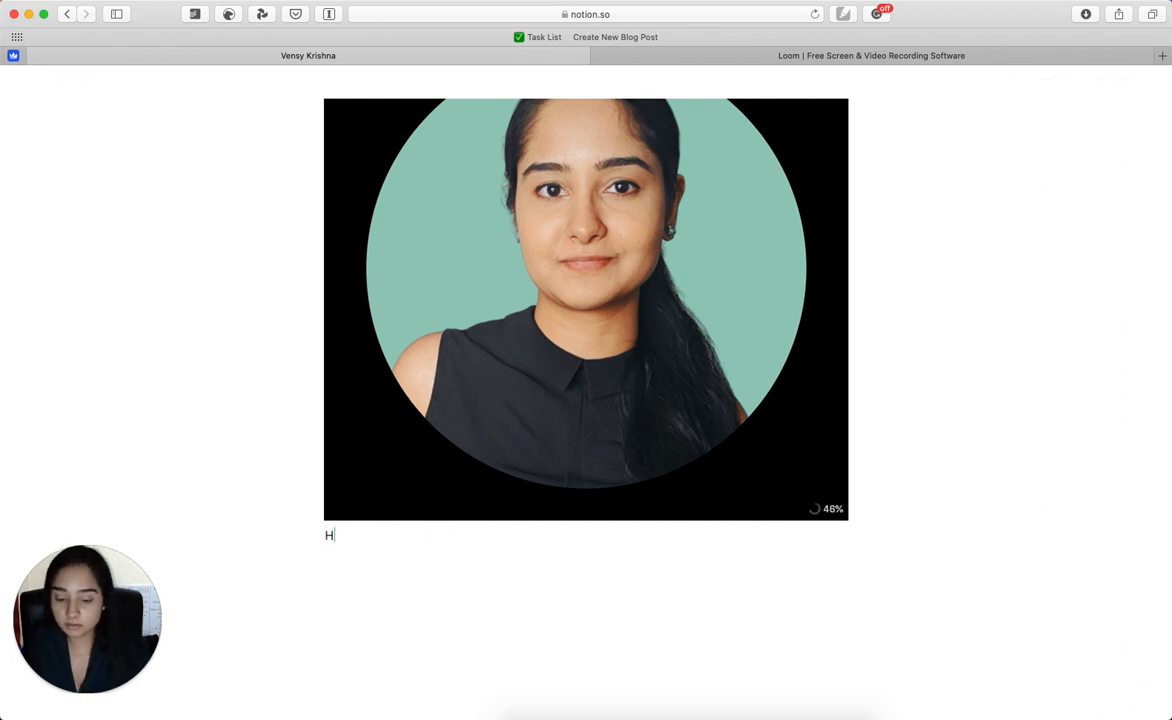
{"action": "type", "text": "i! This"}
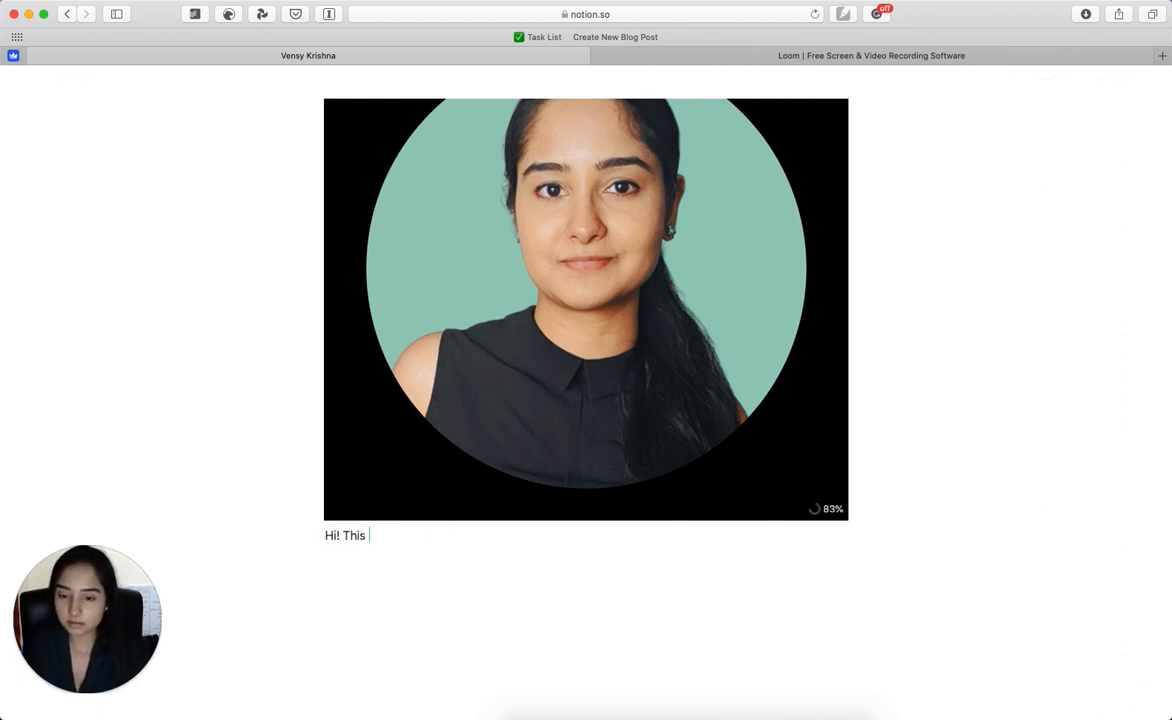
{"action": "type", "text": "is Vensy."}
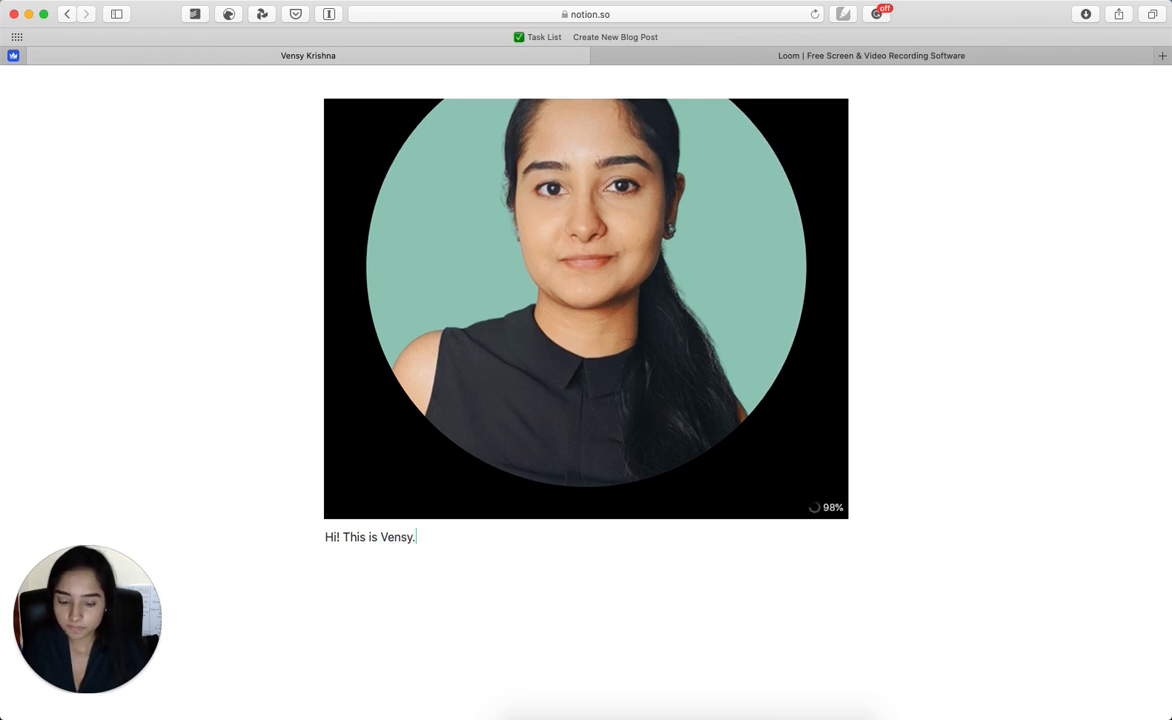
{"action": "triple_click", "coordinate": [370, 536]}
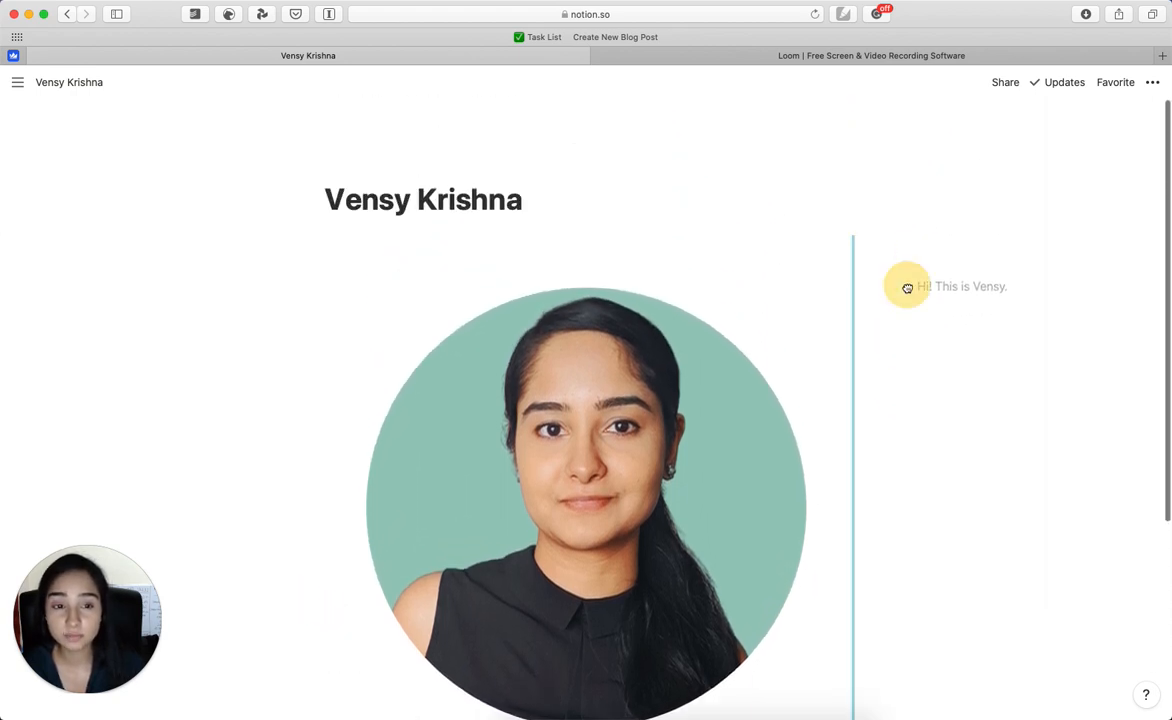
{"action": "scroll", "scroll_direction": "down", "scroll_amount": 3}
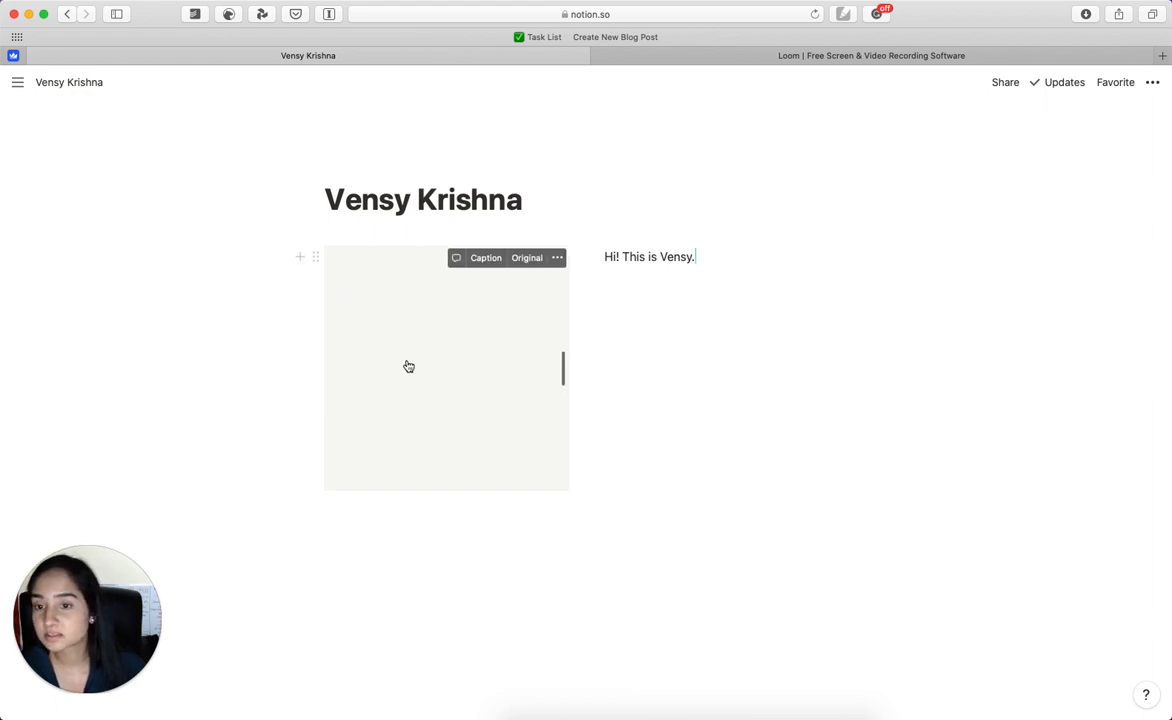
{"action": "mouse_move", "coordinate": [532, 320]}
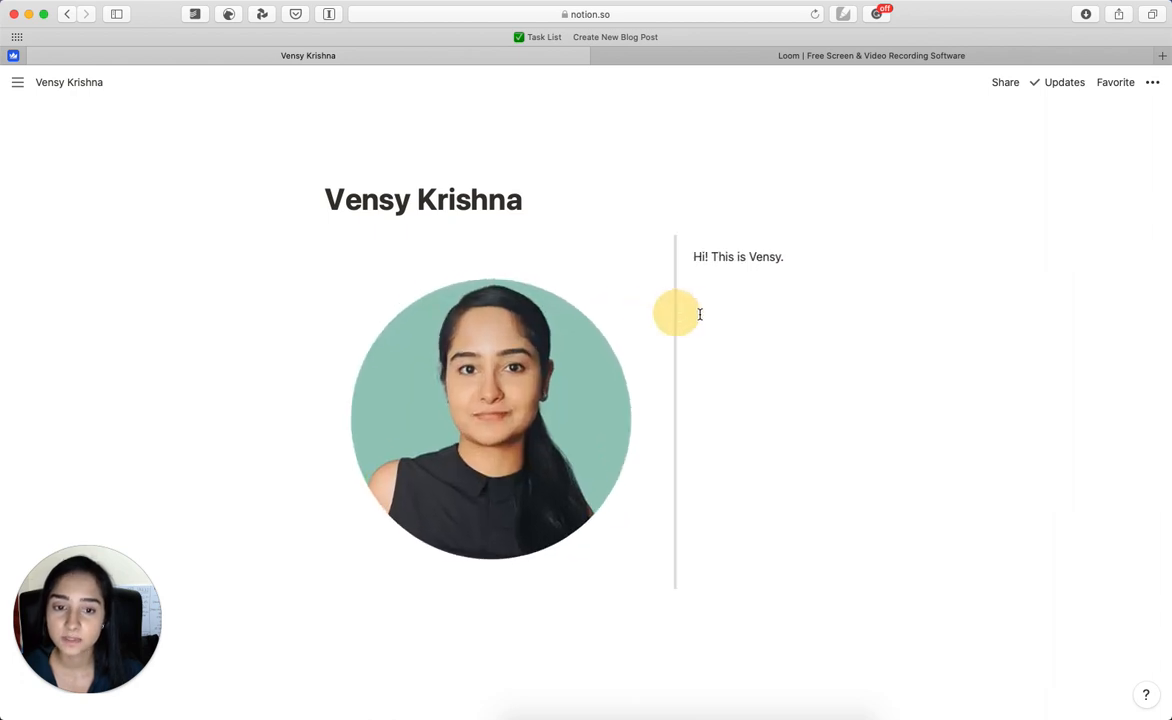
{"action": "left_click_drag", "start_coordinate": [676, 312], "coordinate": [616, 312]}
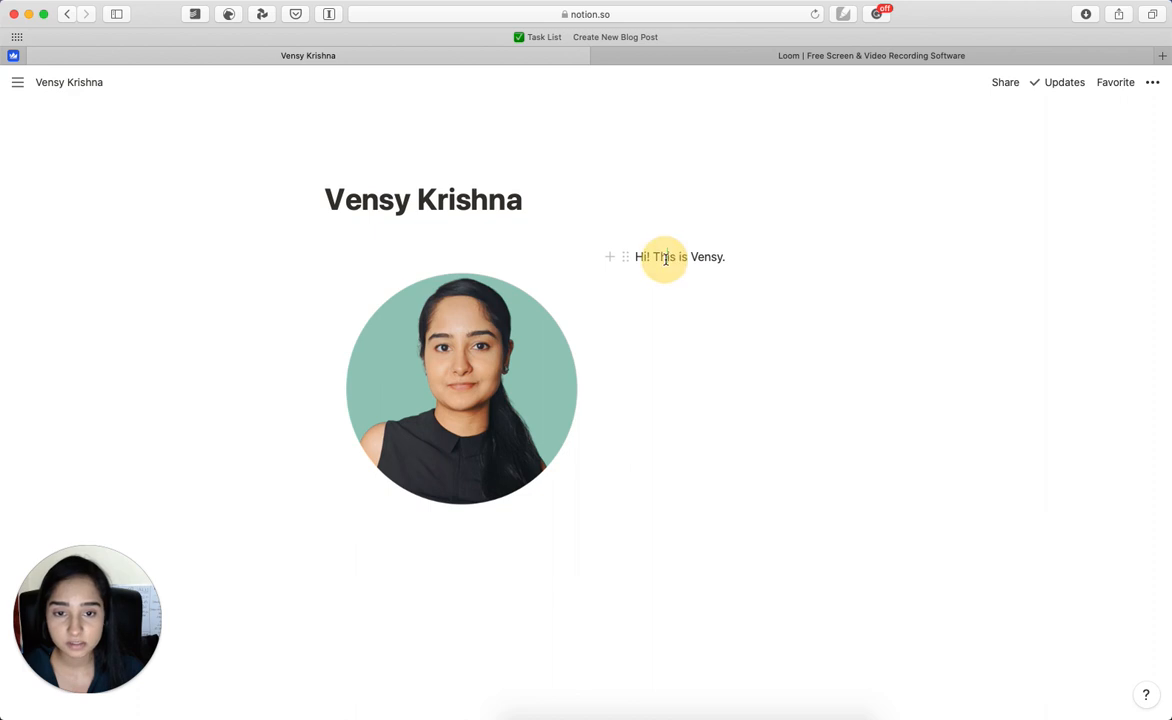
Turn the greeting 'Hi! This is Vensy.' into a Heading 1.
{"action": "right_click", "coordinate": [664, 256]}
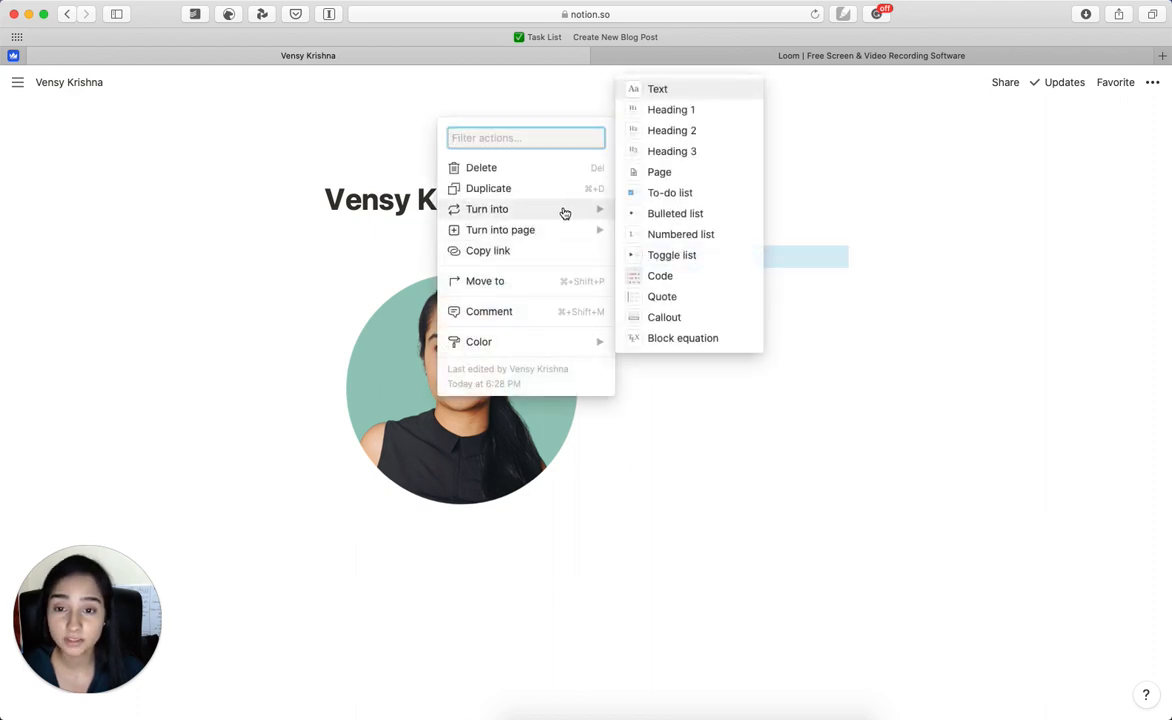
{"action": "mouse_move", "coordinate": [672, 108]}
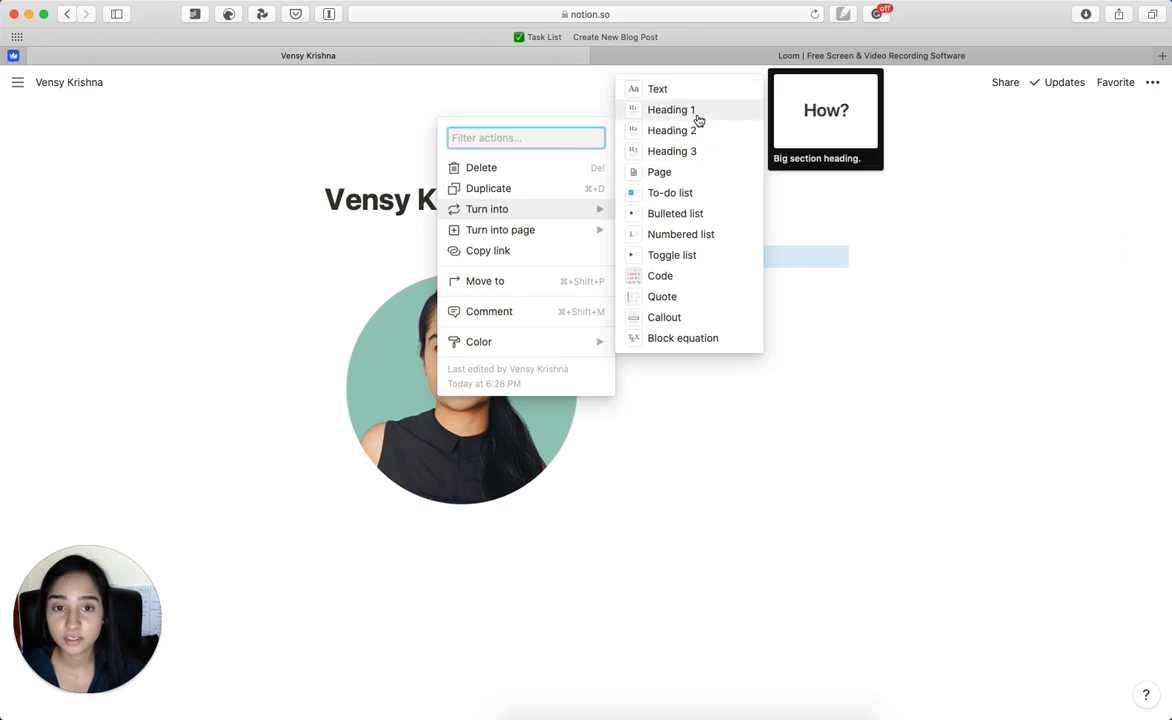
{"action": "left_click", "coordinate": [672, 108]}
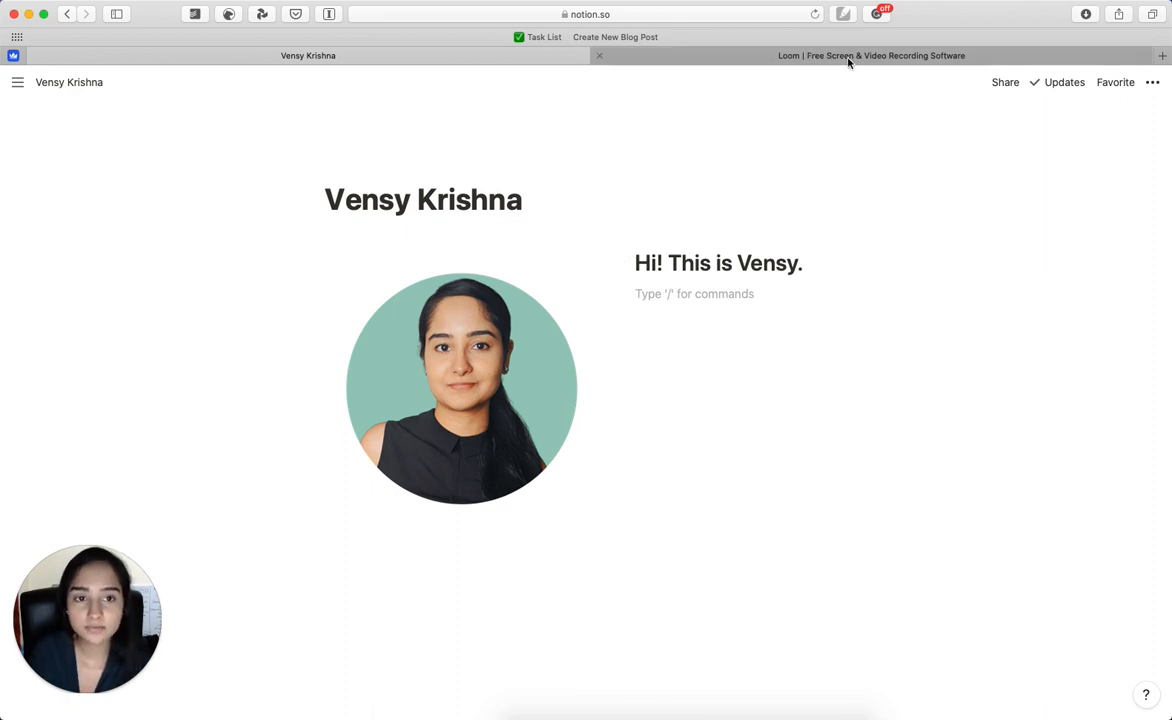
{"action": "left_click", "coordinate": [870, 56]}
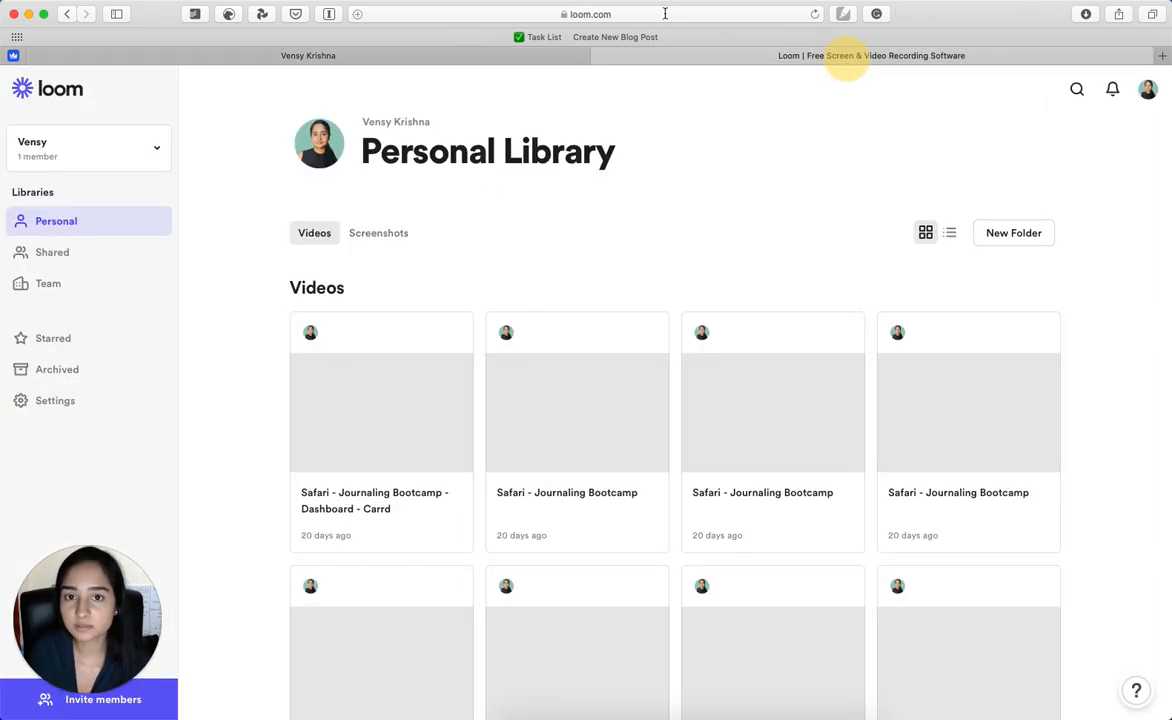
{"action": "type", "text": "vensy.me"}
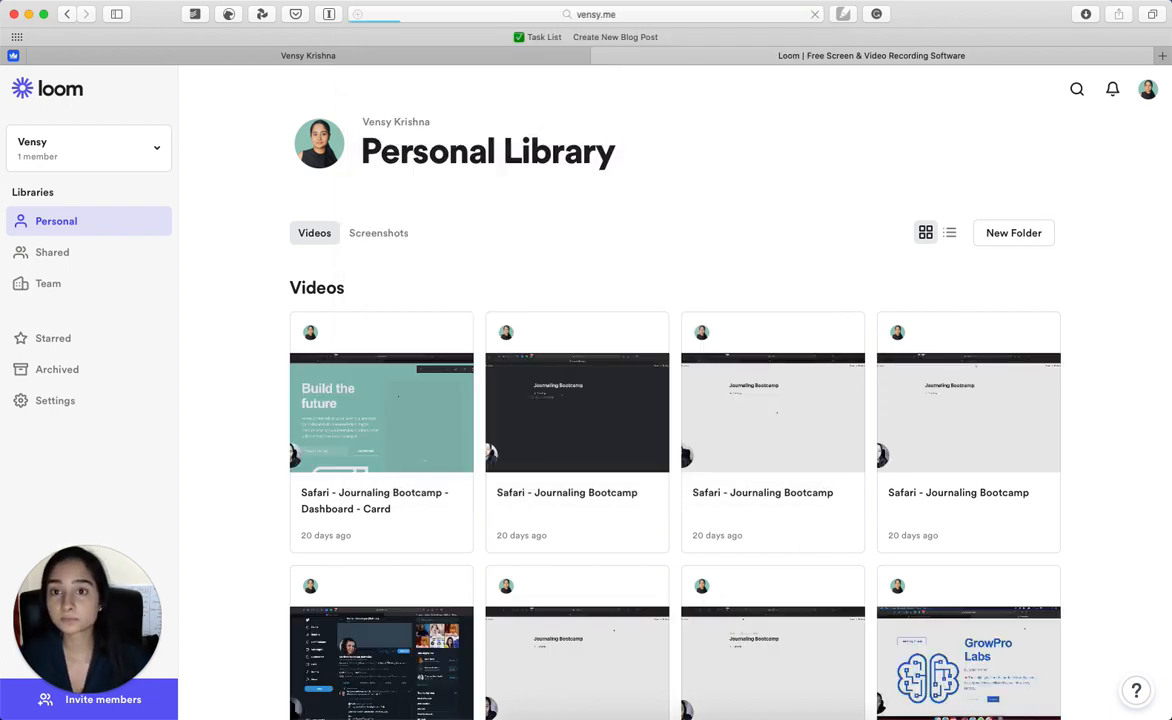
{"action": "left_click", "coordinate": [308, 56]}
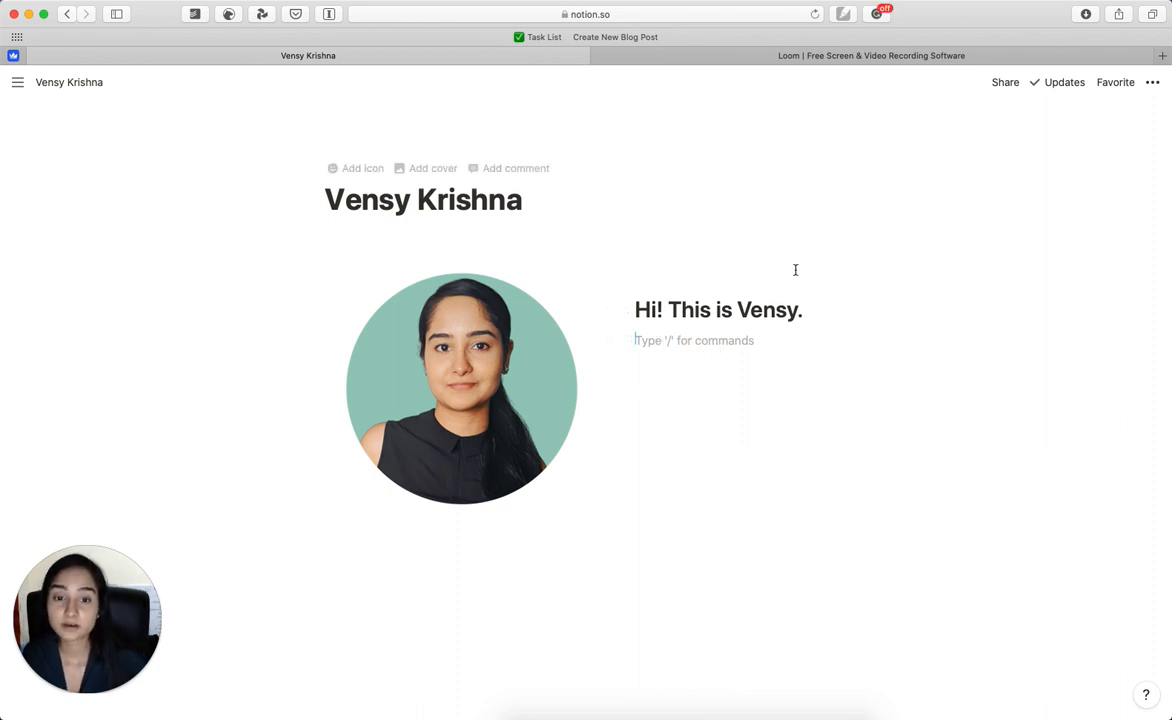
{"action": "left_click", "coordinate": [870, 56]}
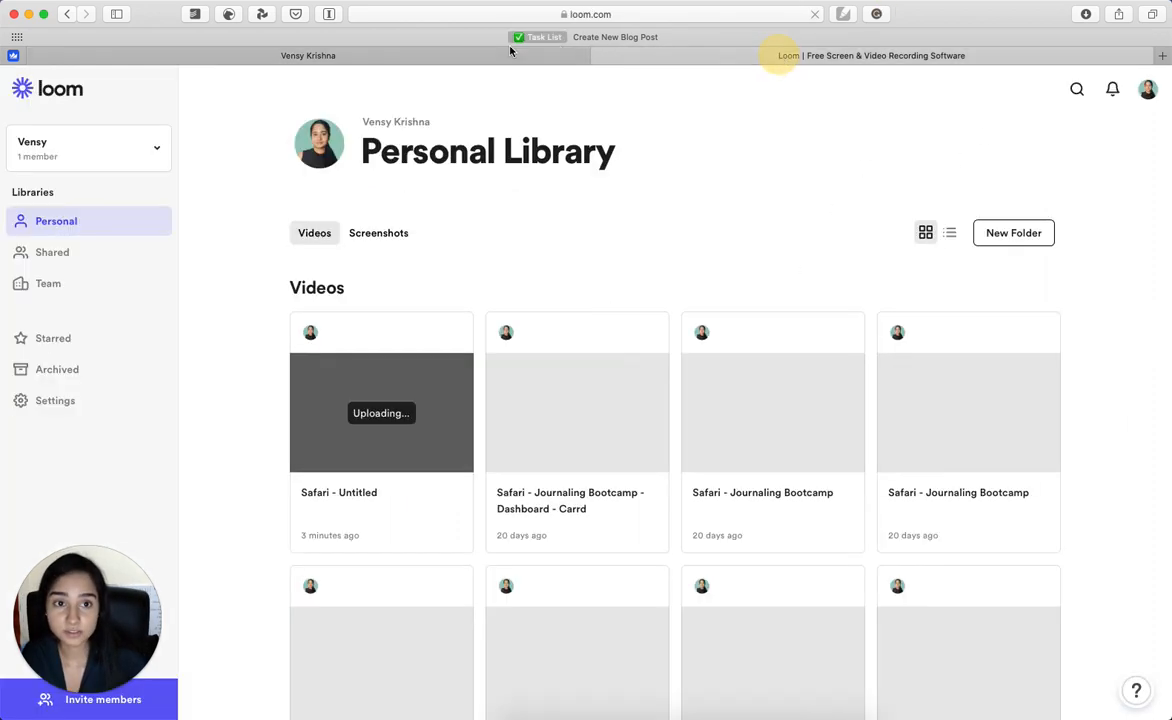
{"action": "left_click", "coordinate": [584, 14]}
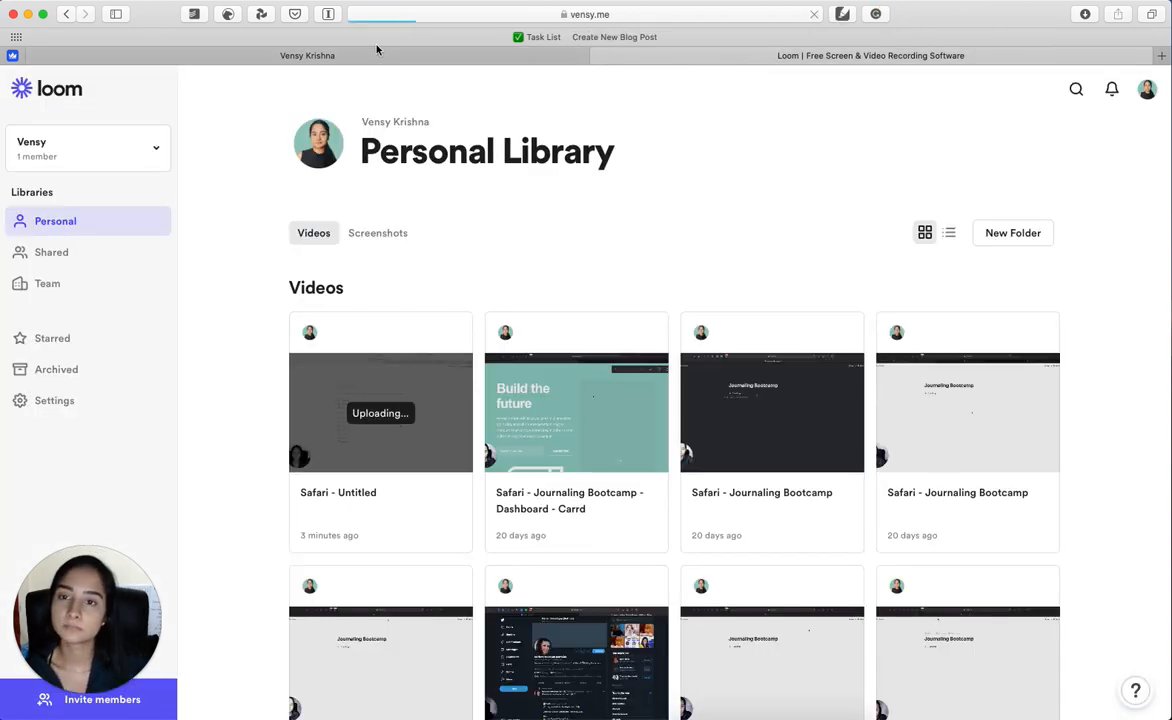
{"action": "left_click", "coordinate": [308, 56]}
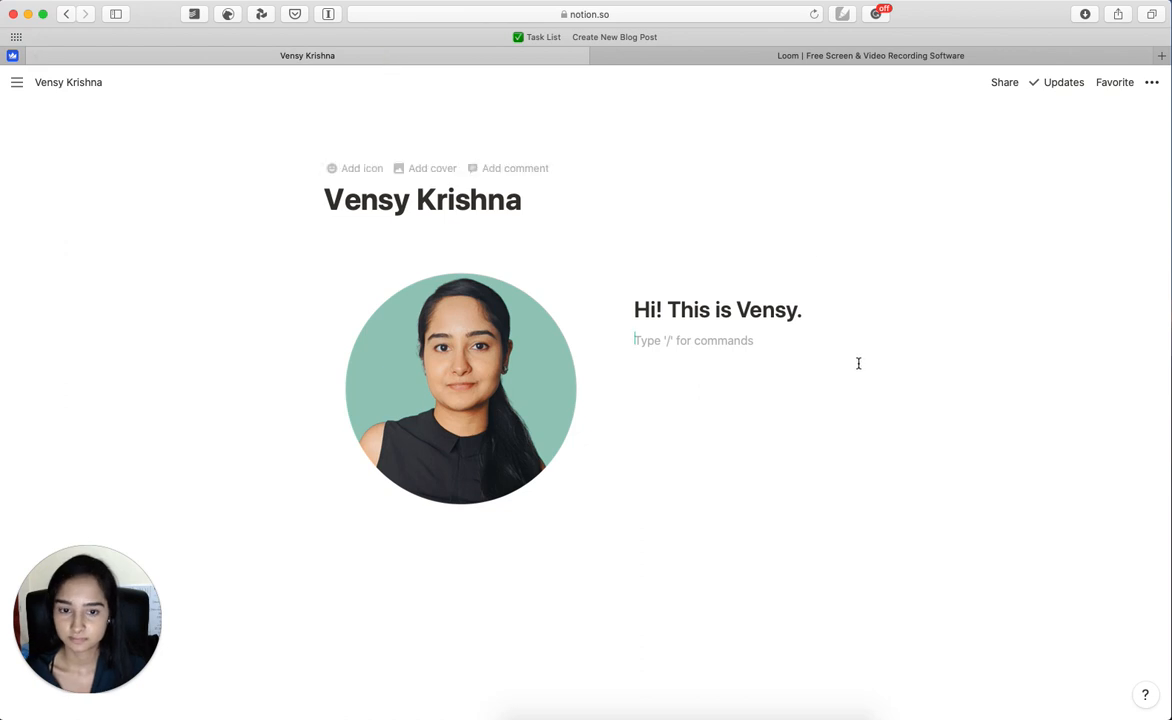
Copy the intro paragraphs from vensy.me and paste them under the greeting in Notion.
{"action": "left_click", "coordinate": [870, 56]}
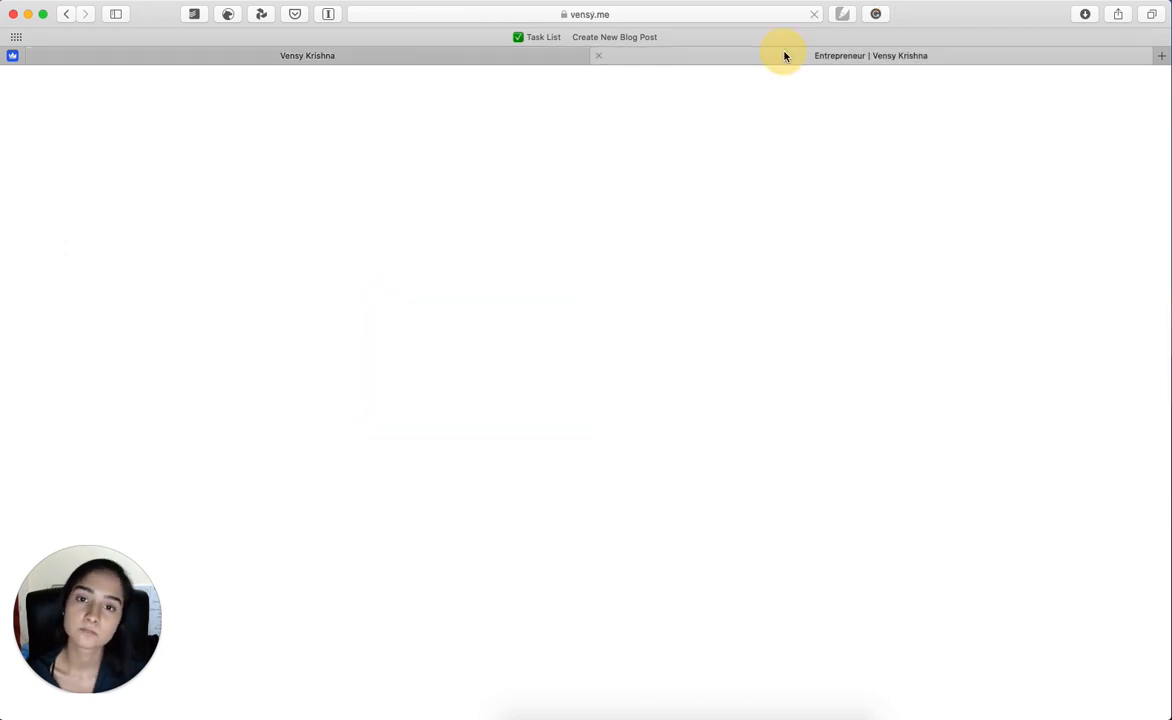
{"action": "left_click", "coordinate": [870, 56]}
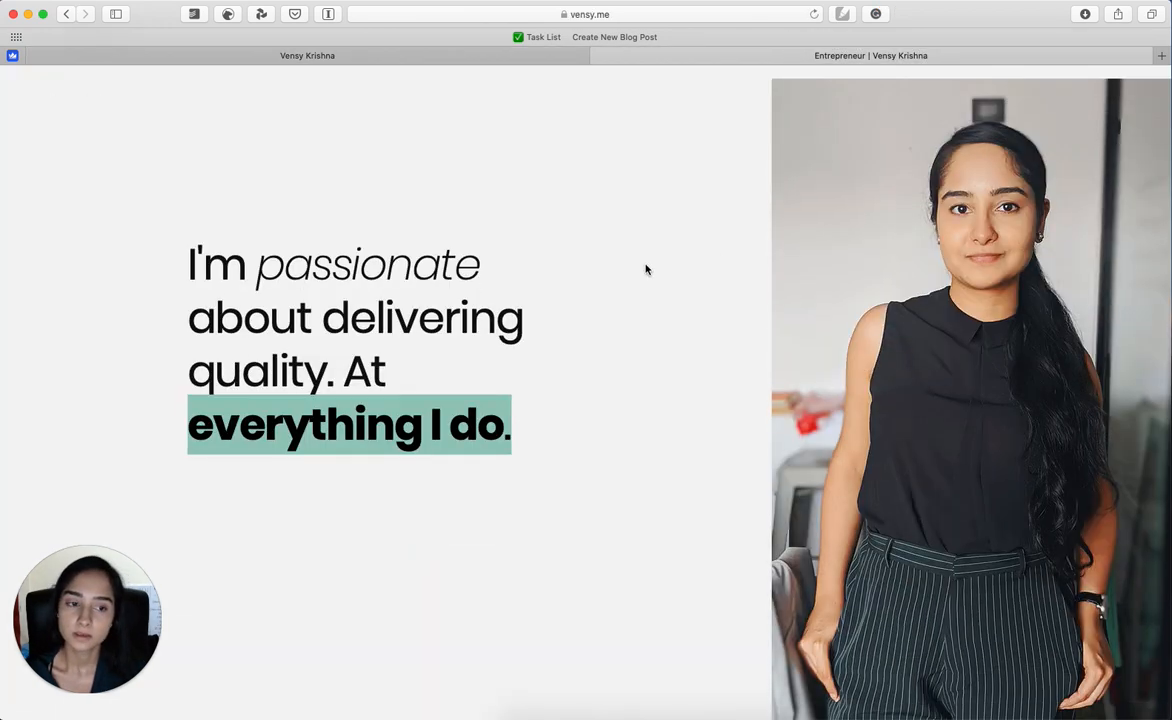
{"action": "scroll", "scroll_direction": "down", "scroll_amount": 3}
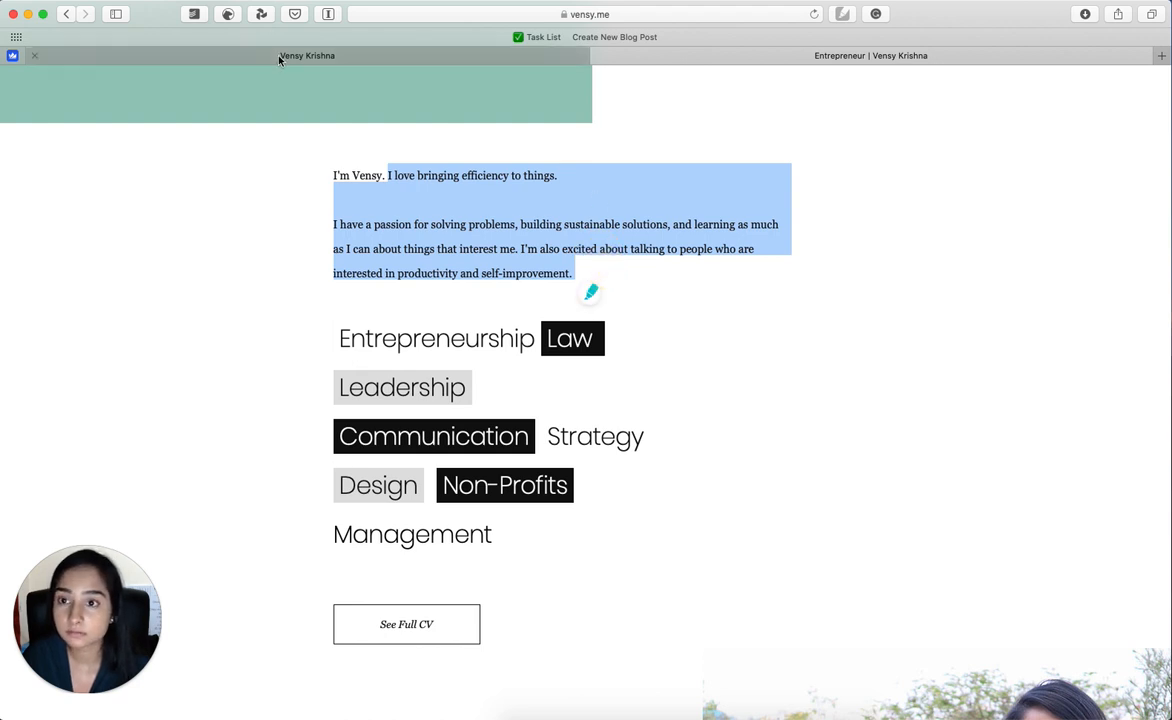
{"action": "left_click", "coordinate": [308, 56]}
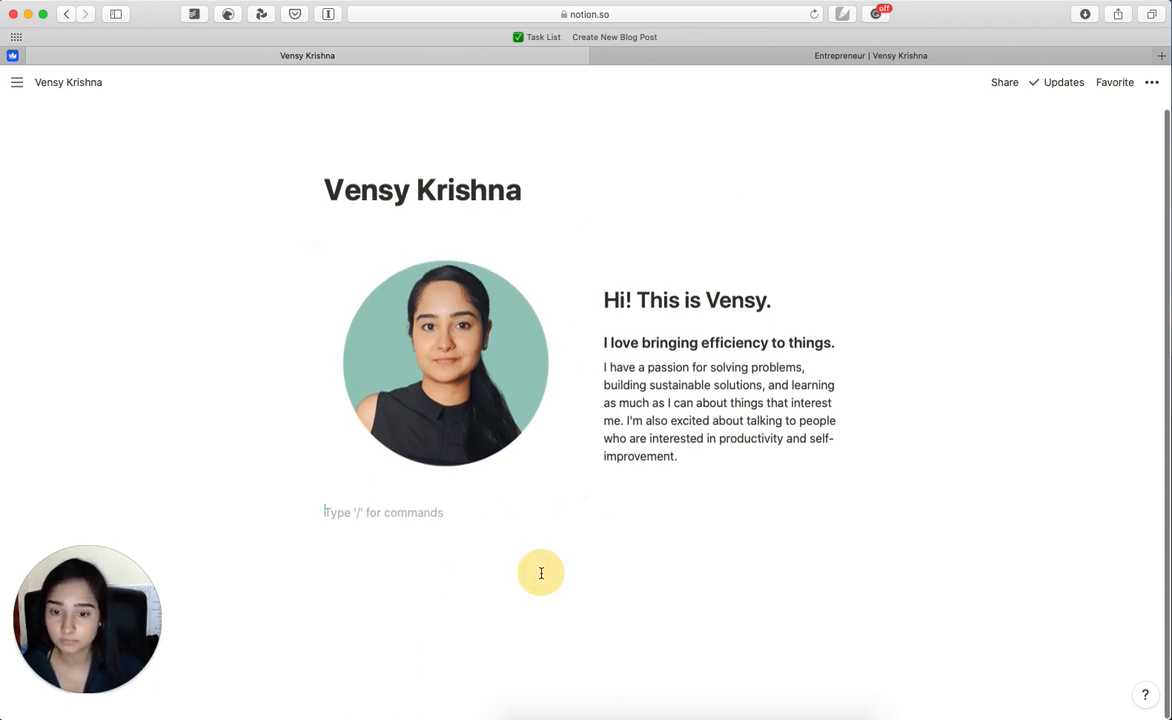
{"action": "mouse_move", "coordinate": [418, 524]}
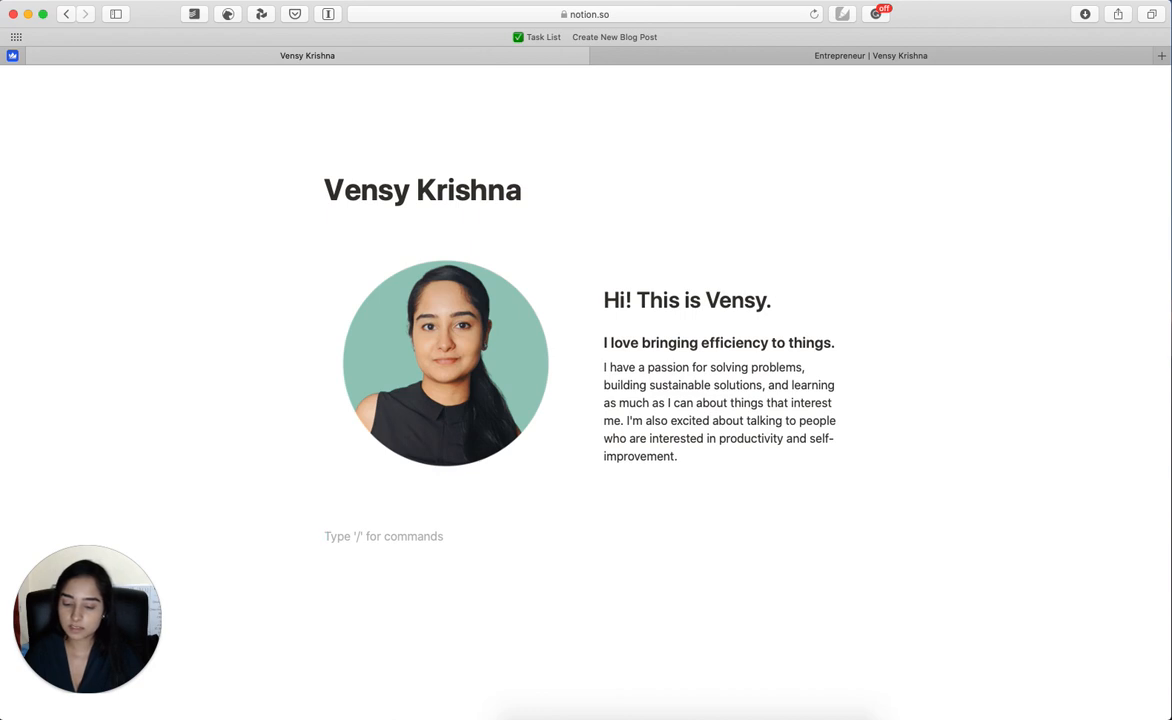
Add a Heading 1 reading 'About Me' below the intro section.
{"action": "type", "text": "A"}
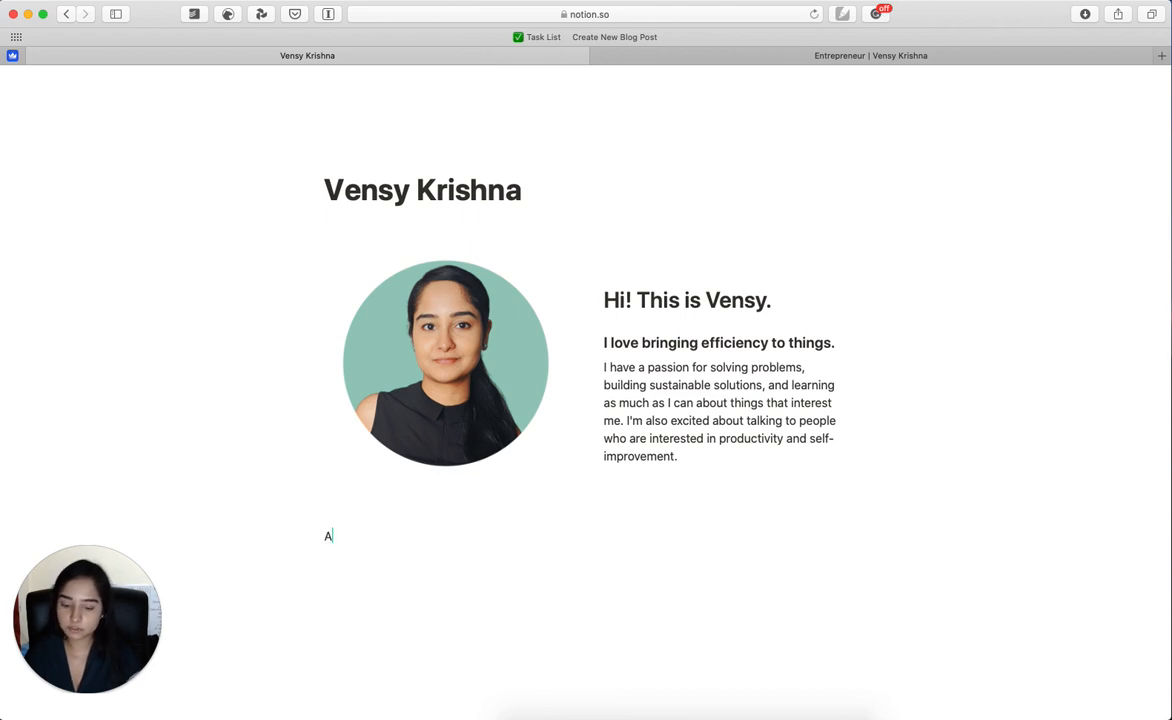
{"action": "type", "text": "/"}
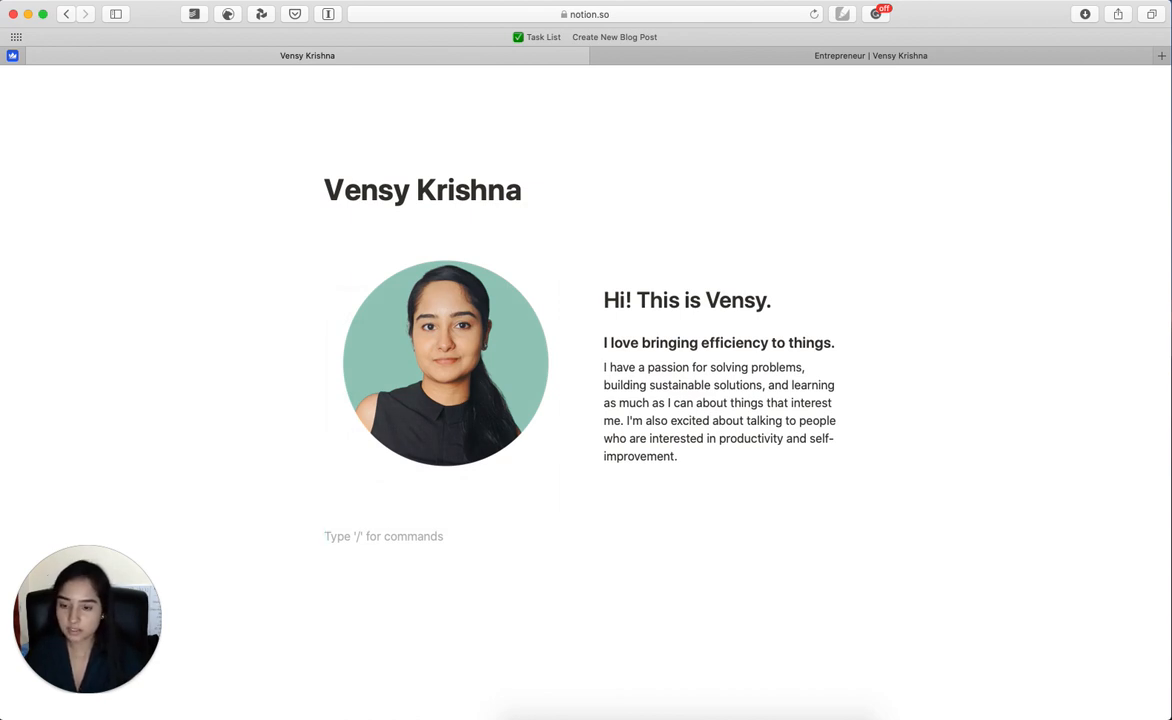
{"action": "type", "text": "/h"}
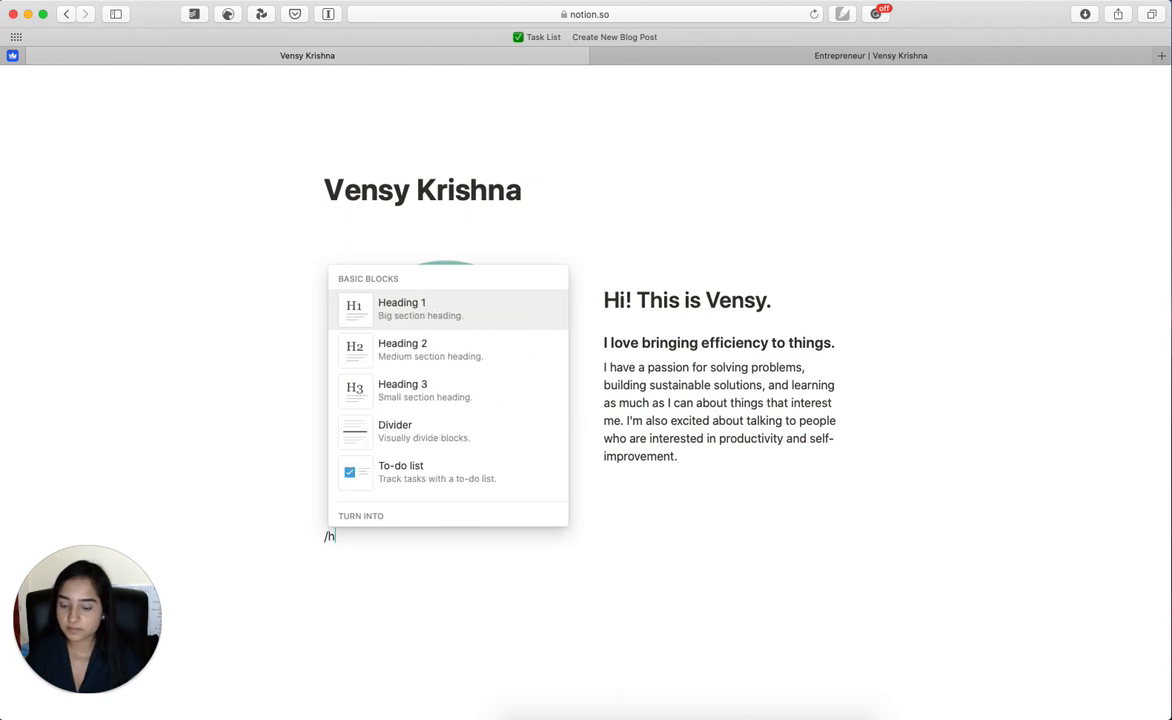
{"action": "left_click", "coordinate": [400, 302]}
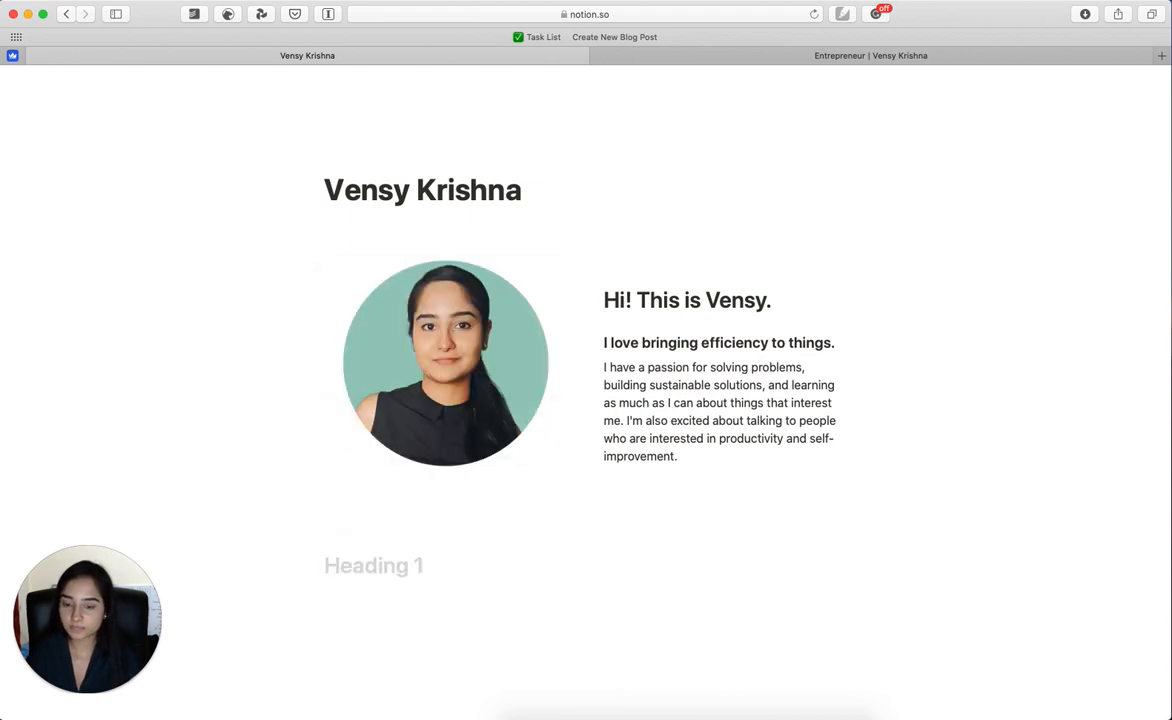
{"action": "type", "text": "Ab"}
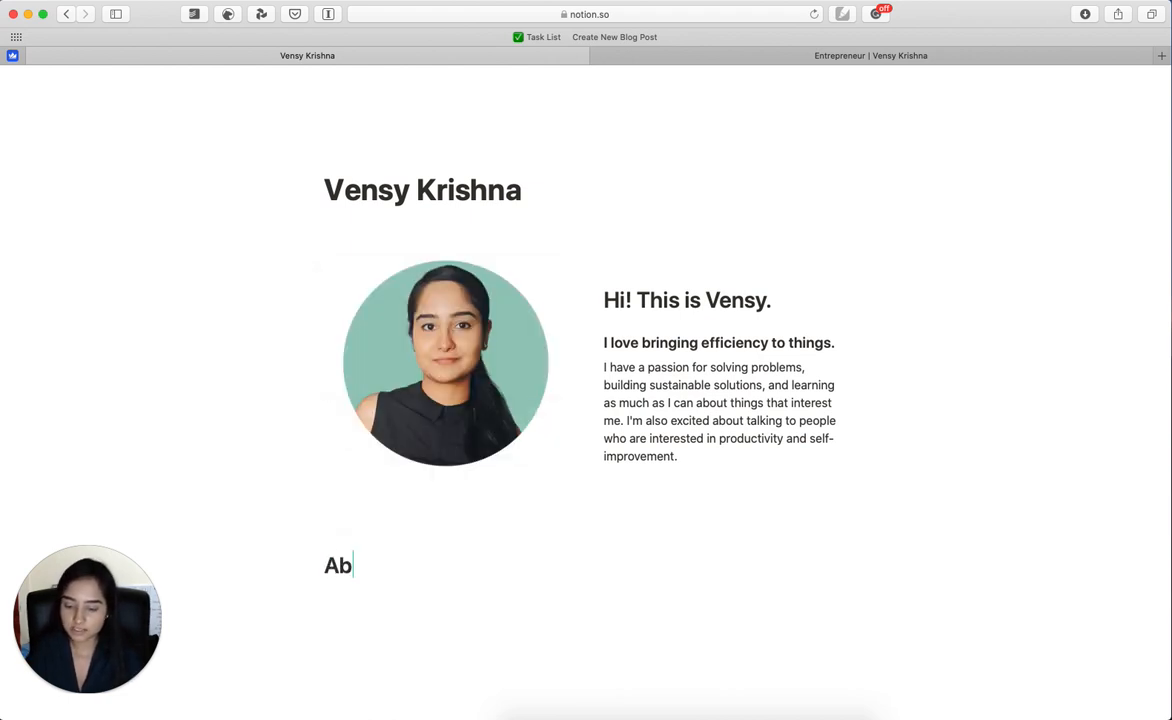
{"action": "type", "text": "out Me"}
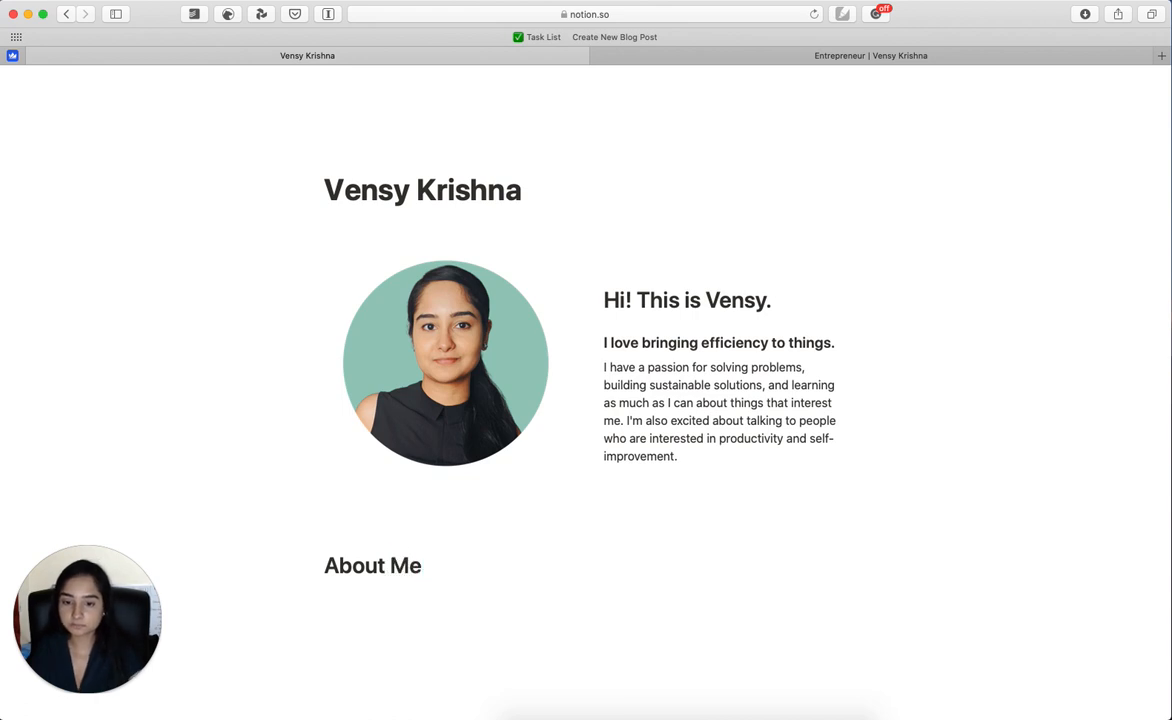
{"action": "left_click", "coordinate": [384, 596]}
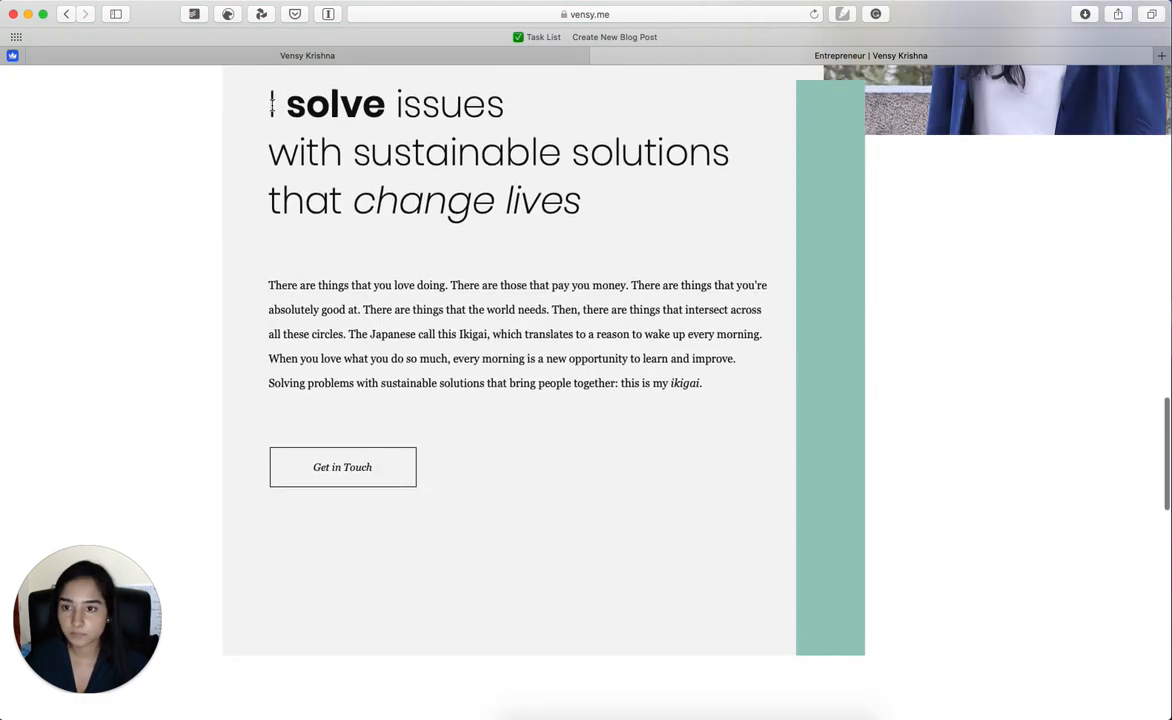
Copy the 'I solve issues' heading and ikigai paragraphs from vensy.me and paste them under About Me.
{"action": "left_click_drag", "start_coordinate": [268, 104], "coordinate": [700, 384]}
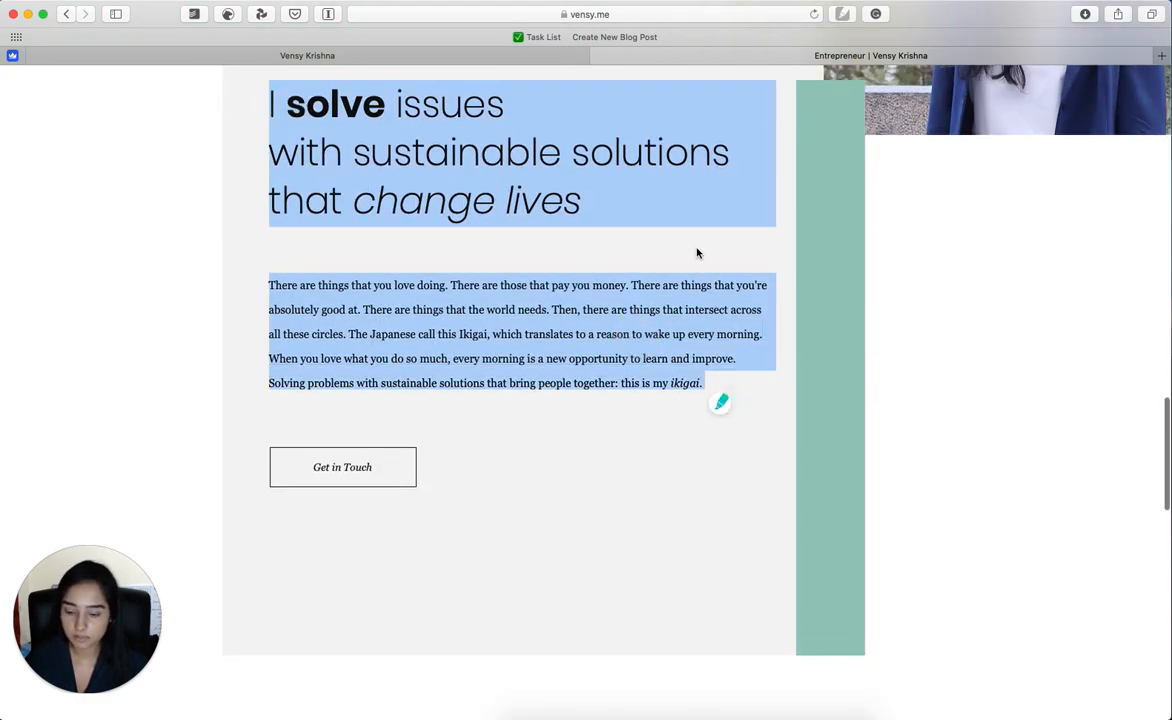
{"action": "left_click", "coordinate": [308, 56]}
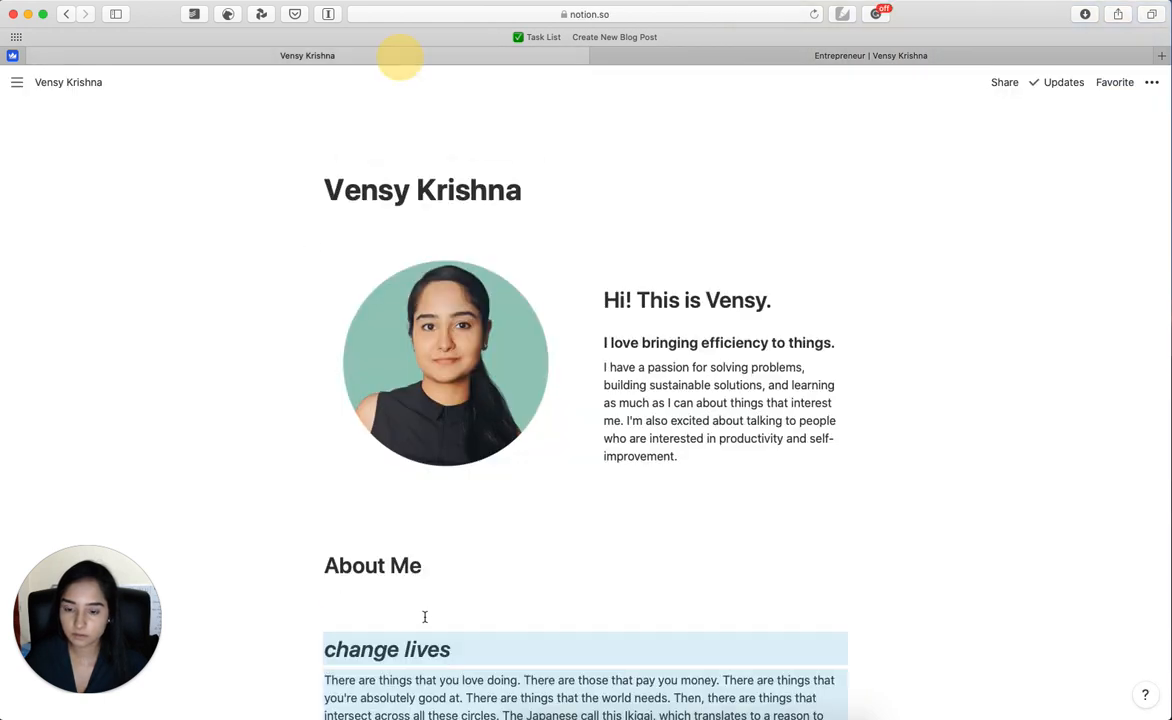
{"action": "scroll", "scroll_direction": "down", "scroll_amount": 3}
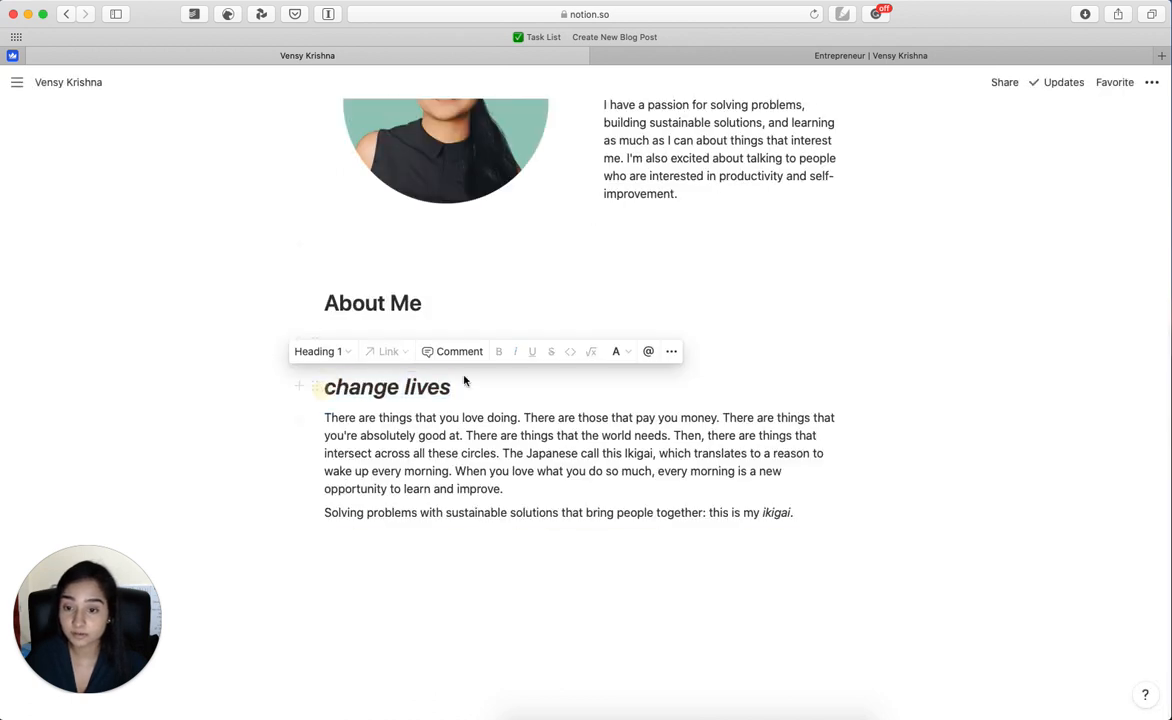
Complete the tagline 'I solve issues with sustainable solutions that change lives' as a gray subheading.
{"action": "left_click", "coordinate": [328, 388]}
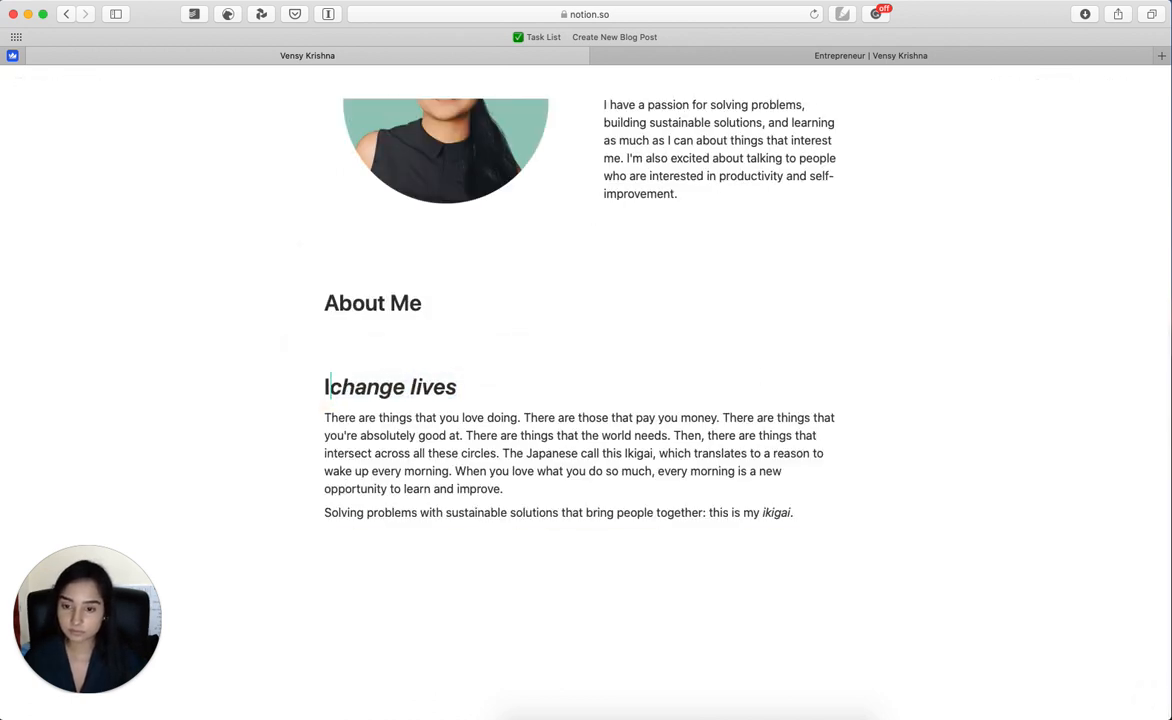
{"action": "left_click", "coordinate": [870, 56]}
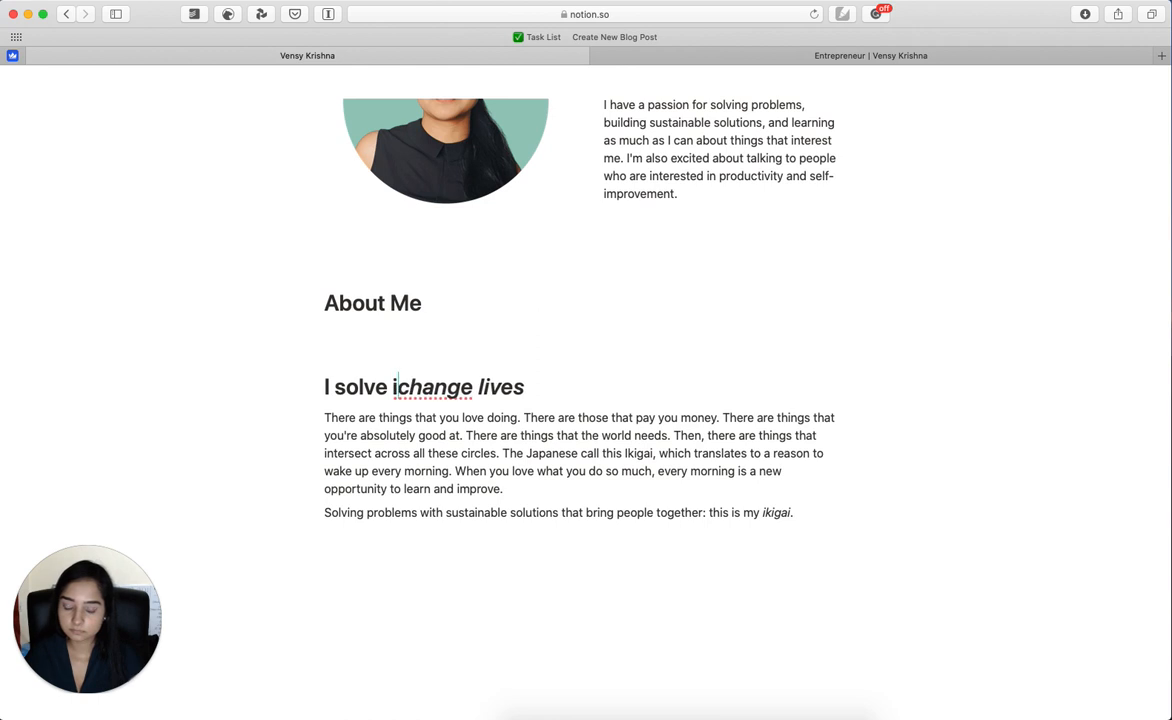
{"action": "type", "text": "issu"}
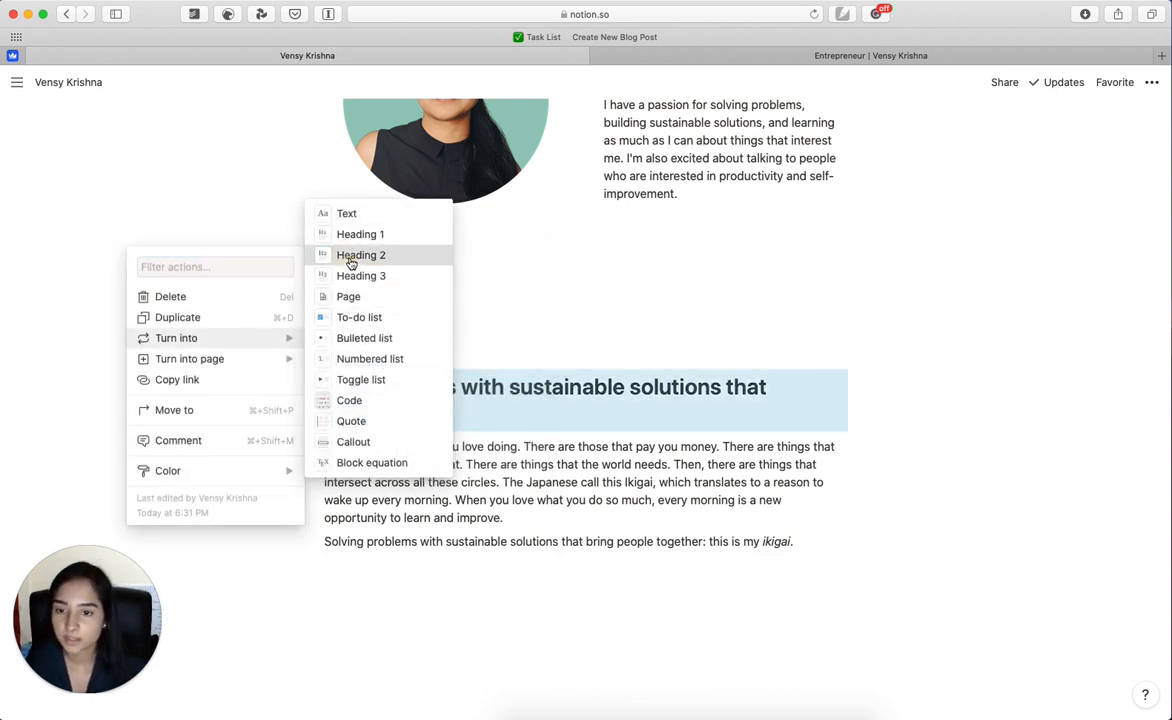
{"action": "left_click", "coordinate": [360, 254]}
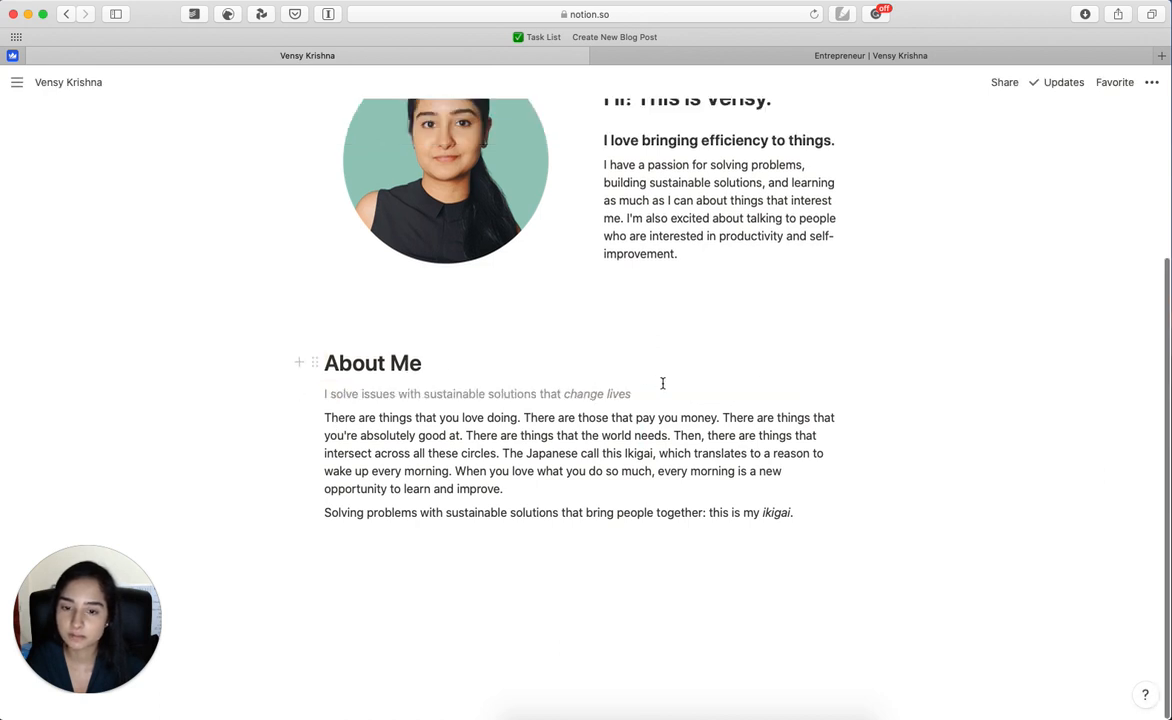
{"action": "triple_click", "coordinate": [444, 392]}
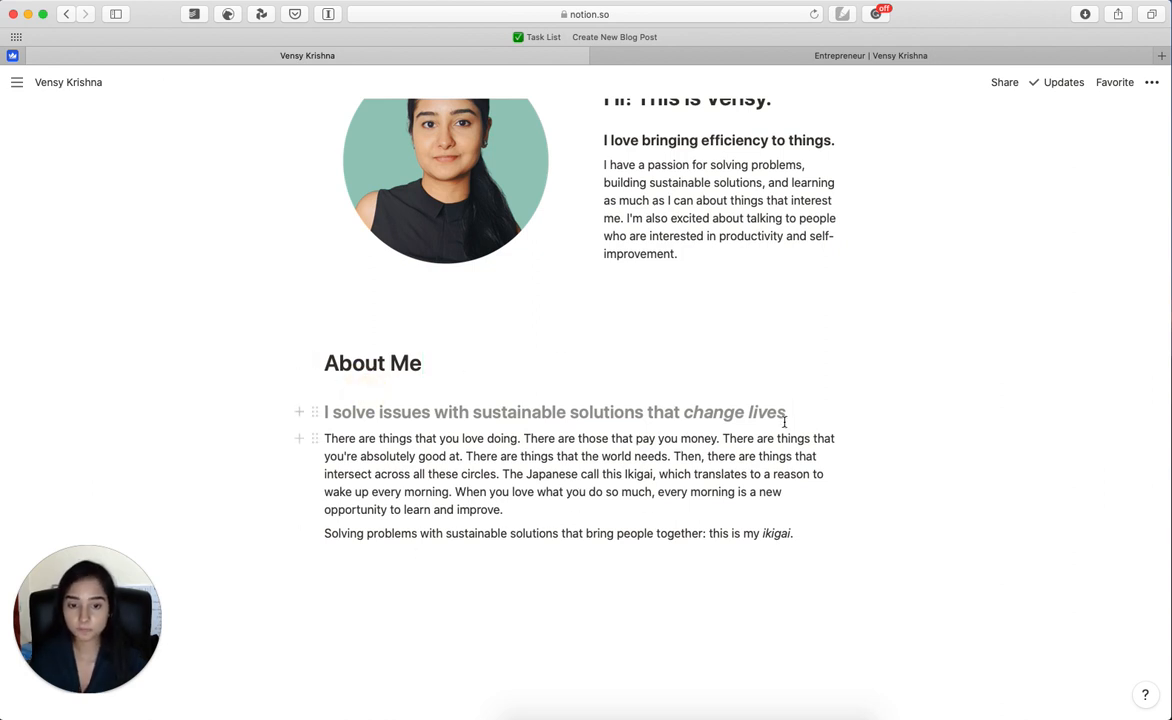
{"action": "mouse_move", "coordinate": [710, 512]}
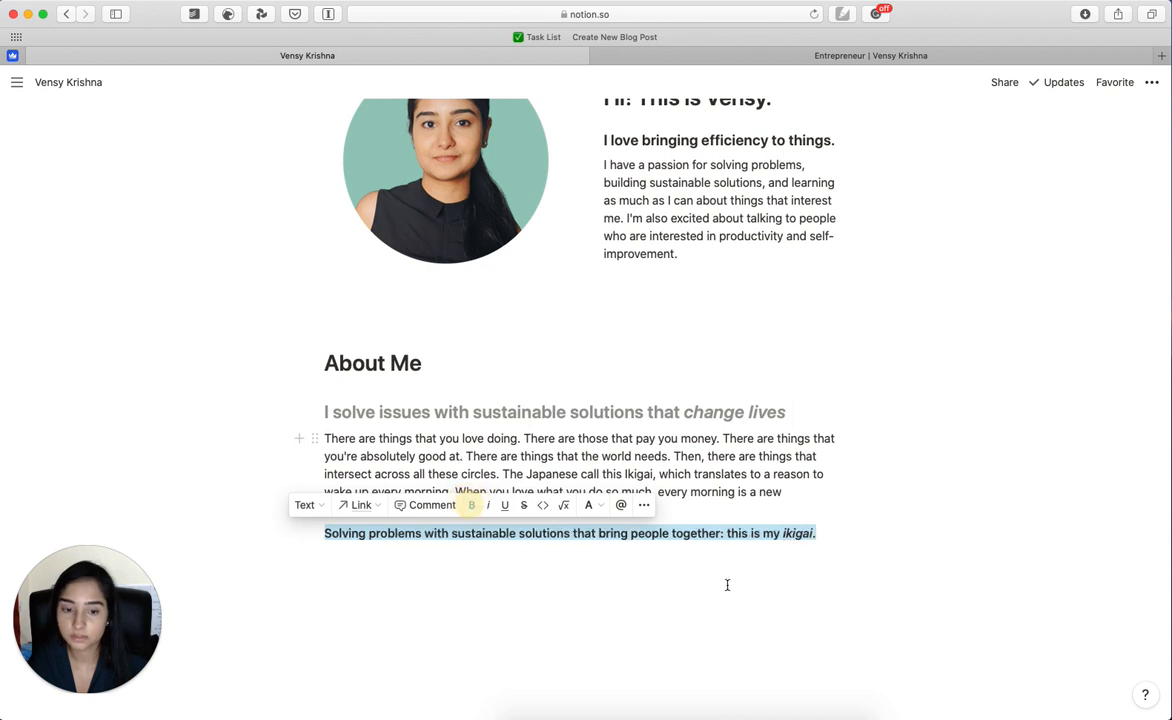
Add a Heading 1 reading 'My Work' after the About Me section and start a block below it.
{"action": "scroll", "scroll_direction": "up", "scroll_amount": 3}
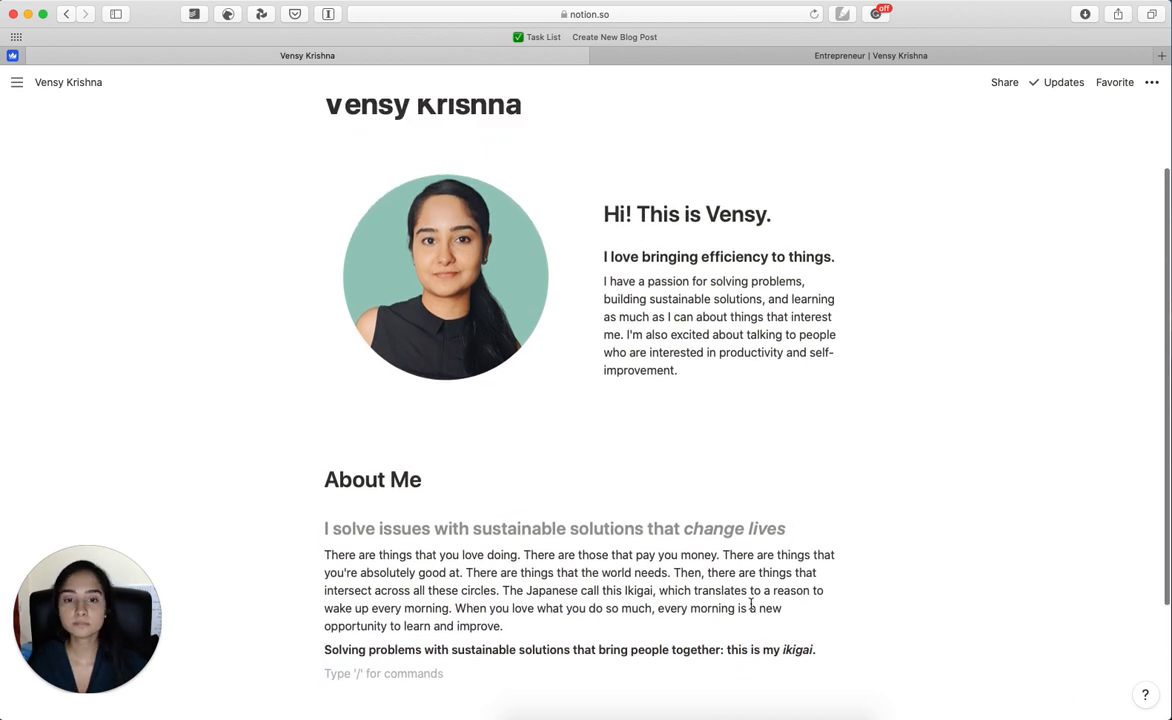
{"action": "scroll", "scroll_direction": "down", "scroll_amount": 3}
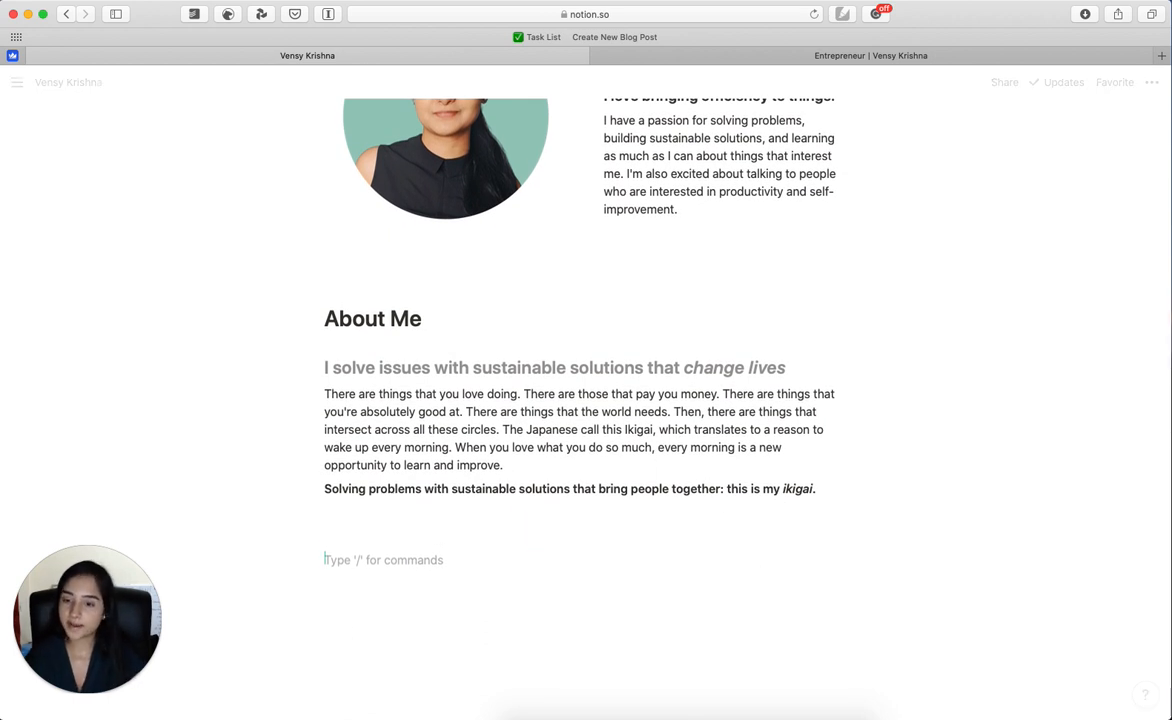
{"action": "type", "text": "/"}
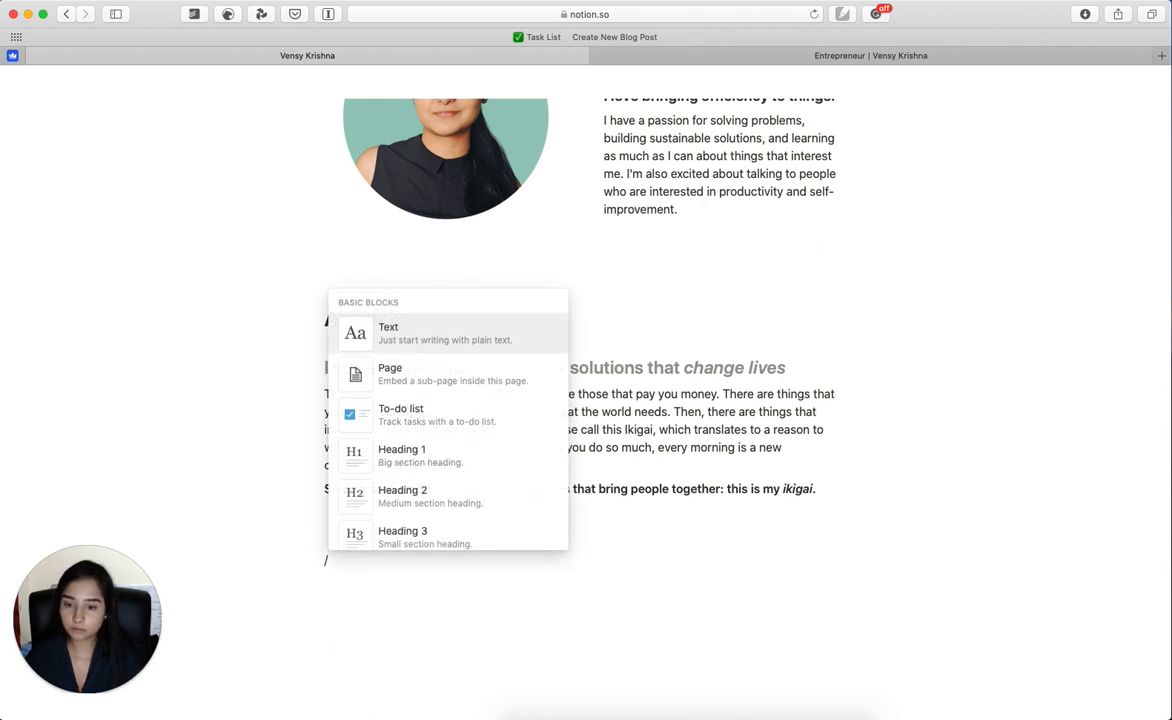
{"action": "left_click", "coordinate": [400, 456]}
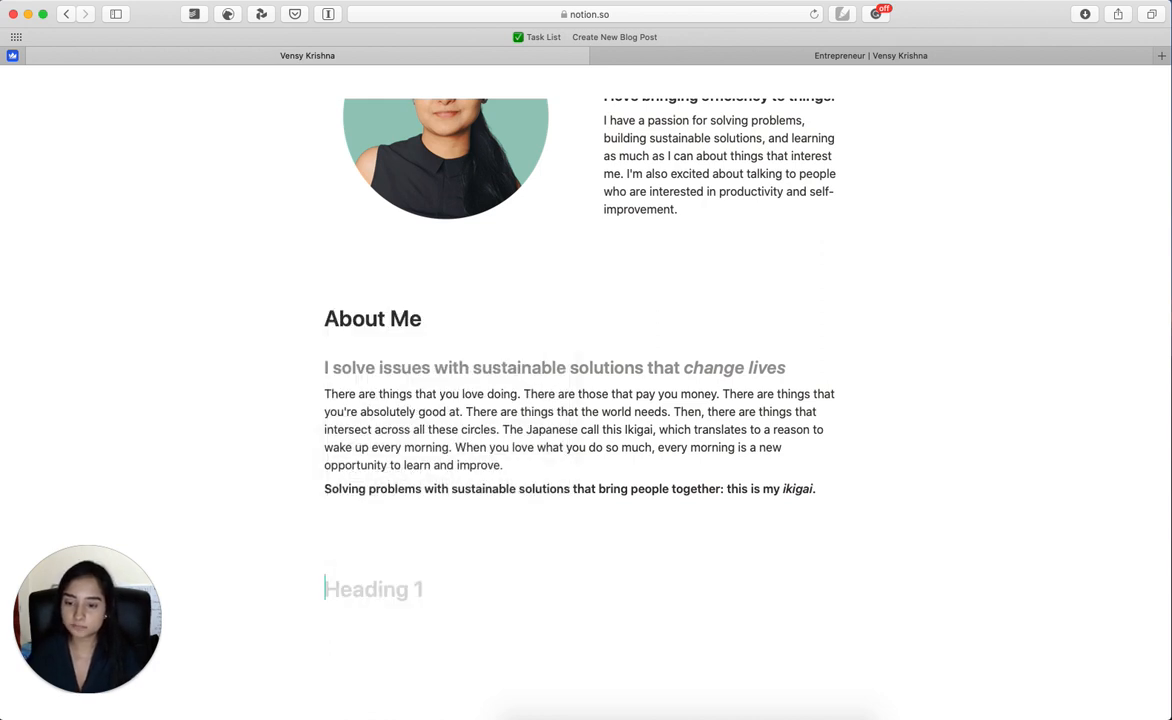
{"action": "type", "text": "My Work"}
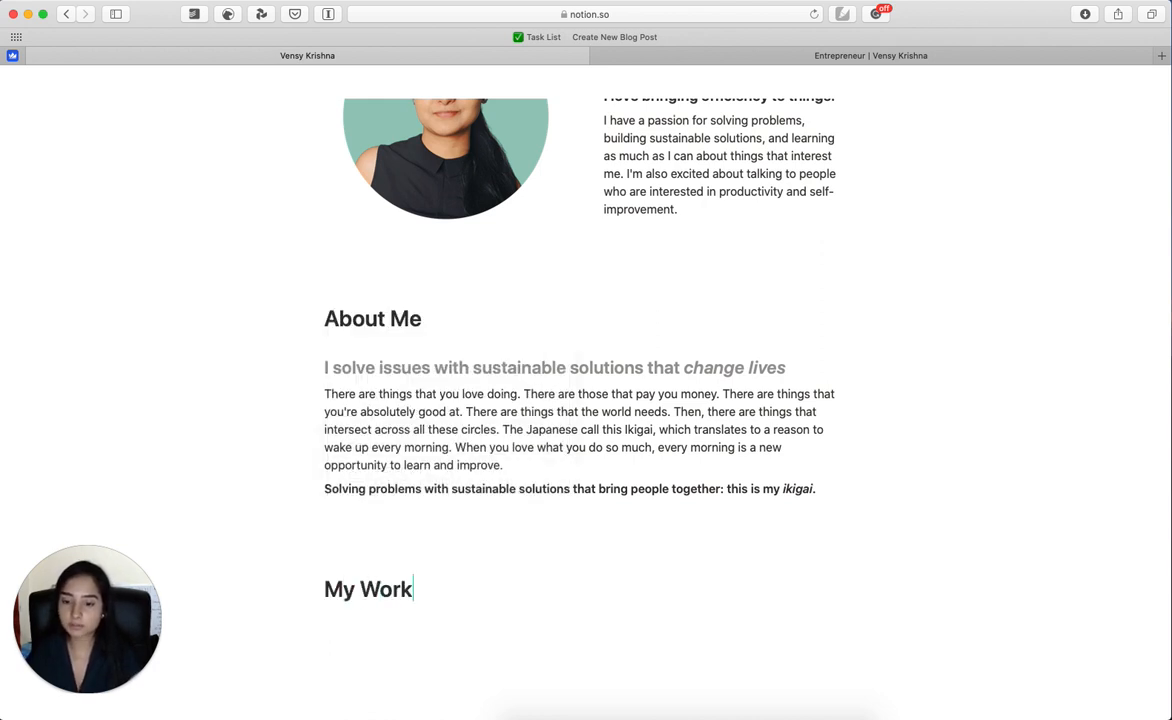
{"action": "key", "text": "Return"}
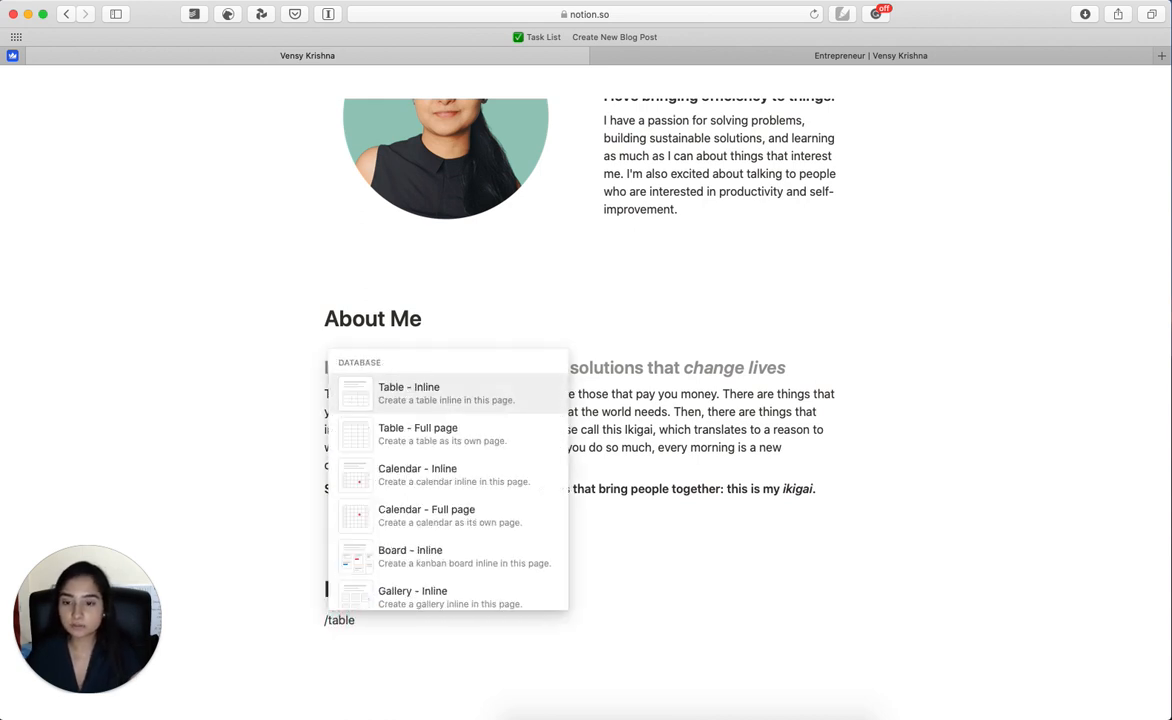
Insert an inline Portfolio table under My Work listing Project 1, Project 2 and Project 3.
{"action": "left_click", "coordinate": [408, 392]}
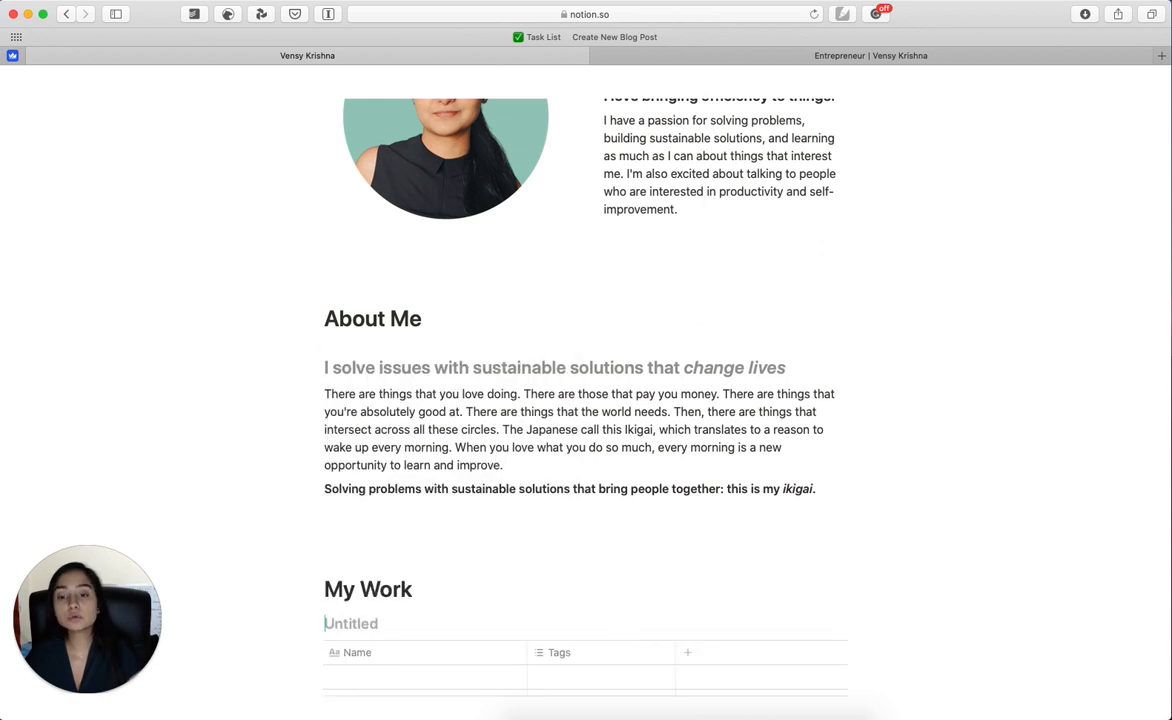
{"action": "scroll", "scroll_direction": "down", "scroll_amount": 3}
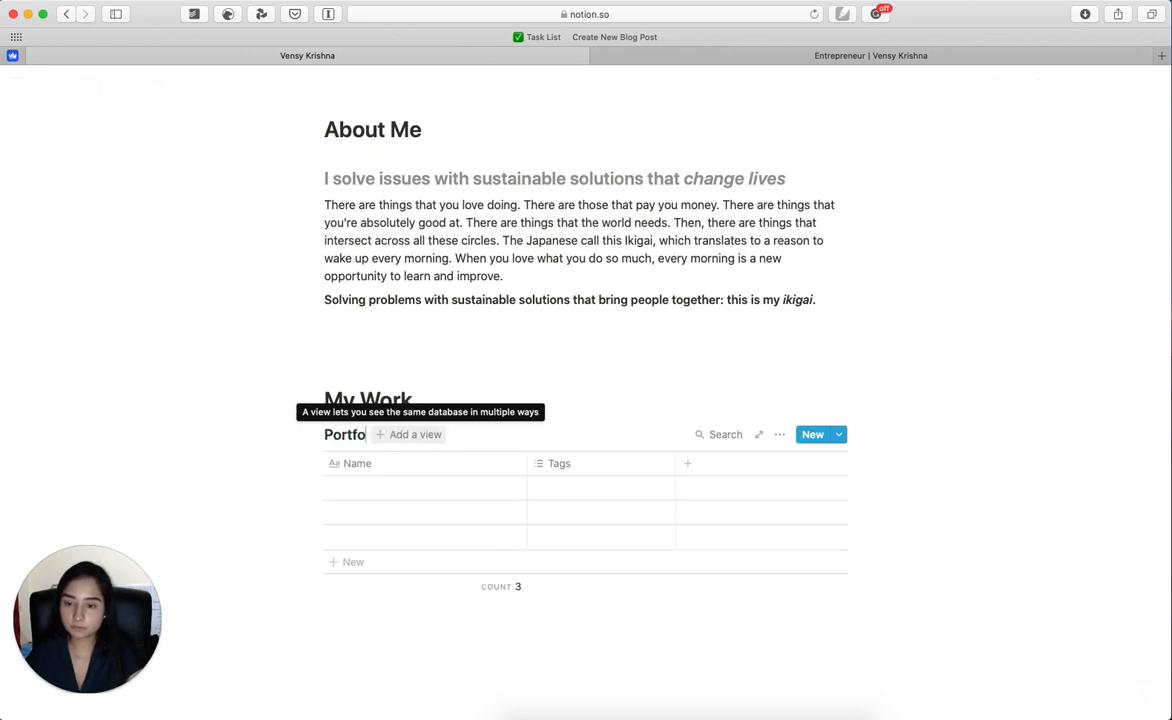
{"action": "left_click", "coordinate": [408, 486]}
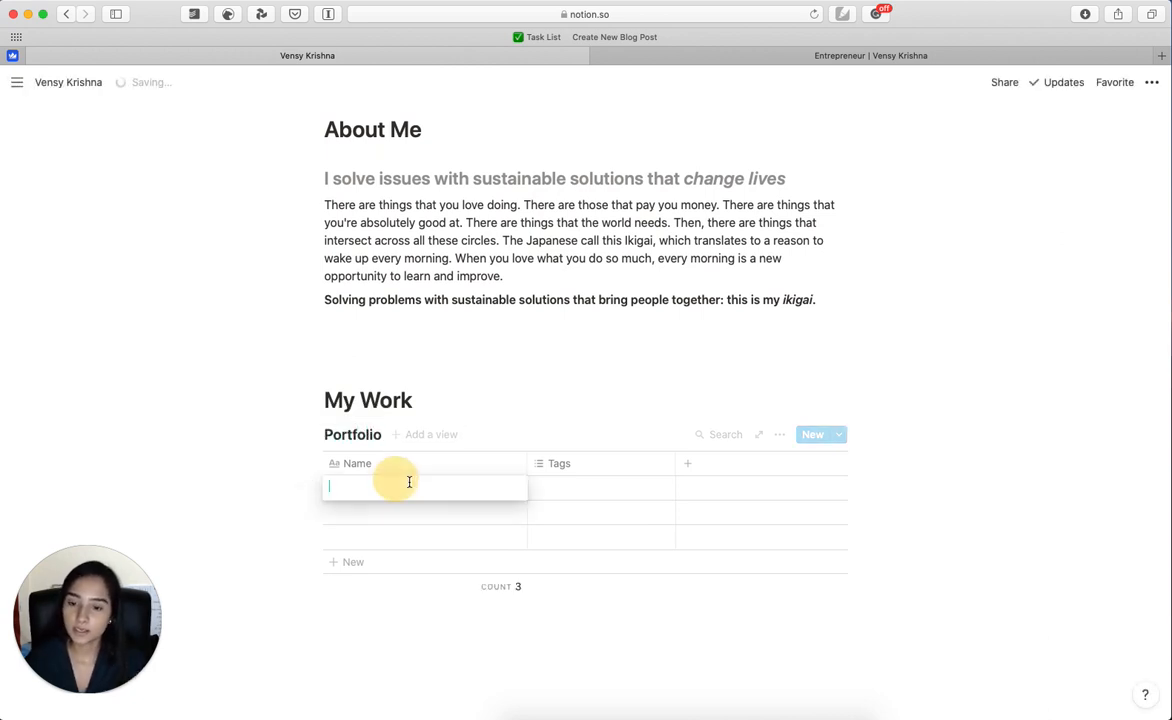
{"action": "type", "text": "Project 1"}
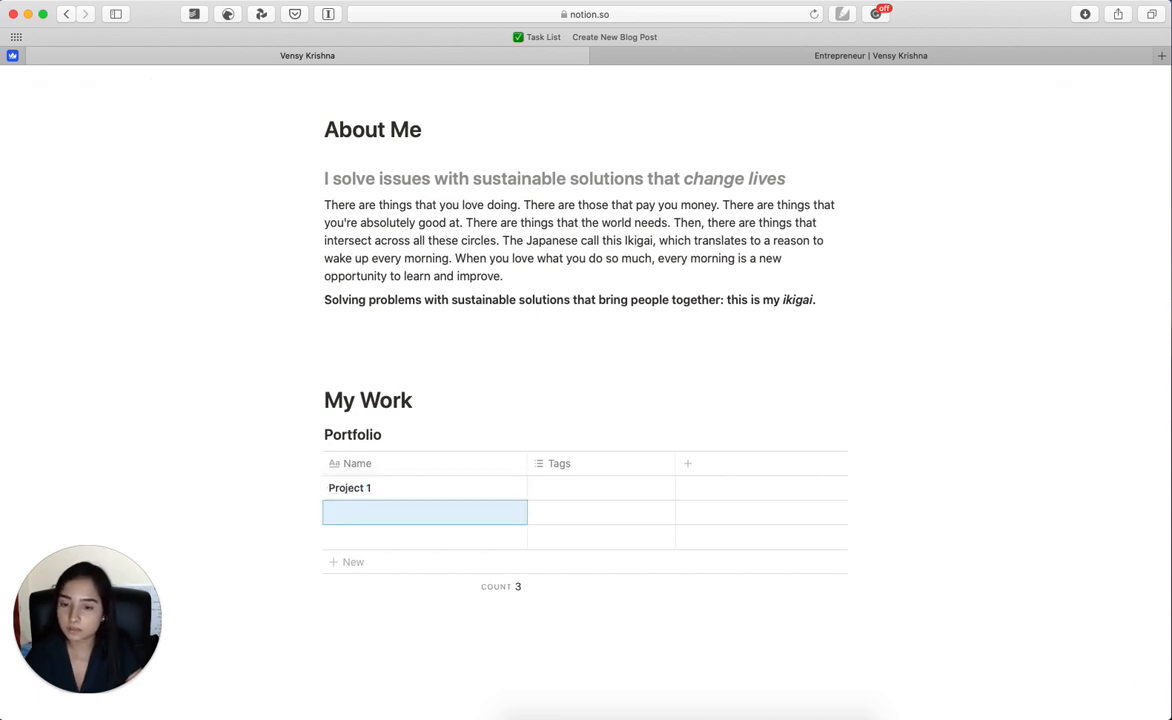
{"action": "type", "text": "Project 2"}
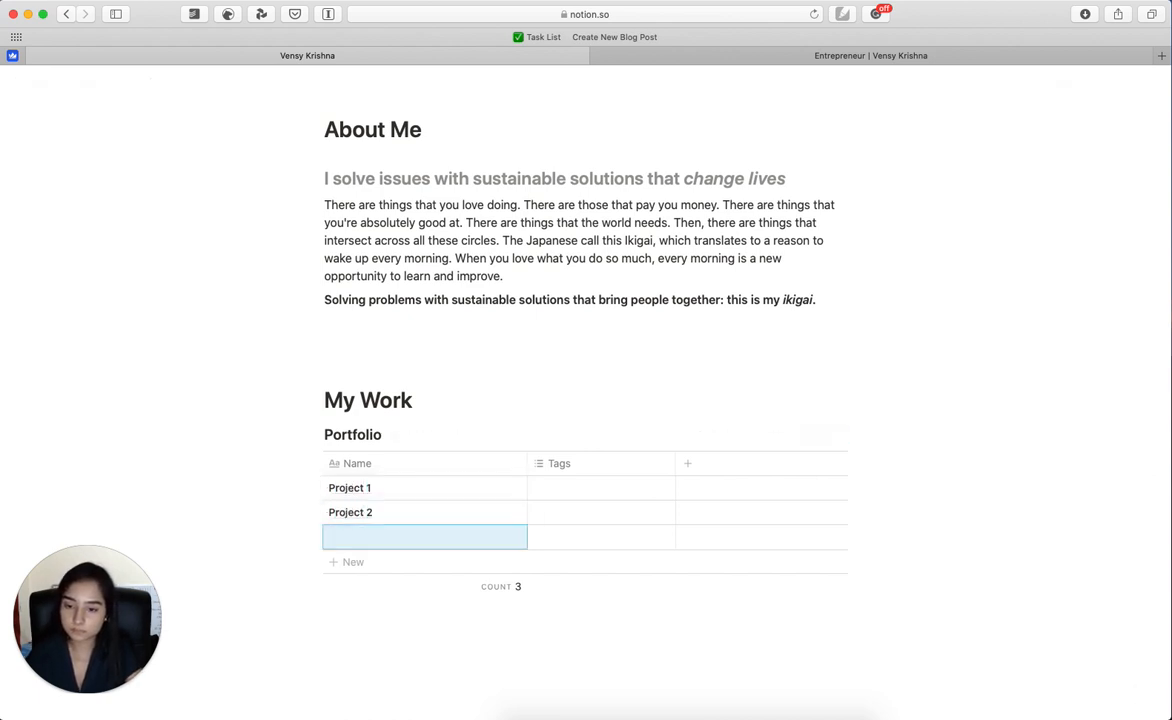
{"action": "type", "text": "Project 3"}
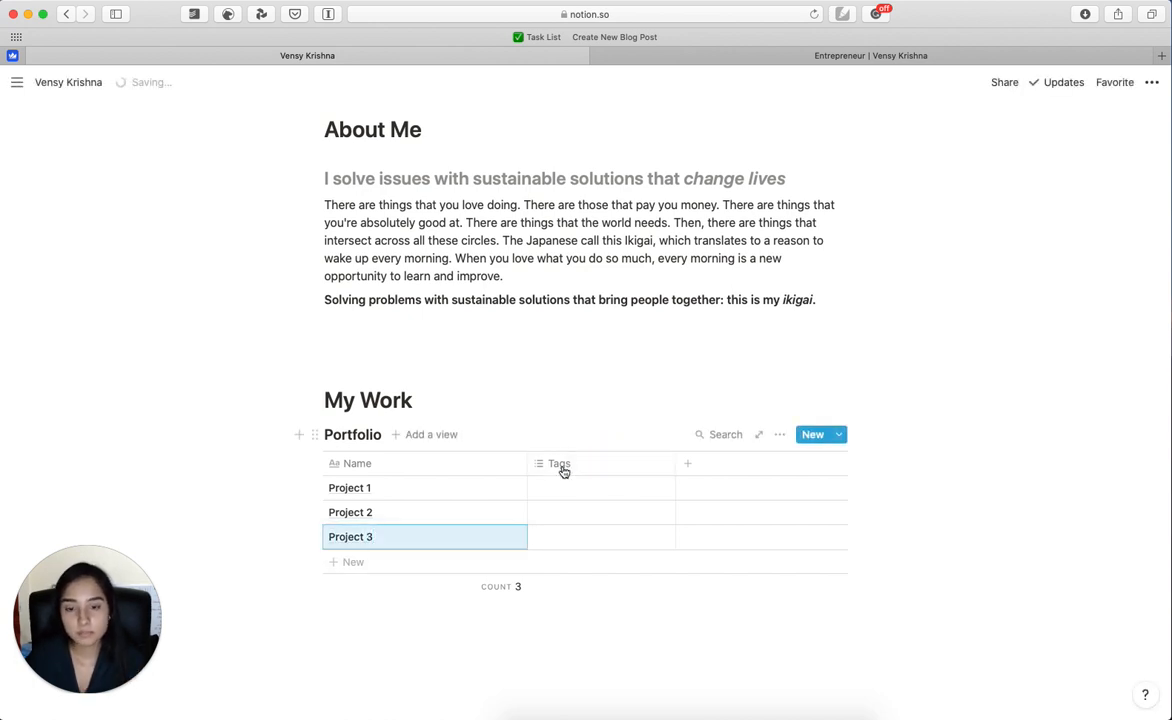
Rename the Tags column to Company Name and tag the projects Company 1, Company 2 and Company 3.
{"action": "left_click", "coordinate": [560, 464]}
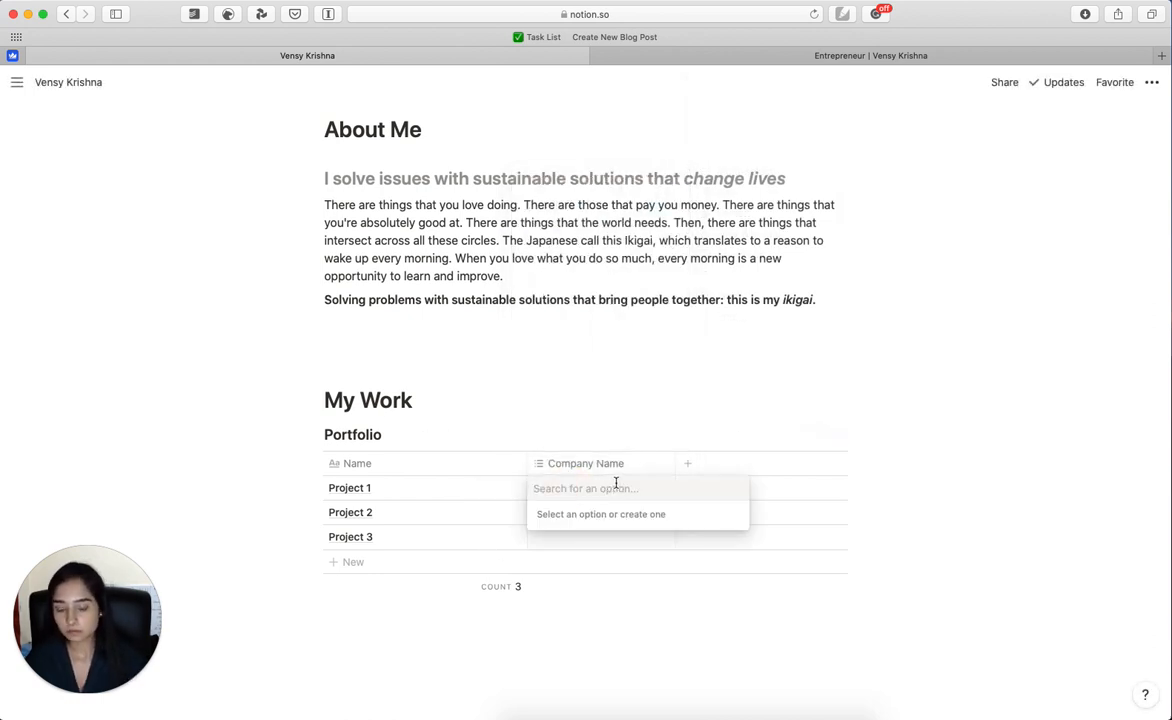
{"action": "type", "text": "Com"}
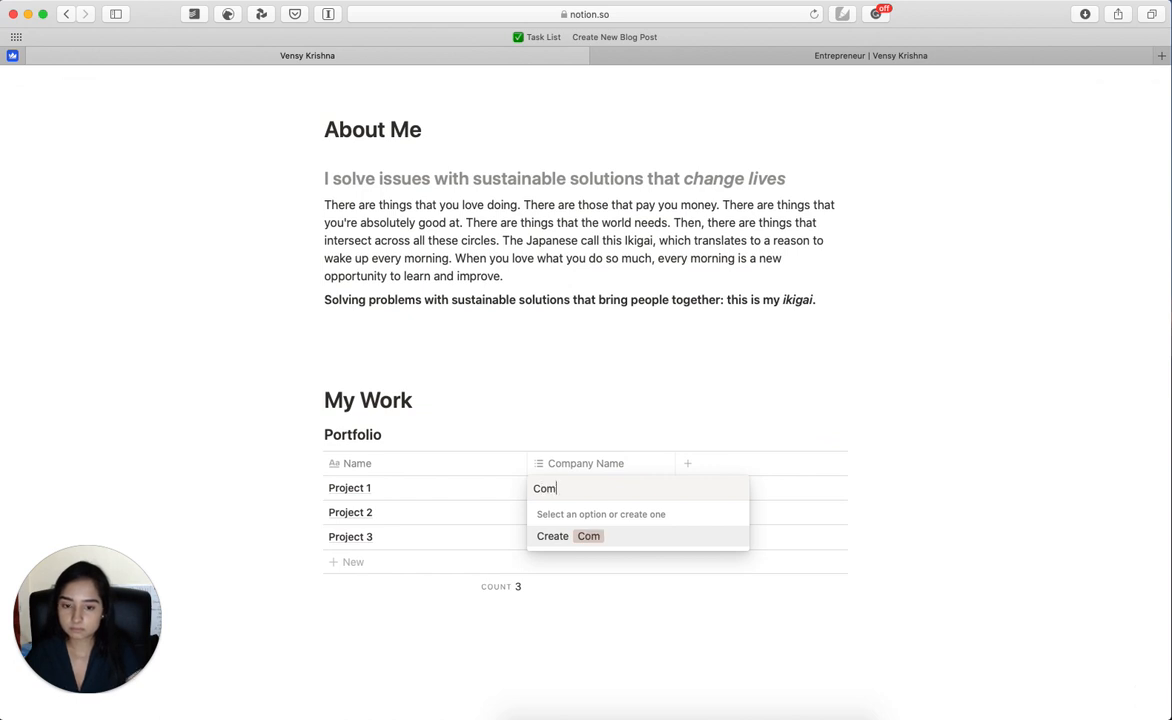
{"action": "left_click", "coordinate": [568, 536]}
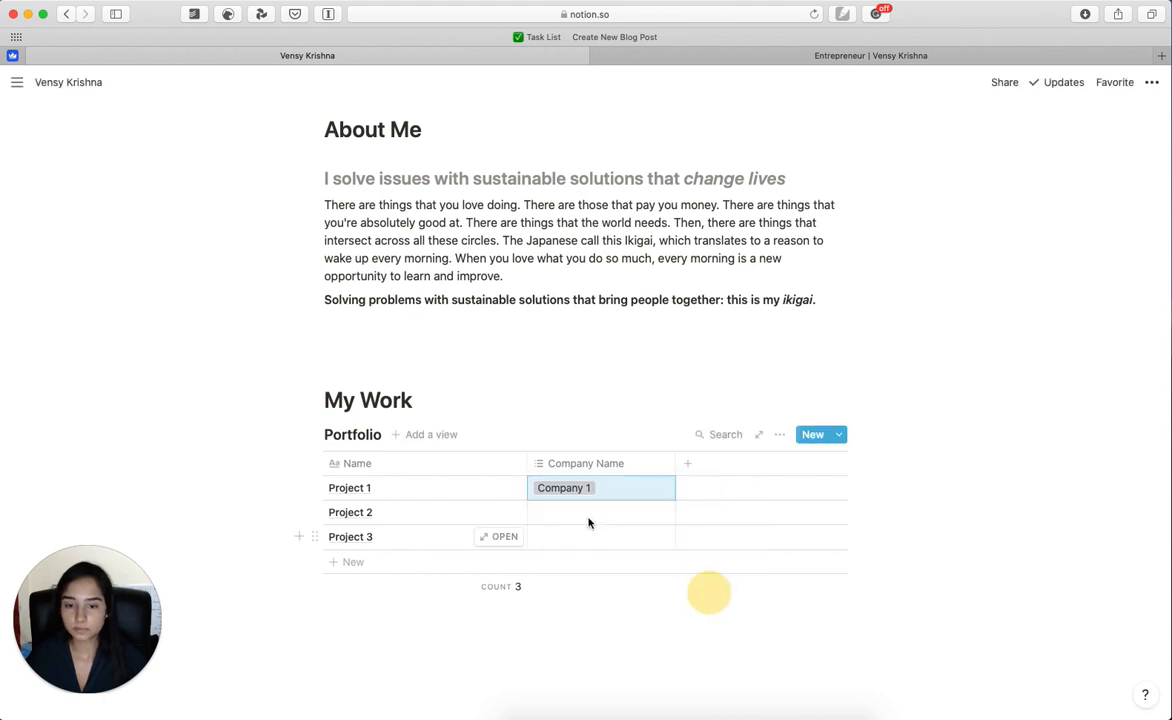
{"action": "type", "text": "Compnay"}
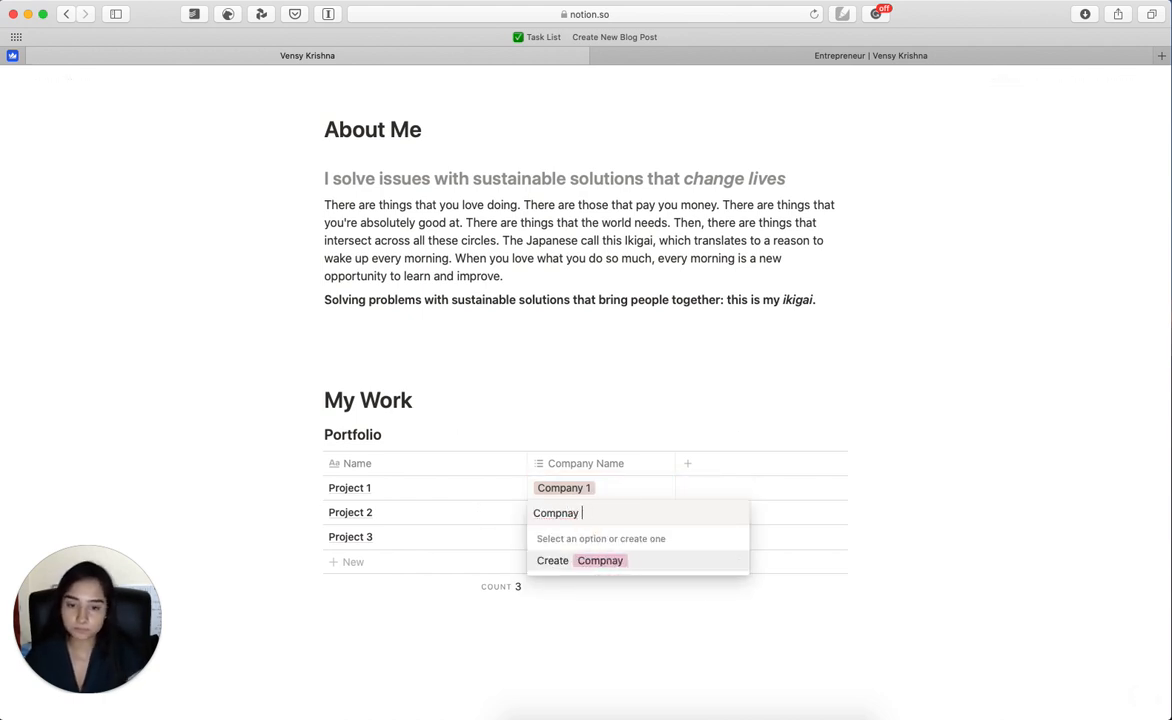
{"action": "type", "text": "Company 3"}
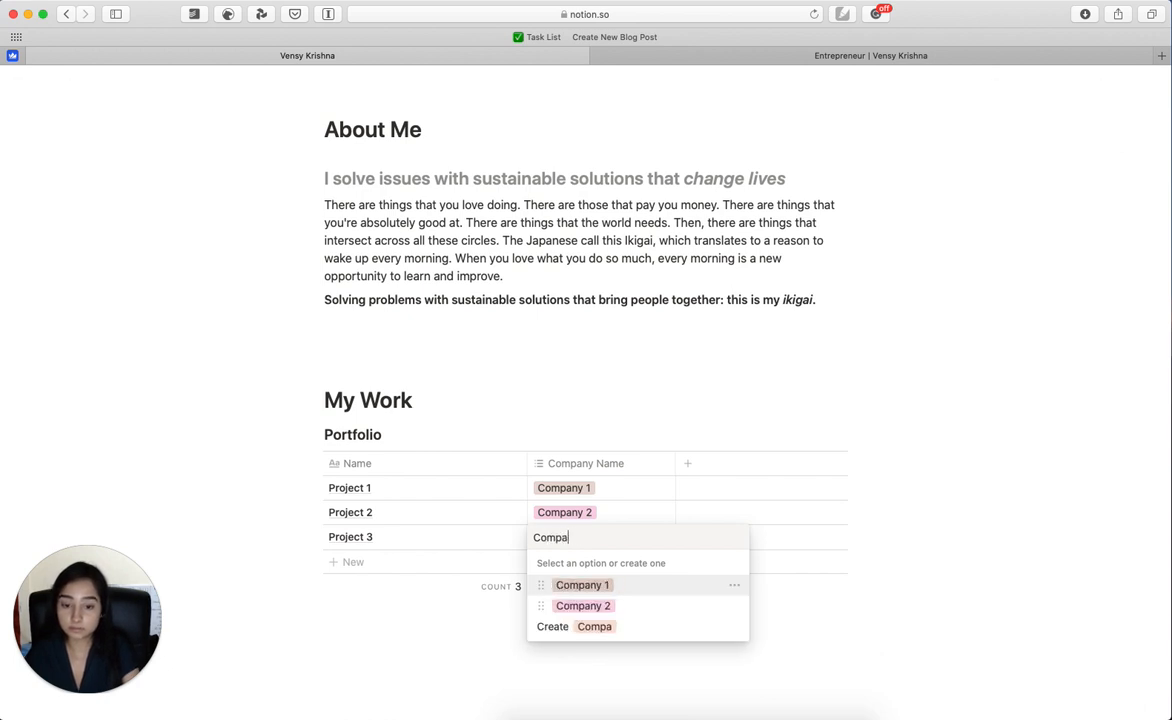
{"action": "type", "text": "by 3"}
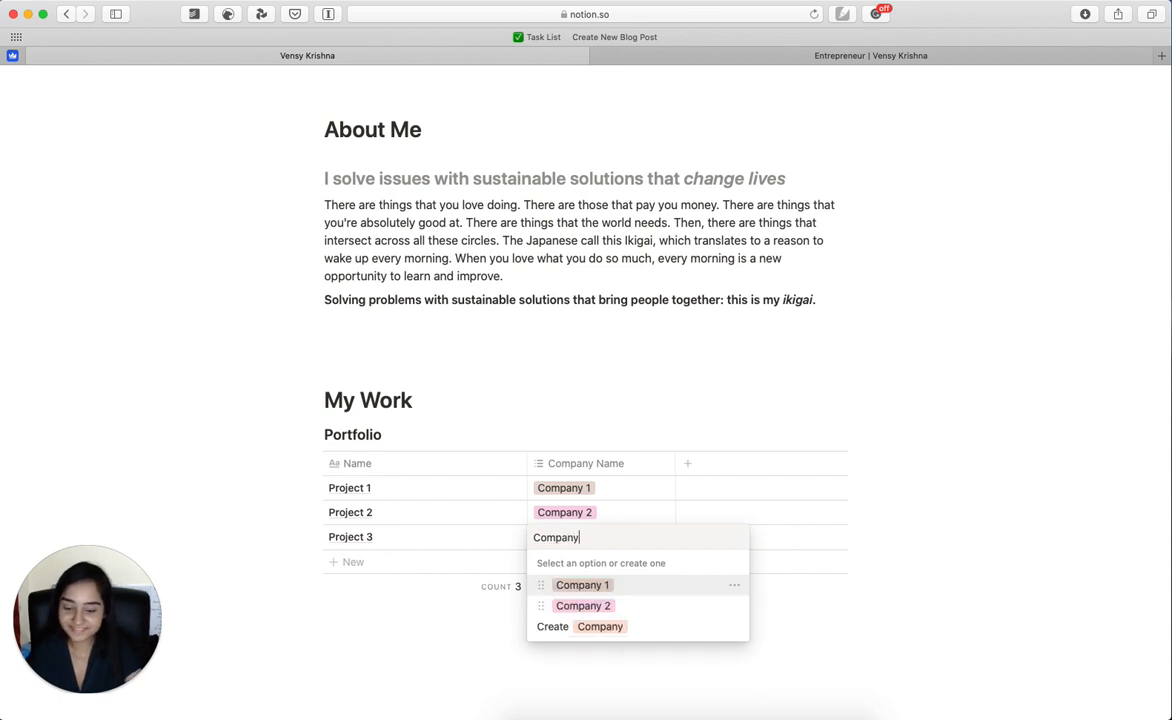
{"action": "left_click", "coordinate": [600, 626]}
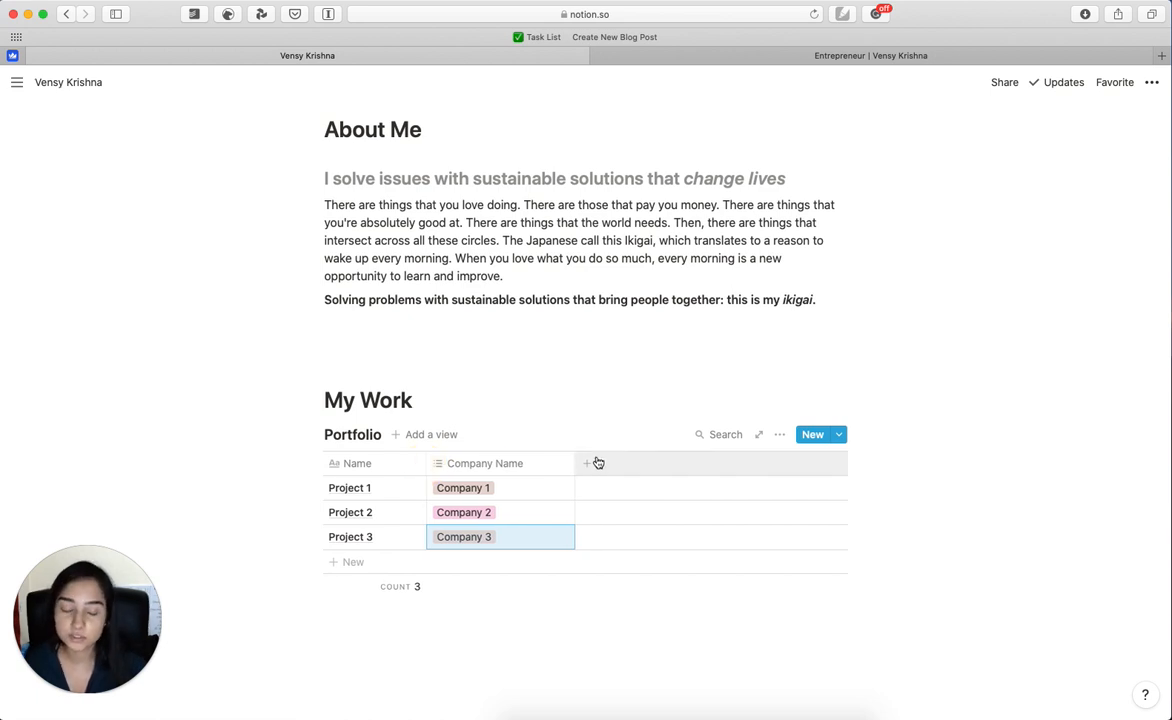
{"action": "mouse_move", "coordinate": [612, 464]}
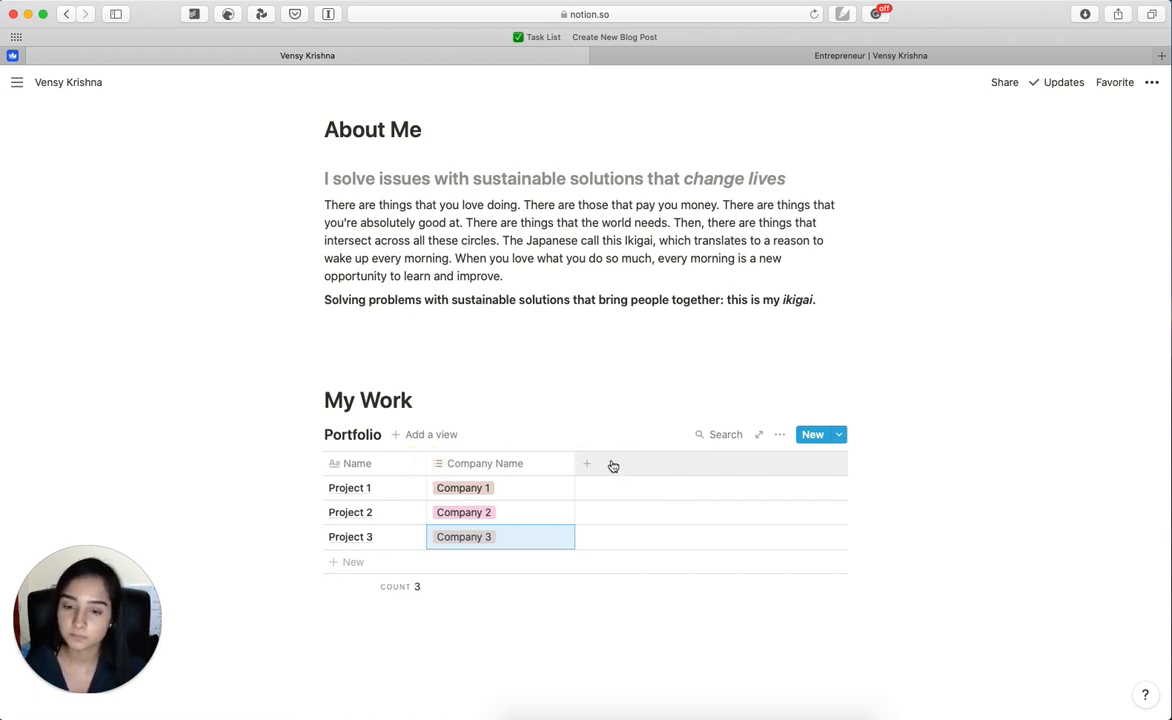
Add a Files & media column named Image to the Portfolio table.
{"action": "left_click", "coordinate": [588, 464]}
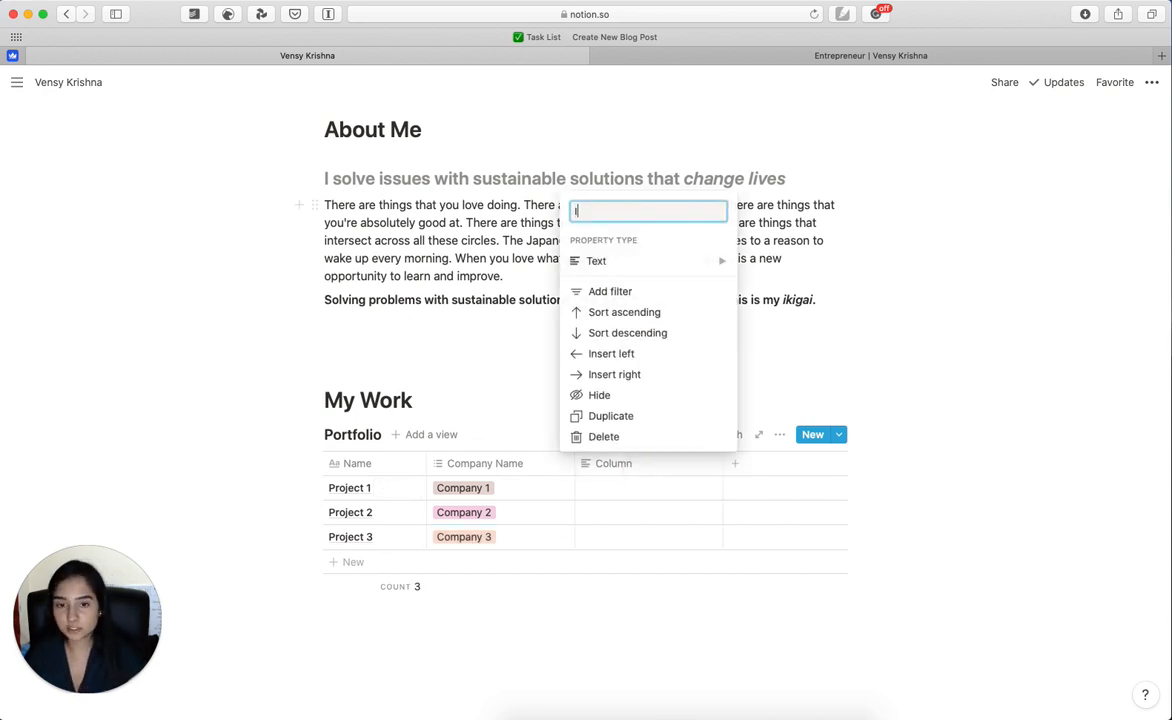
{"action": "type", "text": "Image"}
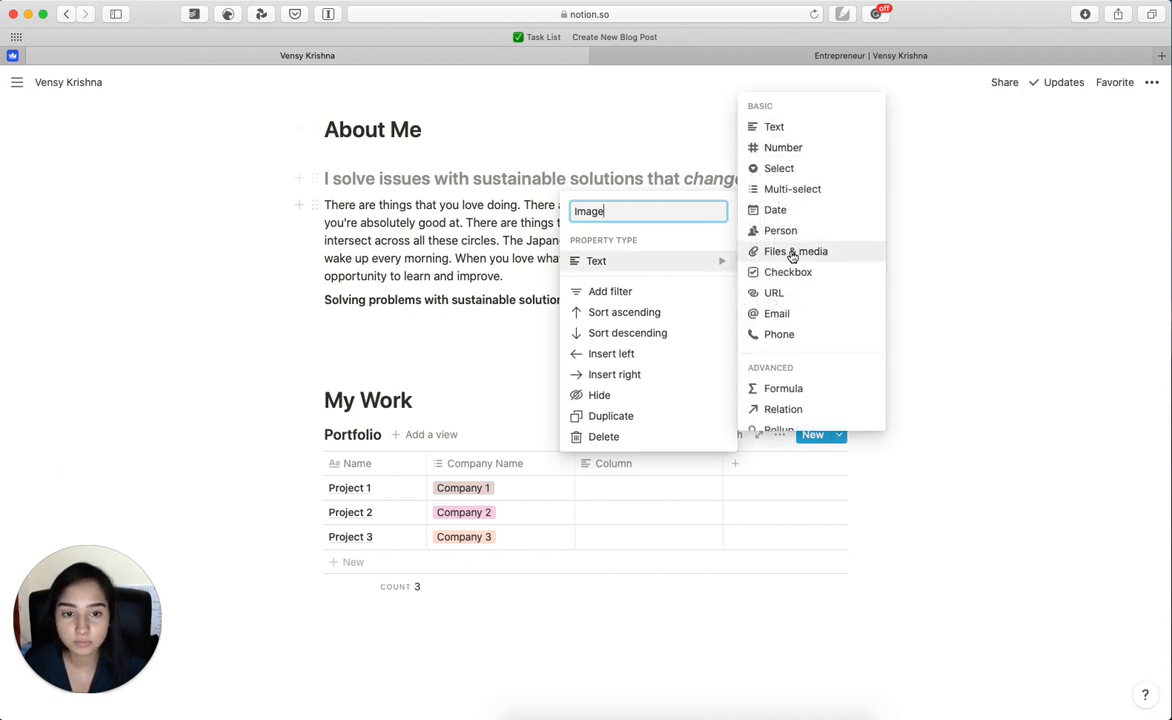
{"action": "left_click", "coordinate": [796, 252]}
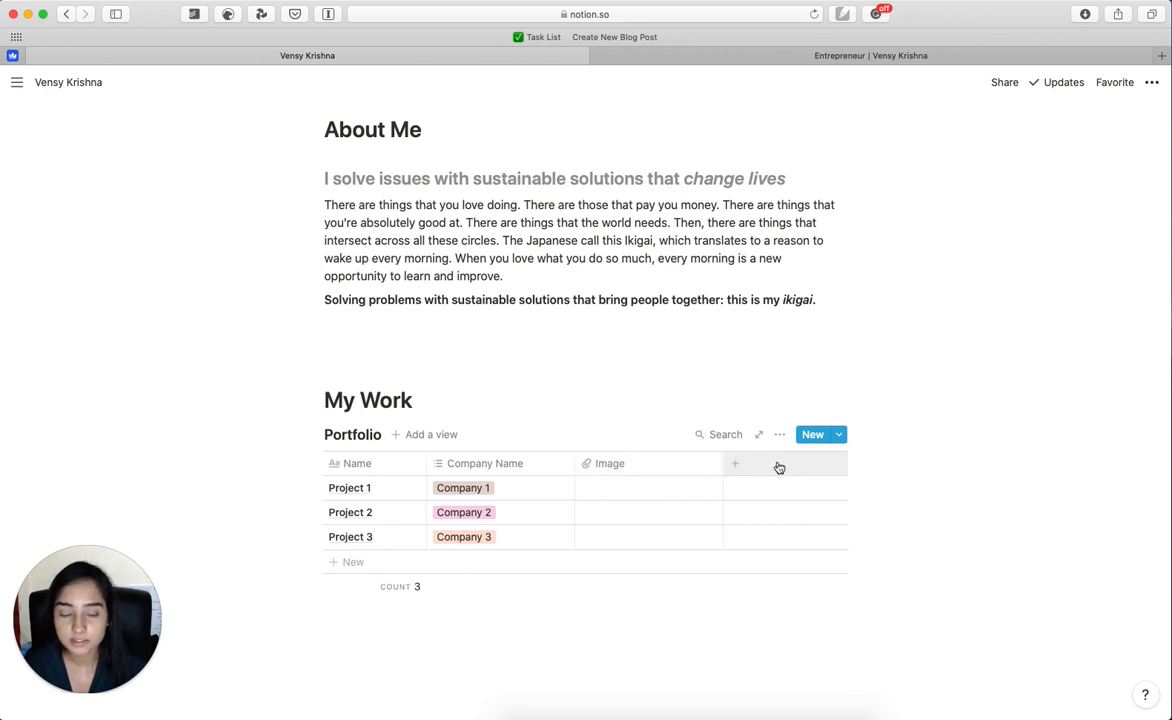
Add another column named Dates Worked after the Image column.
{"action": "left_click", "coordinate": [734, 464]}
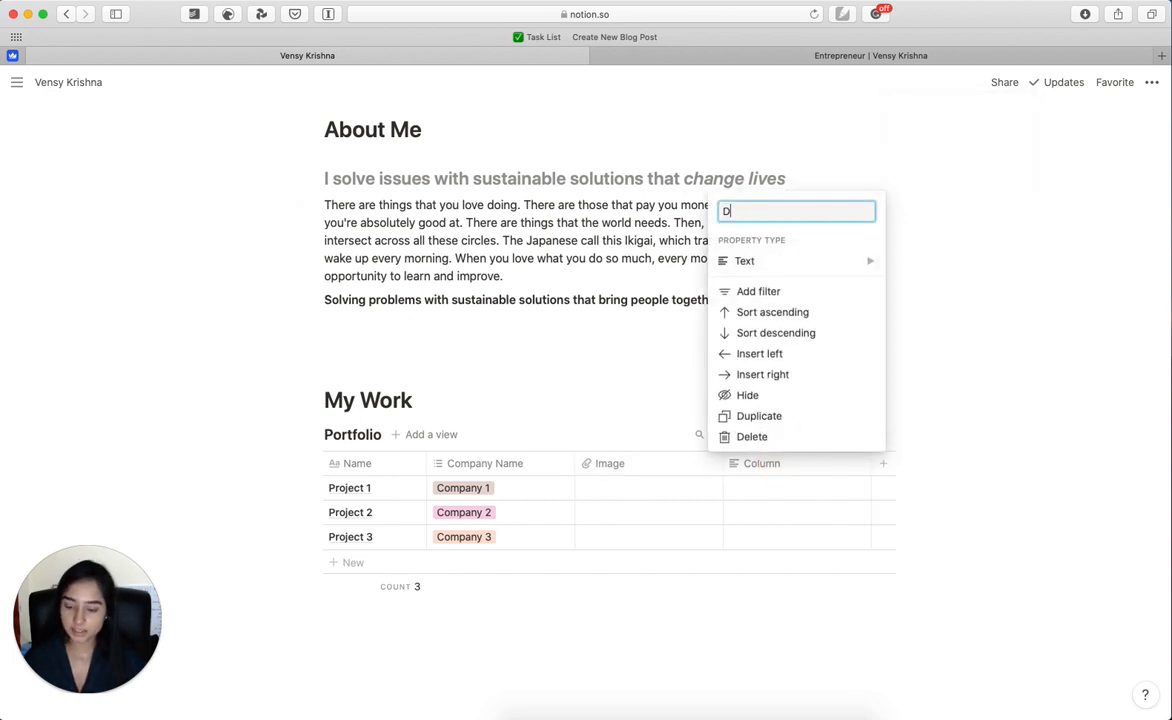
{"action": "type", "text": "ates"}
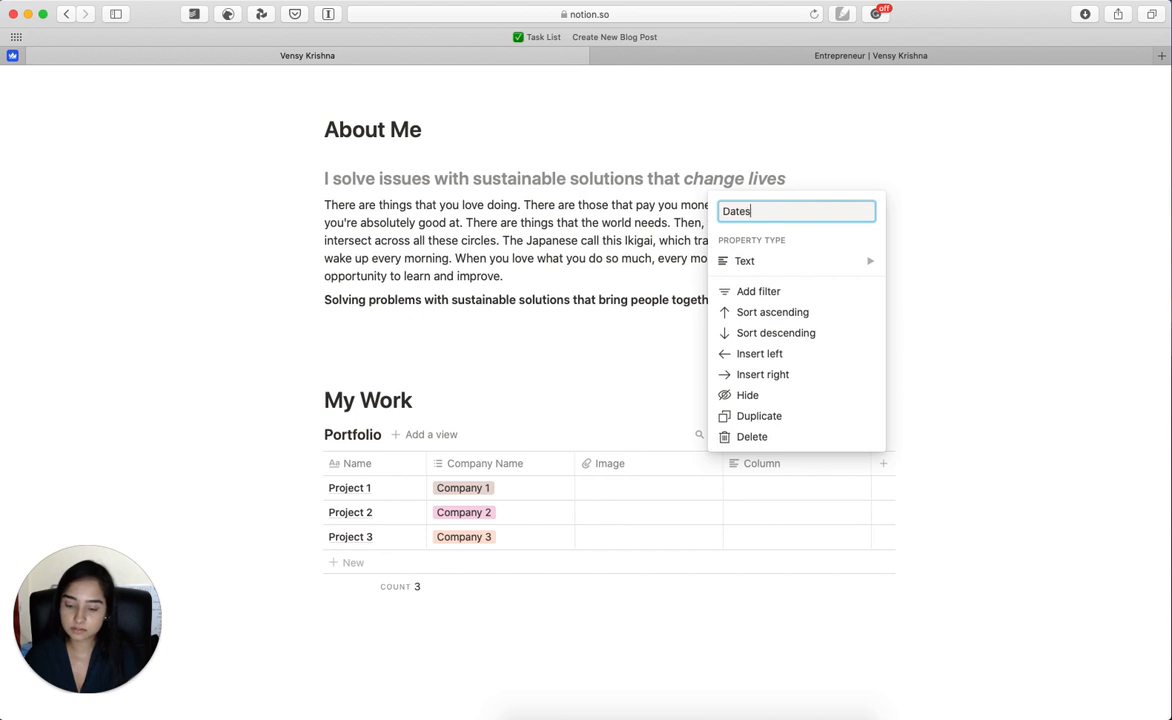
{"action": "type", "text": "Wo"}
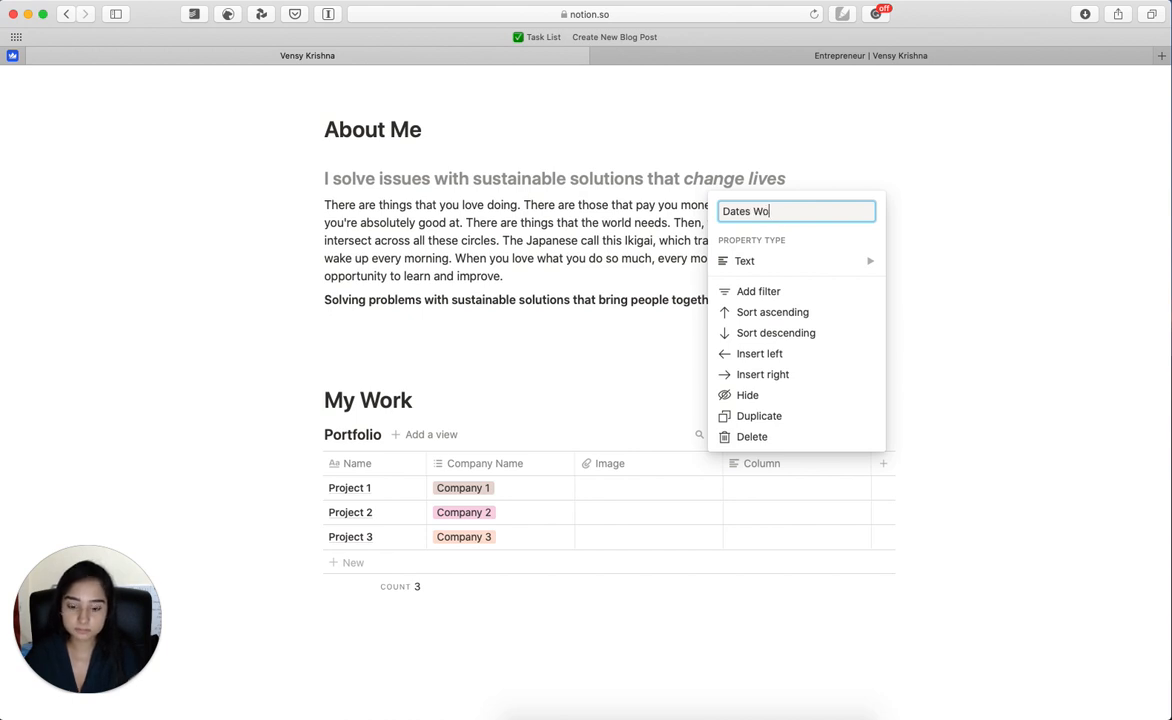
{"action": "type", "text": "rk"}
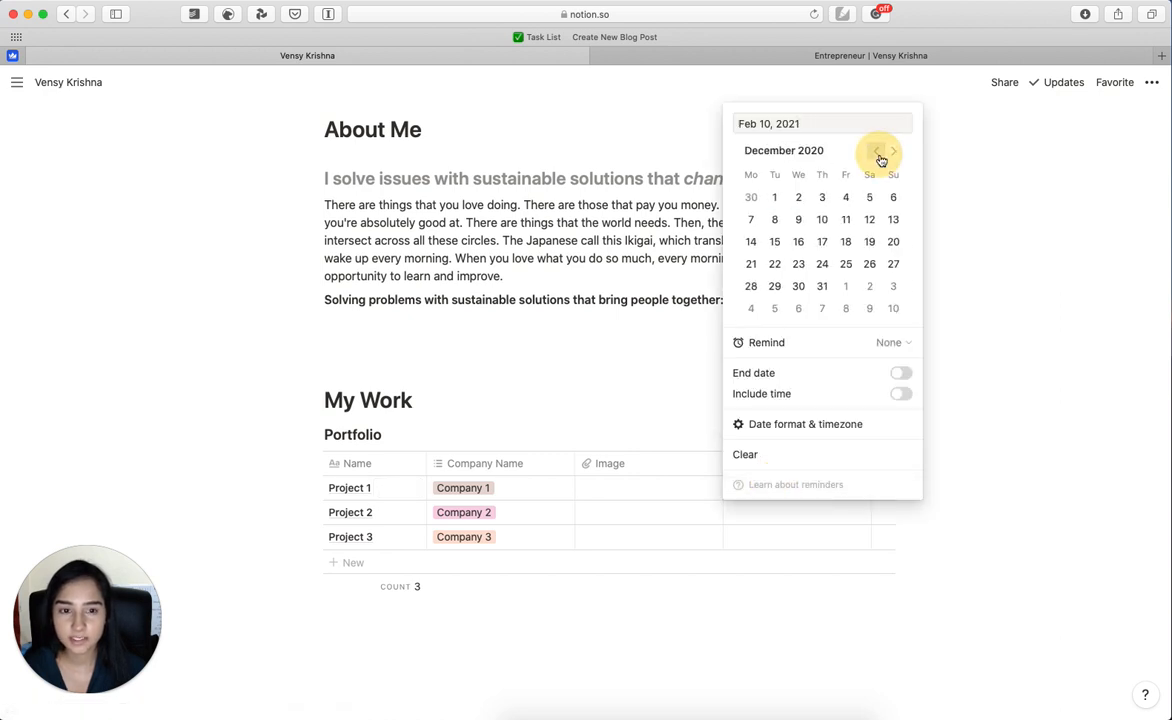
Set a project's Dates Worked range starting July 1, 2020 with an end date.
{"action": "left_click", "coordinate": [876, 150]}
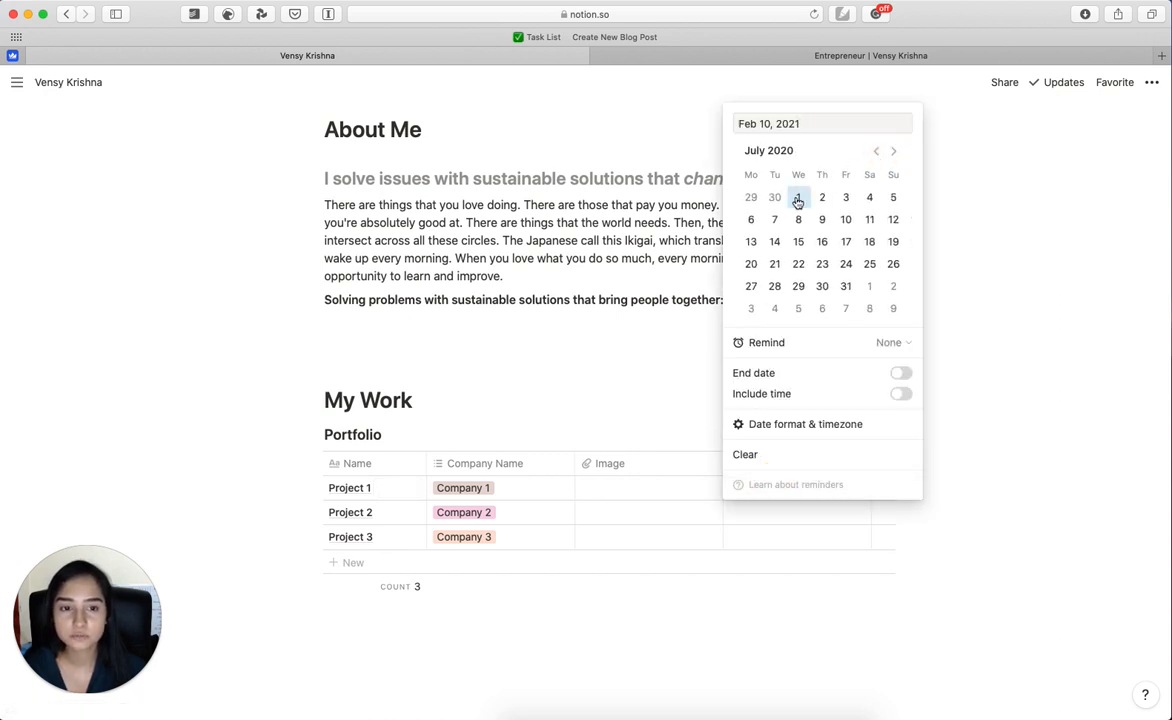
{"action": "left_click", "coordinate": [798, 198]}
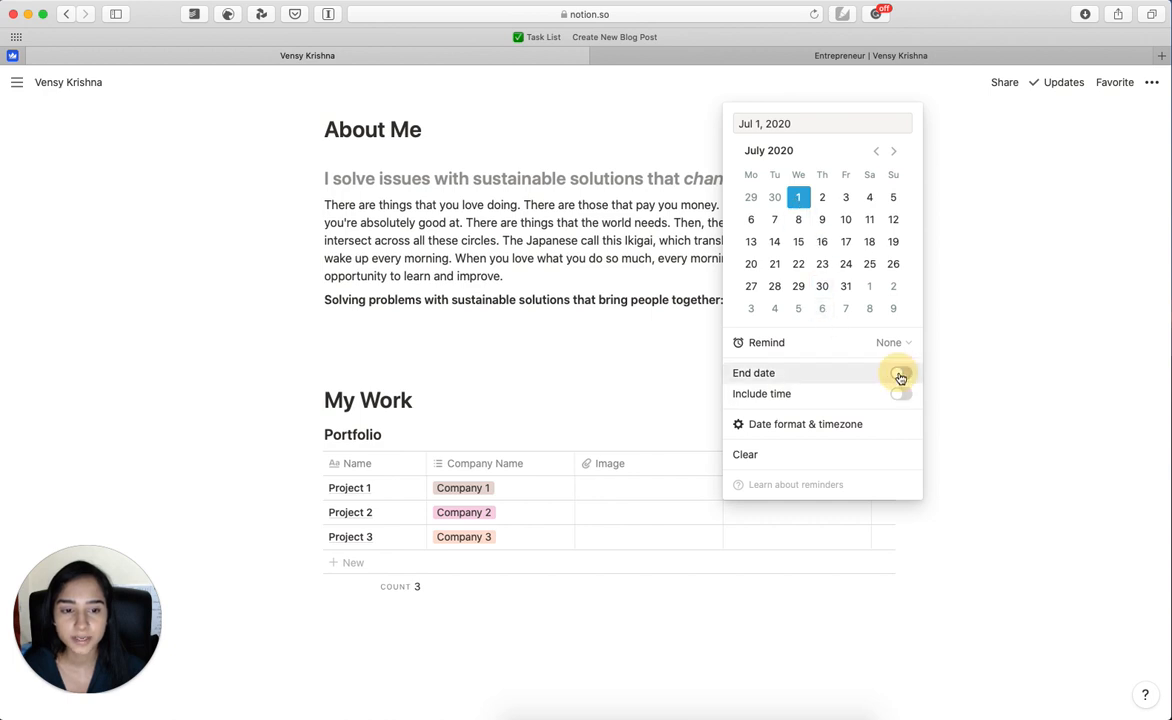
{"action": "left_click", "coordinate": [900, 374]}
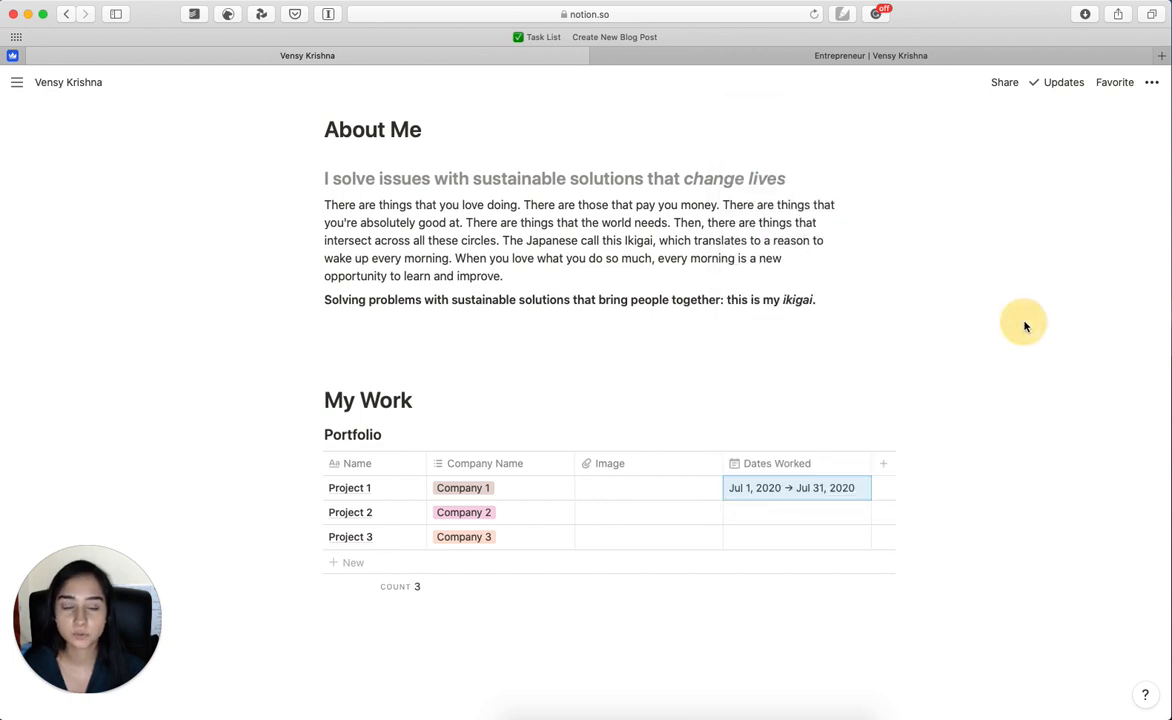
Set the remaining projects' Dates Worked ranges, Project 3 running Dec 1 to Dec 30, 2020.
{"action": "left_click", "coordinate": [792, 488]}
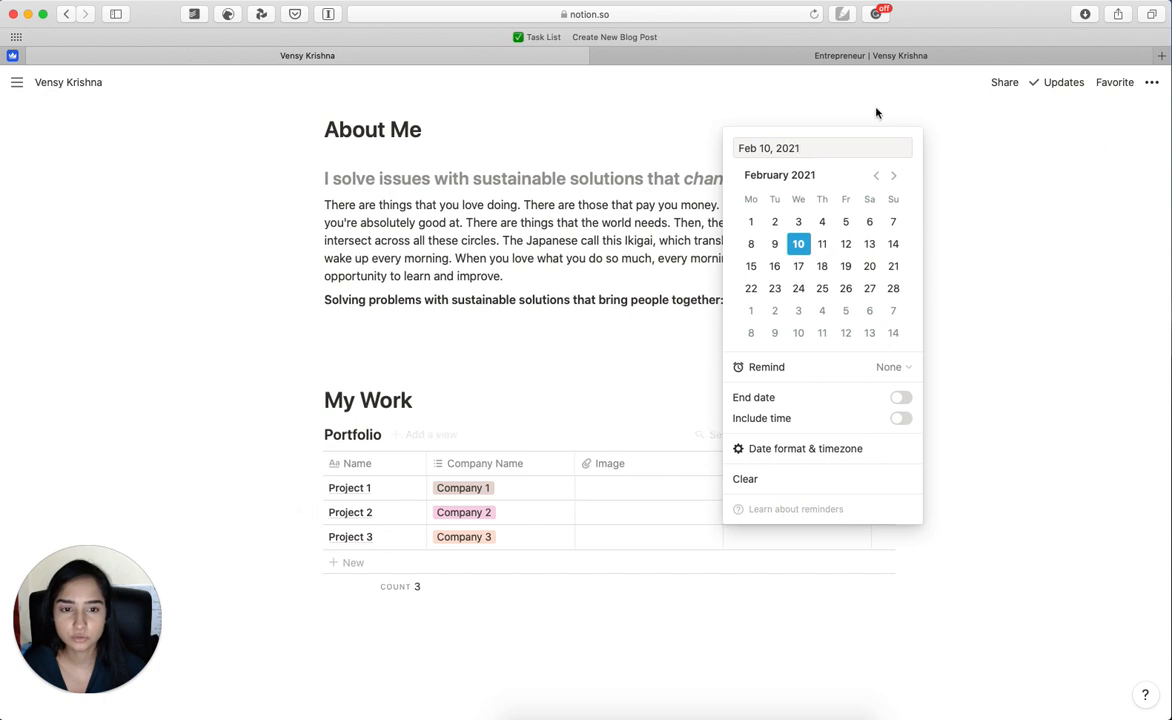
{"action": "left_click", "coordinate": [876, 176]}
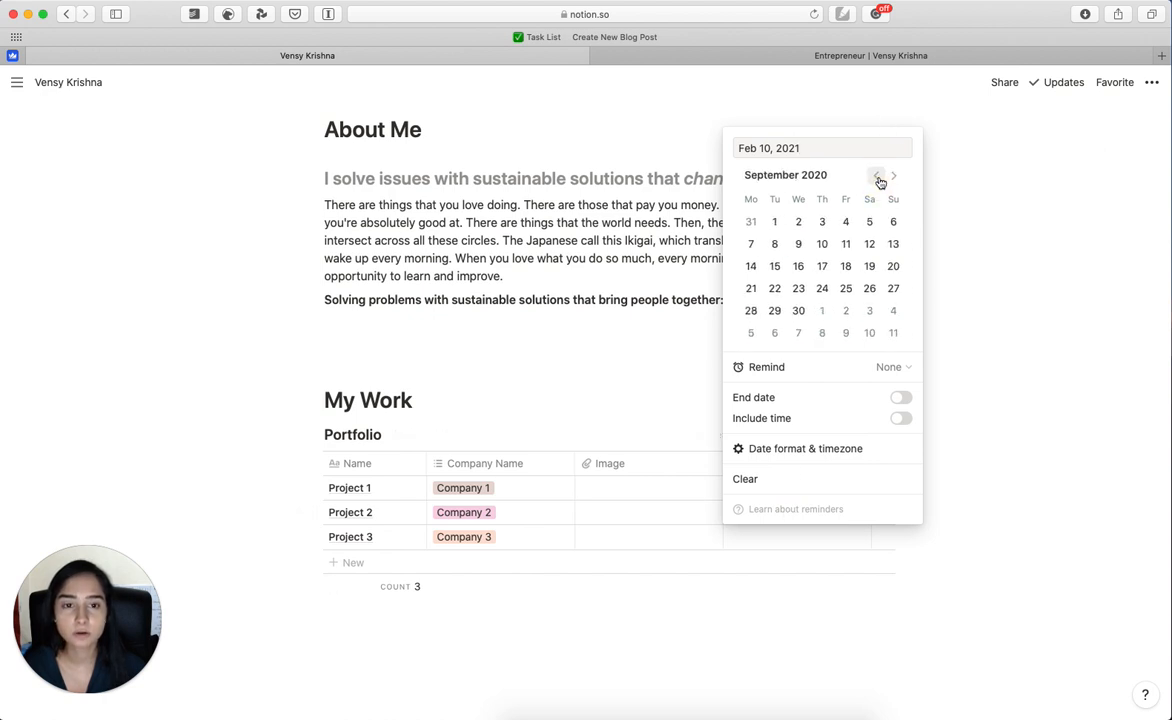
{"action": "left_click", "coordinate": [878, 176]}
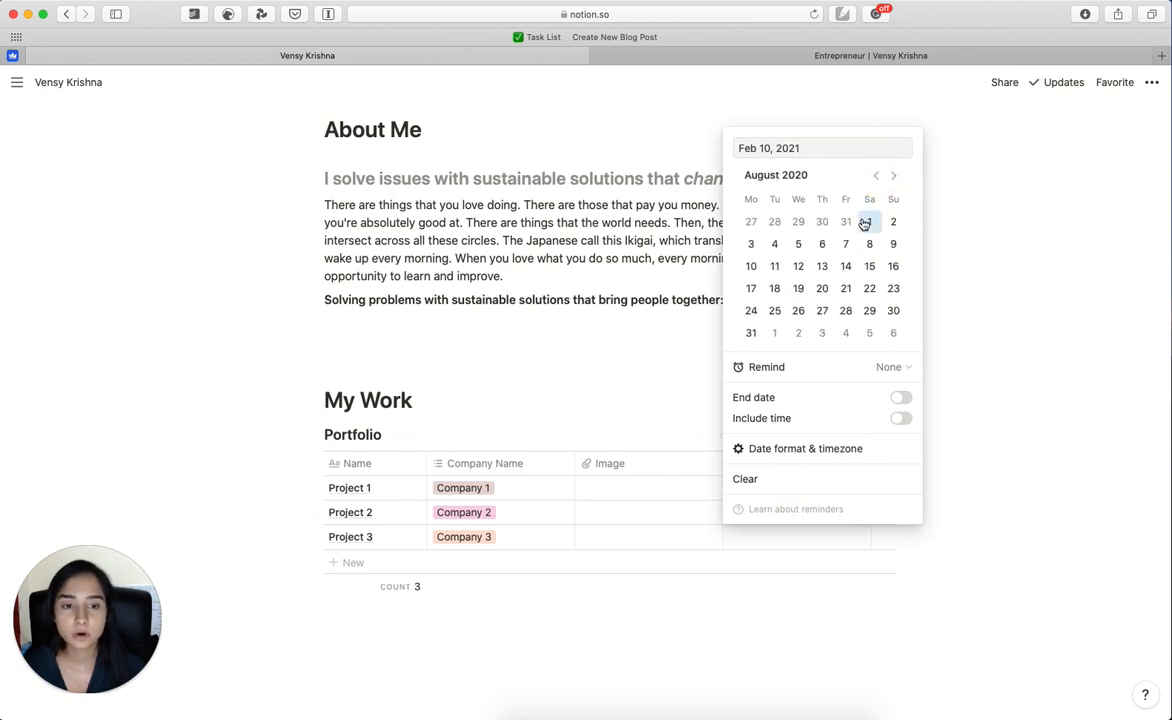
{"action": "left_click", "coordinate": [900, 396]}
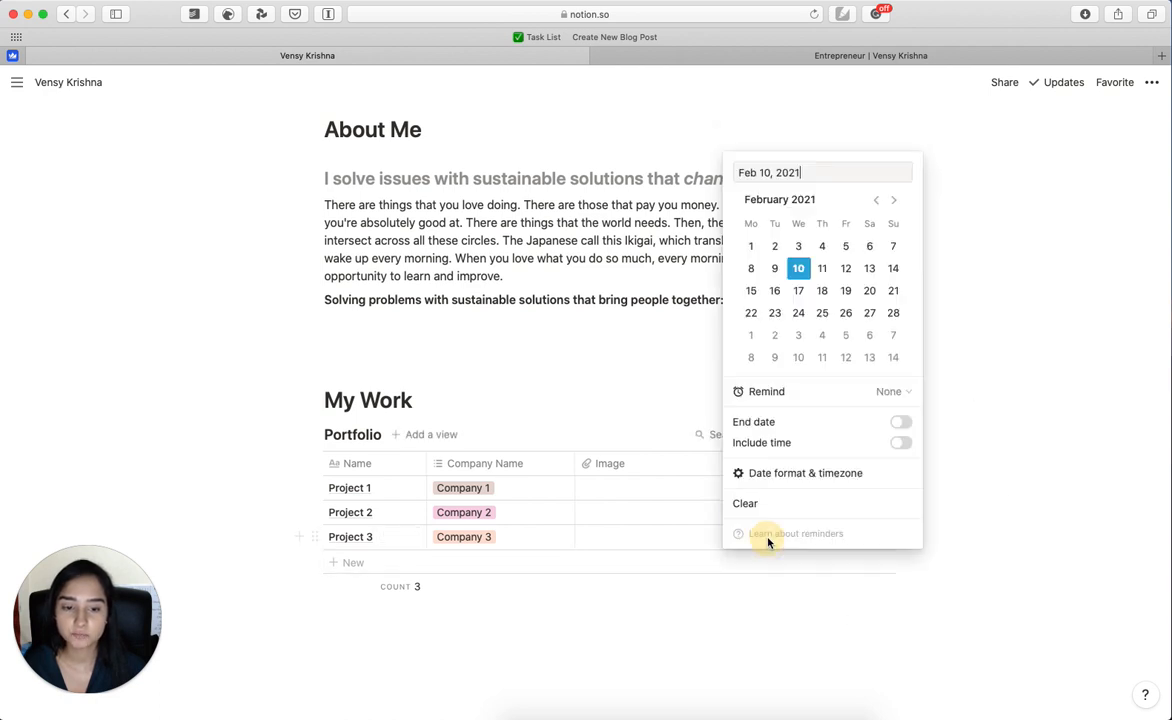
{"action": "left_click", "coordinate": [876, 200]}
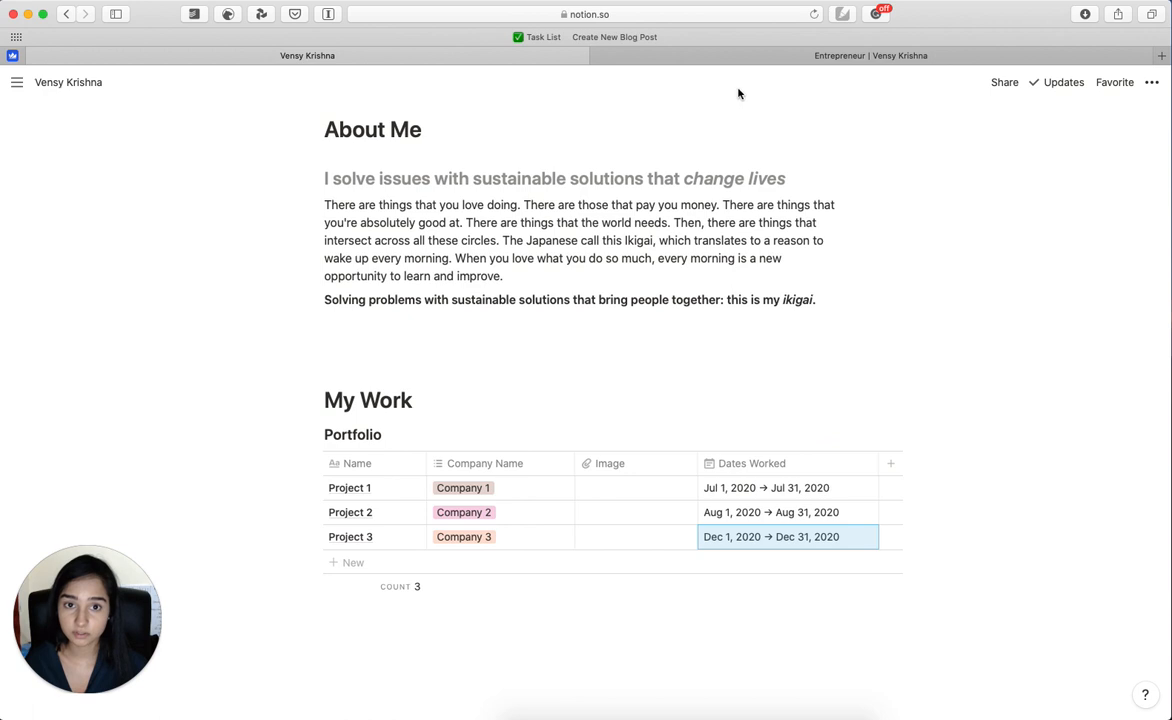
{"action": "mouse_move", "coordinate": [820, 80]}
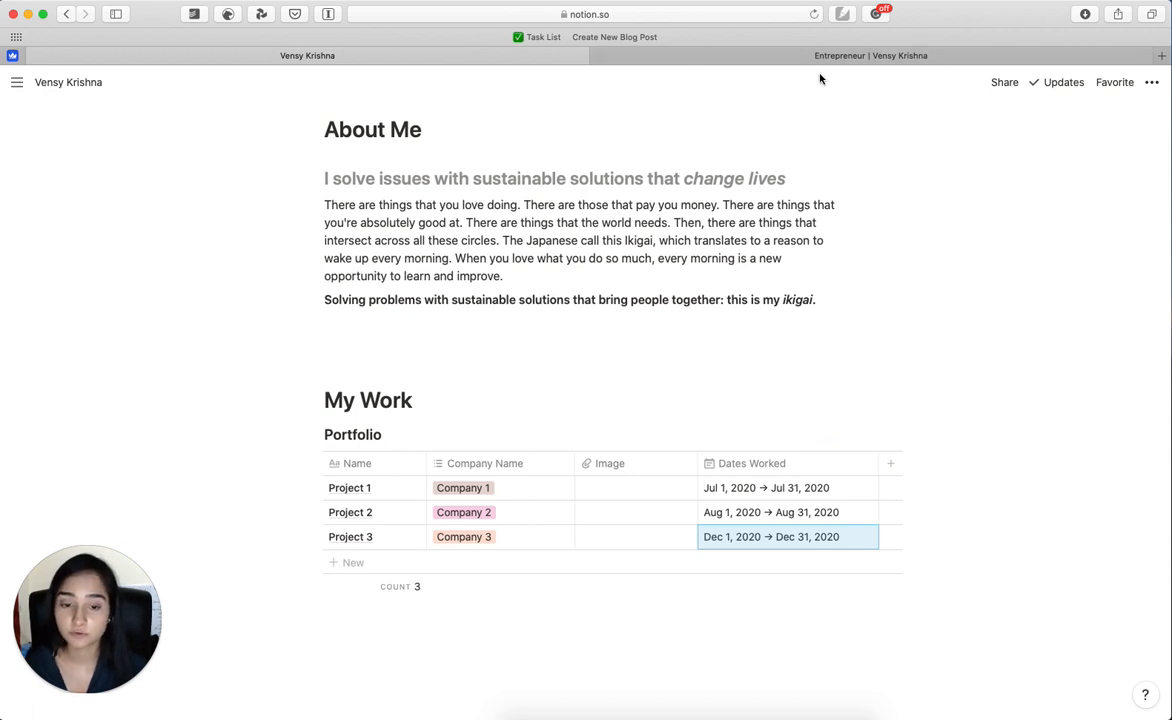
{"action": "mouse_move", "coordinate": [630, 610]}
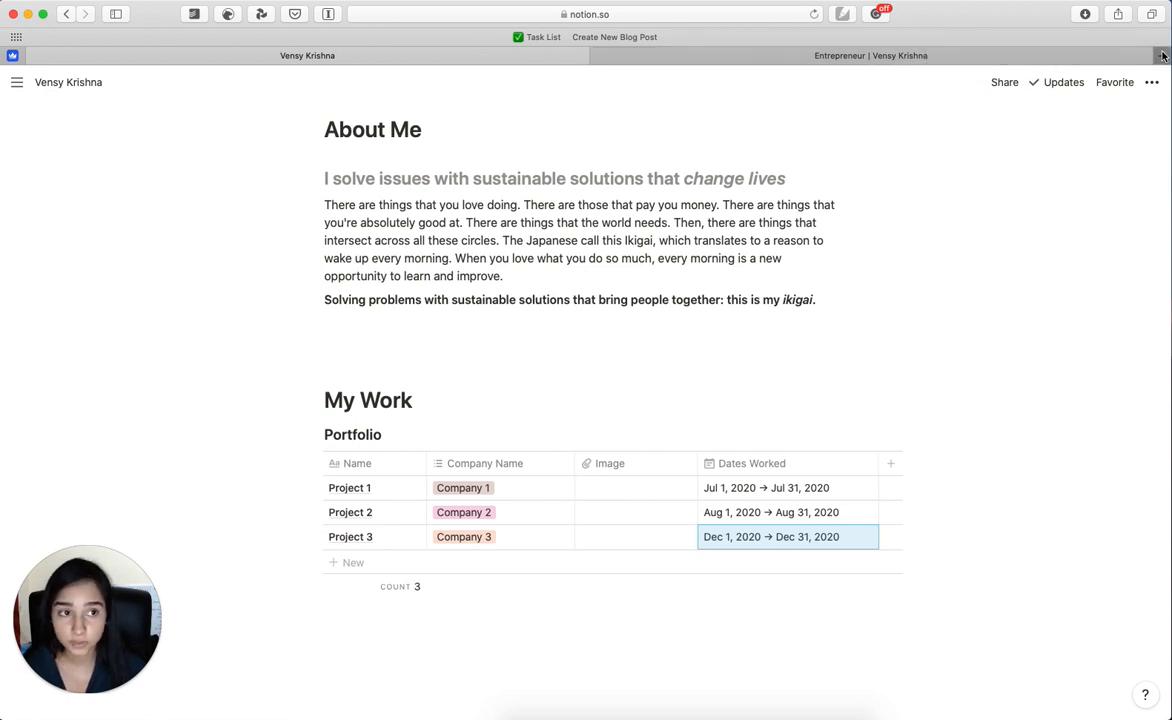
Open Unsplash in a new browser tab.
{"action": "left_click", "coordinate": [1160, 56]}
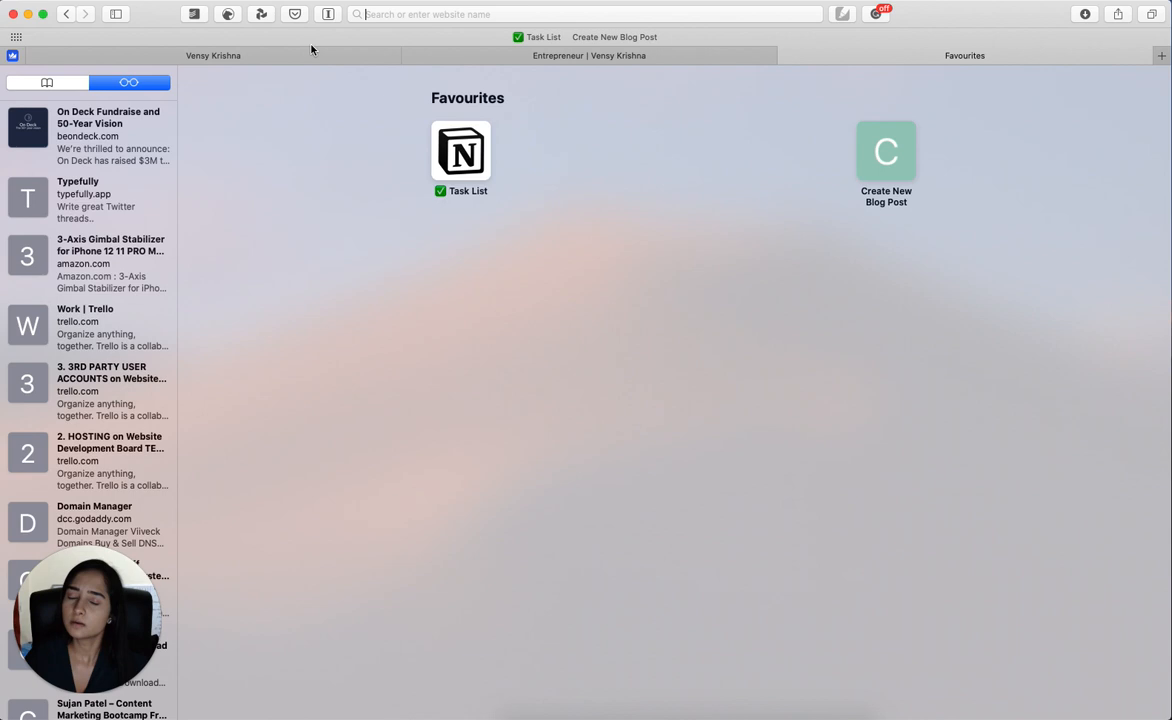
{"action": "left_click", "coordinate": [584, 14]}
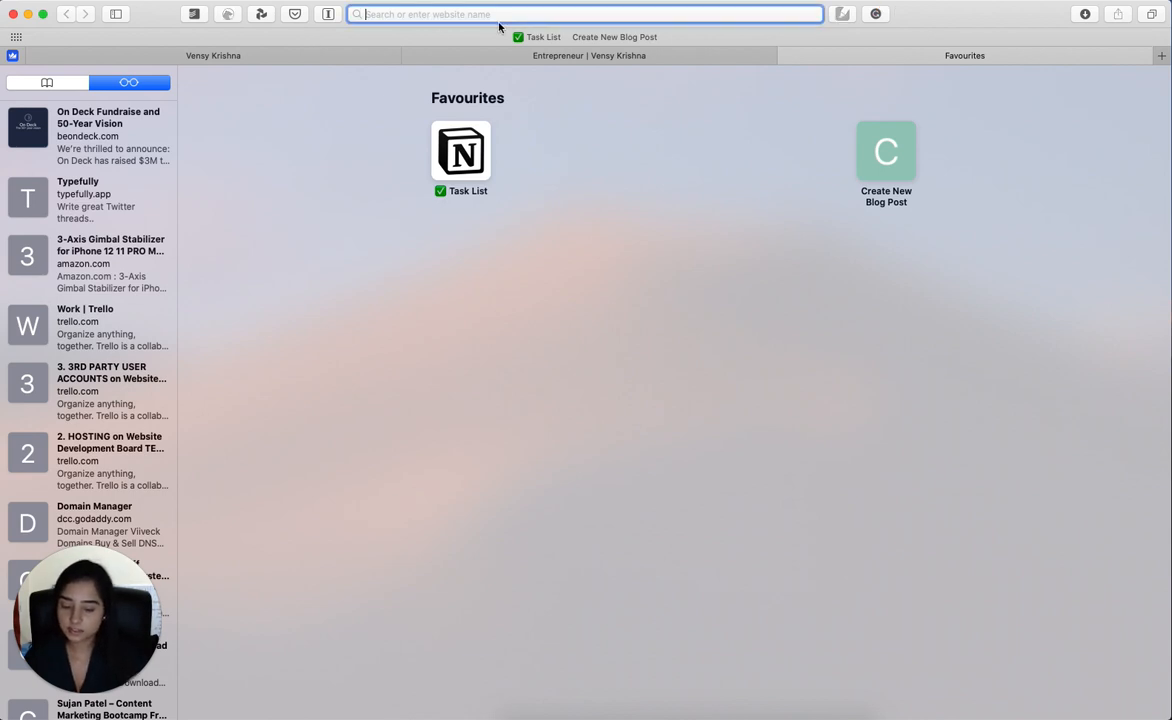
{"action": "type", "text": "unsplas"}
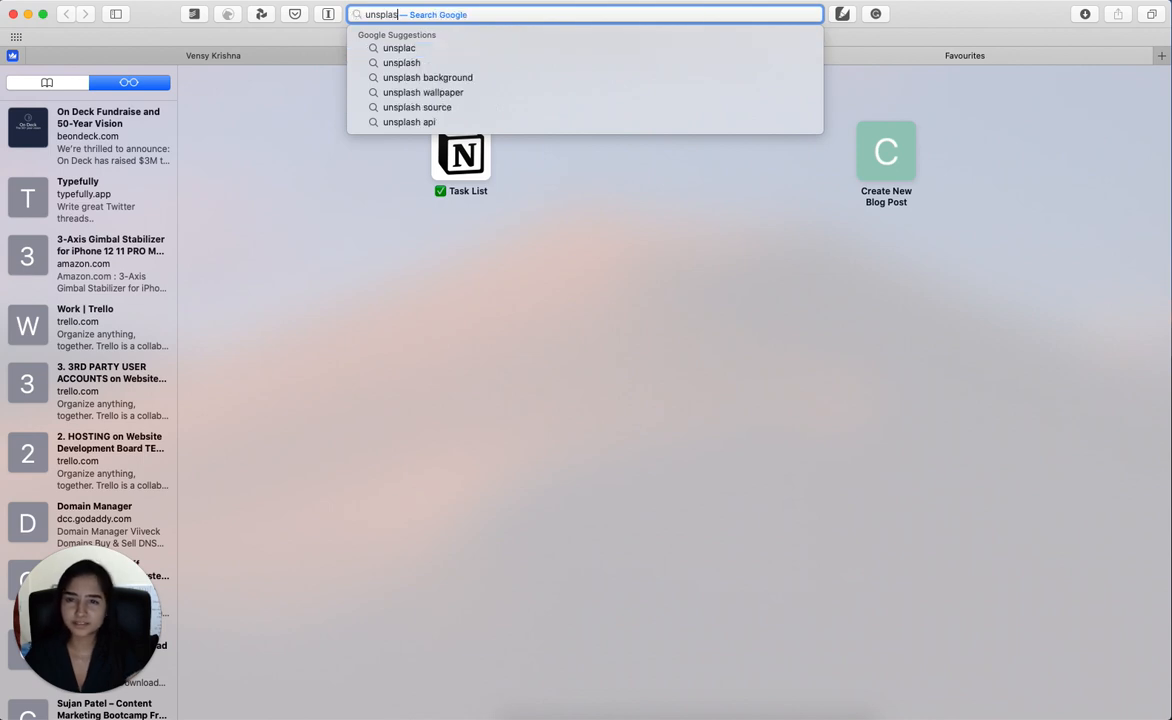
{"action": "left_click", "coordinate": [400, 62]}
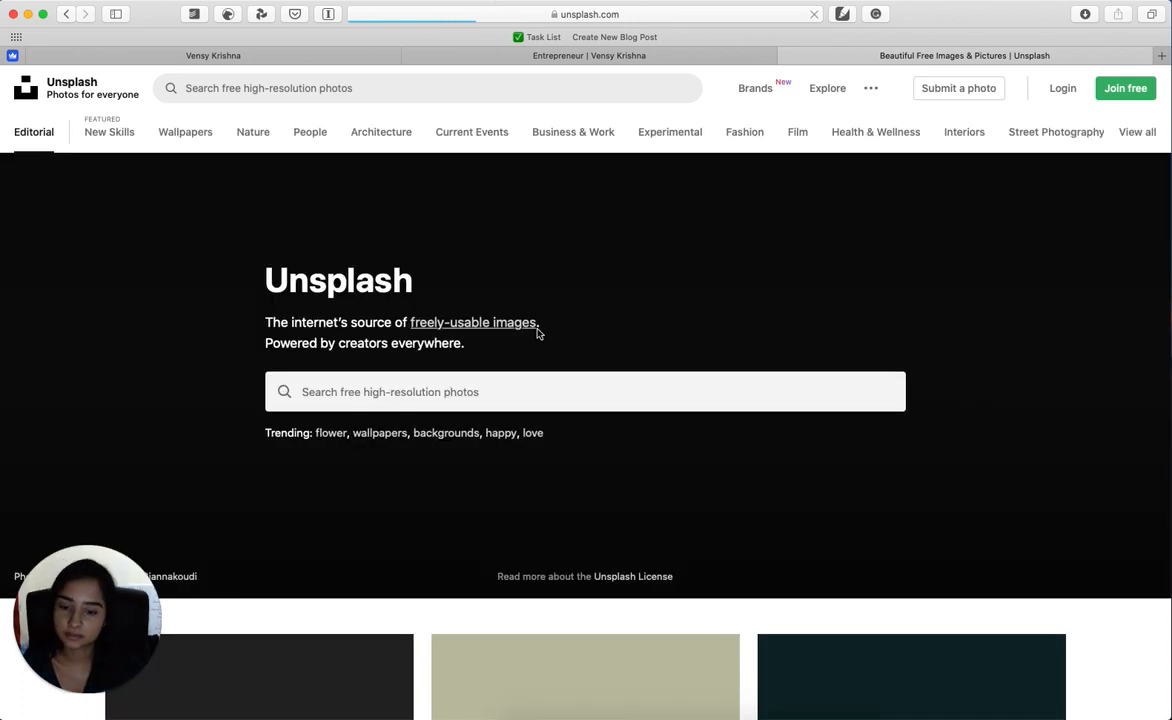
Open the photo of a person holding a Surface tablet and copy its image address.
{"action": "scroll", "scroll_direction": "down", "scroll_amount": 3}
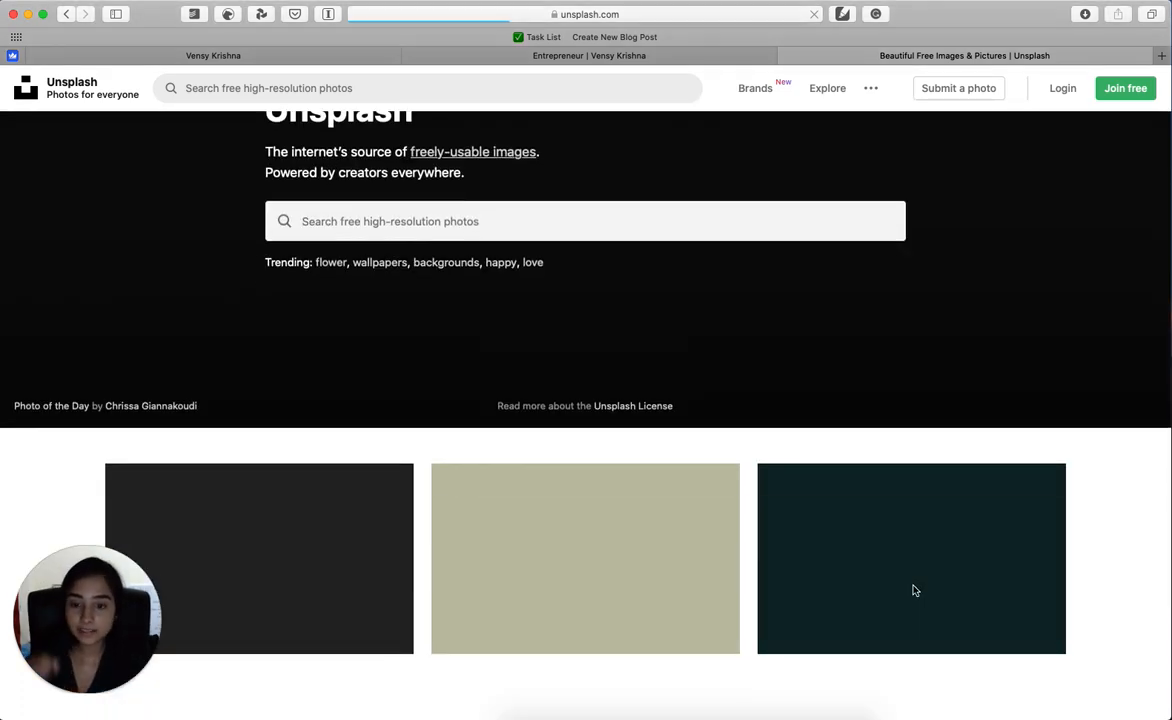
{"action": "scroll", "scroll_direction": "down", "scroll_amount": 3}
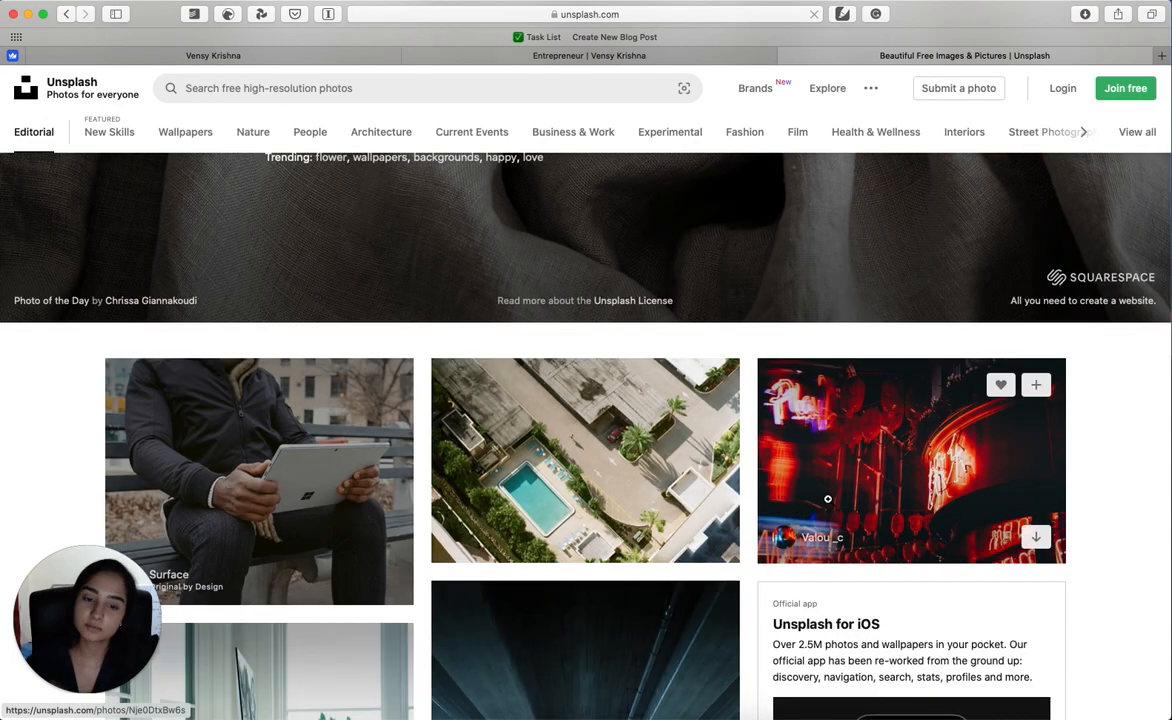
{"action": "scroll", "scroll_direction": "down", "scroll_amount": 3}
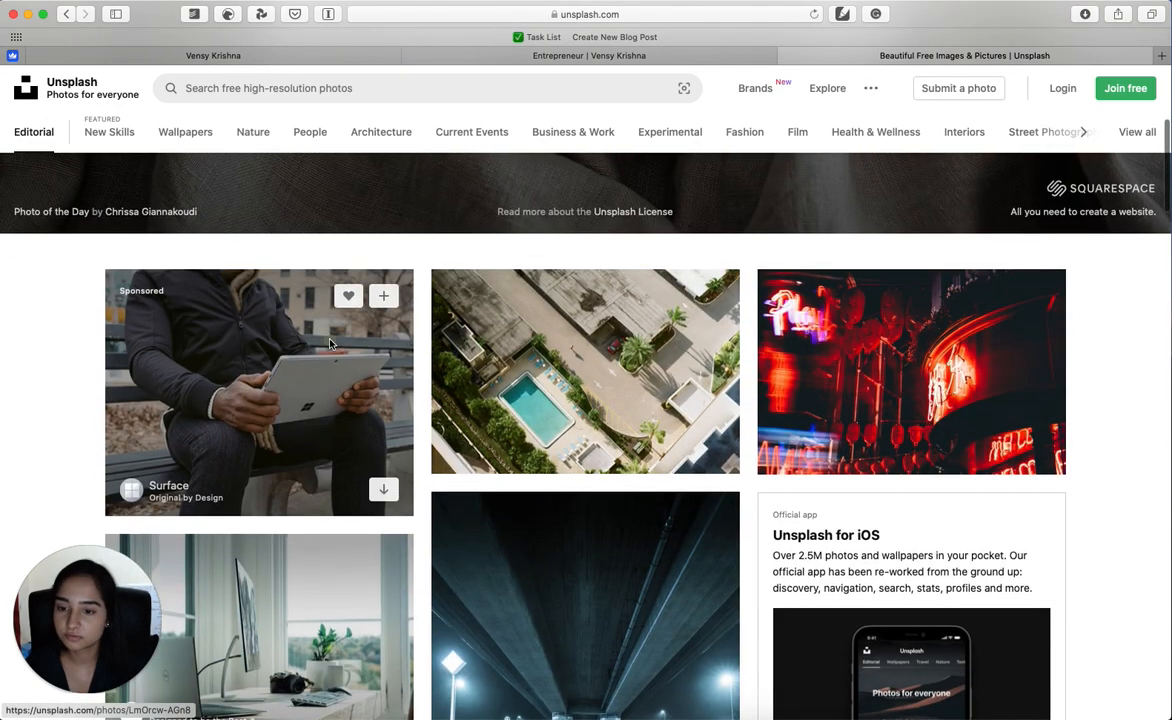
{"action": "left_click", "coordinate": [260, 390]}
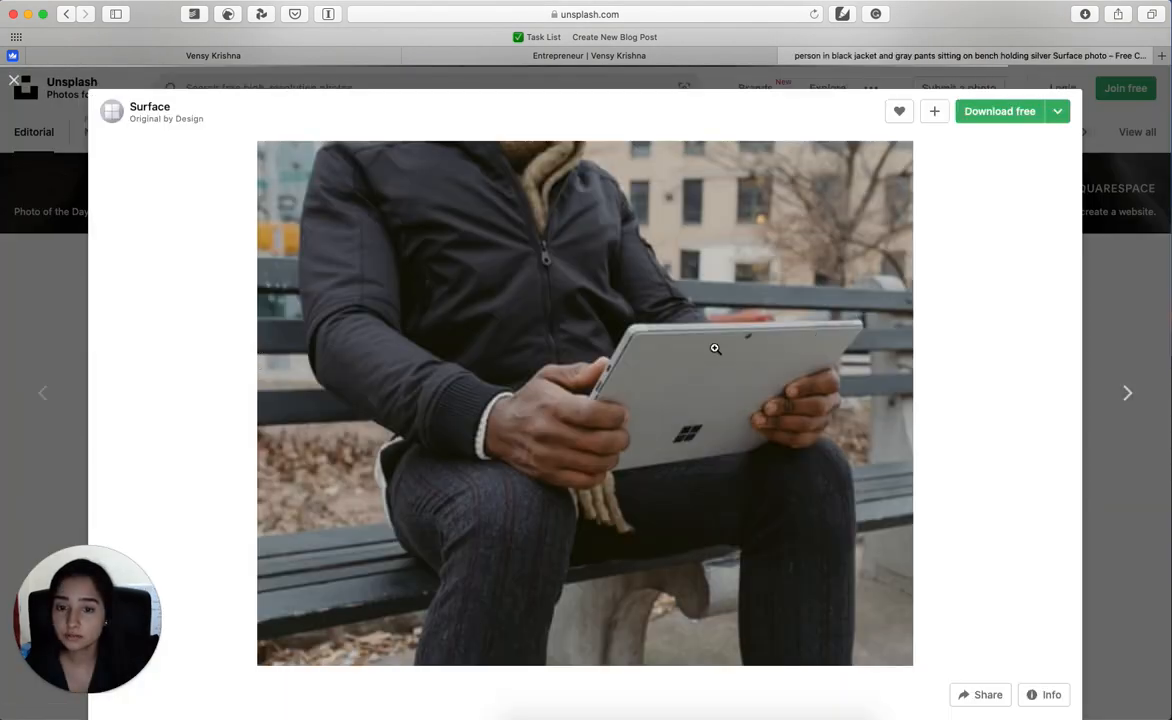
{"action": "mouse_move", "coordinate": [668, 316]}
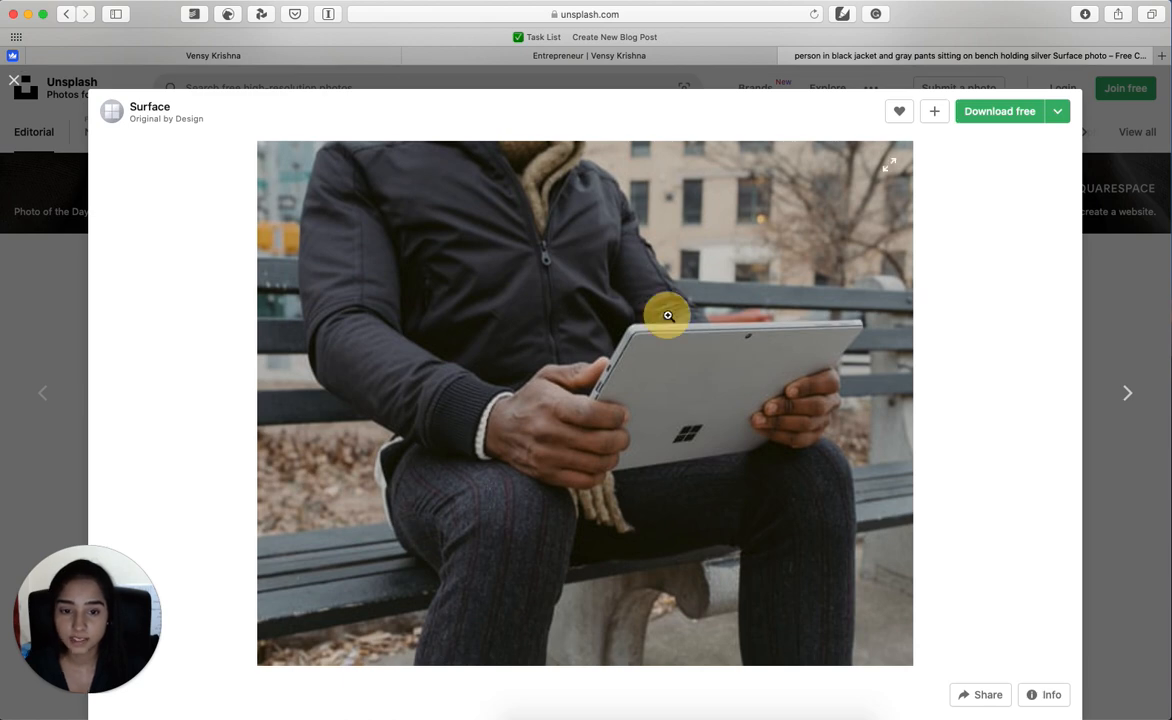
{"action": "right_click", "coordinate": [668, 316]}
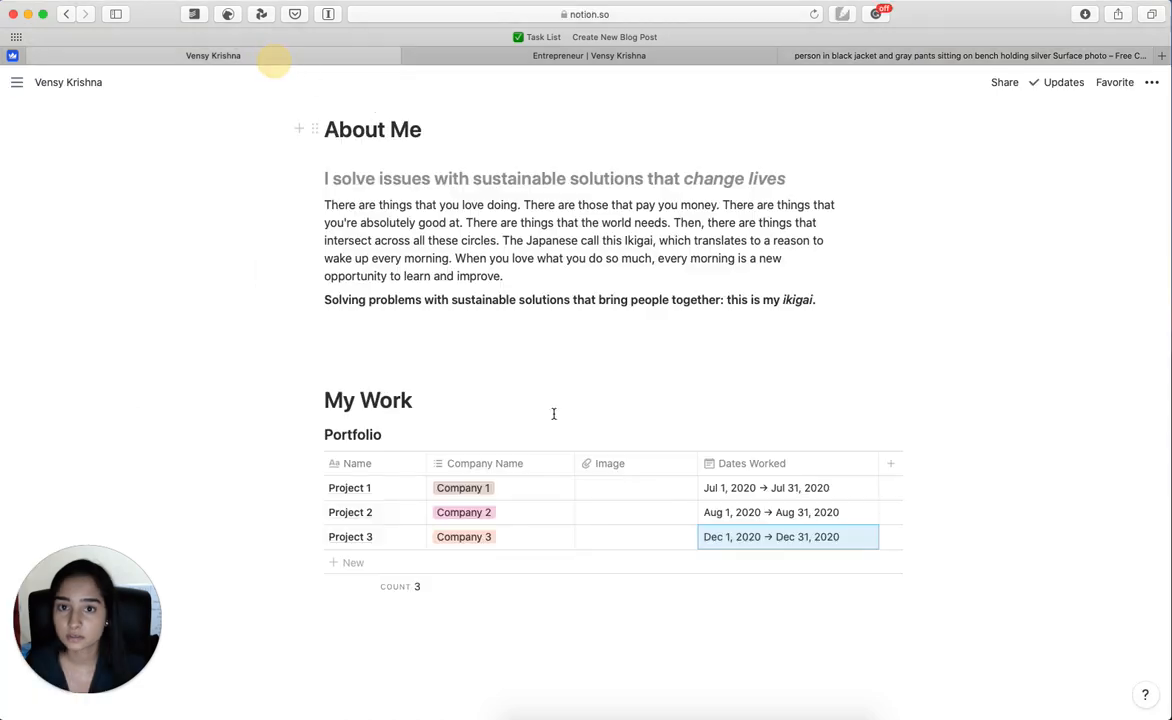
Embed the copied Unsplash photo into Project 1's Image cell via Embed link.
{"action": "left_click", "coordinate": [636, 488]}
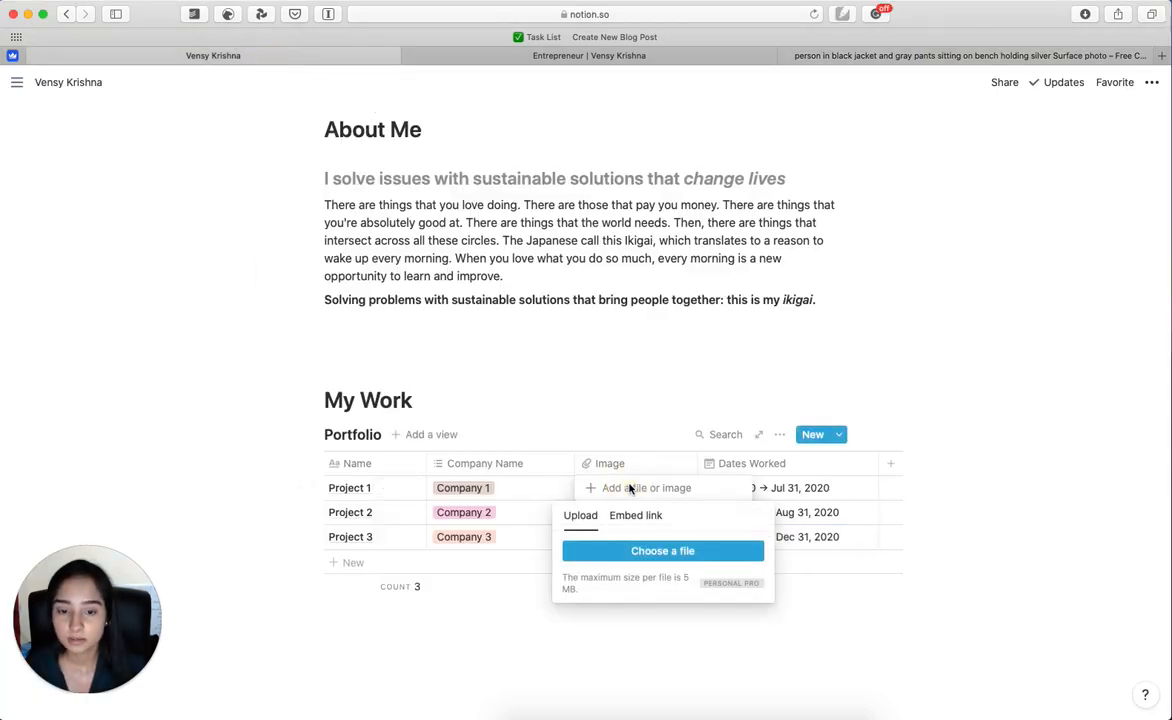
{"action": "left_click", "coordinate": [636, 516]}
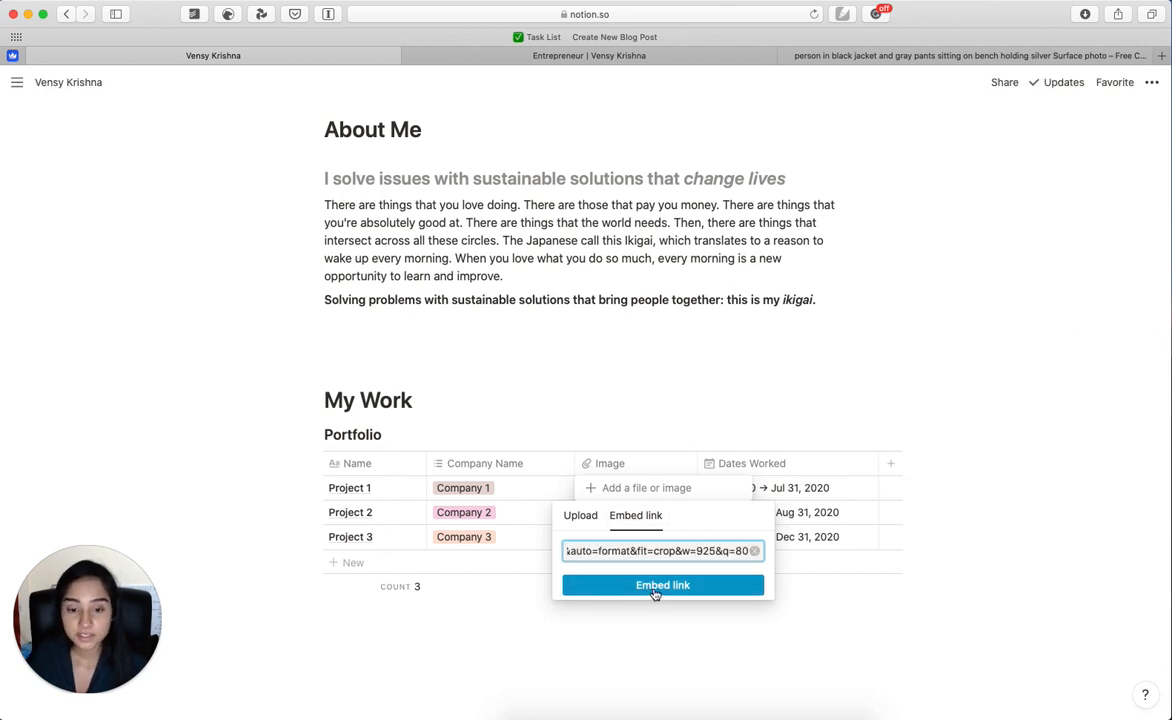
{"action": "left_click", "coordinate": [662, 584]}
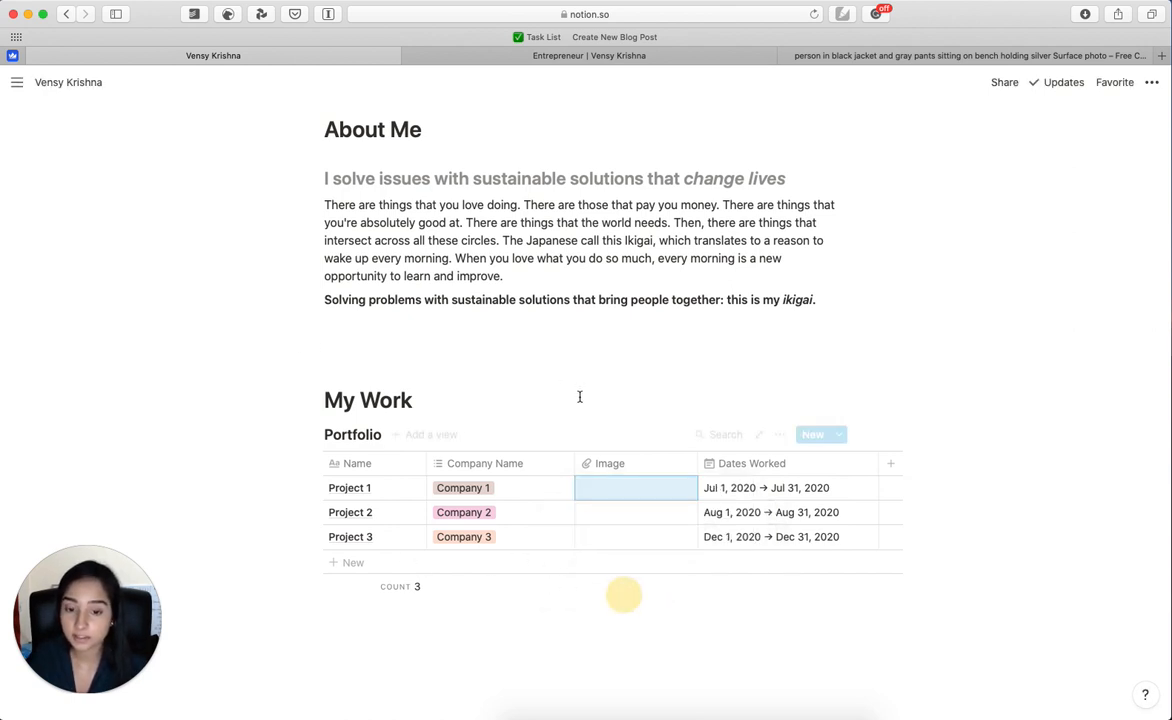
Find a hand-holding-a-shoe photo on Unsplash and embed it into Project 2's Image cell.
{"action": "left_click", "coordinate": [968, 56]}
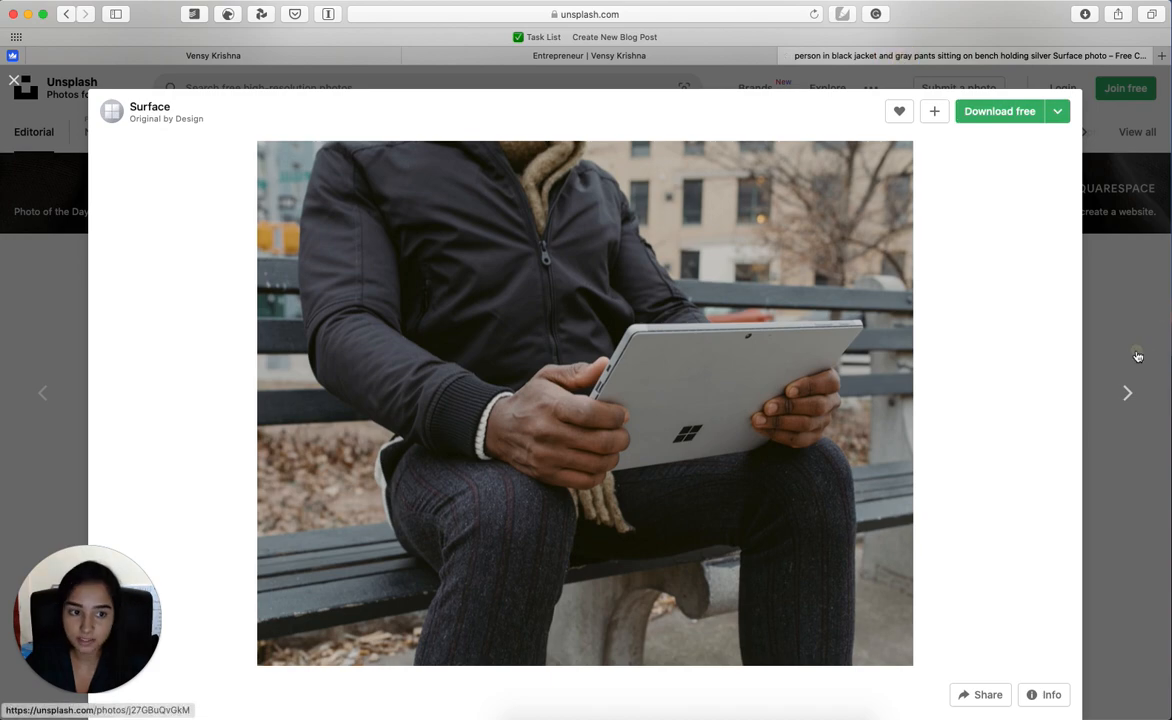
{"action": "left_click", "coordinate": [1128, 392]}
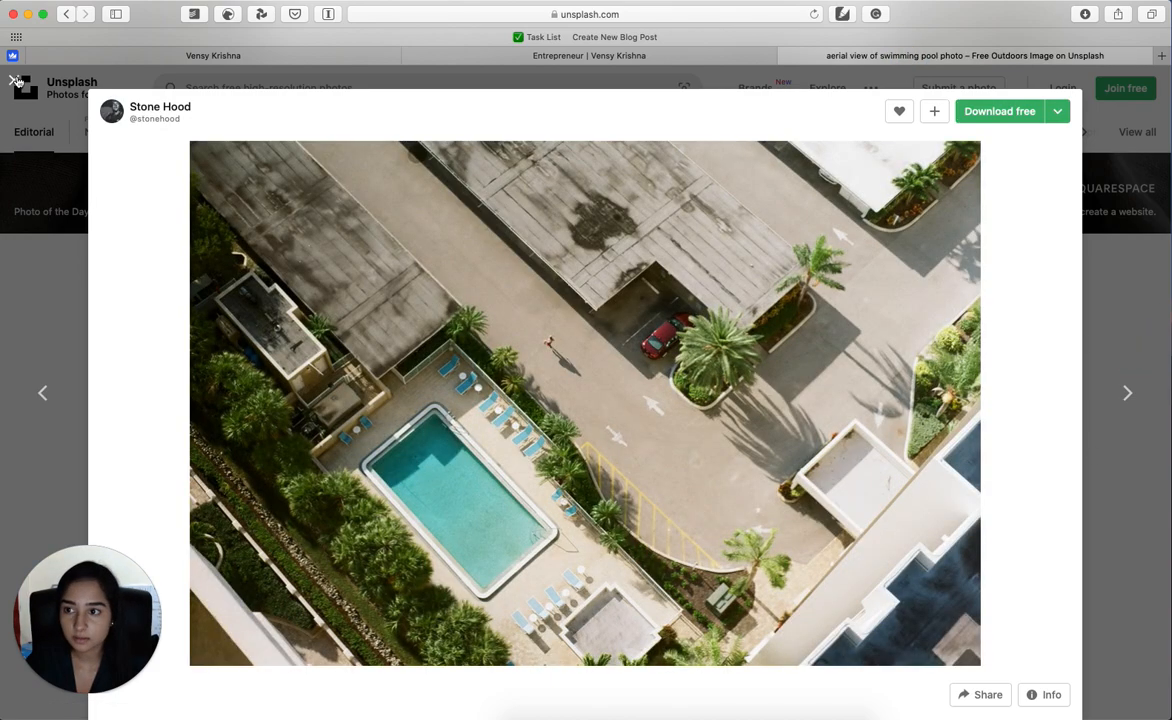
{"action": "left_click", "coordinate": [16, 82]}
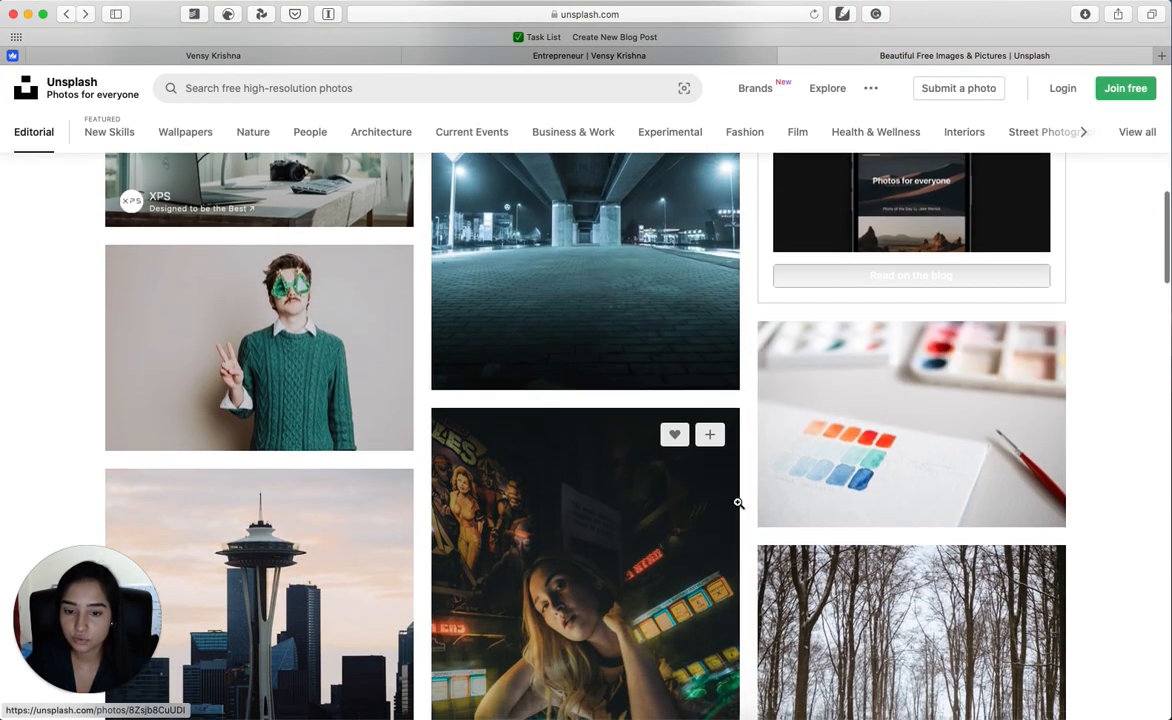
{"action": "scroll", "scroll_direction": "down", "scroll_amount": 3}
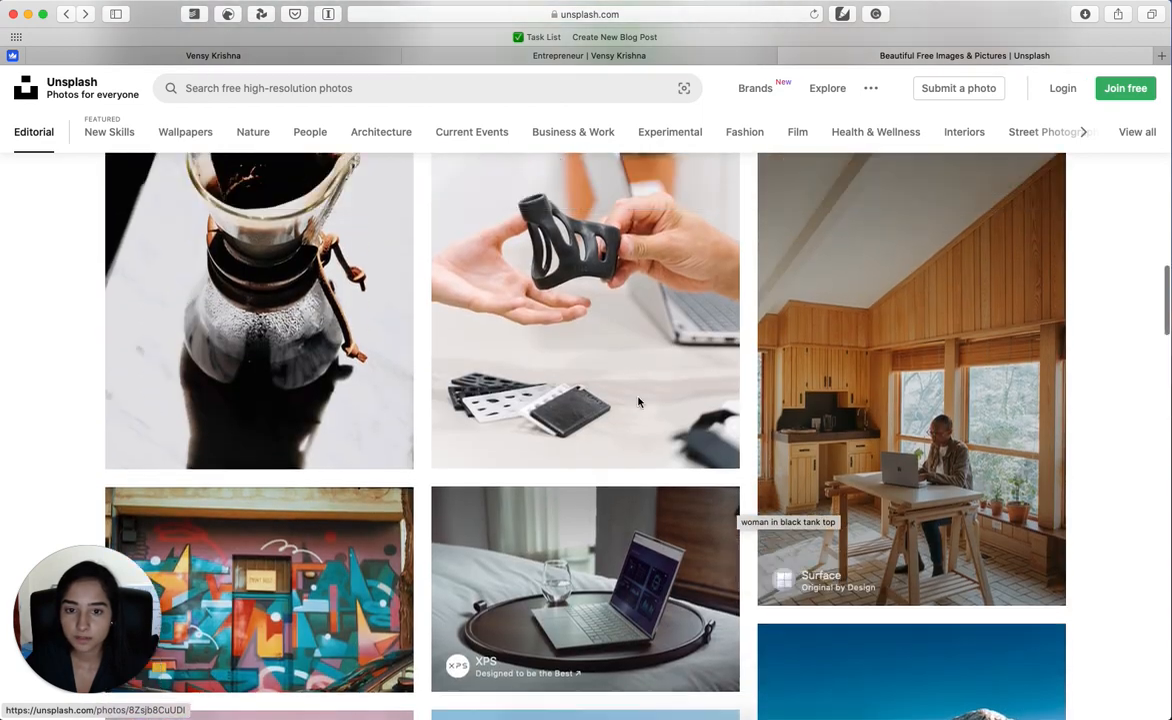
{"action": "mouse_move", "coordinate": [584, 318]}
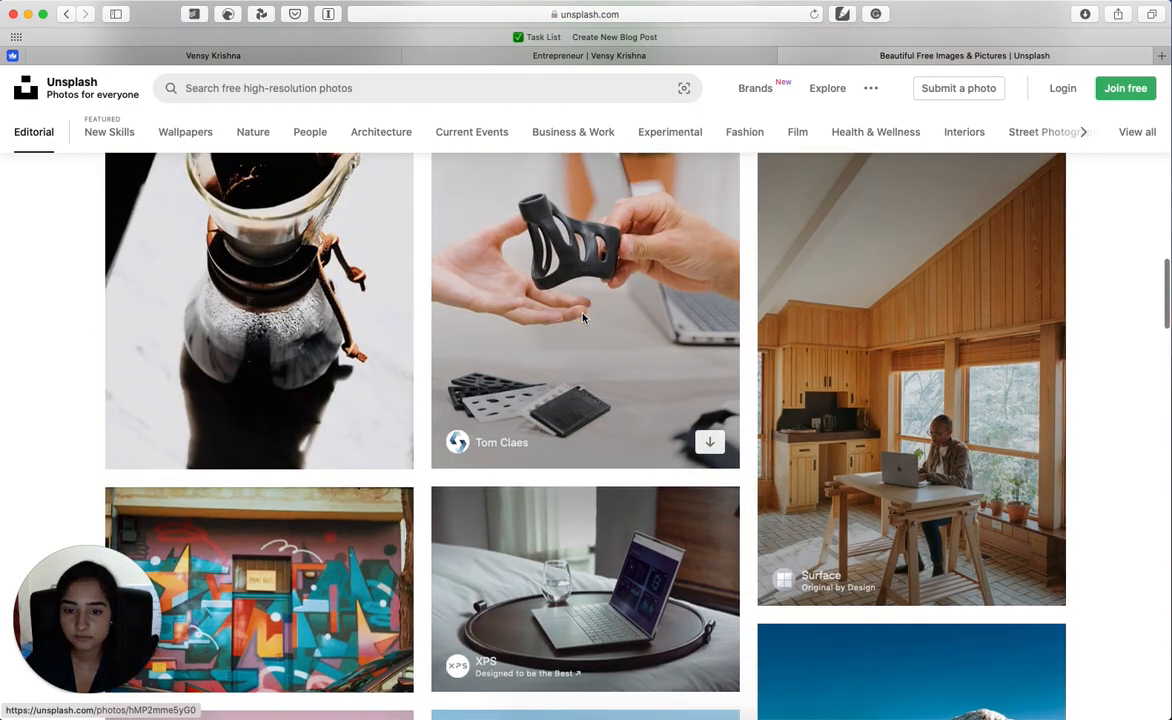
{"action": "left_click", "coordinate": [584, 310]}
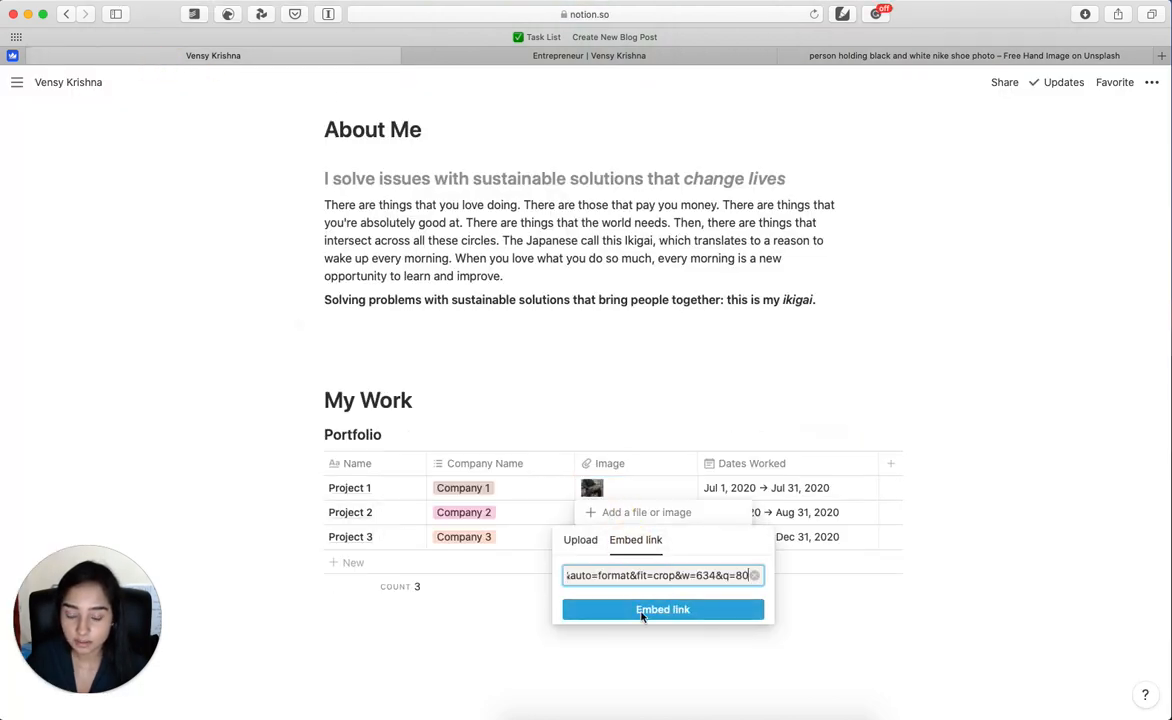
{"action": "left_click", "coordinate": [662, 608]}
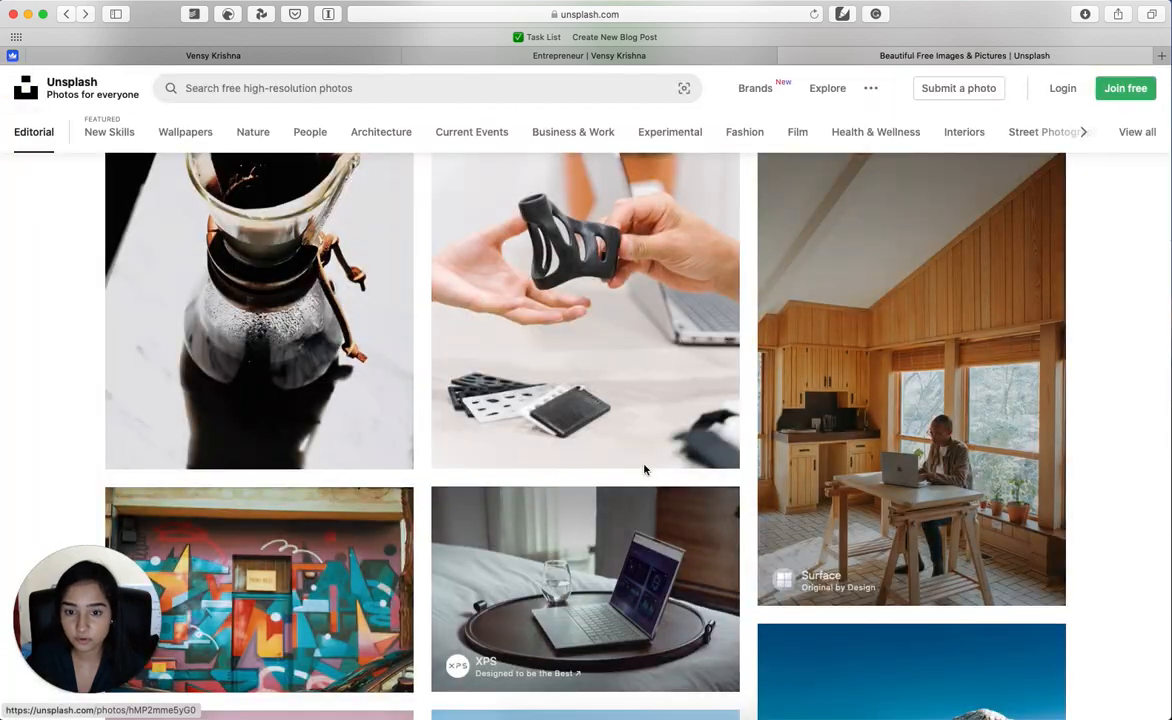
{"action": "scroll", "scroll_direction": "down", "scroll_amount": 3}
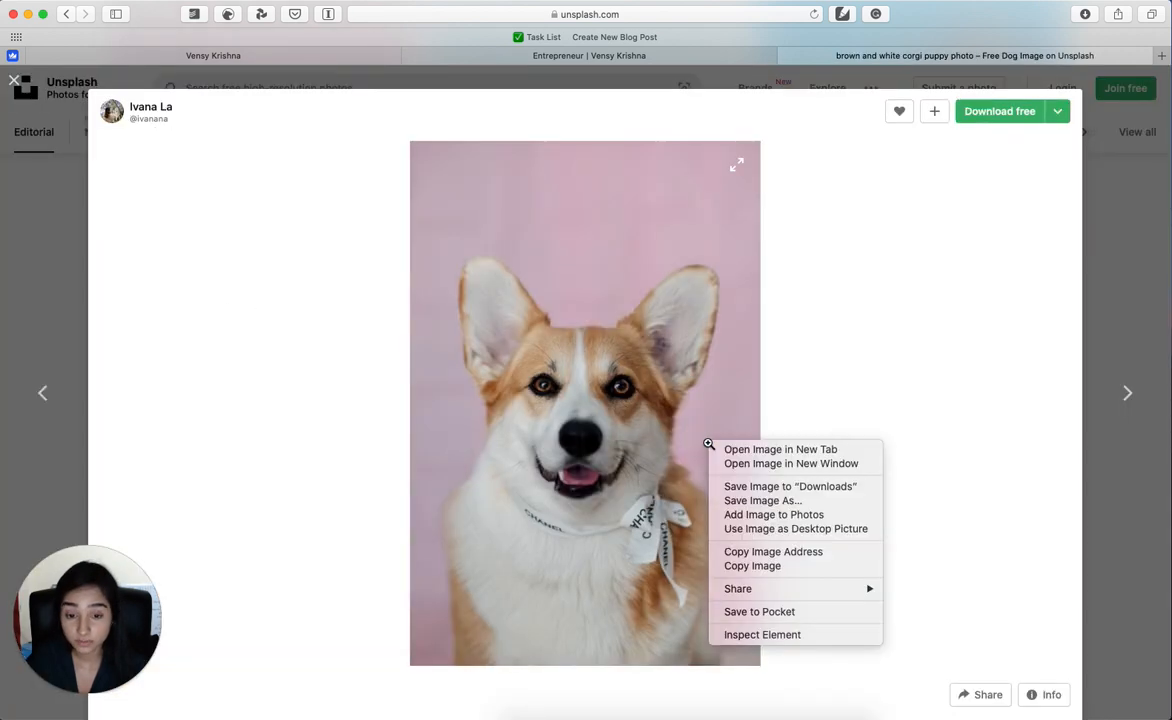
{"action": "mouse_move", "coordinate": [772, 552]}
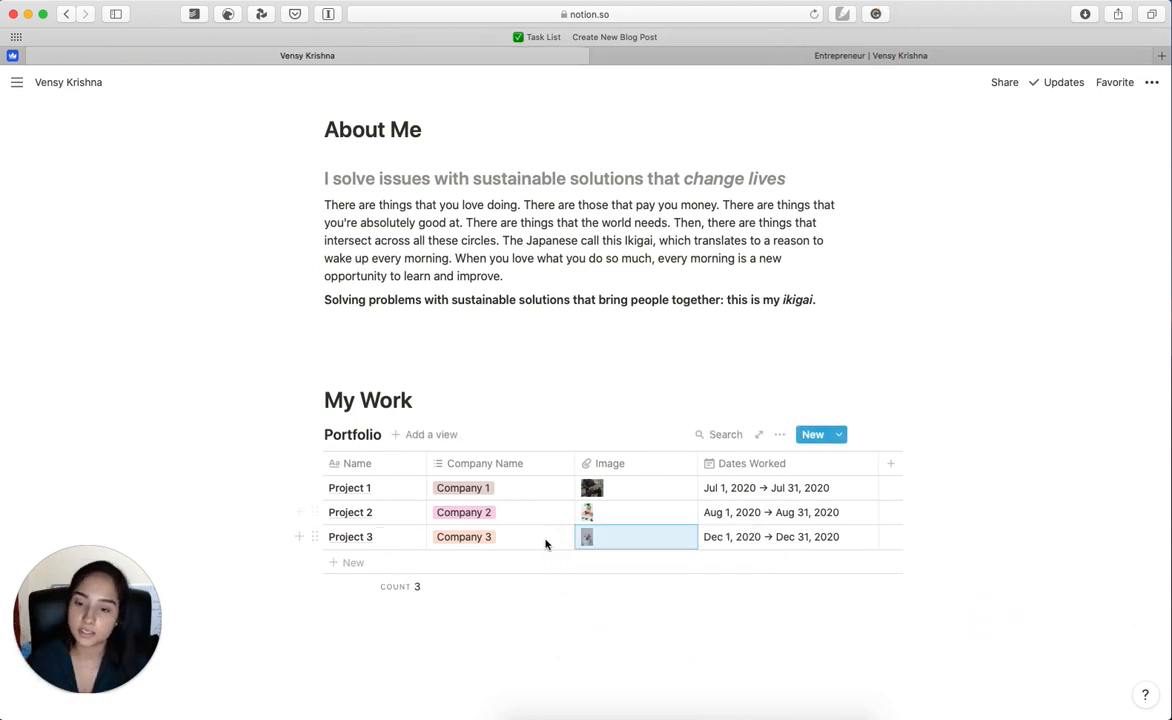
Create a Gallery view of the Portfolio database showing Projects 1–3 as cards.
{"action": "scroll", "scroll_direction": "down", "scroll_amount": 3}
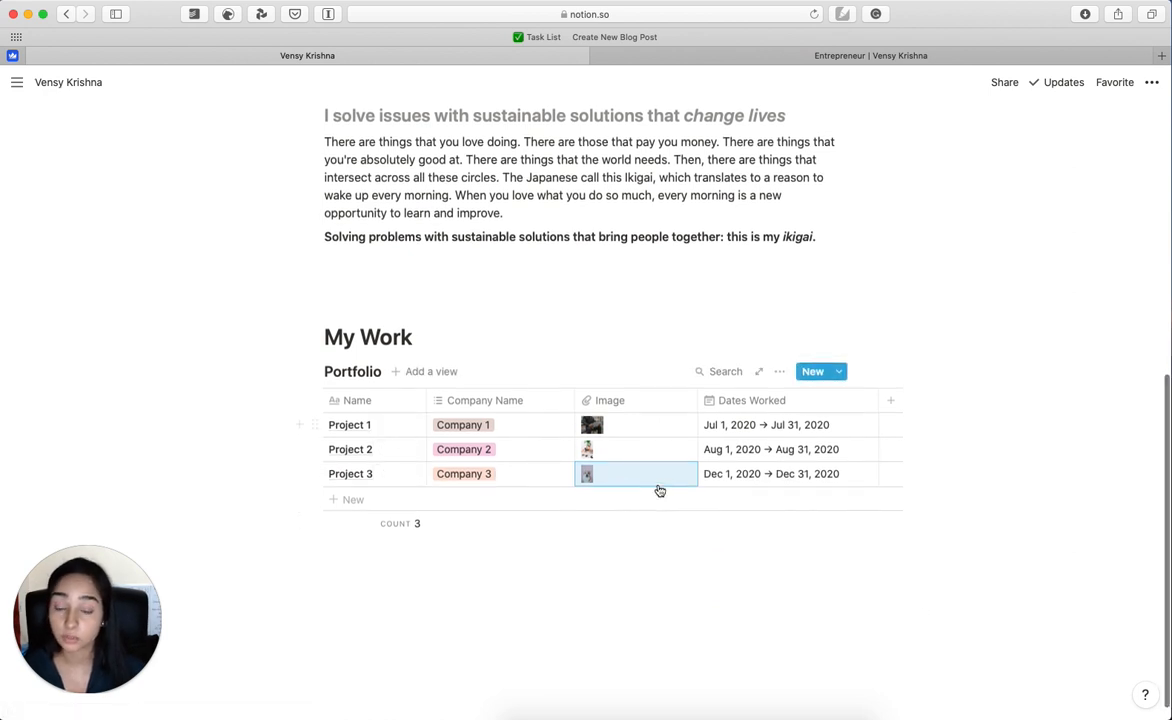
{"action": "scroll", "scroll_direction": "down", "scroll_amount": 3}
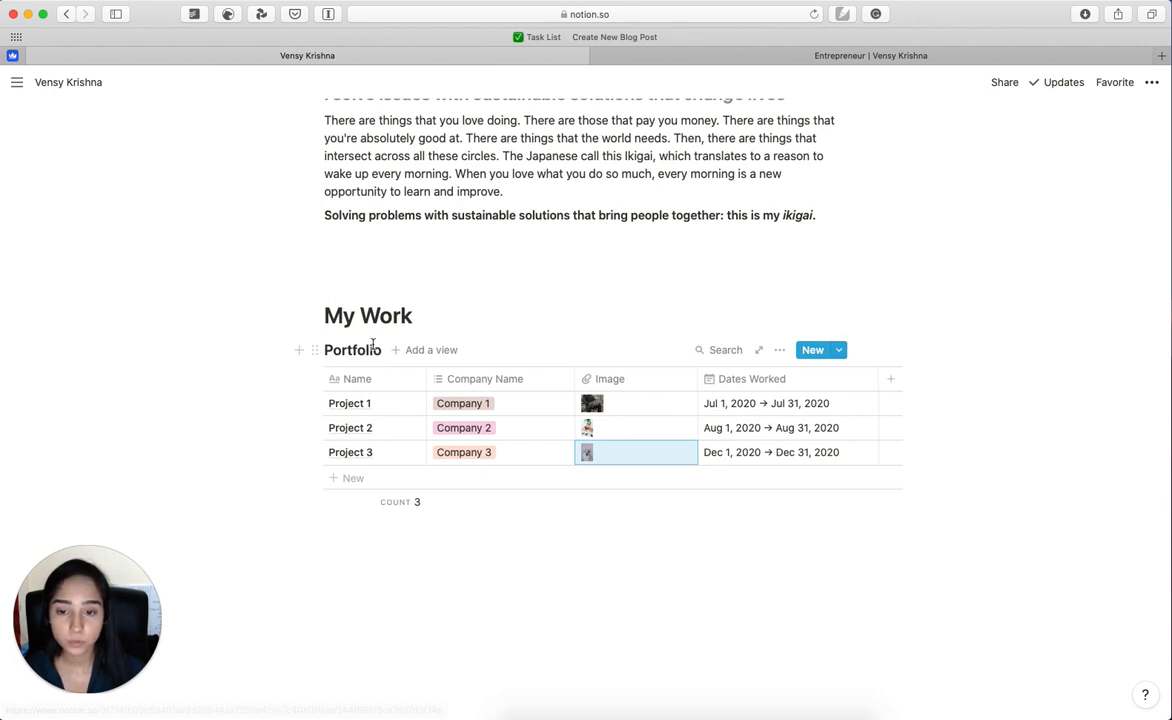
{"action": "left_click", "coordinate": [430, 348]}
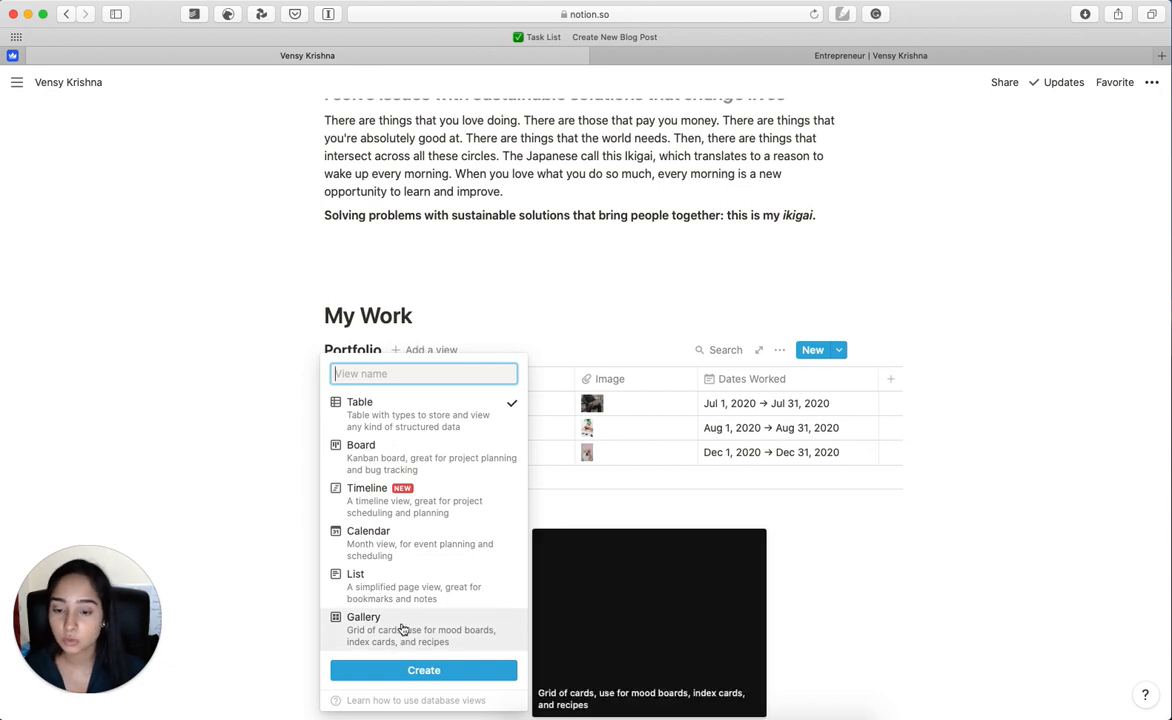
{"action": "left_click", "coordinate": [364, 628]}
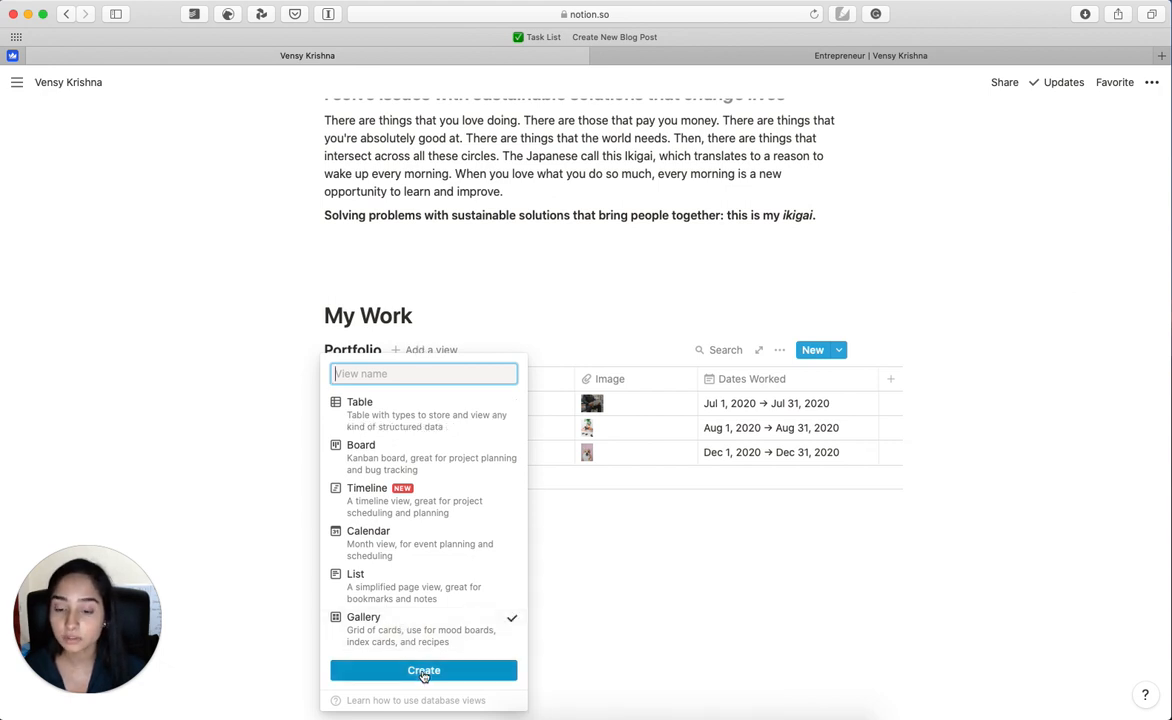
{"action": "left_click", "coordinate": [424, 670]}
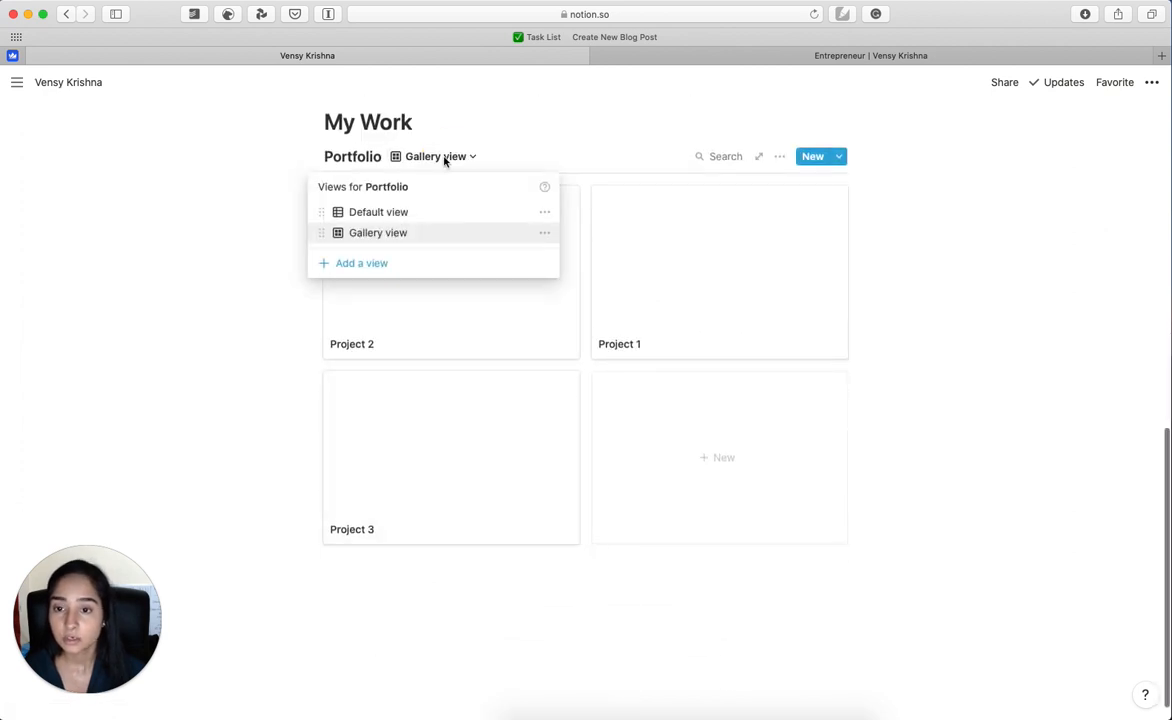
{"action": "mouse_move", "coordinate": [378, 212]}
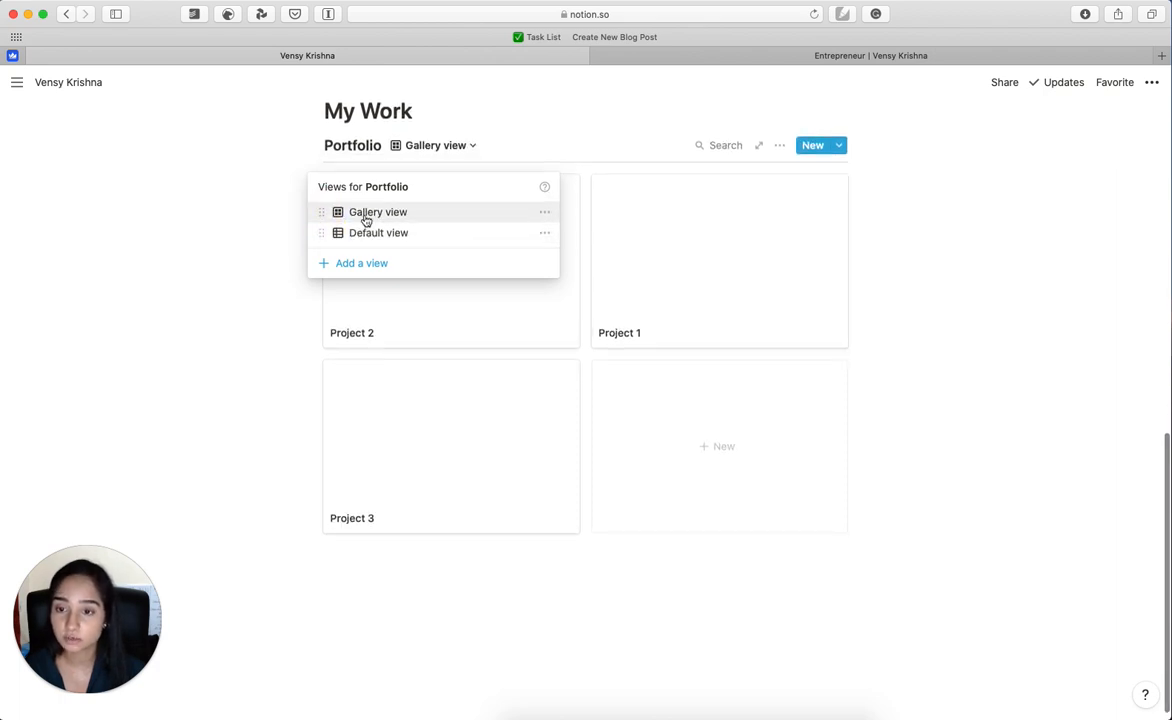
{"action": "mouse_move", "coordinate": [420, 214]}
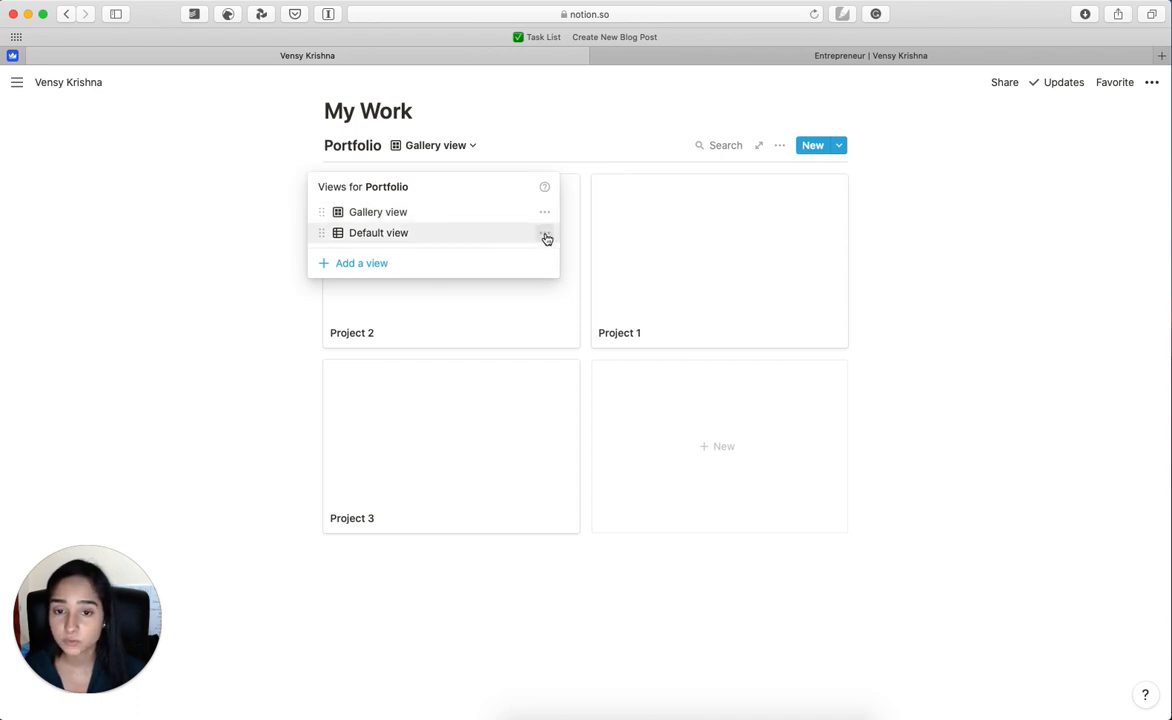
{"action": "left_click", "coordinate": [544, 232]}
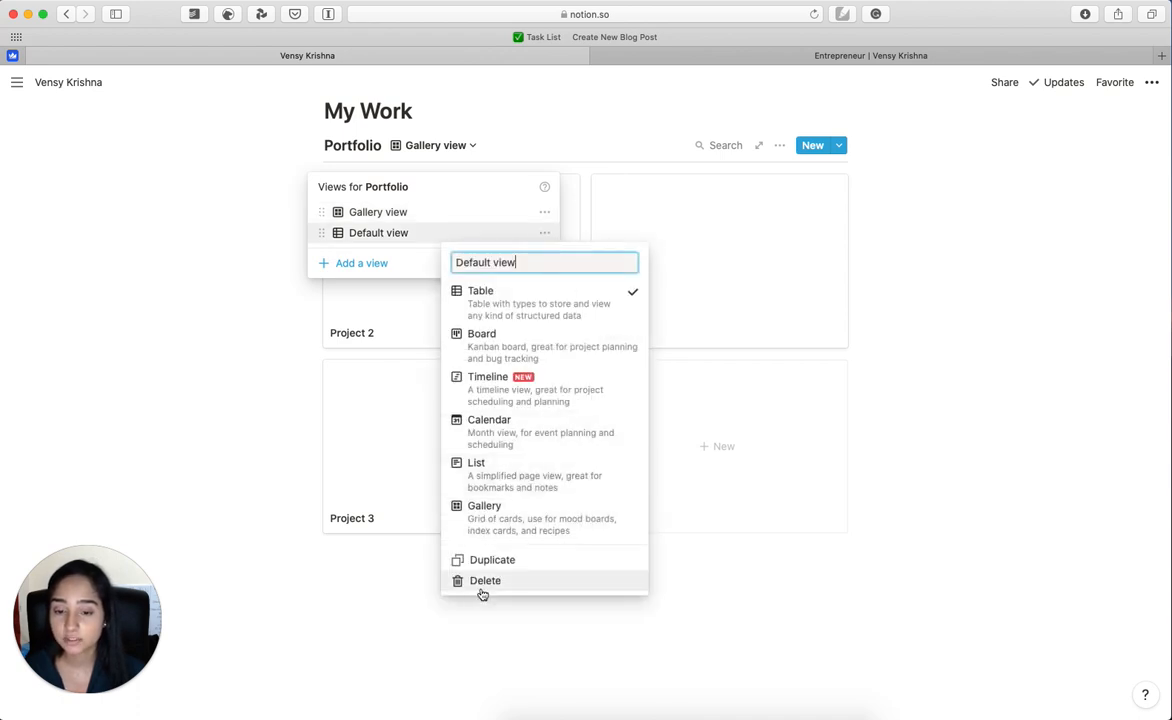
{"action": "mouse_move", "coordinate": [212, 336]}
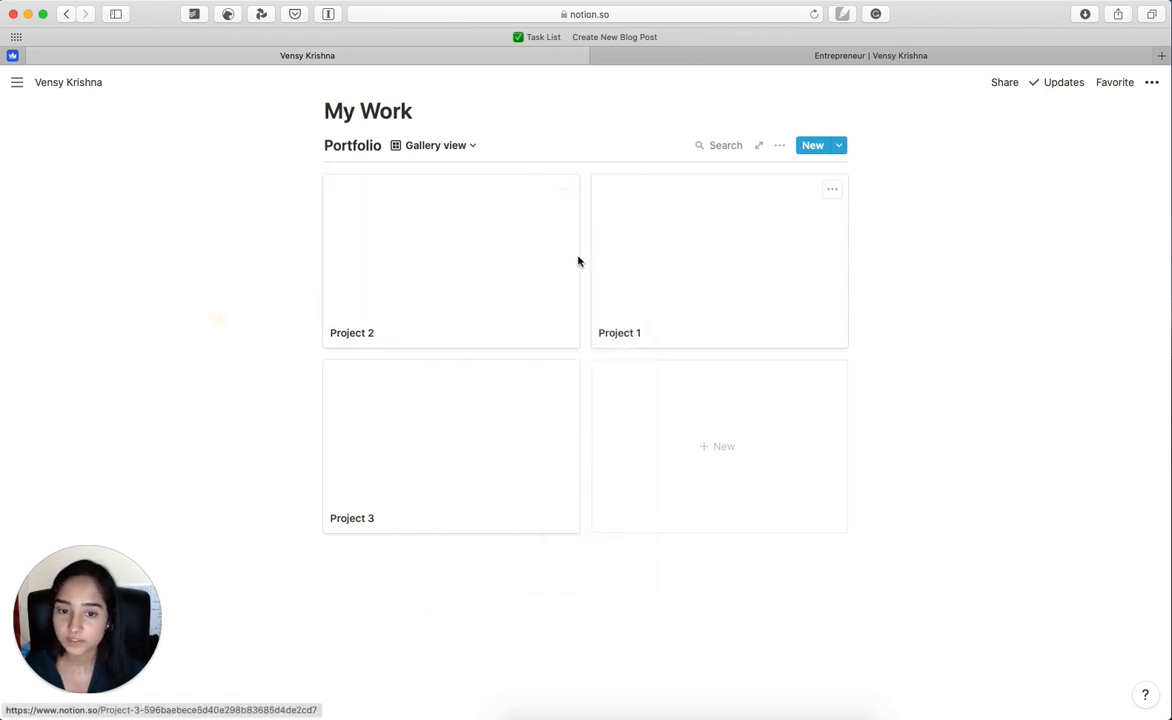
{"action": "mouse_move", "coordinate": [680, 304]}
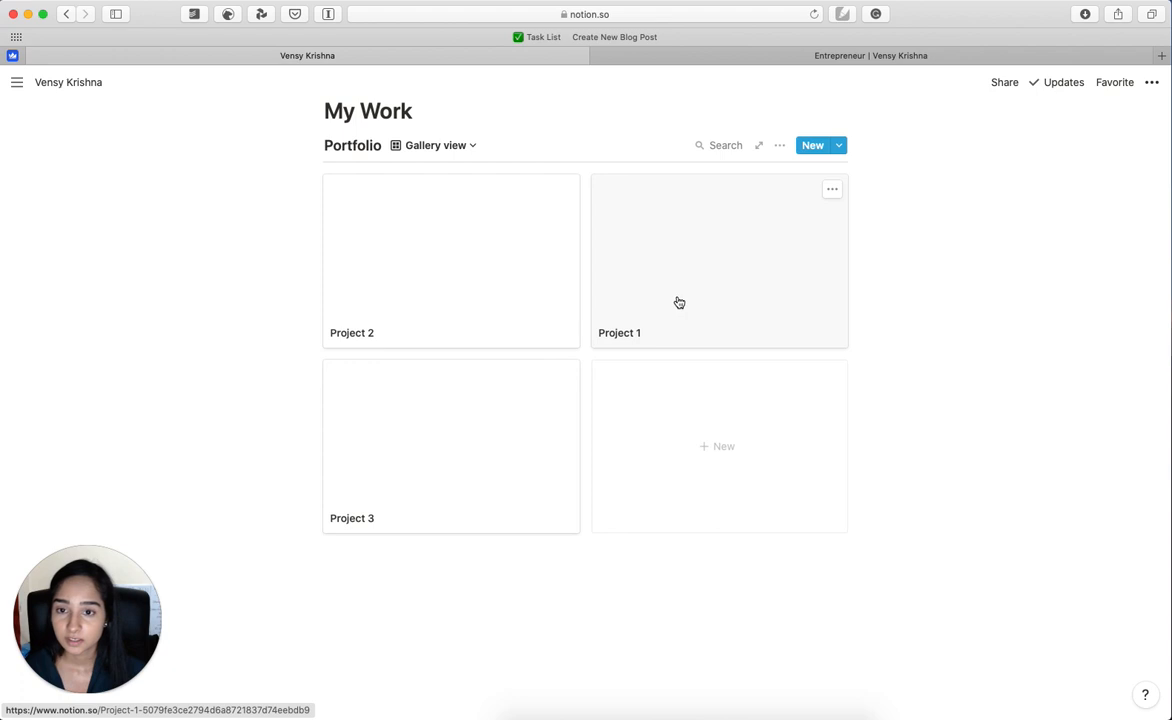
{"action": "mouse_move", "coordinate": [460, 224]}
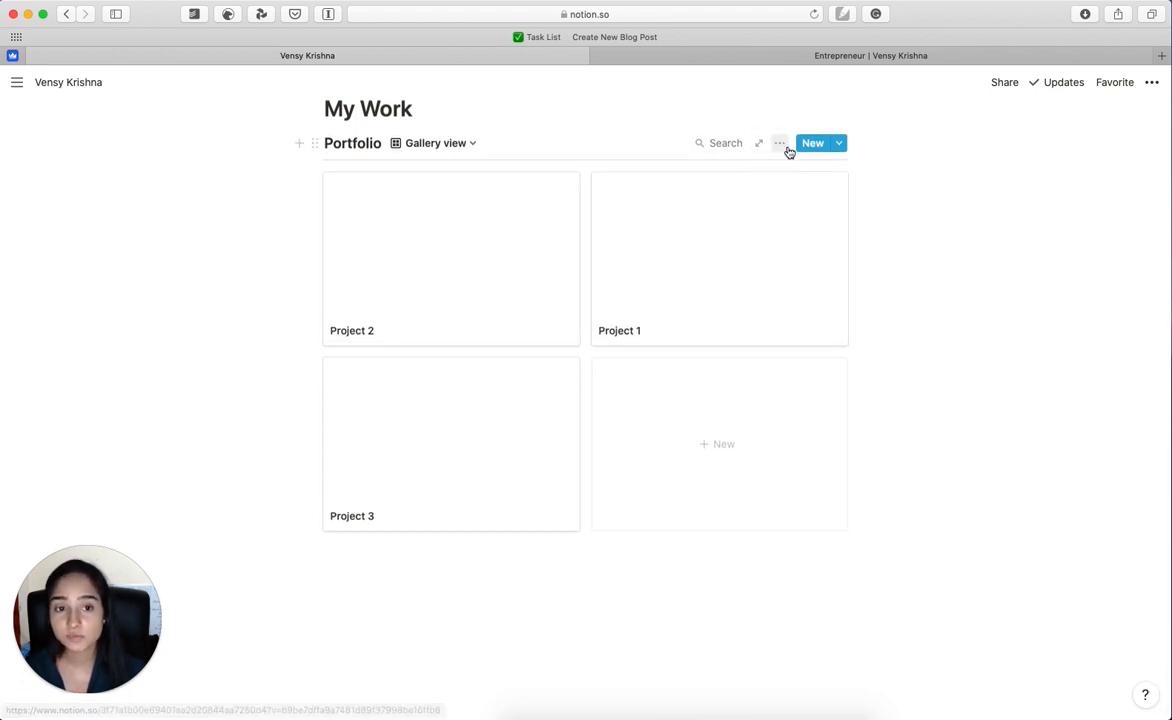
Set the gallery's Card preview to Image and Card size to Small.
{"action": "left_click", "coordinate": [780, 144]}
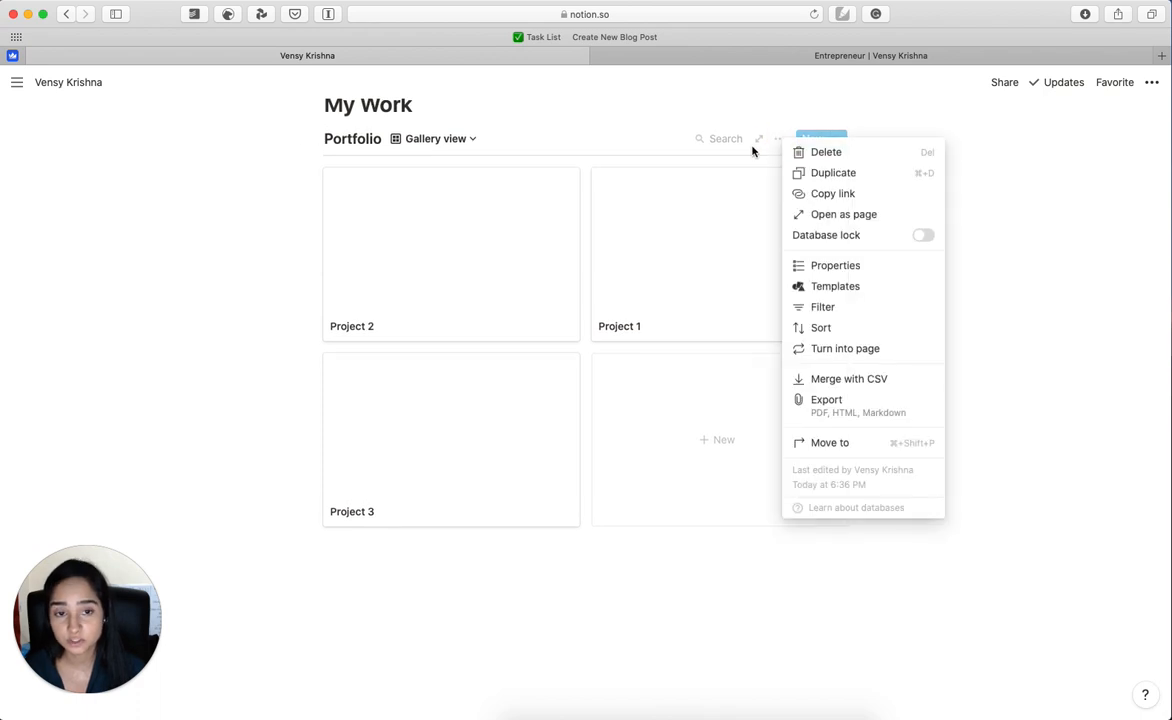
{"action": "mouse_move", "coordinate": [836, 264]}
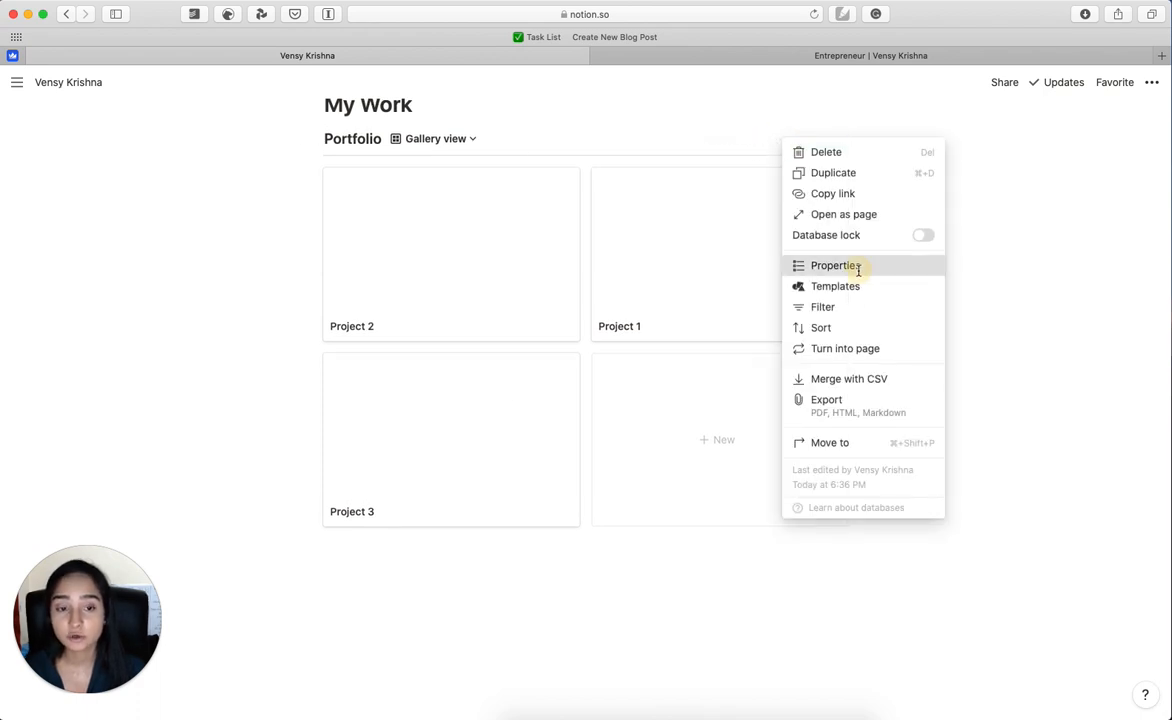
{"action": "left_click", "coordinate": [832, 264]}
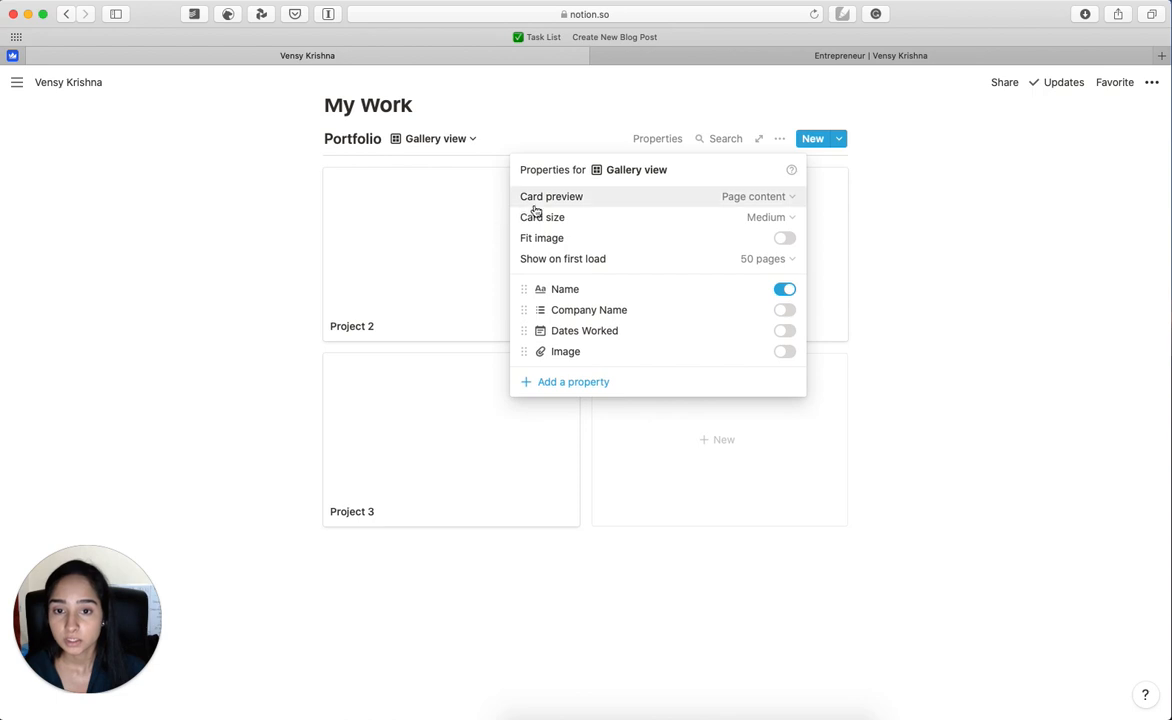
{"action": "mouse_move", "coordinate": [560, 202]}
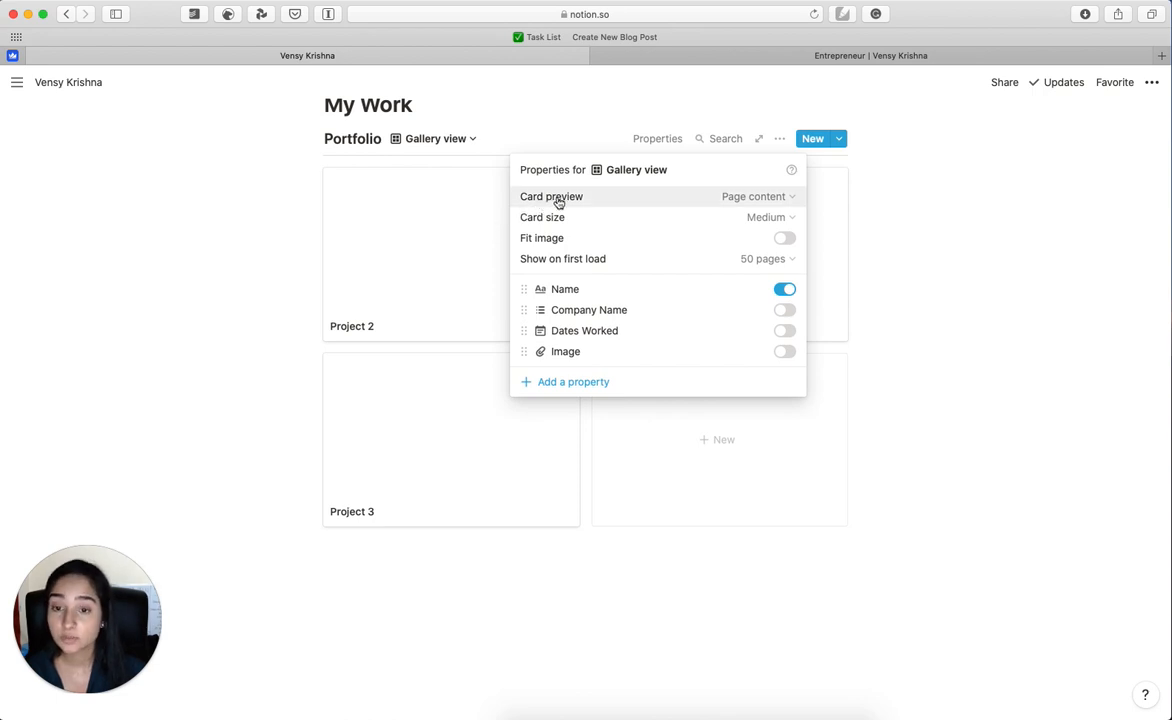
{"action": "mouse_move", "coordinate": [718, 200]}
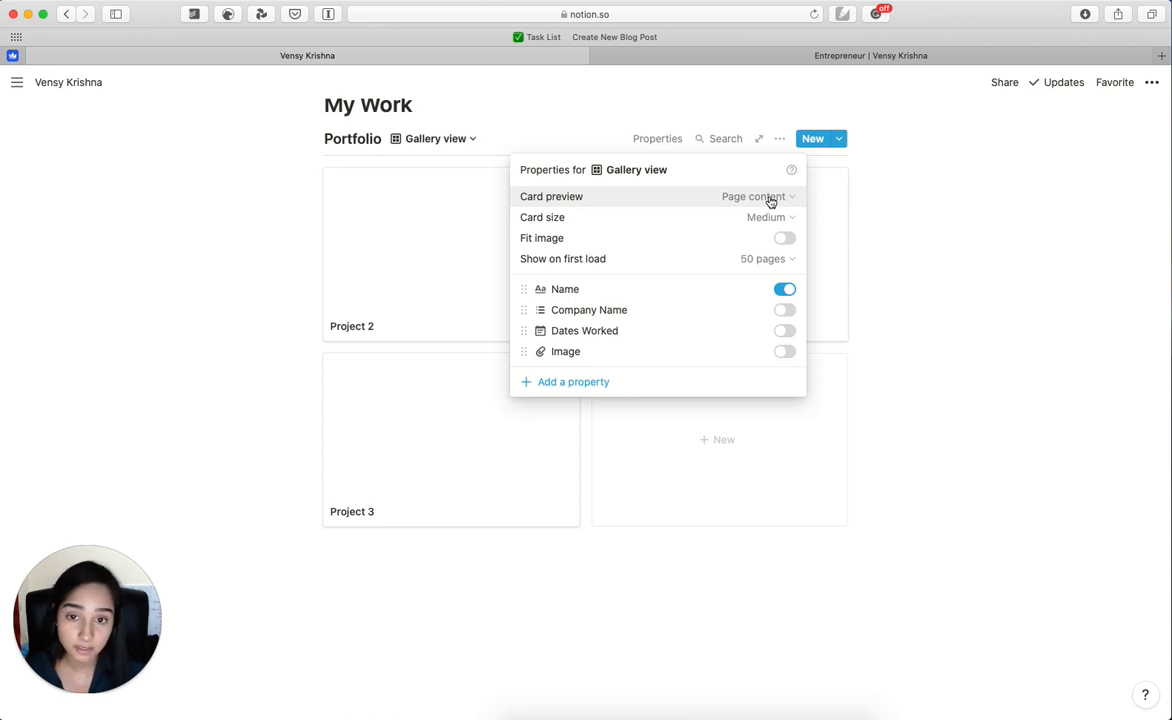
{"action": "left_click", "coordinate": [756, 196]}
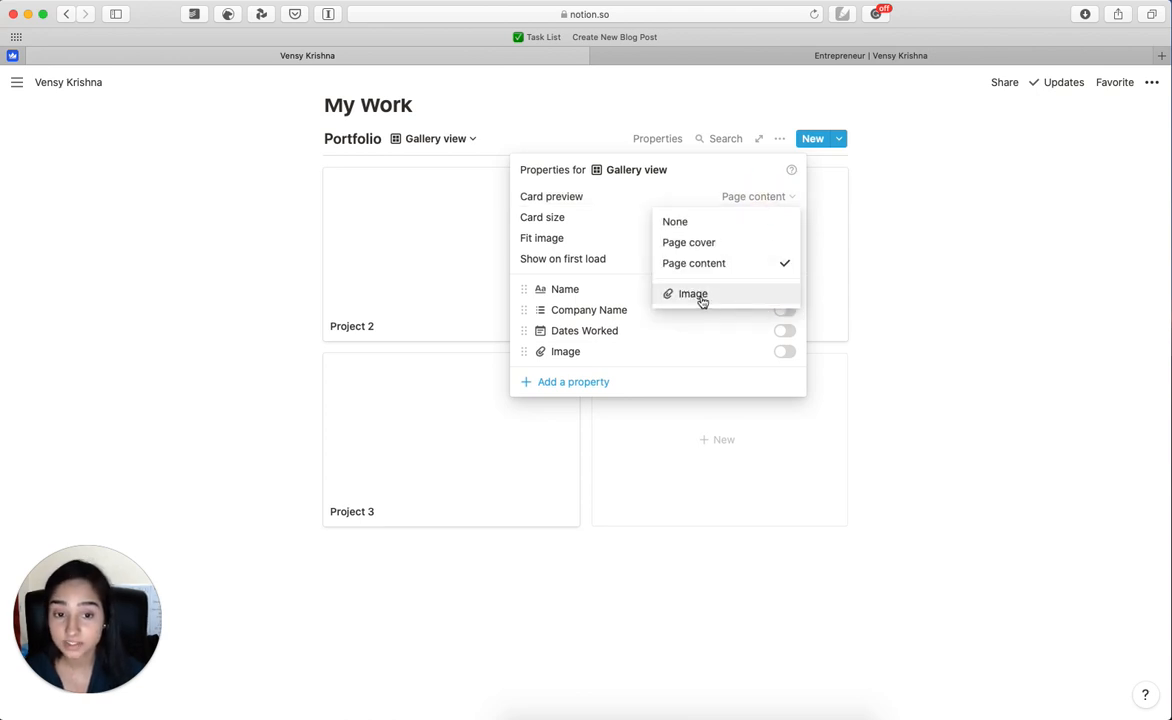
{"action": "left_click", "coordinate": [692, 292]}
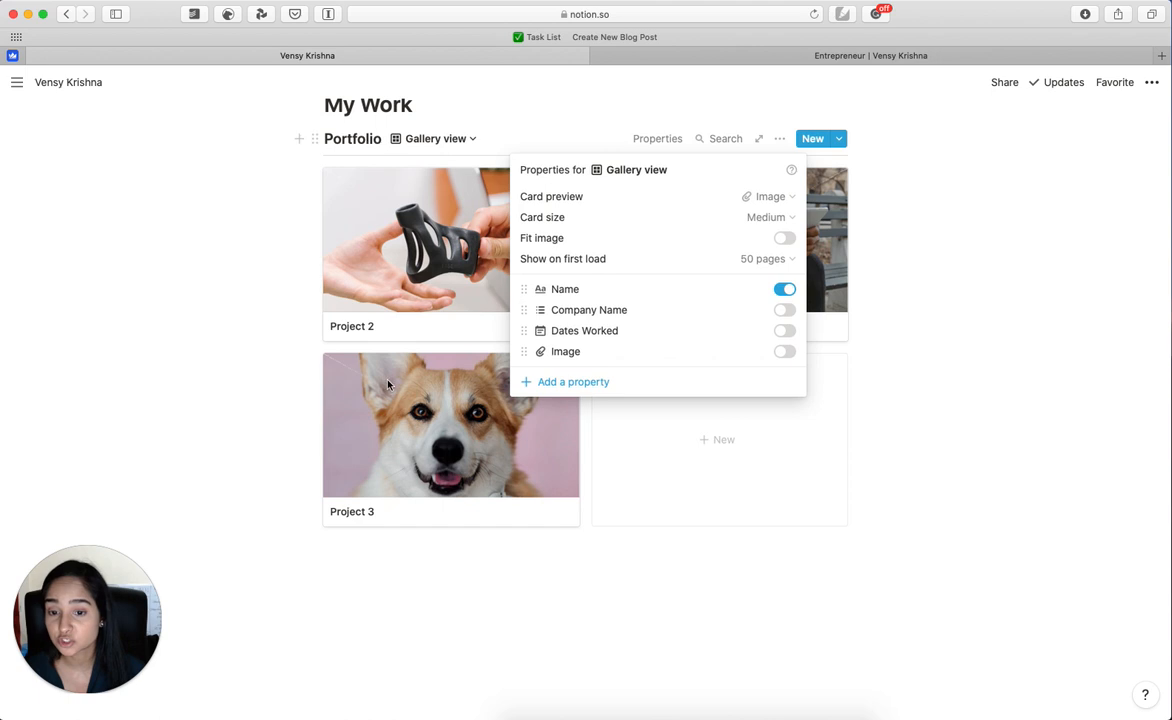
{"action": "mouse_move", "coordinate": [446, 430]}
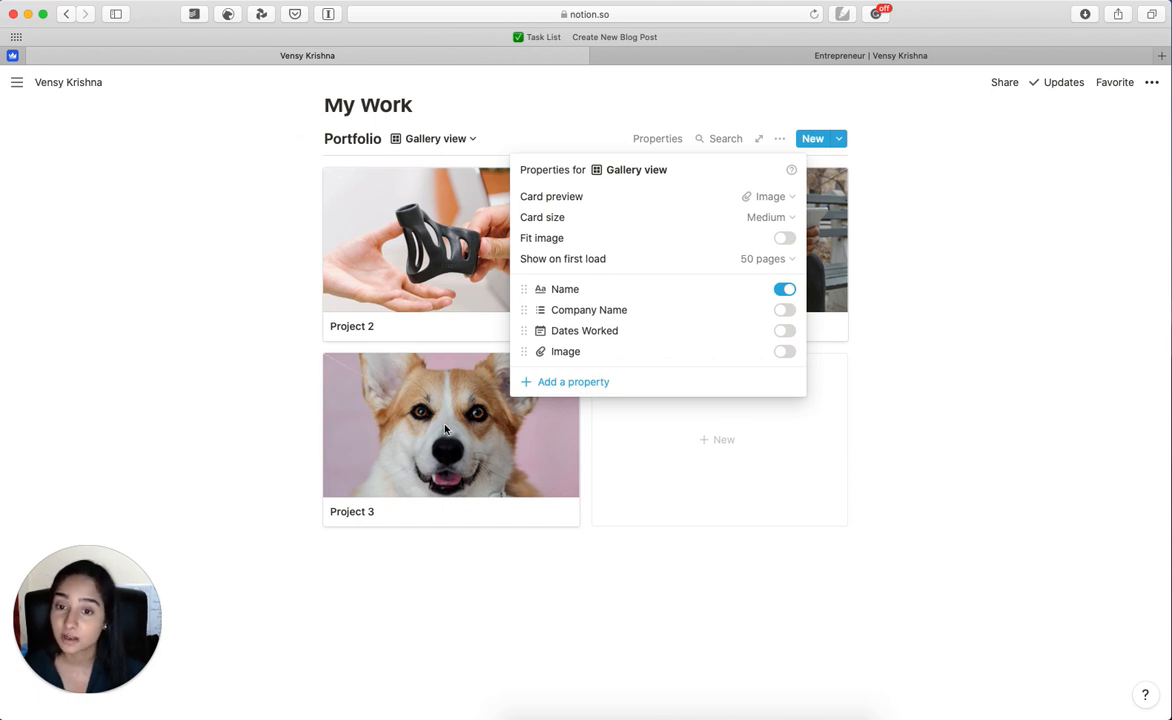
{"action": "mouse_move", "coordinate": [780, 218]}
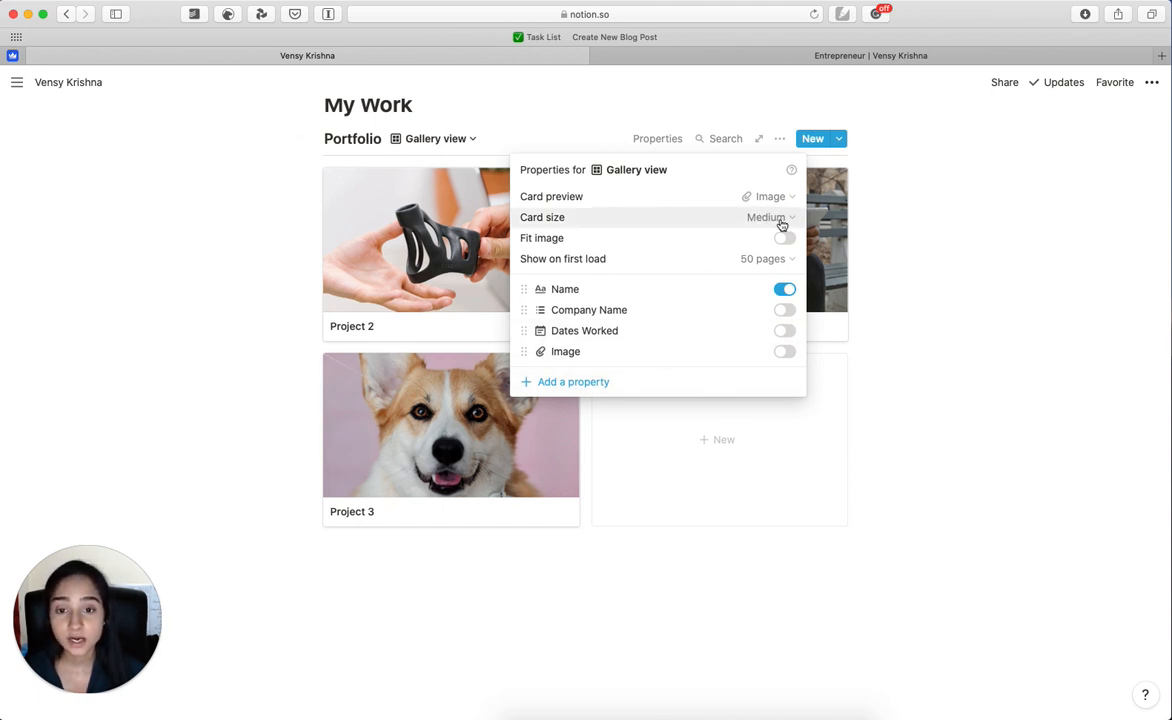
{"action": "left_click", "coordinate": [770, 216]}
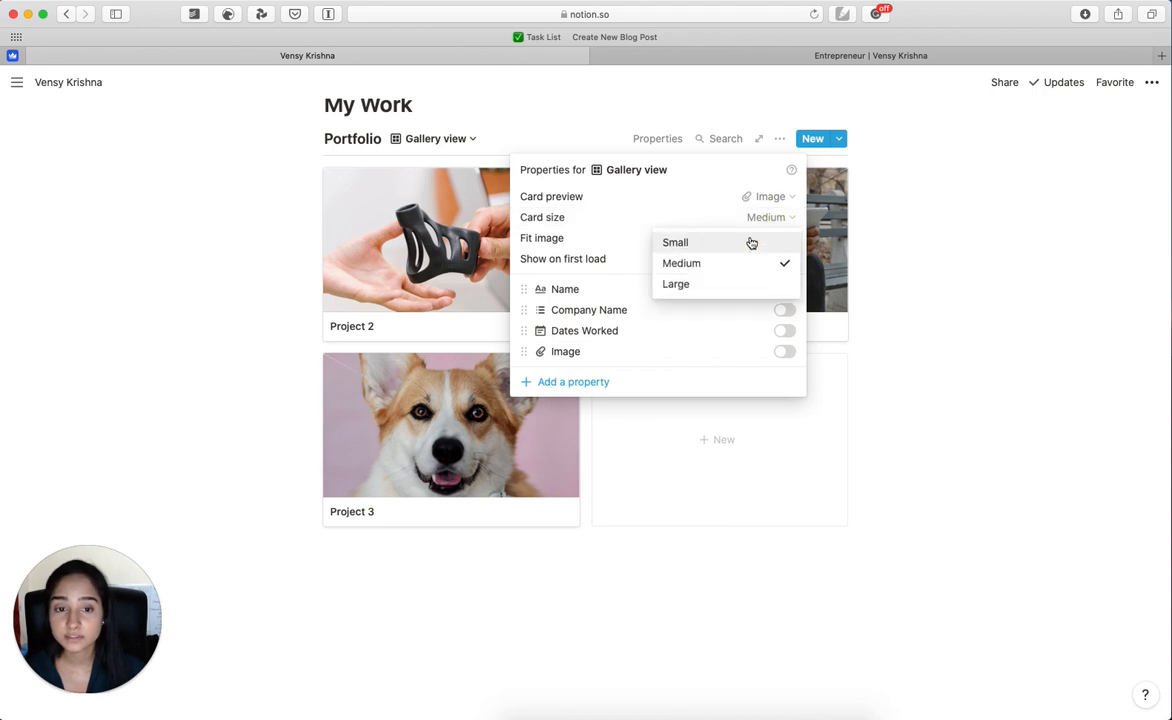
{"action": "left_click", "coordinate": [676, 242]}
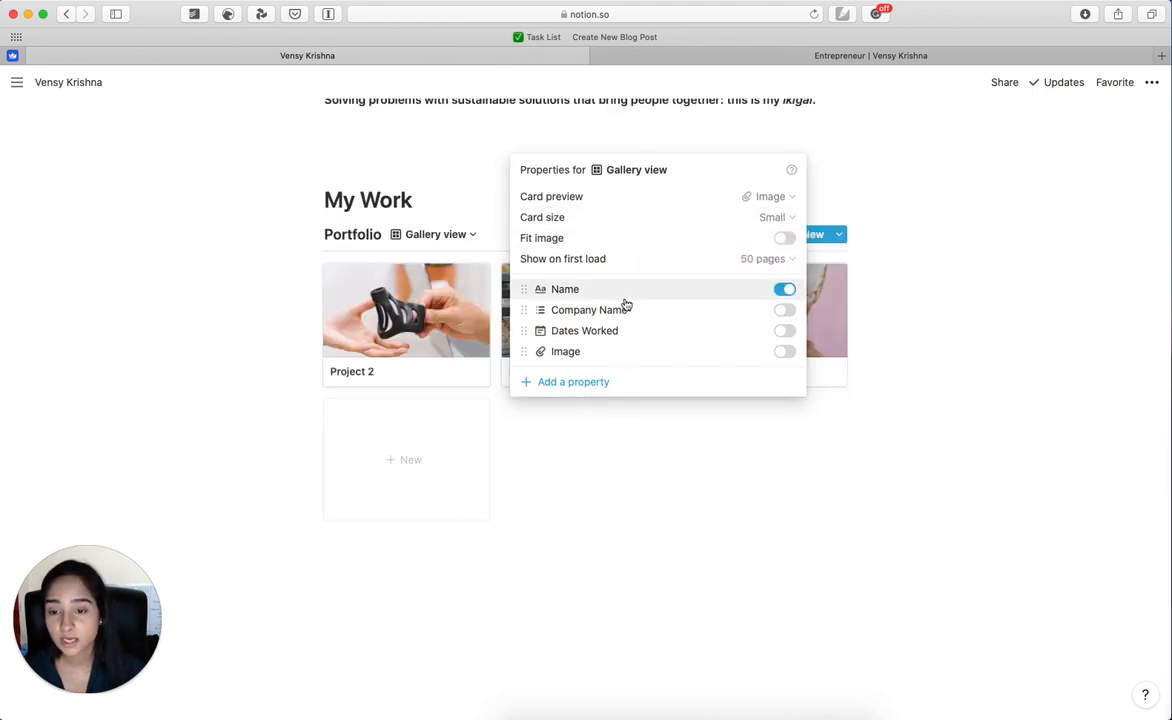
{"action": "left_click", "coordinate": [1020, 422]}
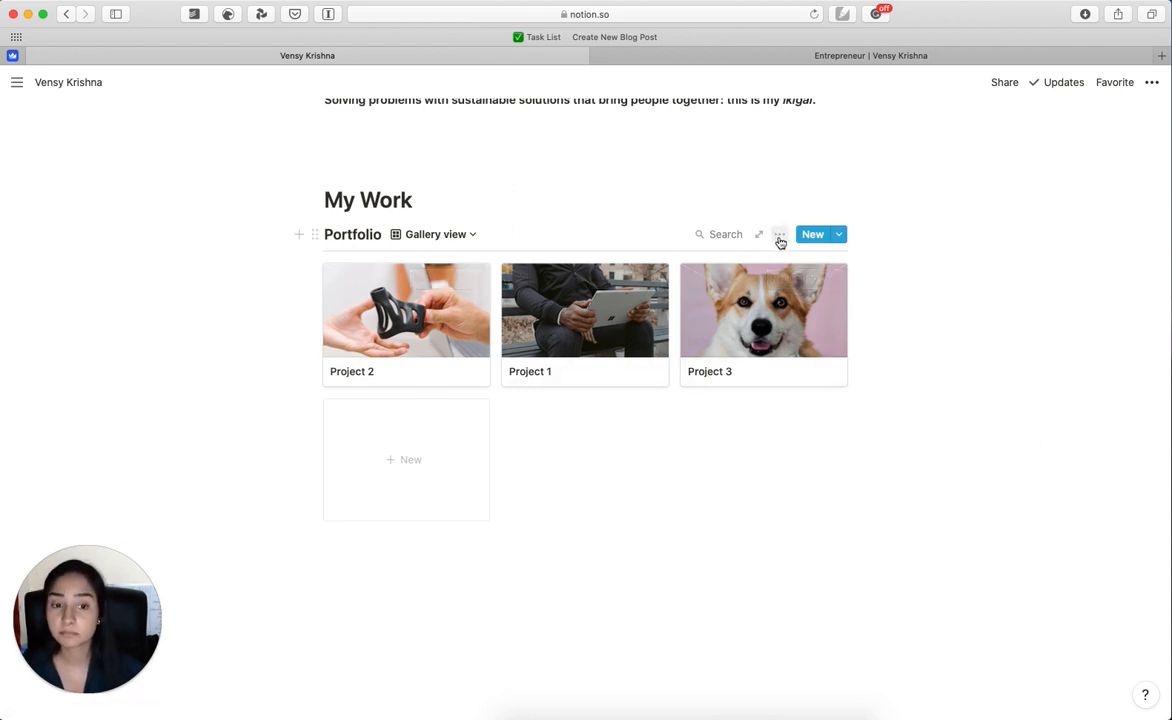
Change the gallery's Card size back to Medium.
{"action": "left_click", "coordinate": [780, 234]}
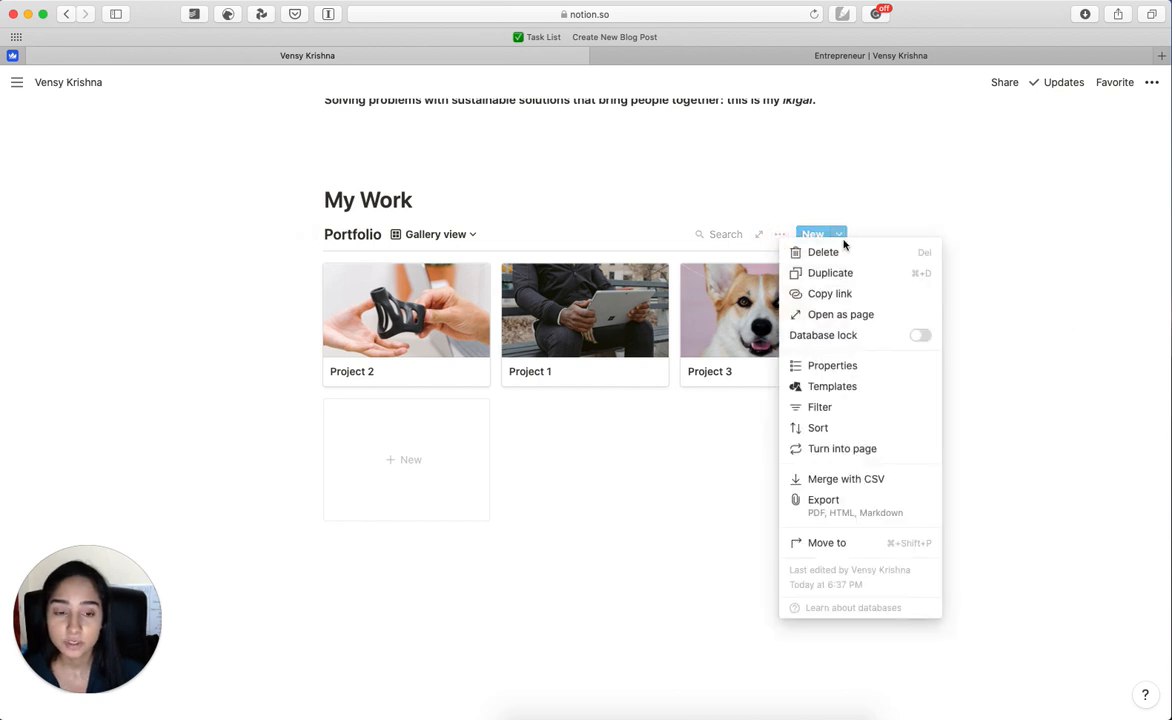
{"action": "mouse_move", "coordinate": [830, 364]}
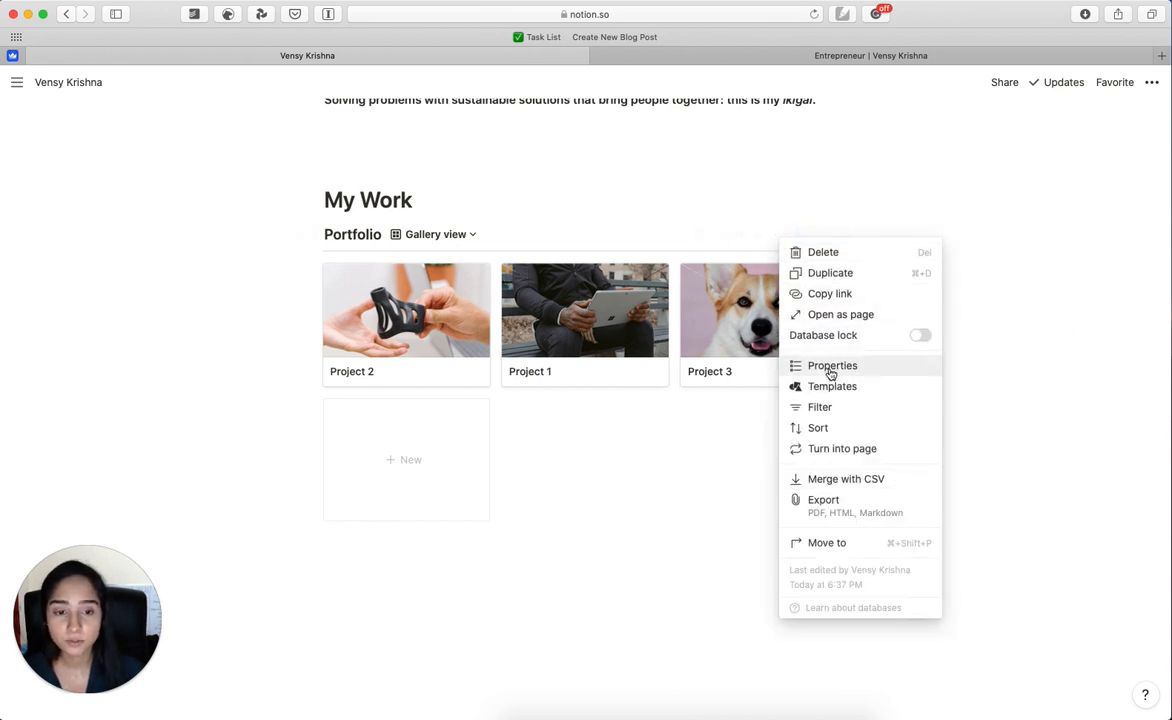
{"action": "left_click", "coordinate": [832, 364]}
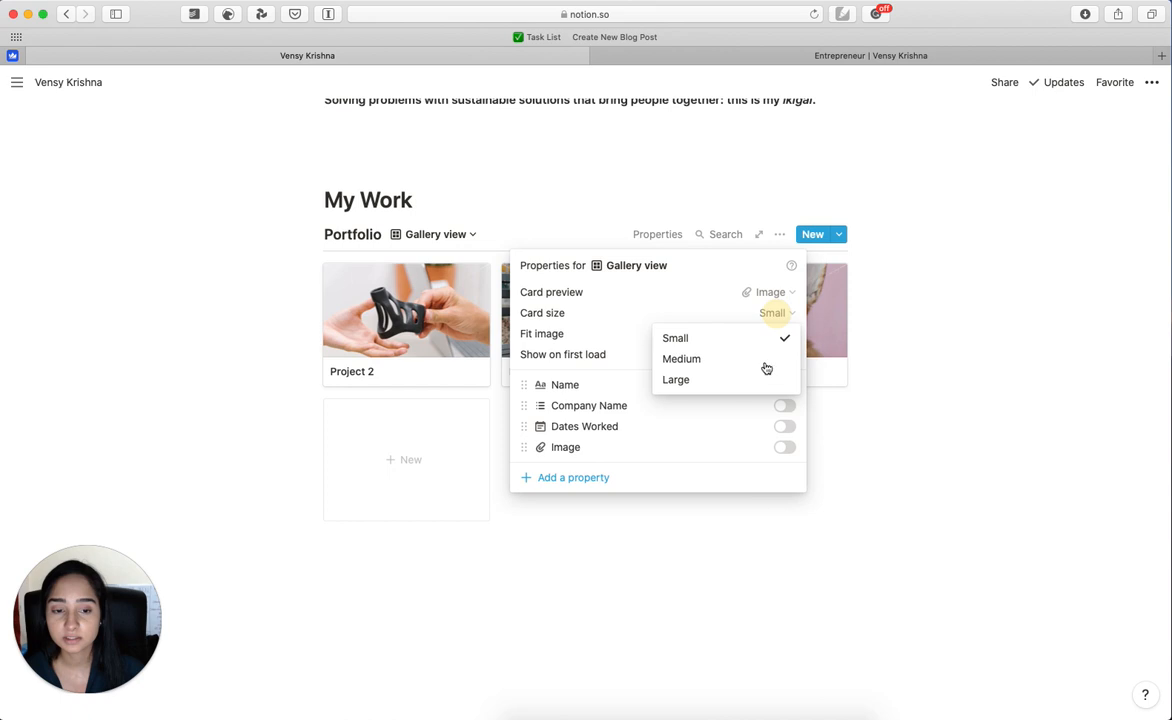
{"action": "left_click", "coordinate": [676, 380]}
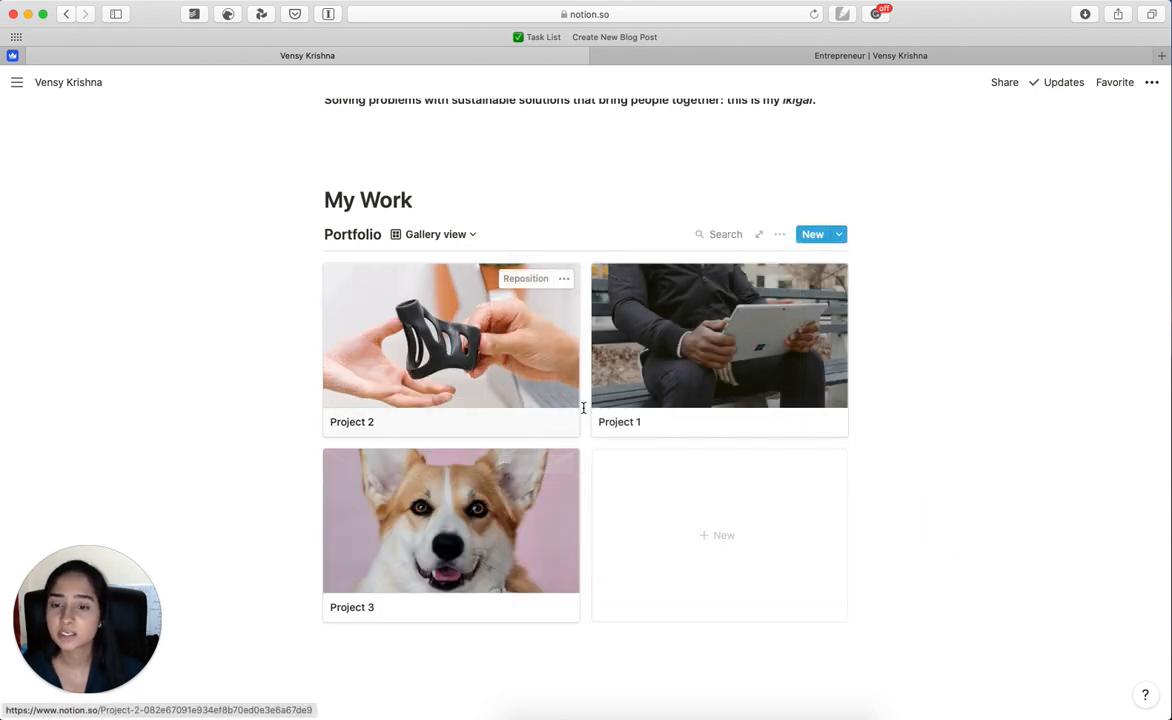
{"action": "mouse_move", "coordinate": [572, 364]}
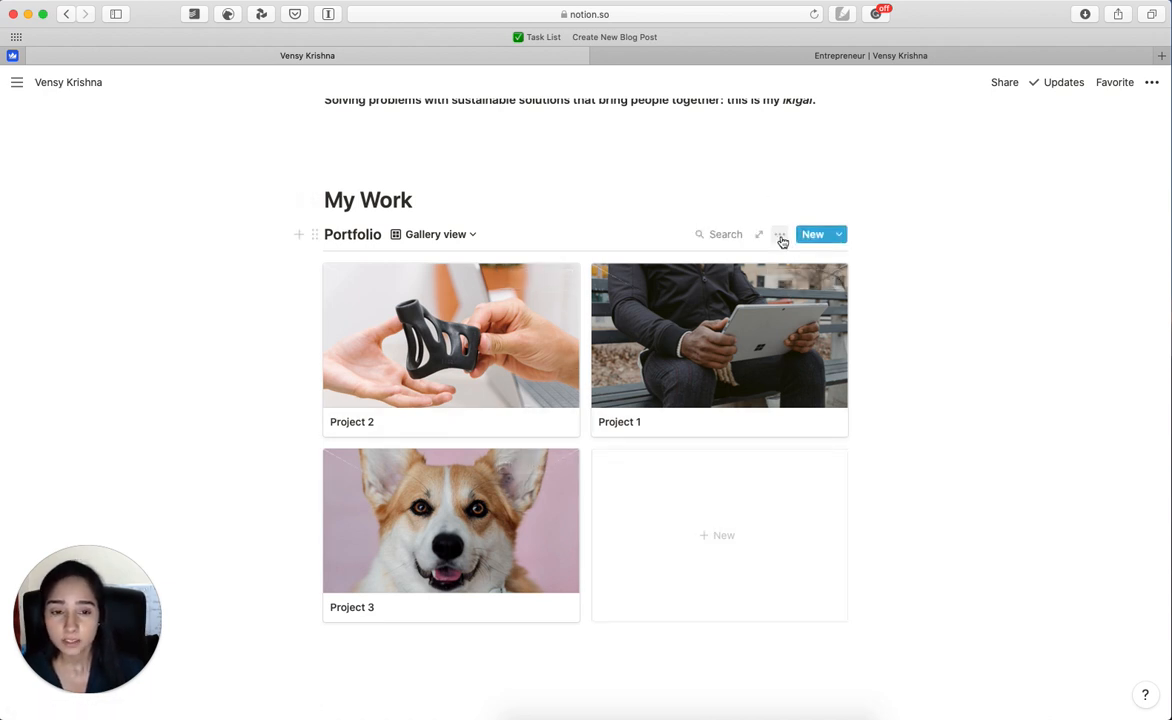
{"action": "mouse_move", "coordinate": [540, 378]}
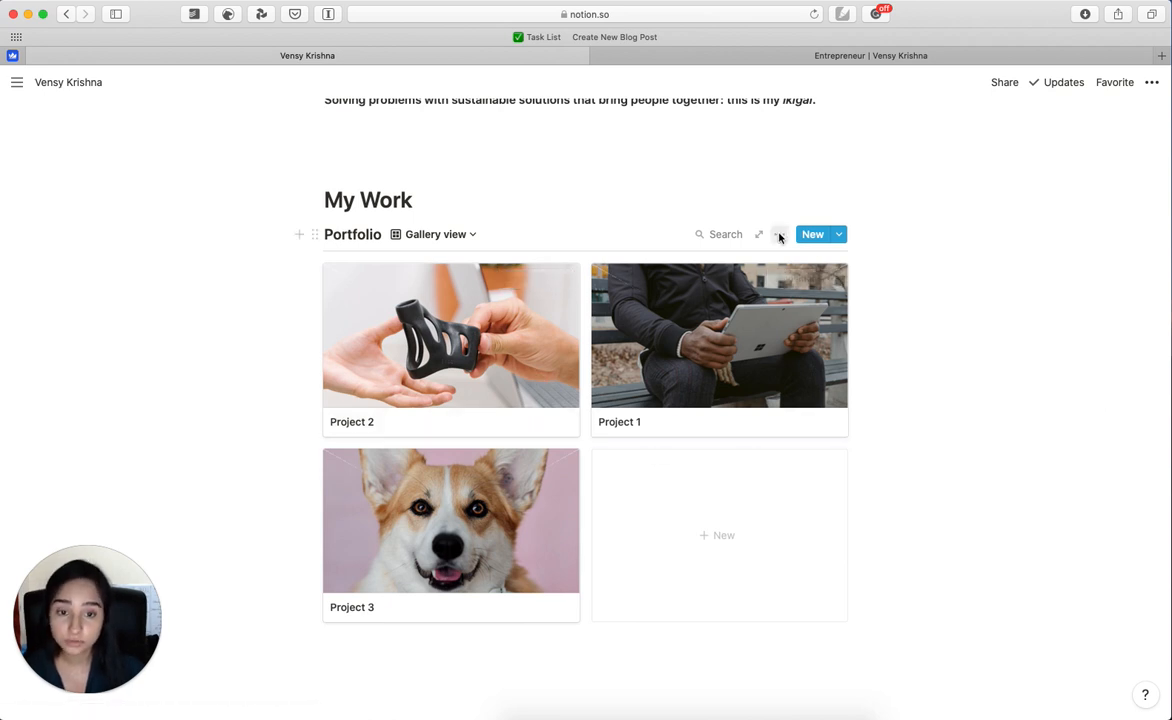
{"action": "mouse_move", "coordinate": [548, 390]}
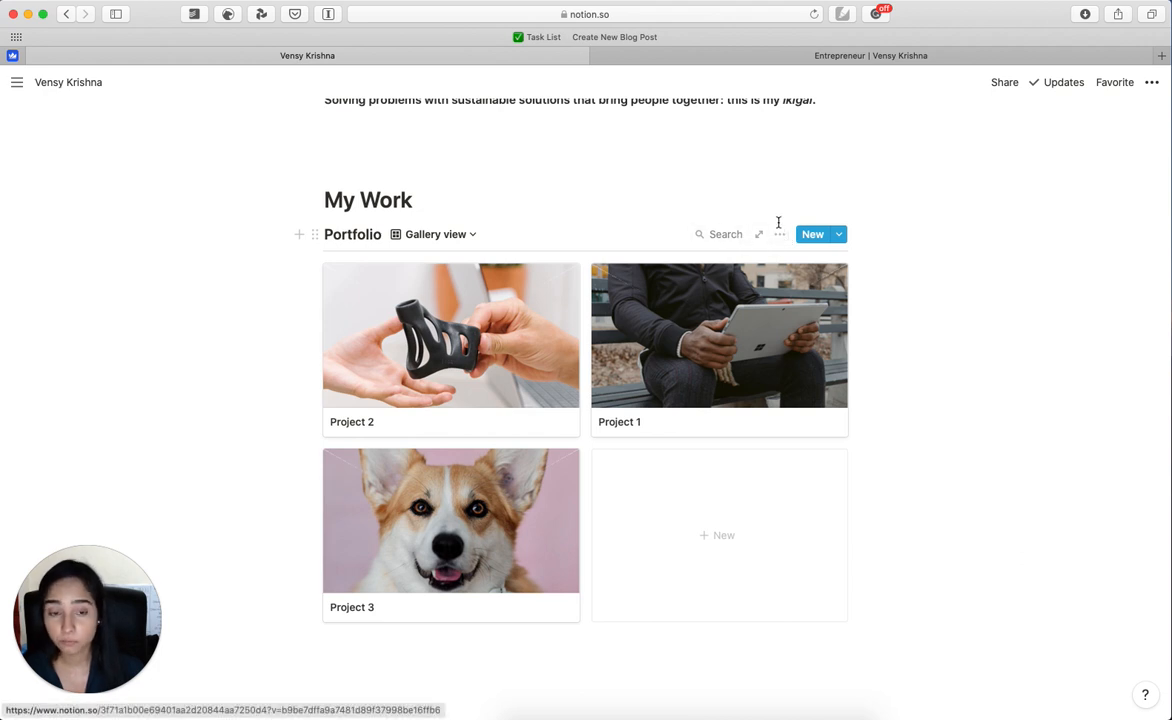
Switch the Portfolio database to its Default table view.
{"action": "left_click", "coordinate": [436, 234]}
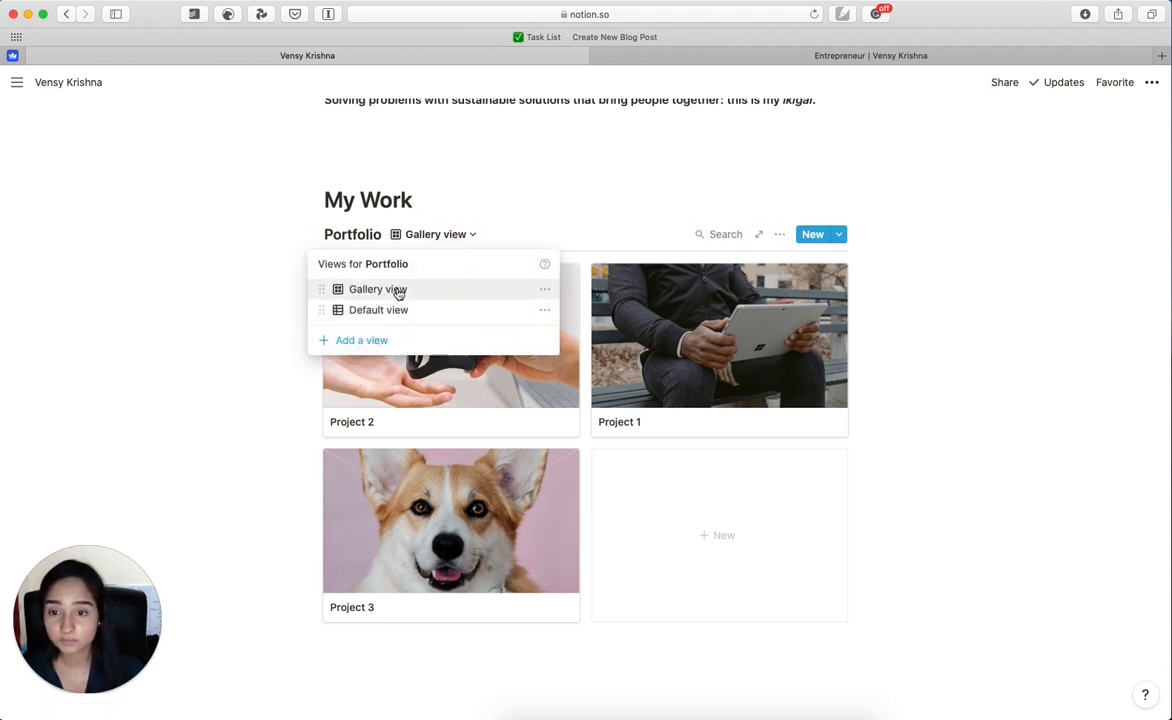
{"action": "mouse_move", "coordinate": [378, 308]}
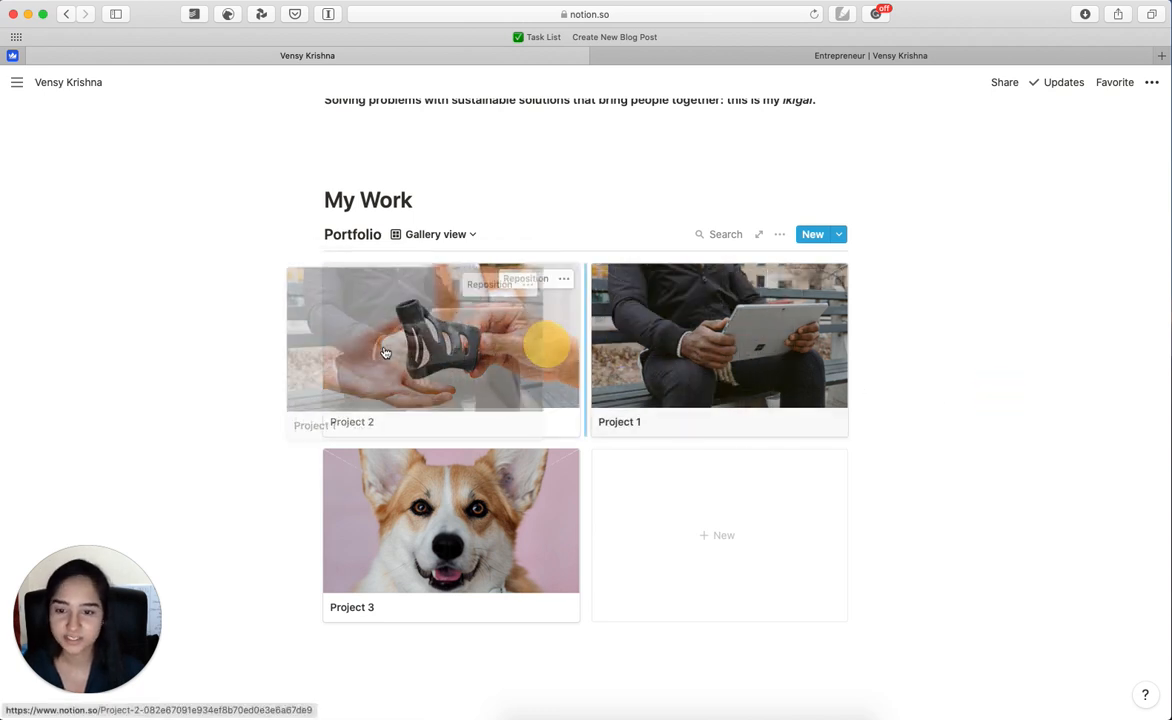
{"action": "left_click_drag", "start_coordinate": [432, 336], "coordinate": [720, 336]}
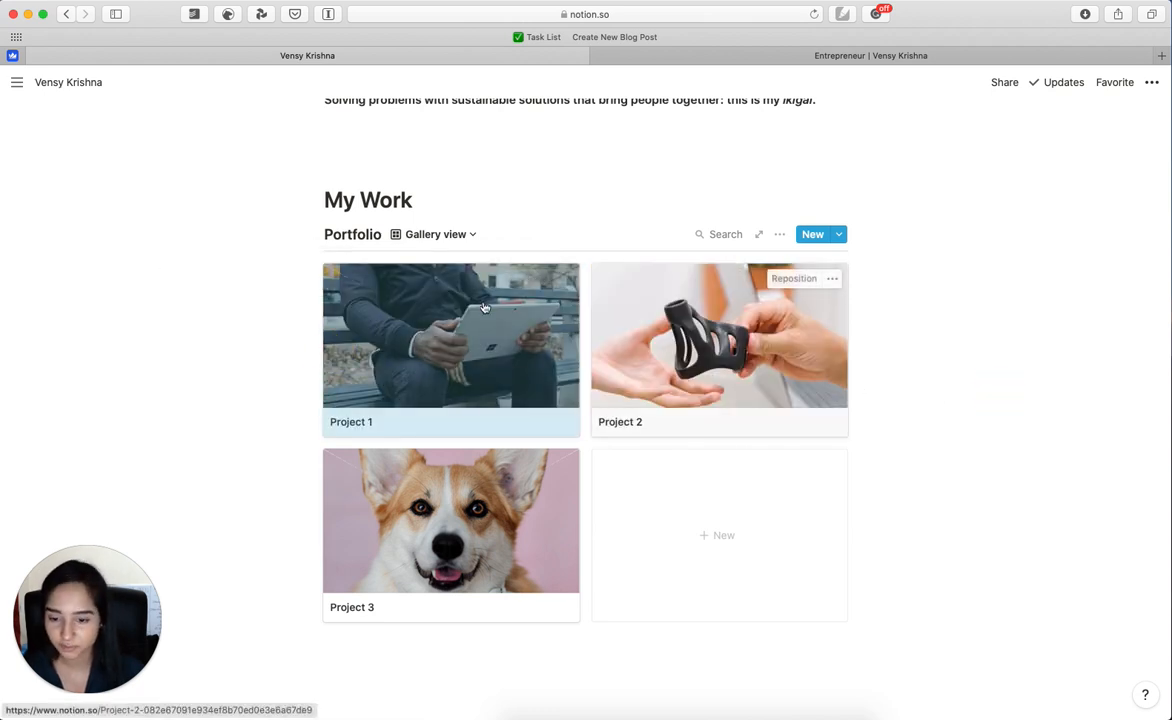
{"action": "left_click", "coordinate": [438, 234]}
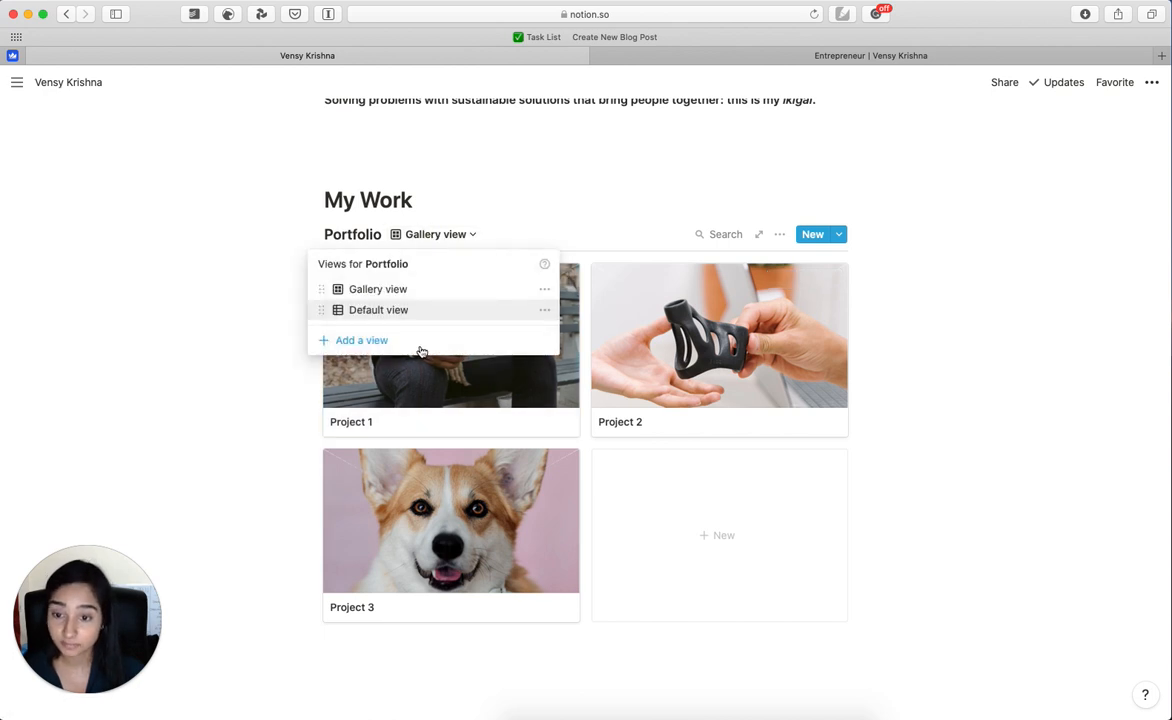
{"action": "left_click", "coordinate": [378, 308]}
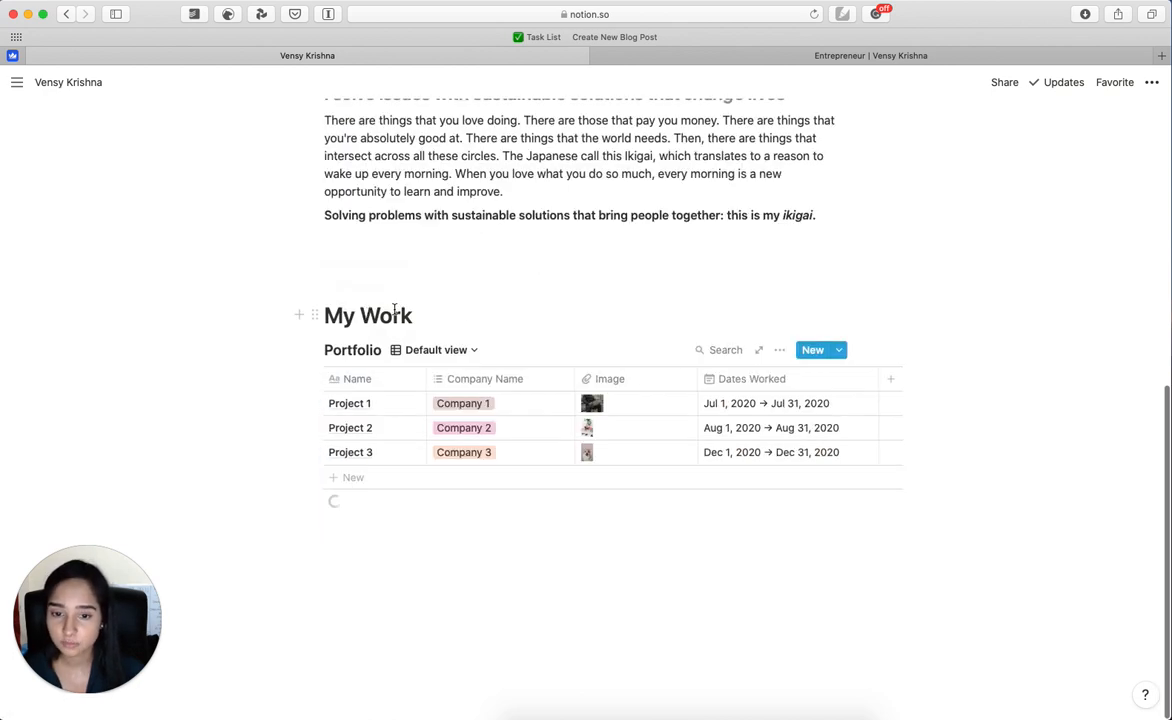
Add an Order column numbering Project 1, 2 and 3 as 1, 2, 3.
{"action": "left_click", "coordinate": [888, 380]}
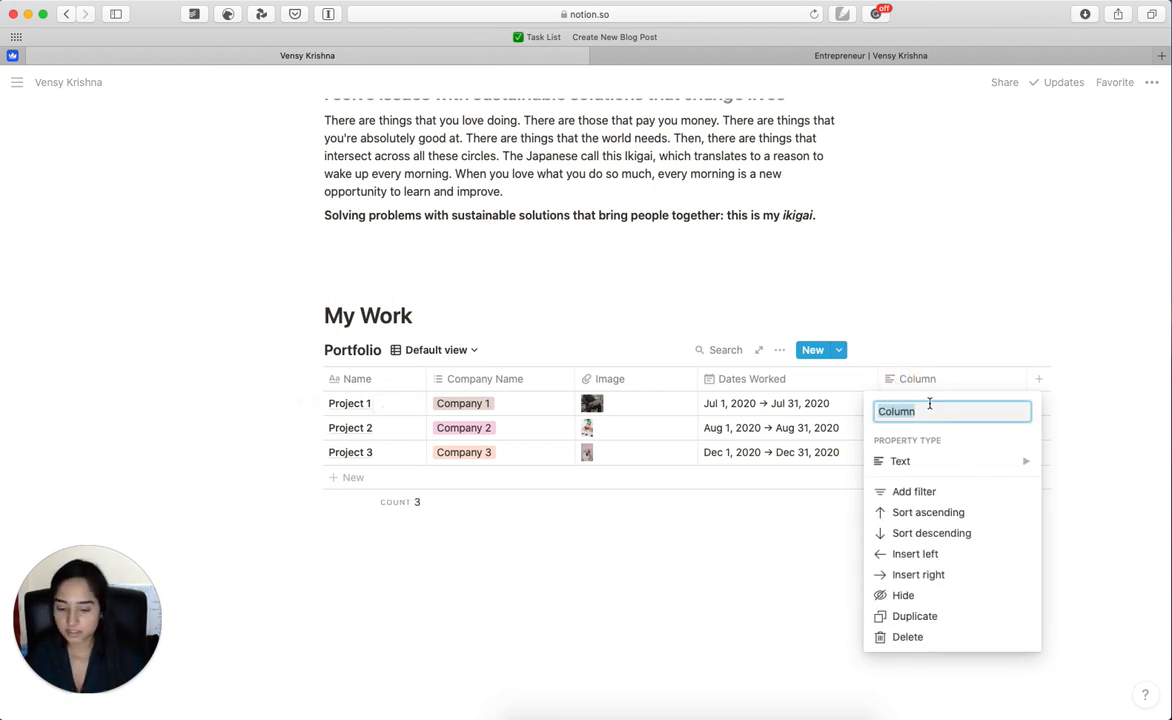
{"action": "type", "text": "Order"}
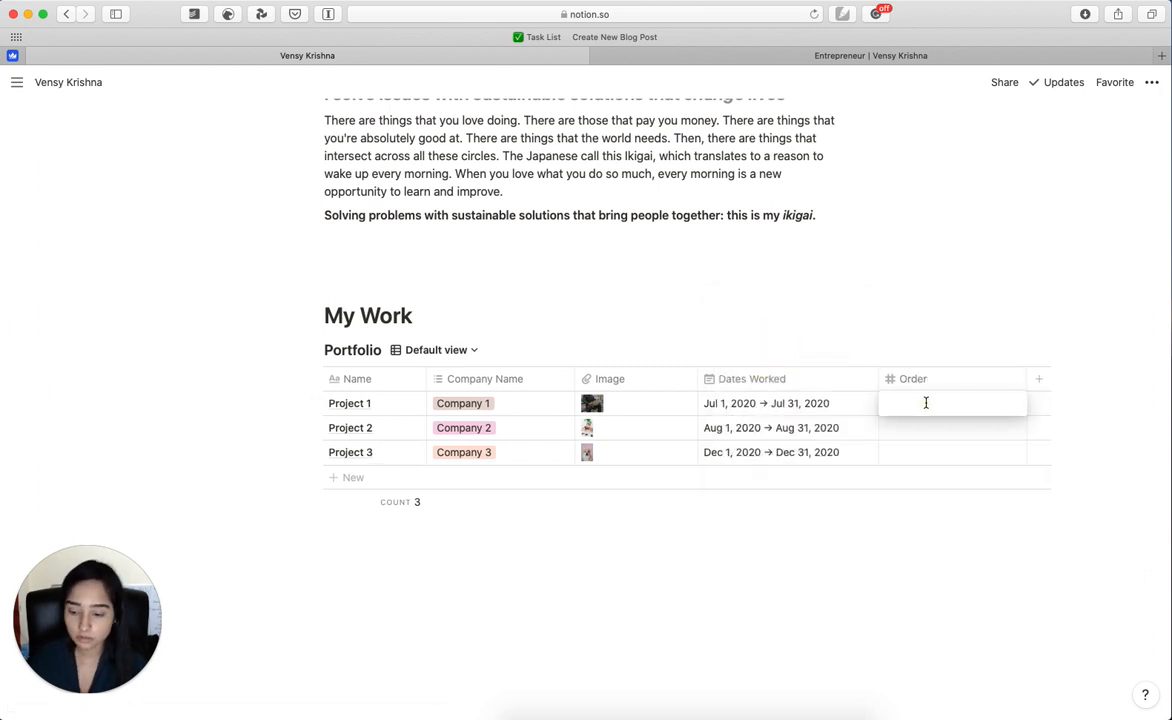
{"action": "type", "text": "2"}
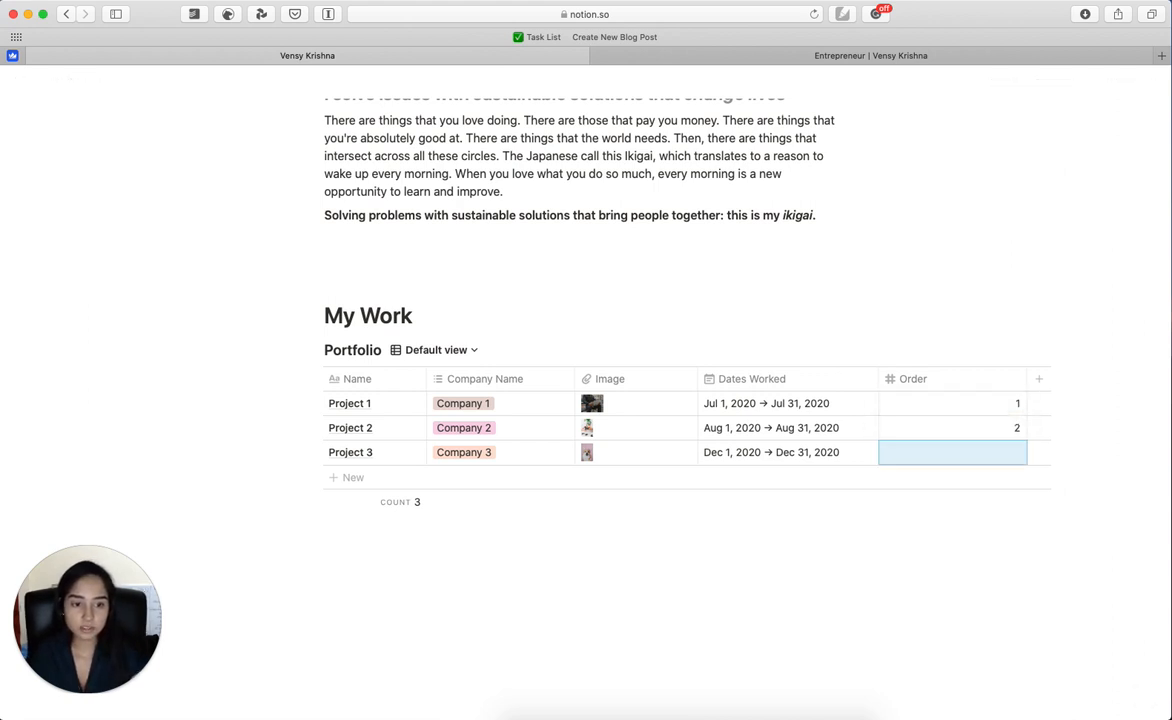
{"action": "type", "text": "3"}
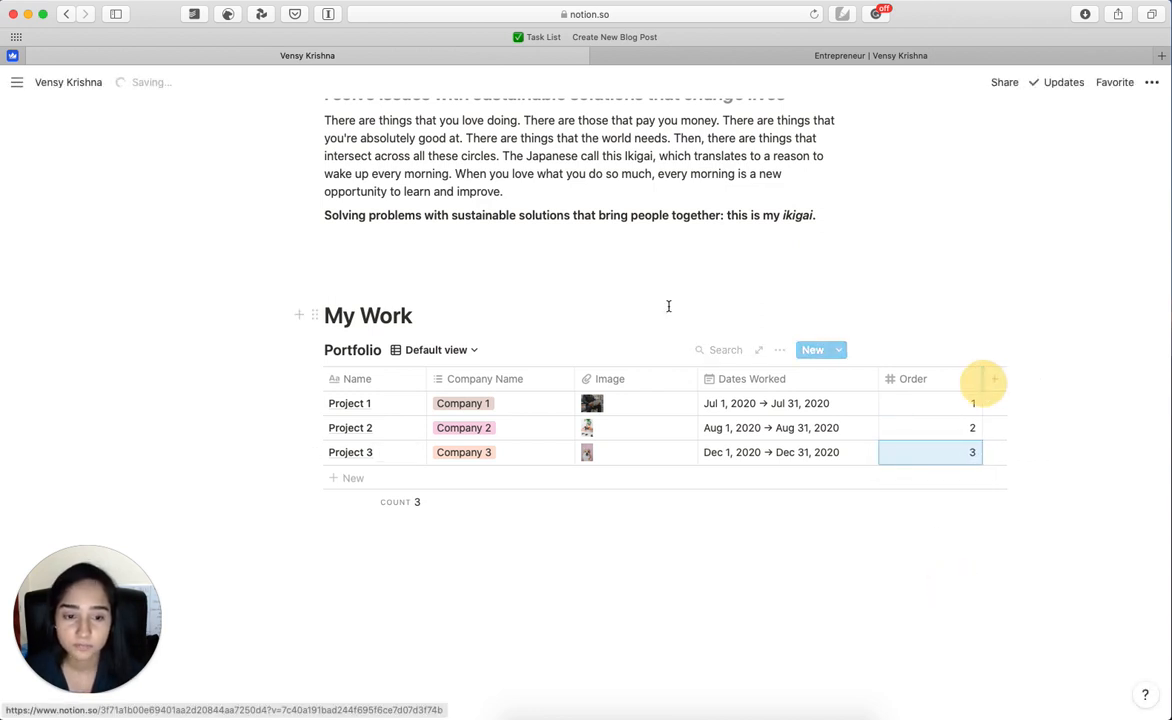
{"action": "left_click", "coordinate": [436, 350]}
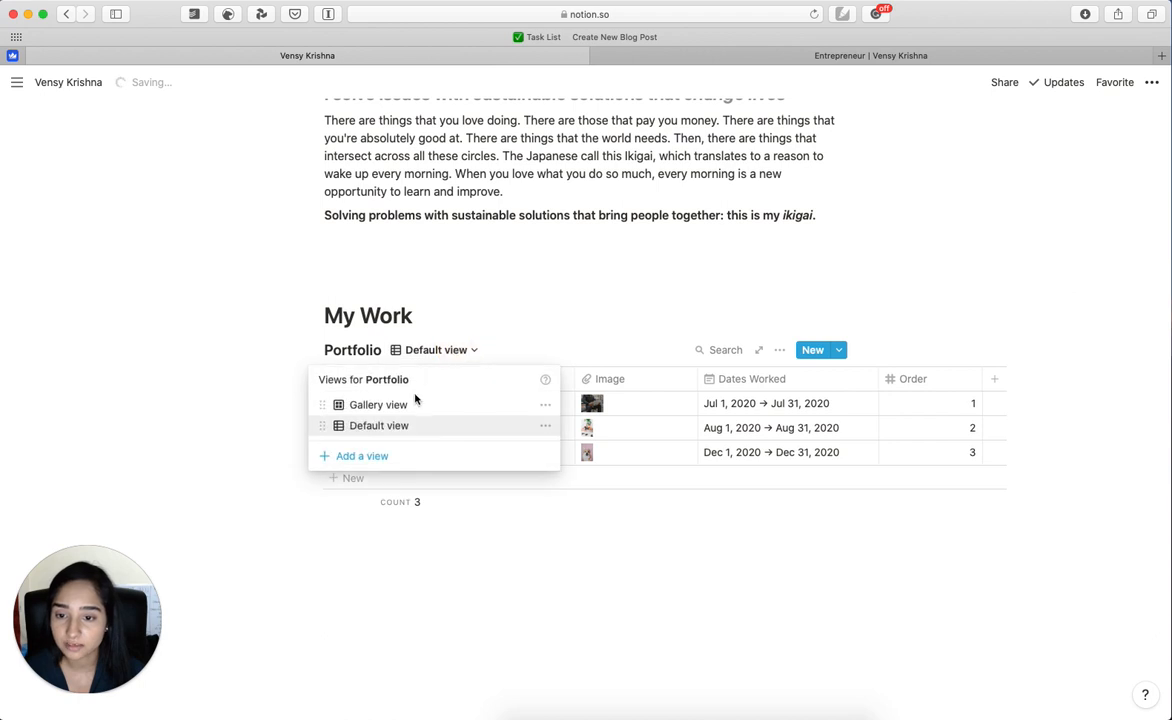
Sort the Portfolio gallery ascending by Order instead of Name.
{"action": "left_click", "coordinate": [378, 404]}
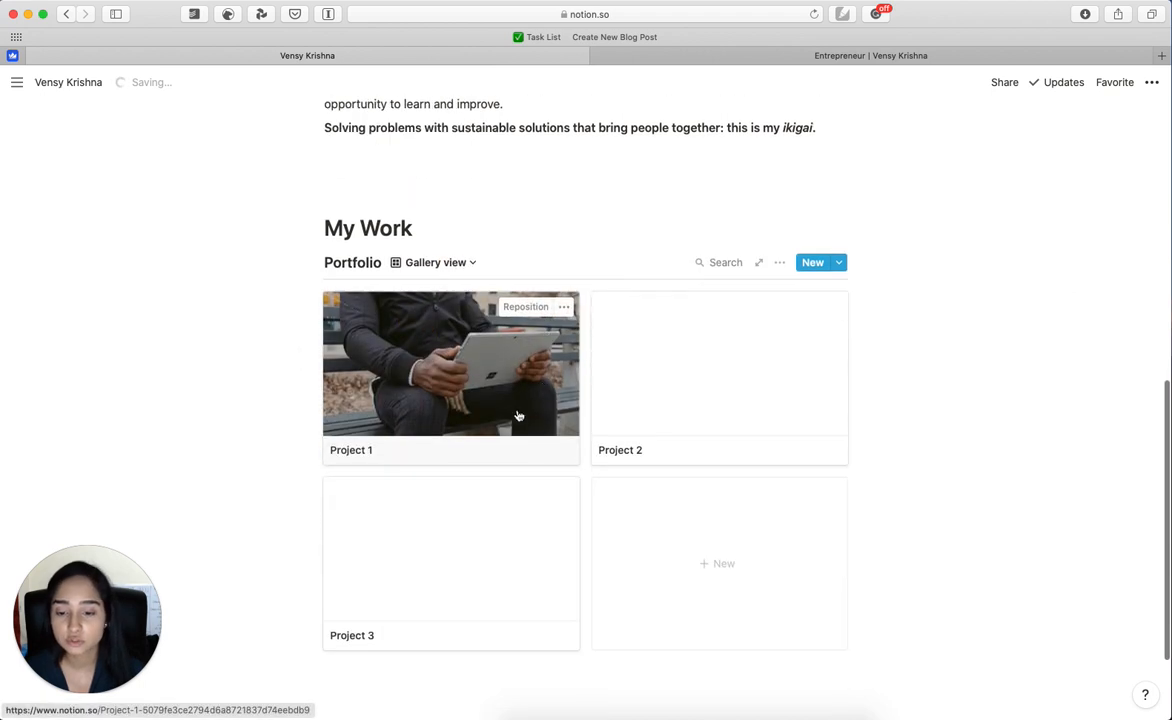
{"action": "left_click_drag", "start_coordinate": [450, 364], "coordinate": [720, 364]}
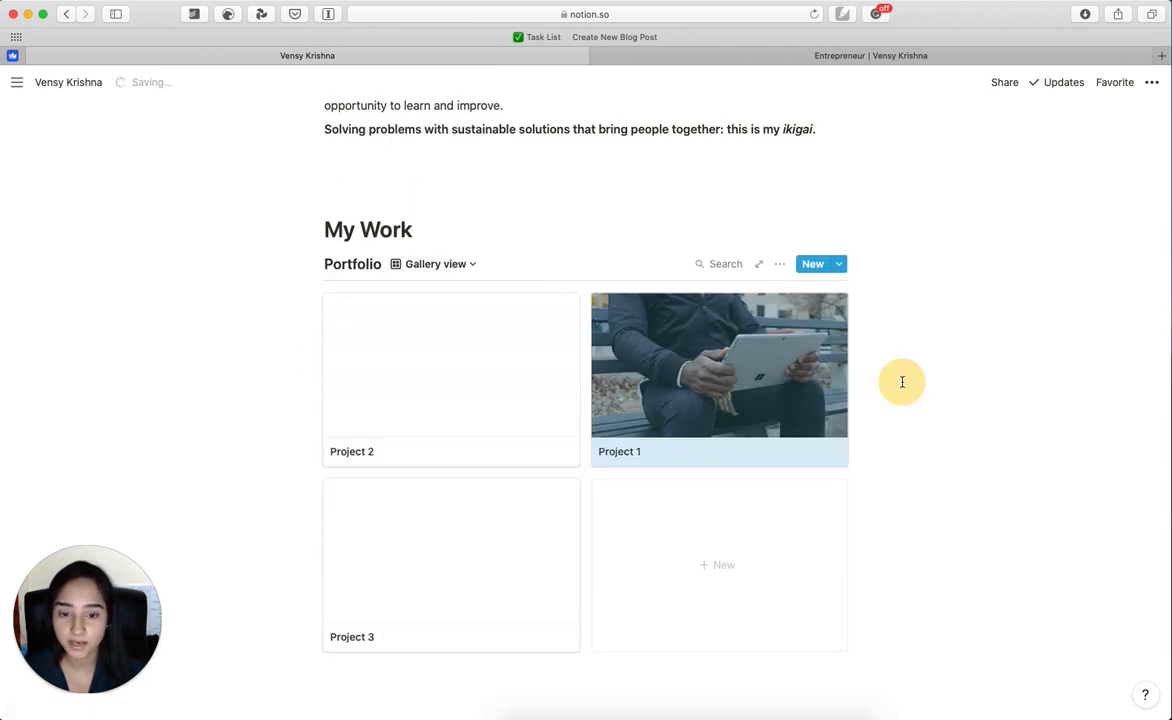
{"action": "mouse_move", "coordinate": [780, 264]}
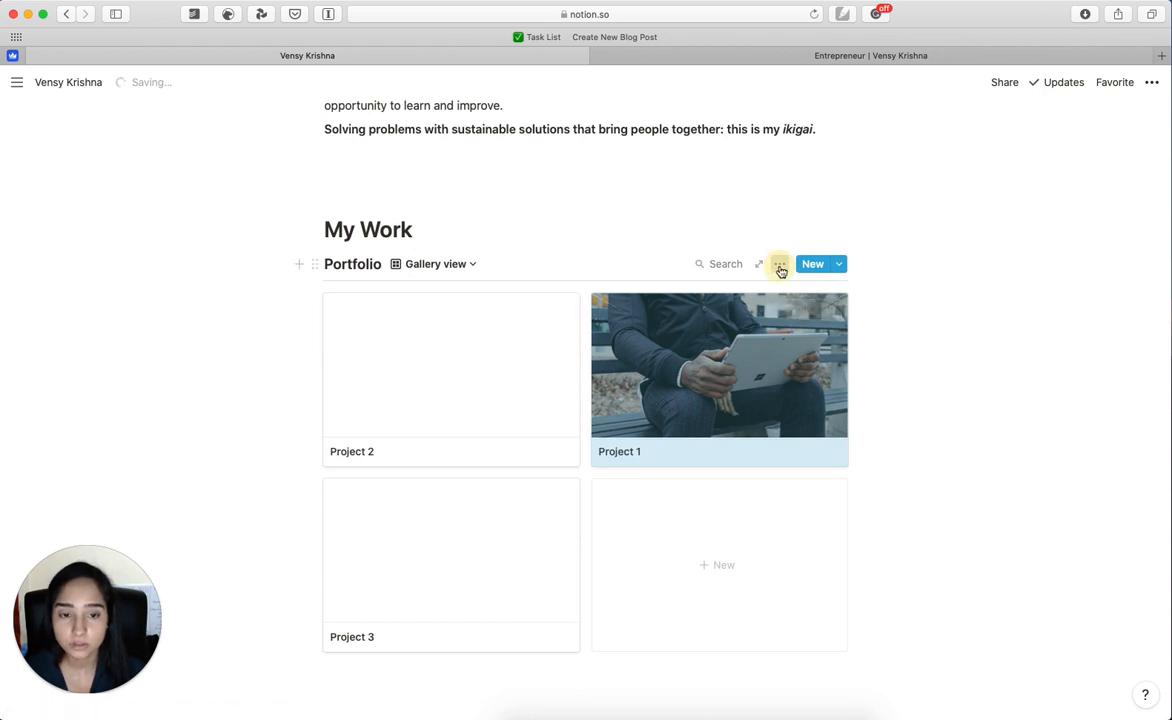
{"action": "left_click", "coordinate": [780, 264]}
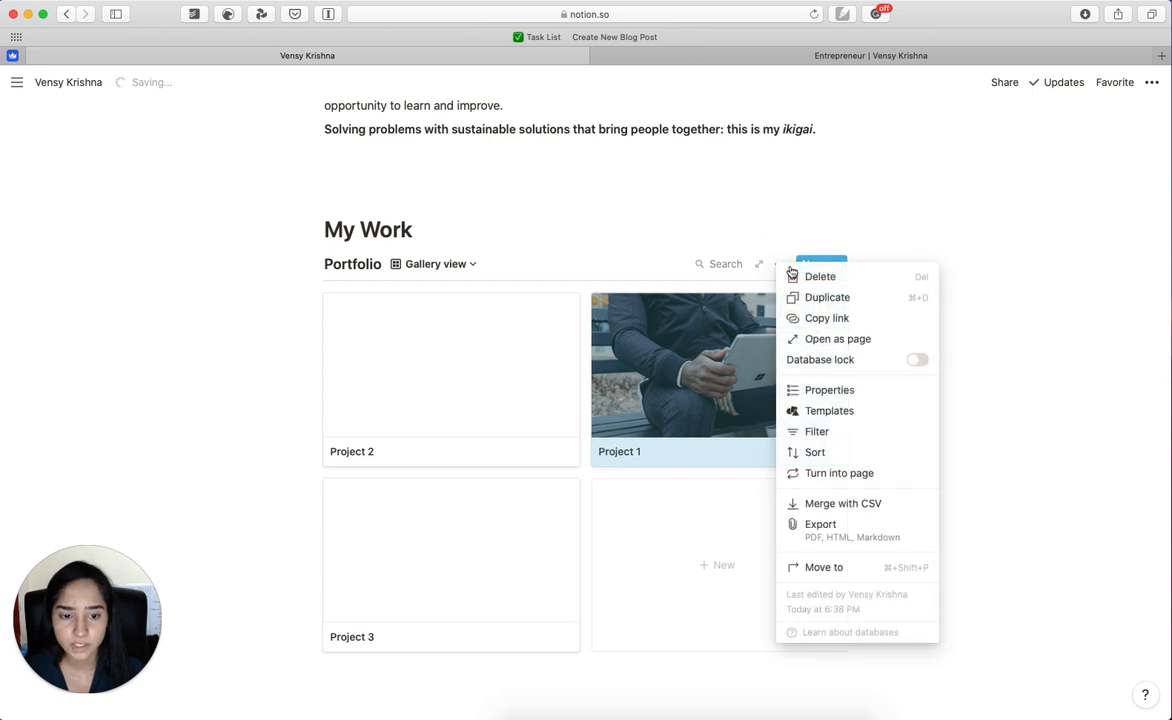
{"action": "mouse_move", "coordinate": [816, 432]}
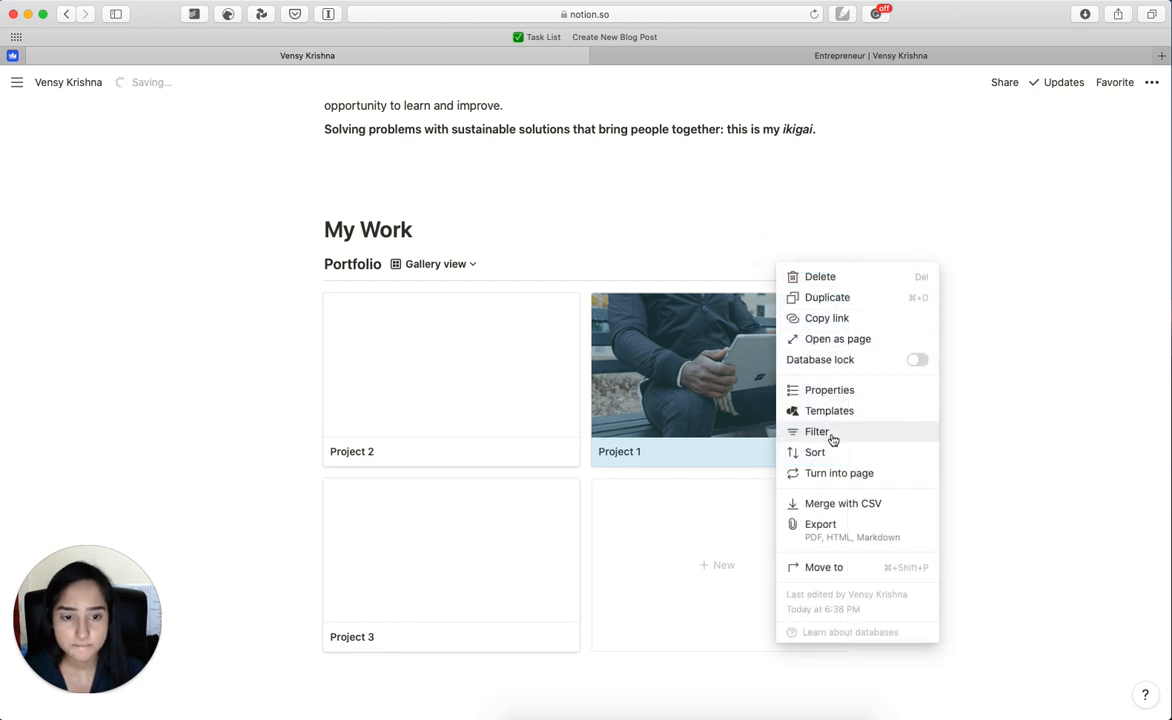
{"action": "left_click", "coordinate": [816, 452]}
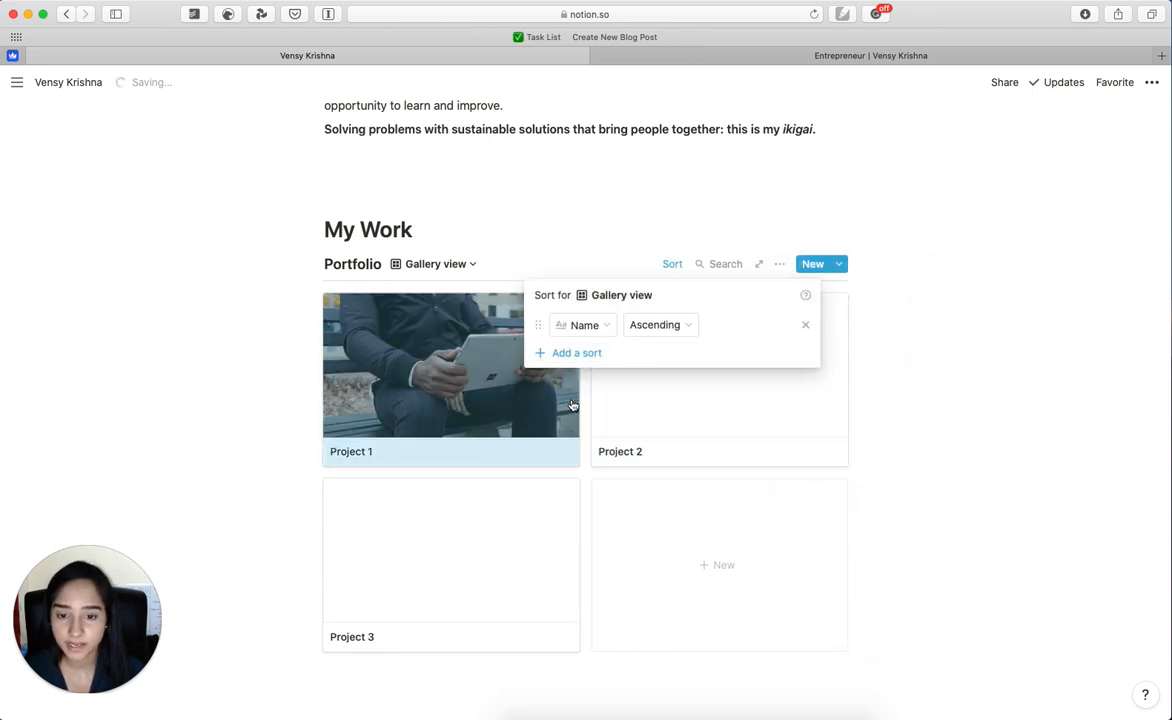
{"action": "left_click", "coordinate": [584, 324]}
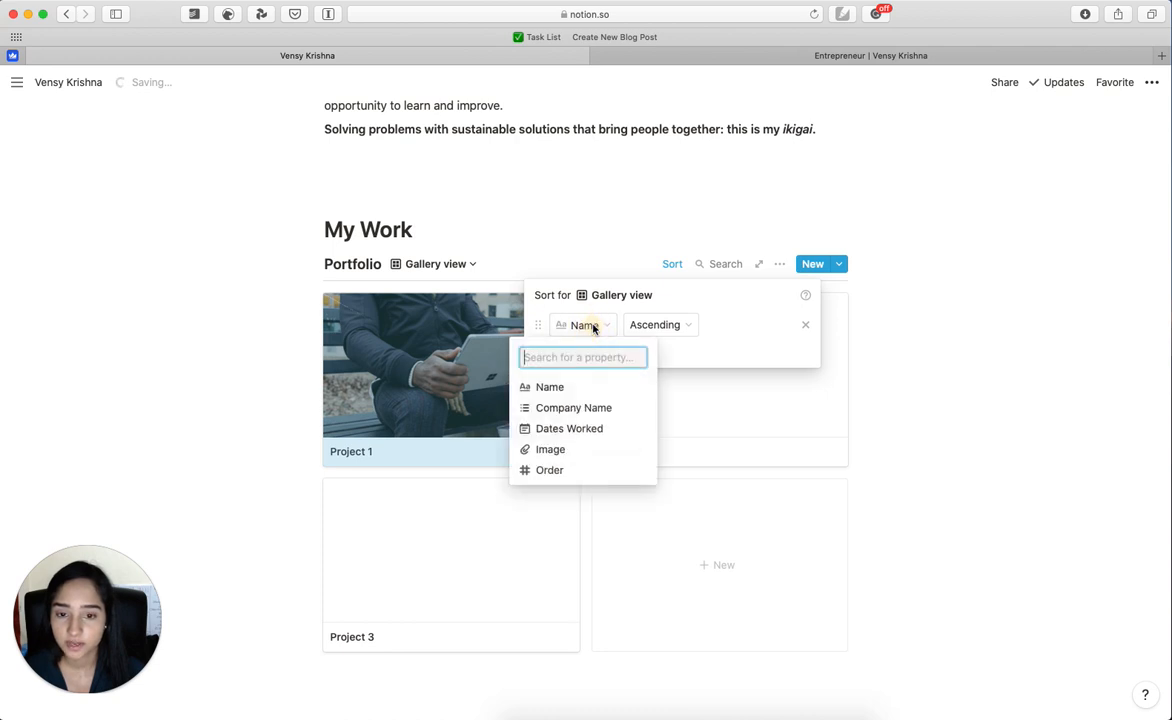
{"action": "left_click", "coordinate": [548, 470]}
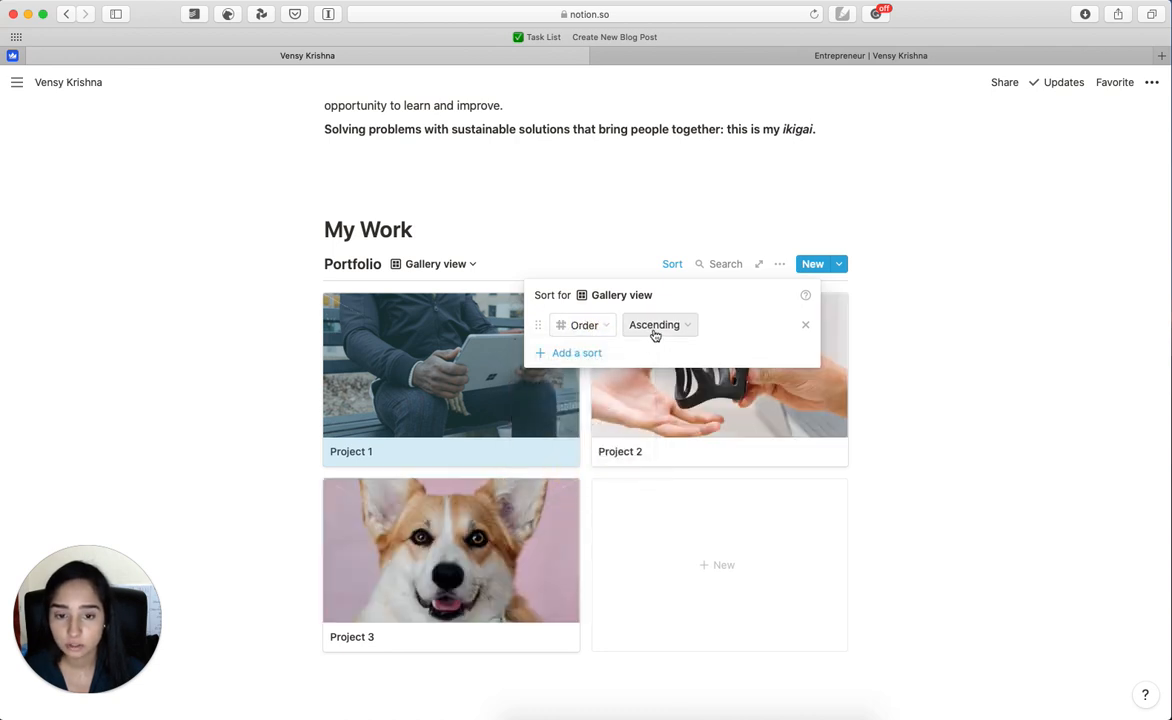
{"action": "mouse_move", "coordinate": [908, 364]}
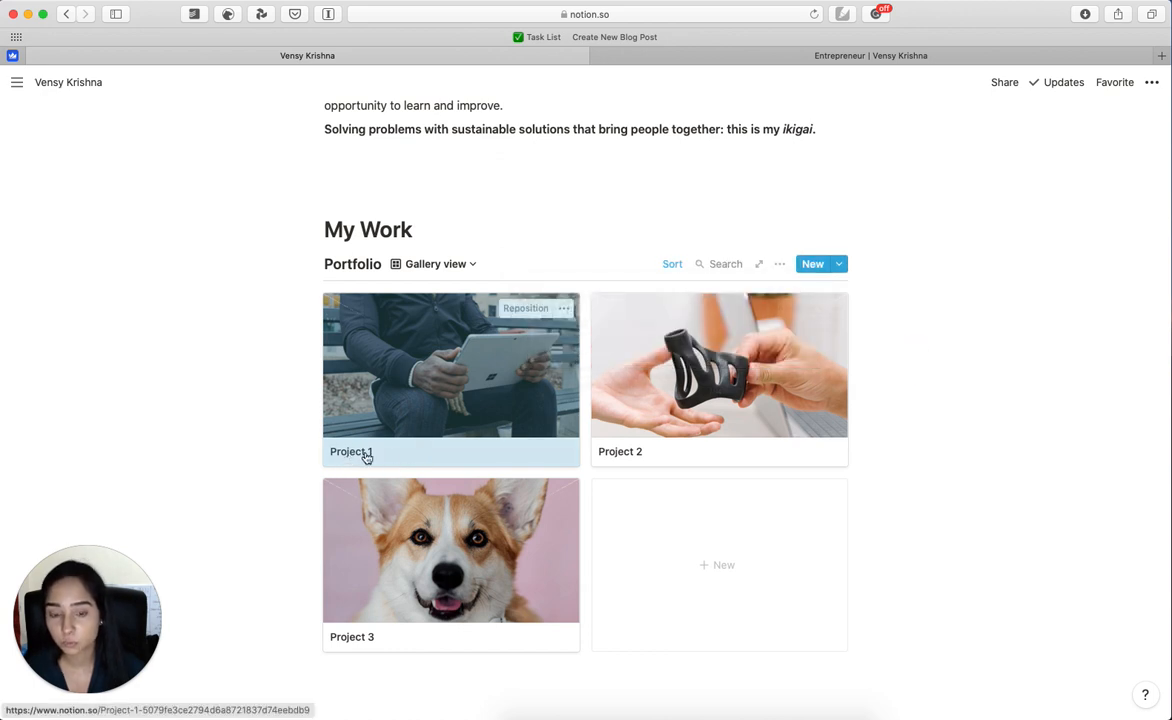
{"action": "mouse_move", "coordinate": [956, 448]}
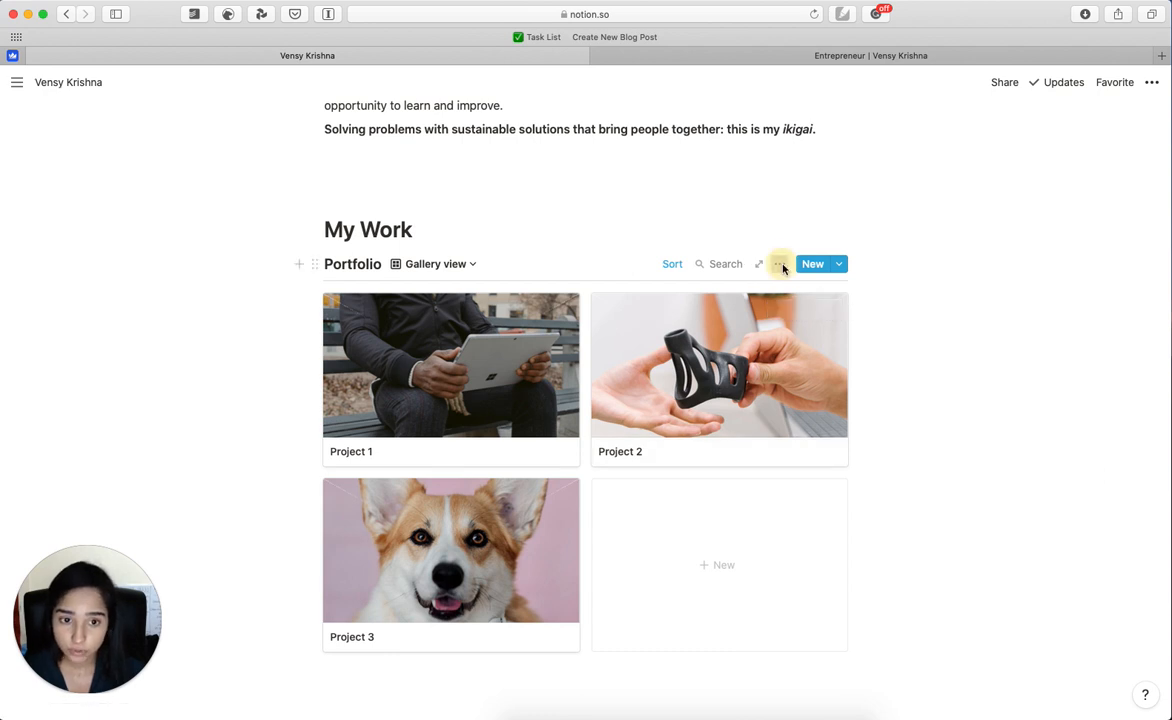
Show Company Name and Dates Worked on the gallery cards via Properties.
{"action": "left_click", "coordinate": [780, 264]}
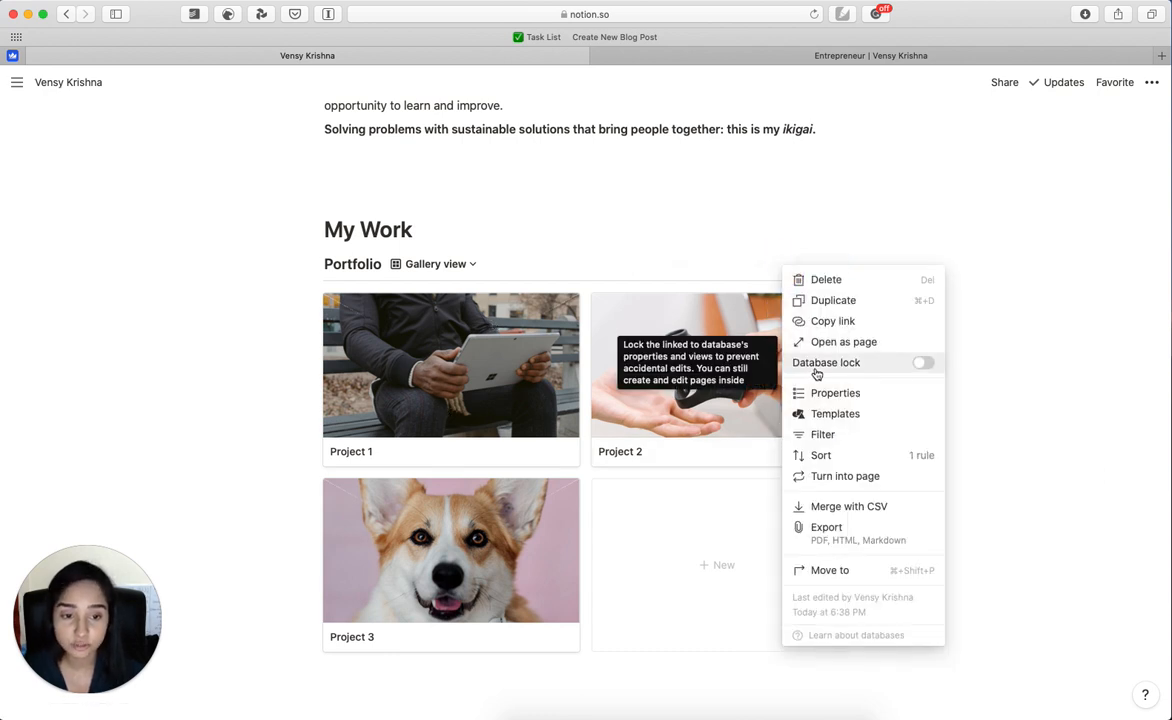
{"action": "left_click", "coordinate": [836, 392]}
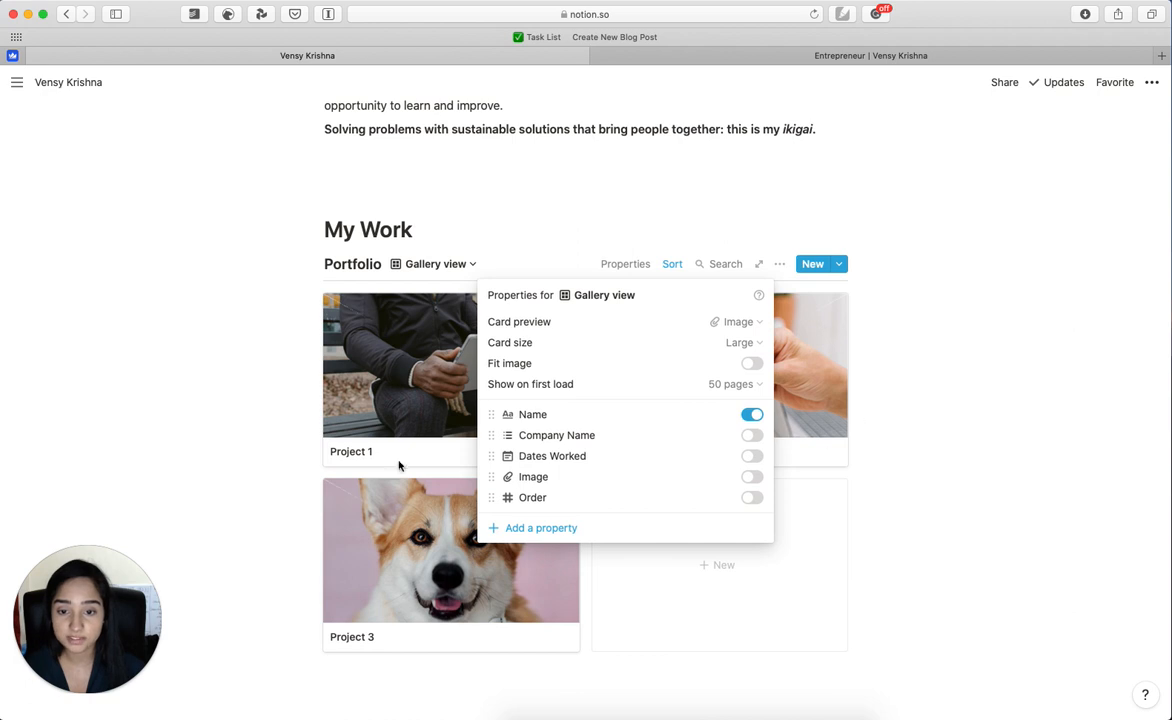
{"action": "left_click", "coordinate": [752, 436]}
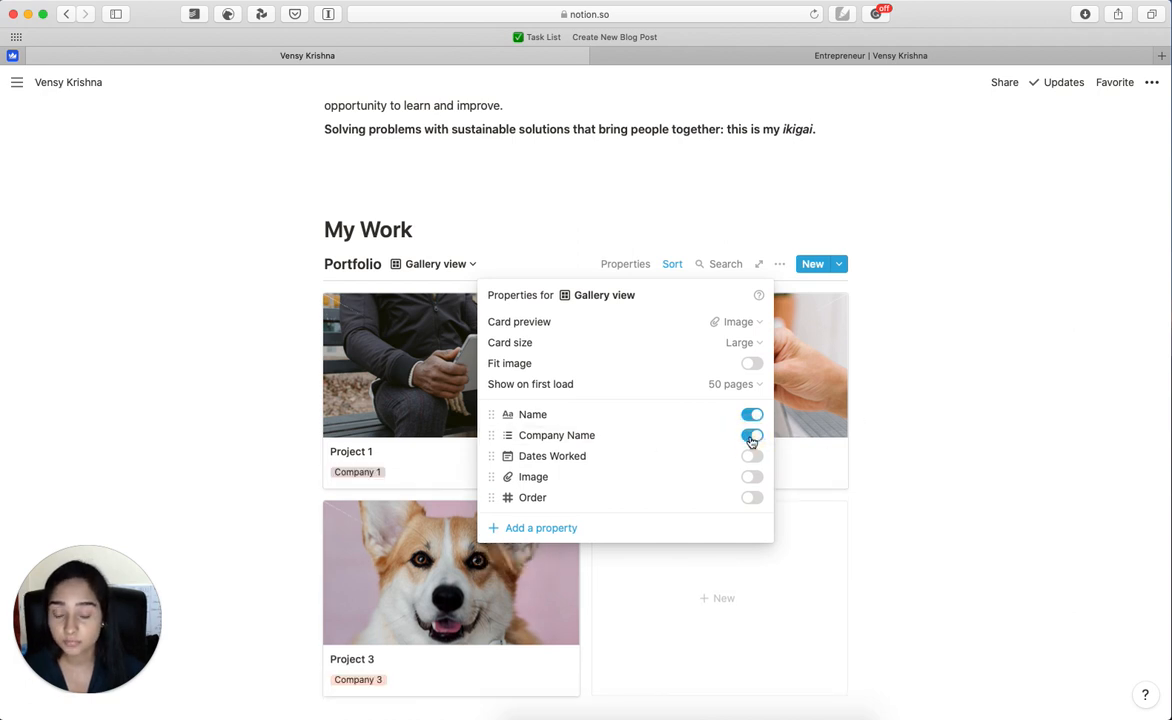
{"action": "left_click", "coordinate": [752, 436]}
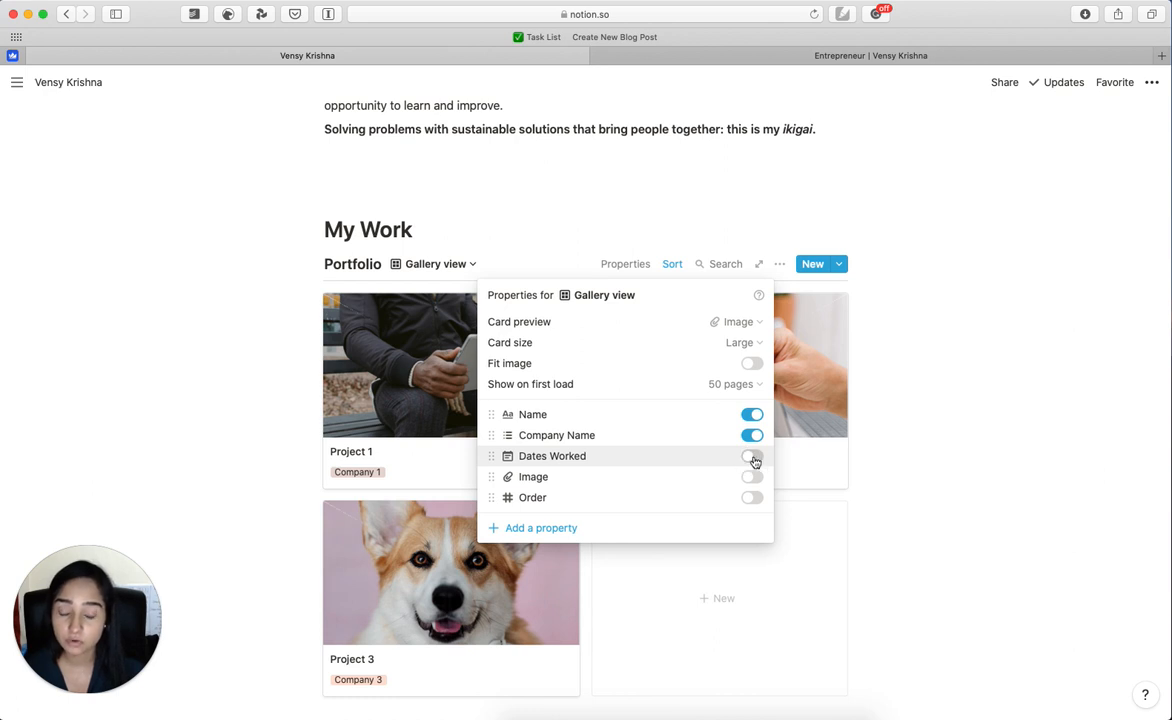
{"action": "left_click", "coordinate": [752, 456]}
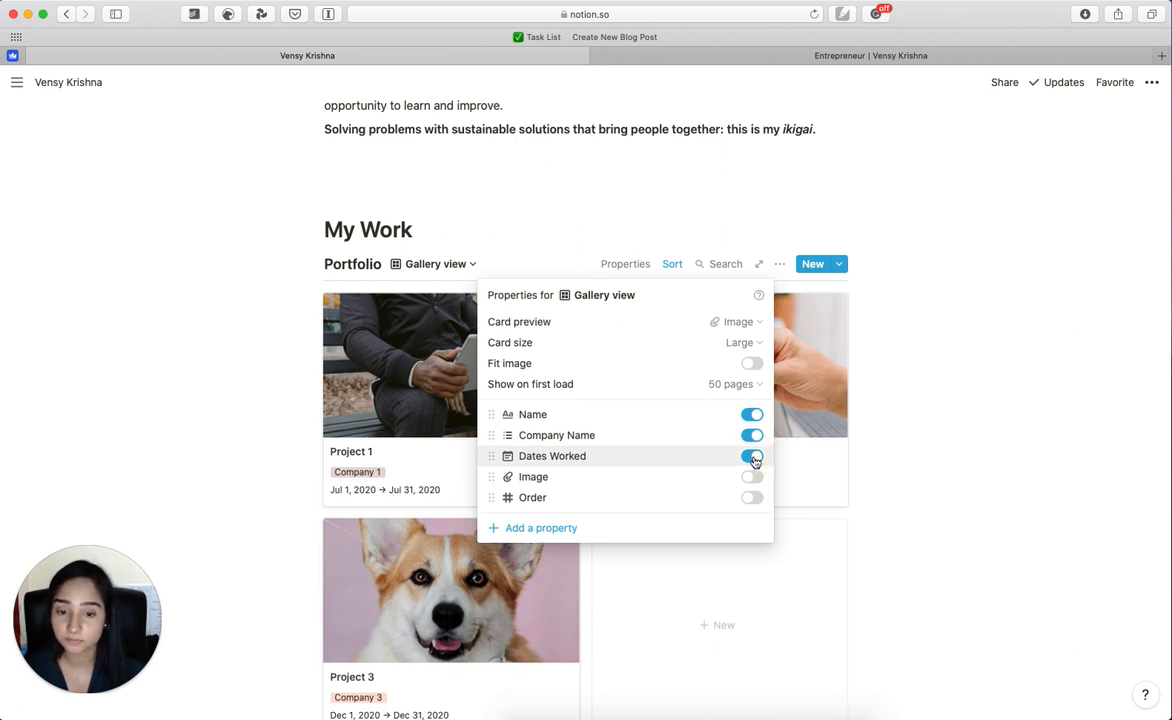
{"action": "left_click", "coordinate": [752, 456]}
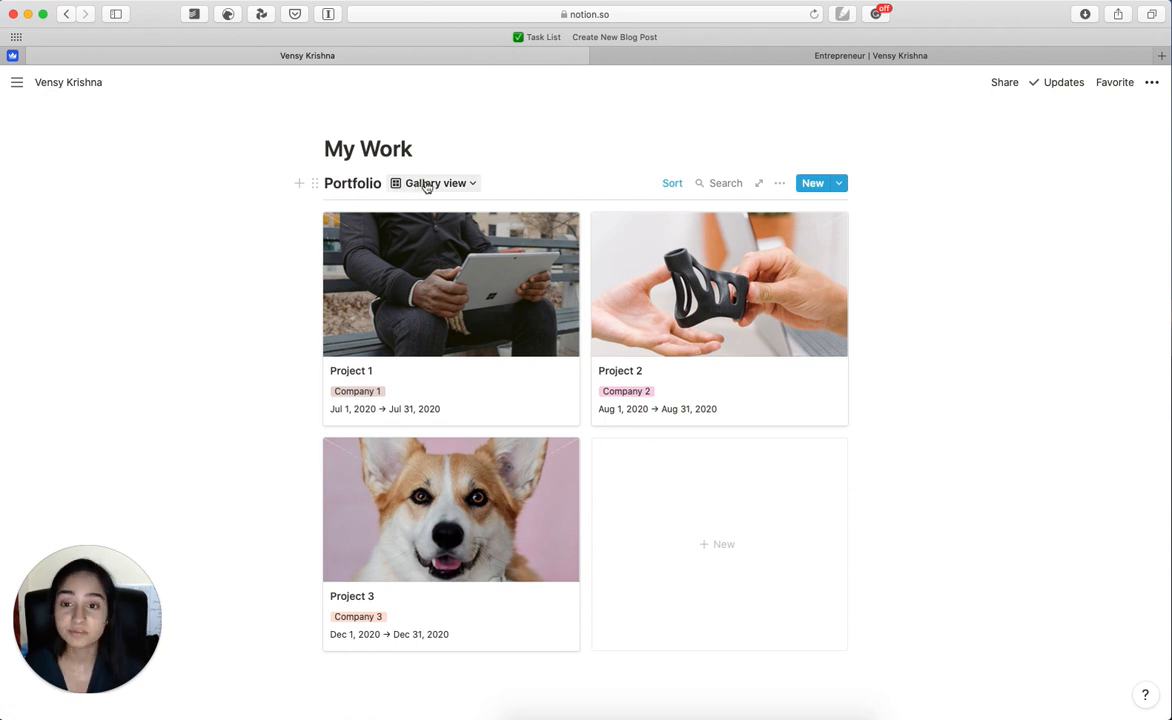
Flip between table and gallery views, then add a new Untitled card after Project 3.
{"action": "left_click", "coordinate": [436, 184]}
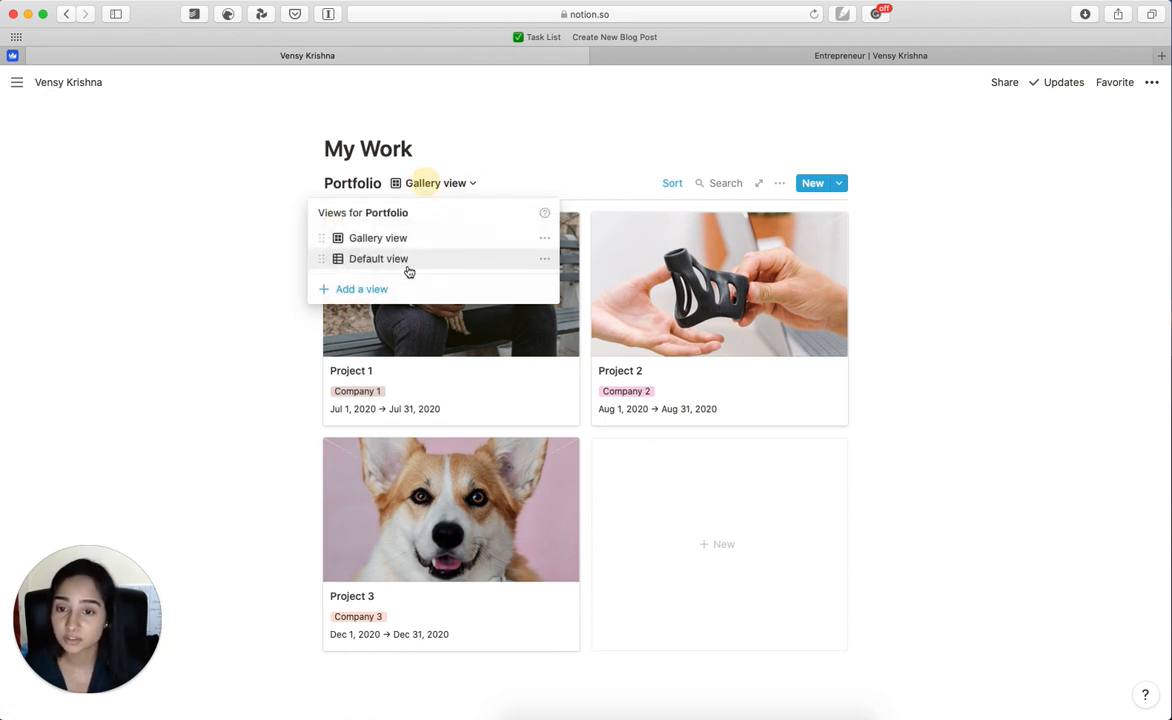
{"action": "left_click", "coordinate": [378, 258]}
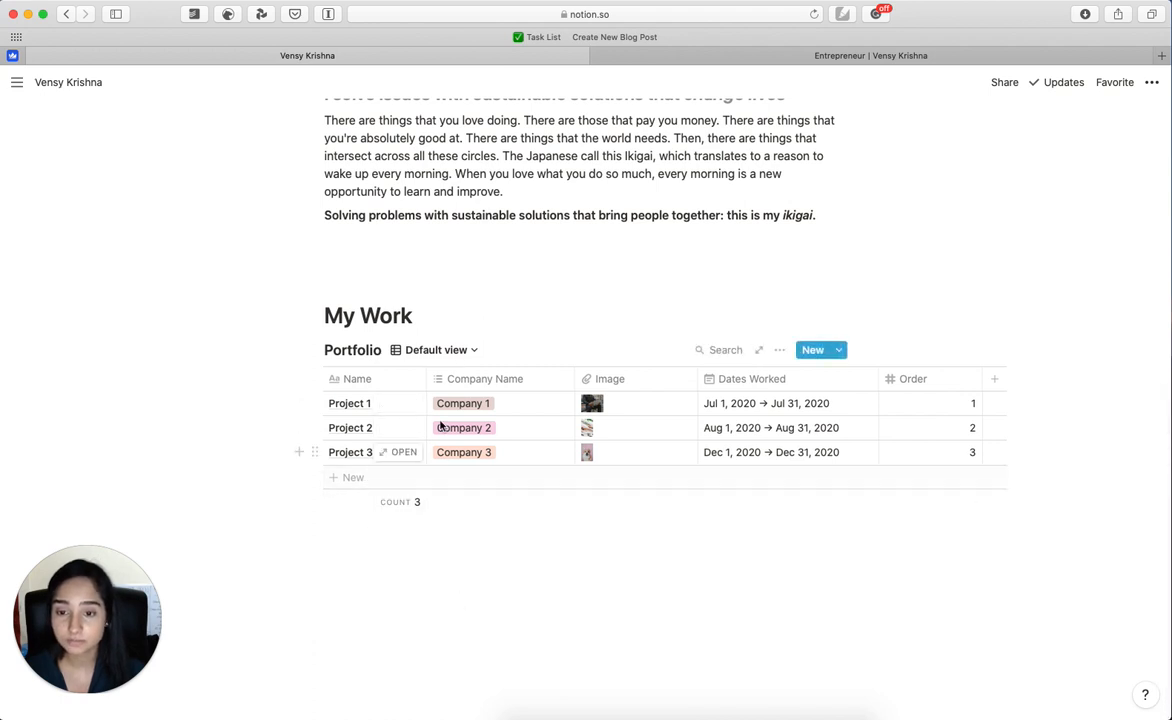
{"action": "mouse_move", "coordinate": [660, 400]}
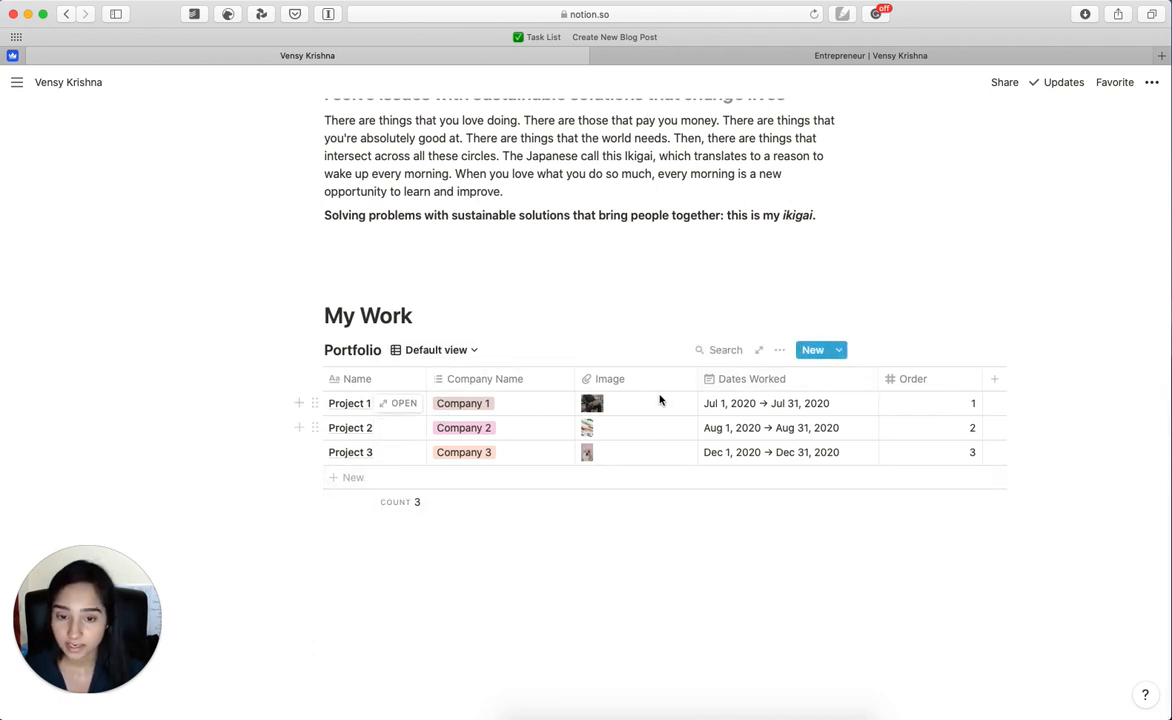
{"action": "left_click", "coordinate": [436, 350]}
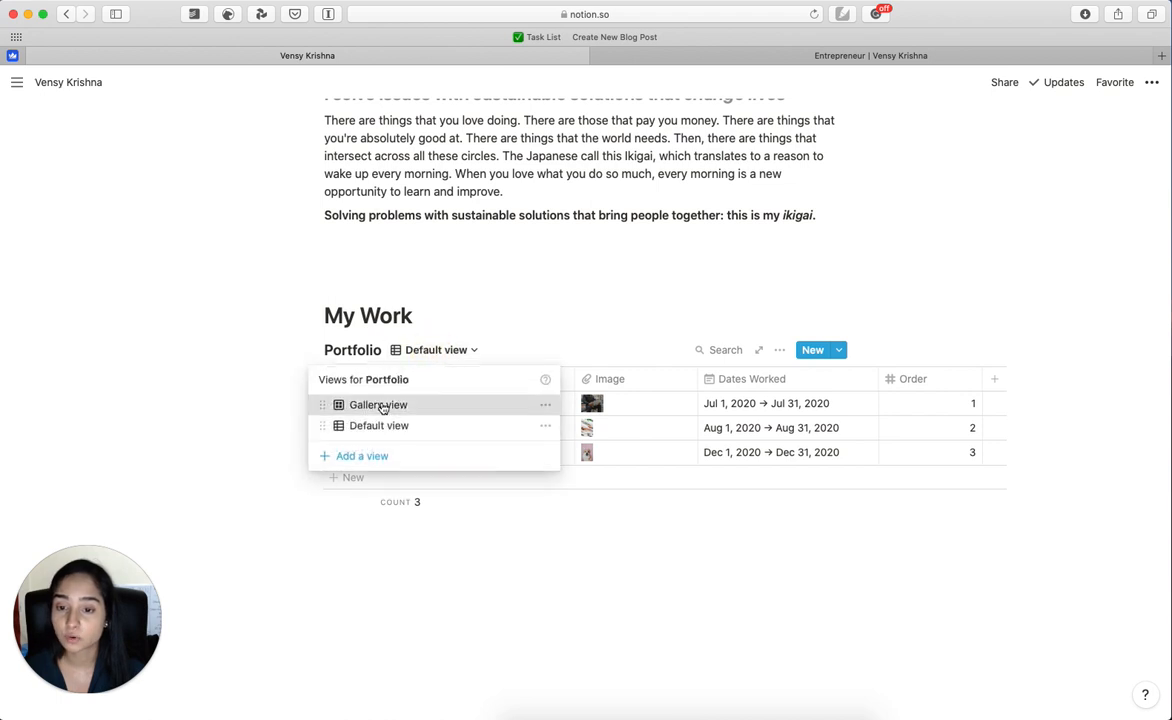
{"action": "left_click", "coordinate": [378, 404]}
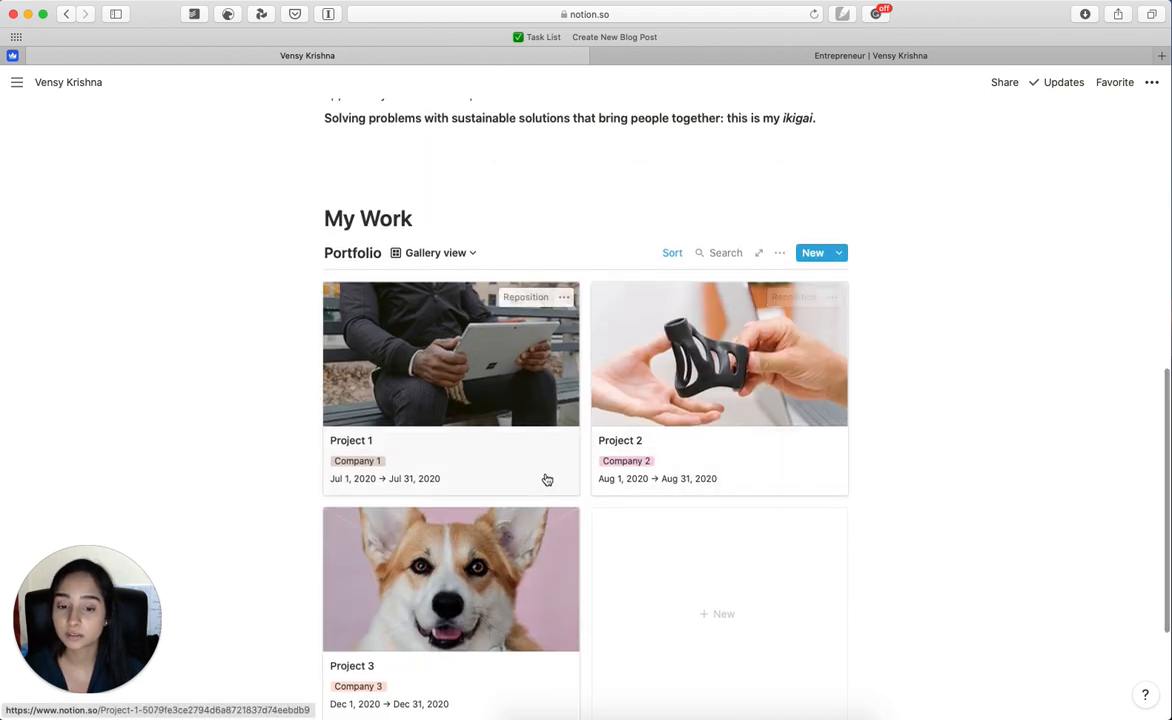
{"action": "scroll", "scroll_direction": "up", "scroll_amount": 3}
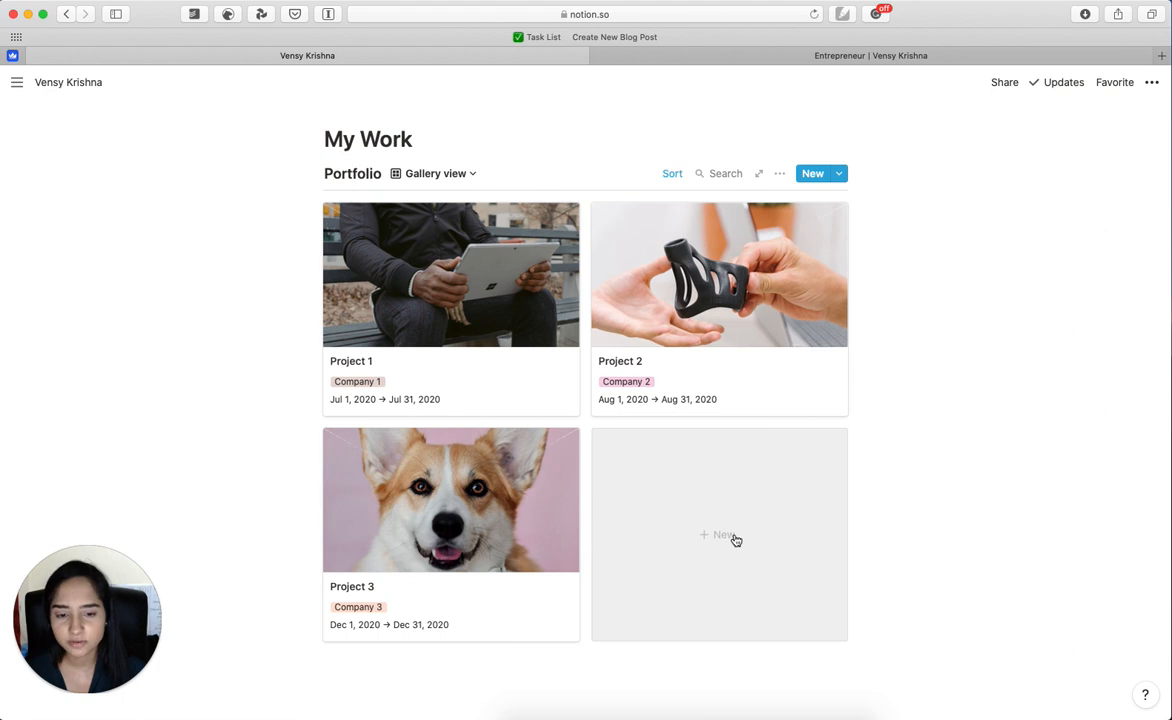
{"action": "mouse_move", "coordinate": [748, 564]}
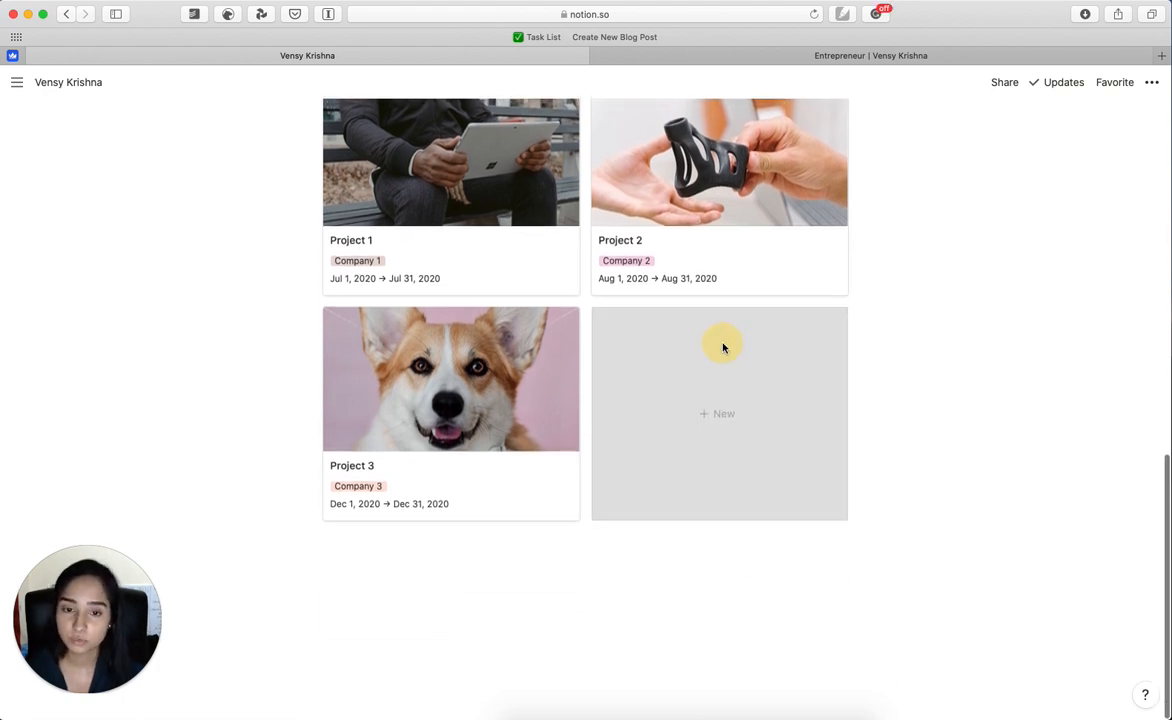
{"action": "left_click", "coordinate": [718, 412]}
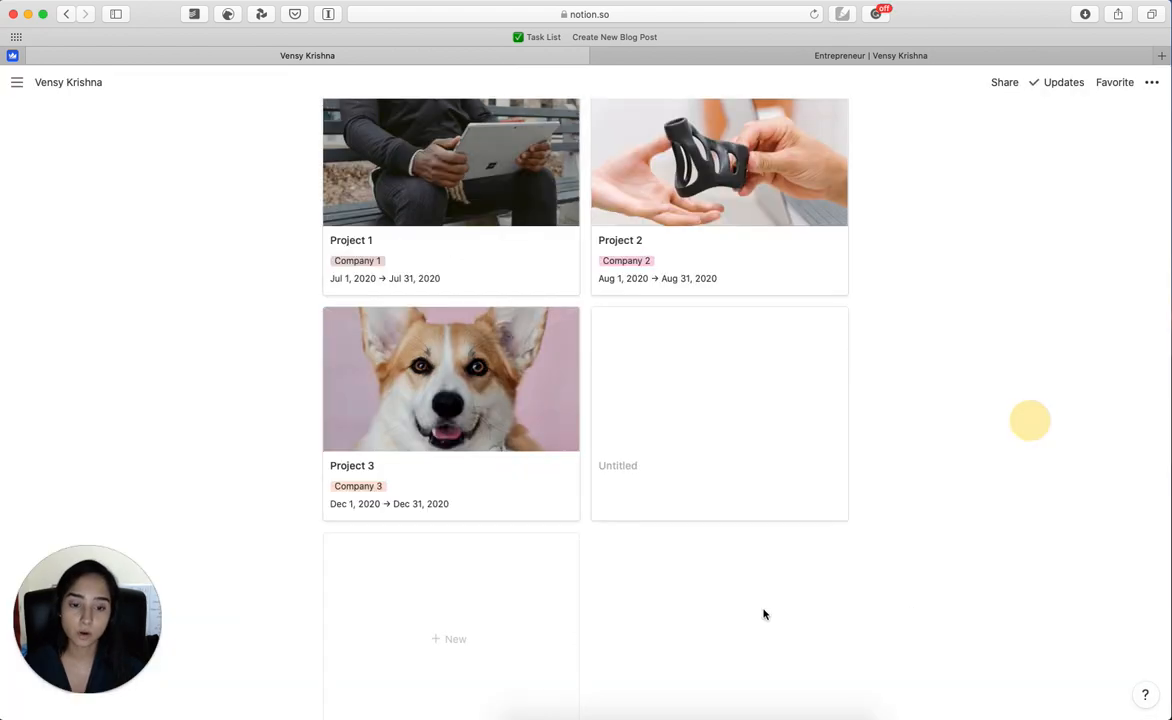
Delete the blank Untitled gallery card, leaving Projects 1–3, and start a new block below.
{"action": "right_click", "coordinate": [718, 414]}
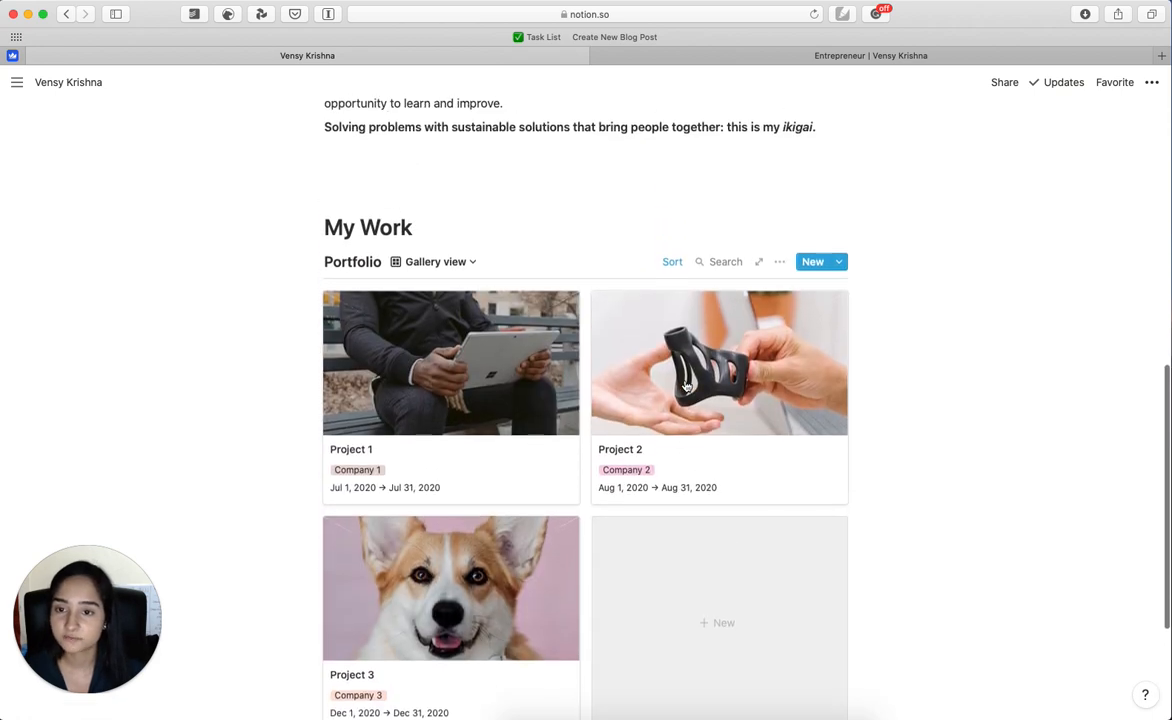
{"action": "scroll", "scroll_direction": "down", "scroll_amount": 3}
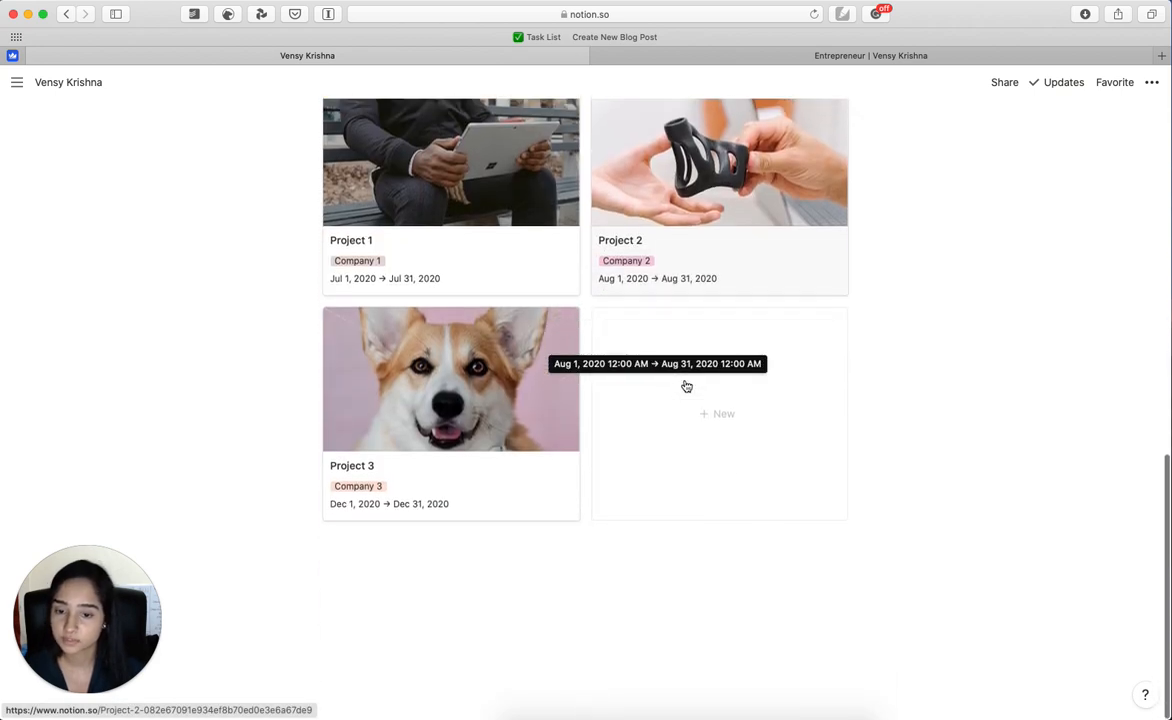
{"action": "mouse_move", "coordinate": [660, 378]}
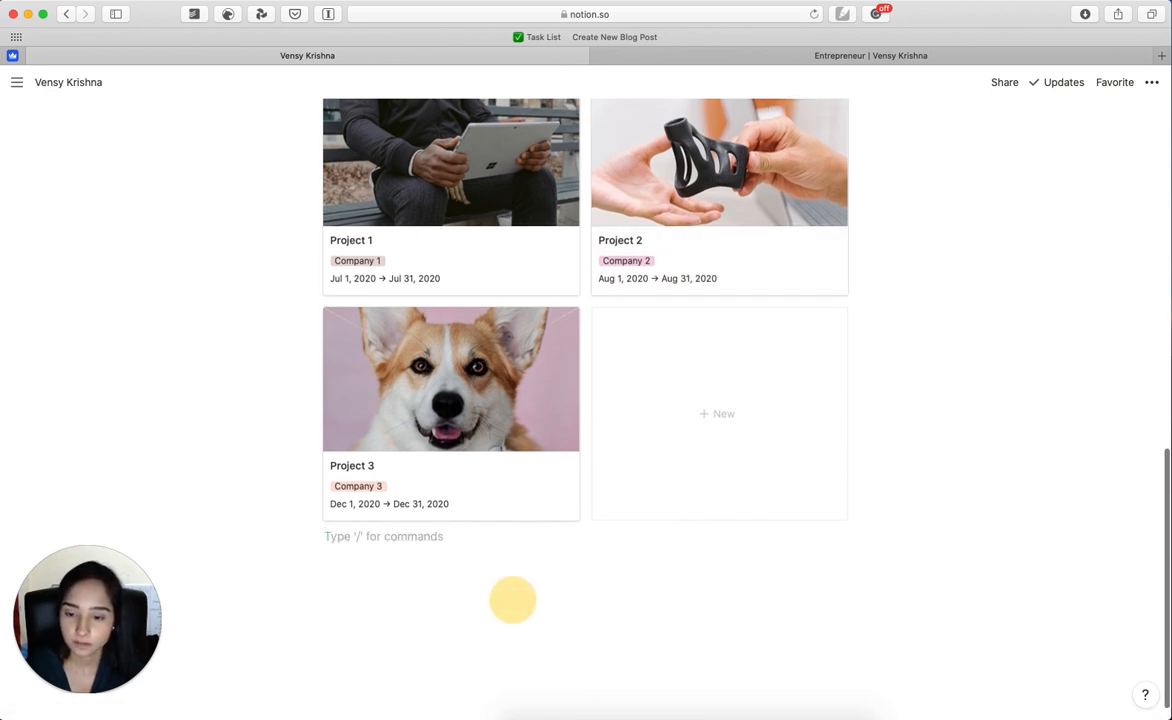
{"action": "left_click", "coordinate": [384, 560]}
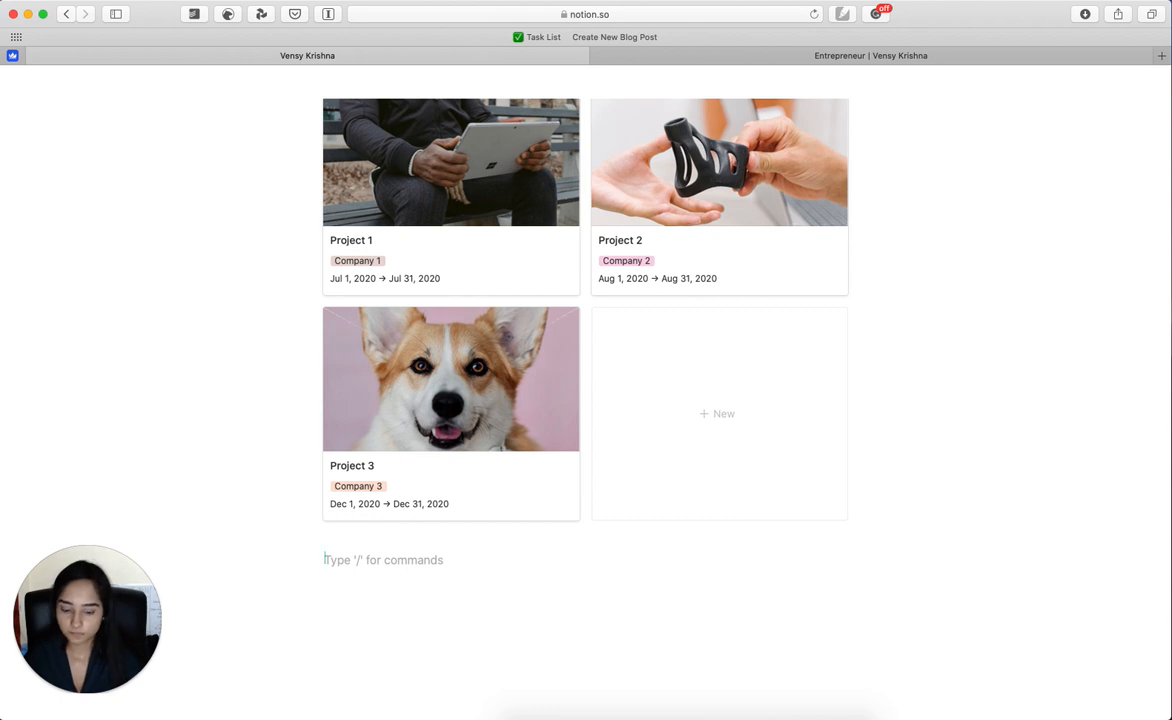
Add an H1 heading 'Contact Me' below the gallery via /h1.
{"action": "type", "text": "/h1"}
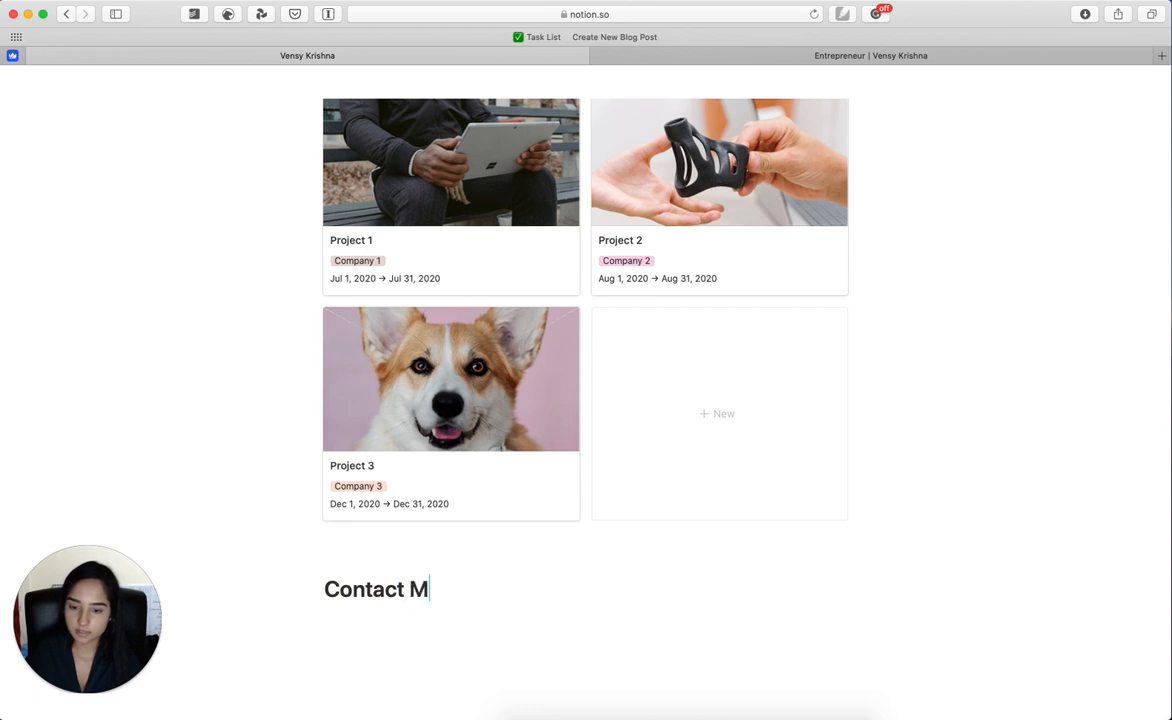
{"action": "type", "text": "e"}
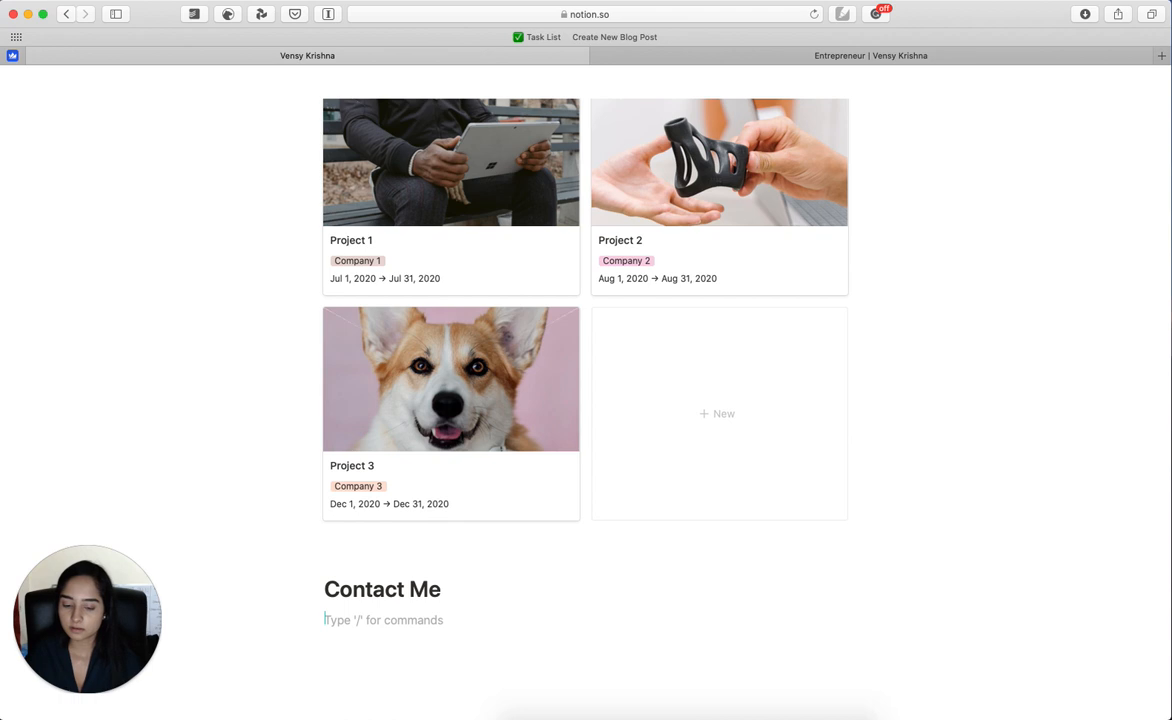
Write 'Thank you for your interest in my work. If you wish to contact me, you can reach me on'.
{"action": "type", "text": "Thank you"}
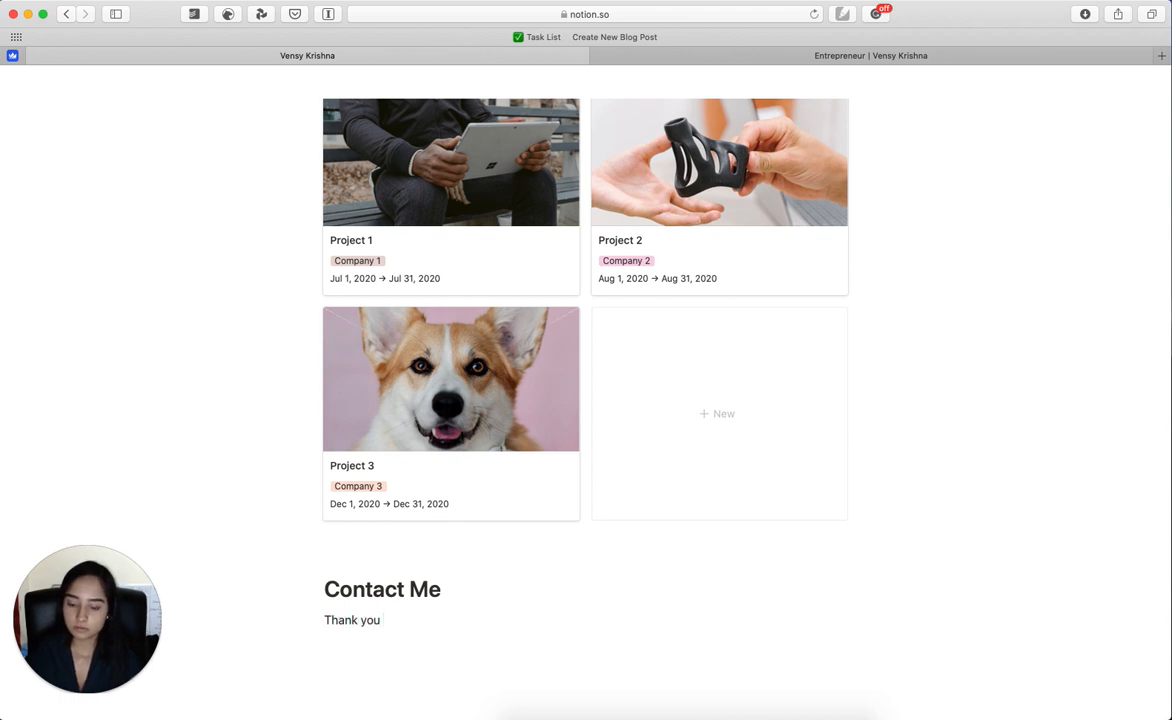
{"action": "type", "text": "for your interest"}
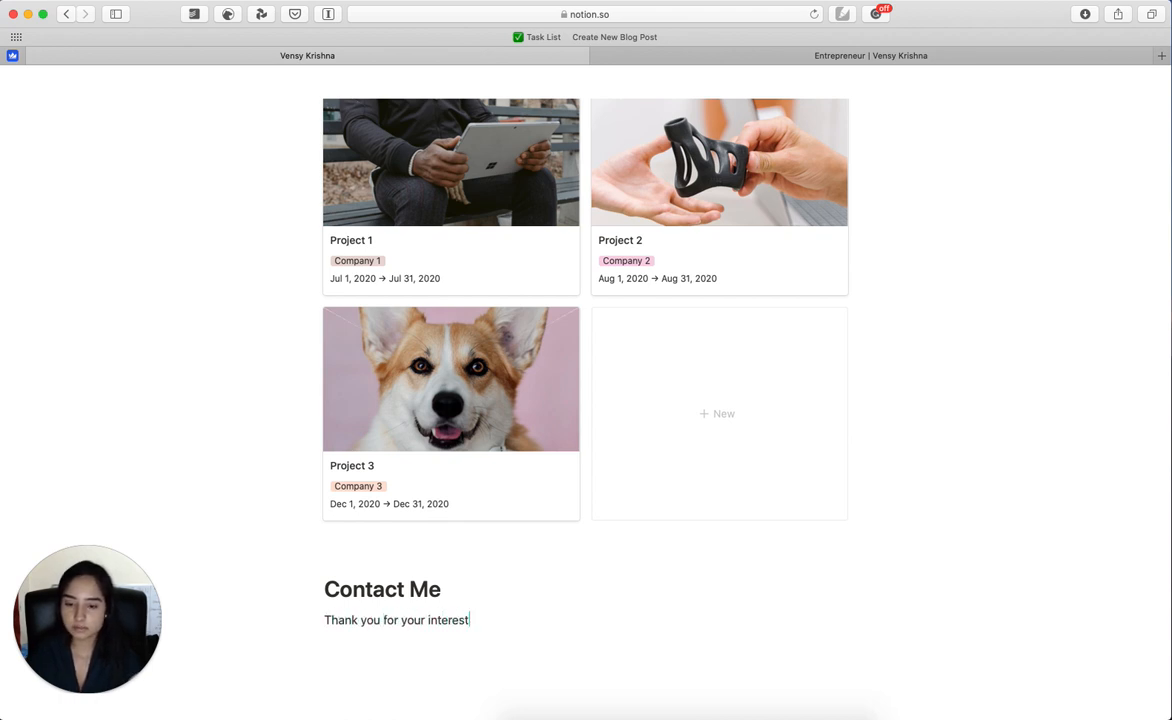
{"action": "type", "text": "in my work."}
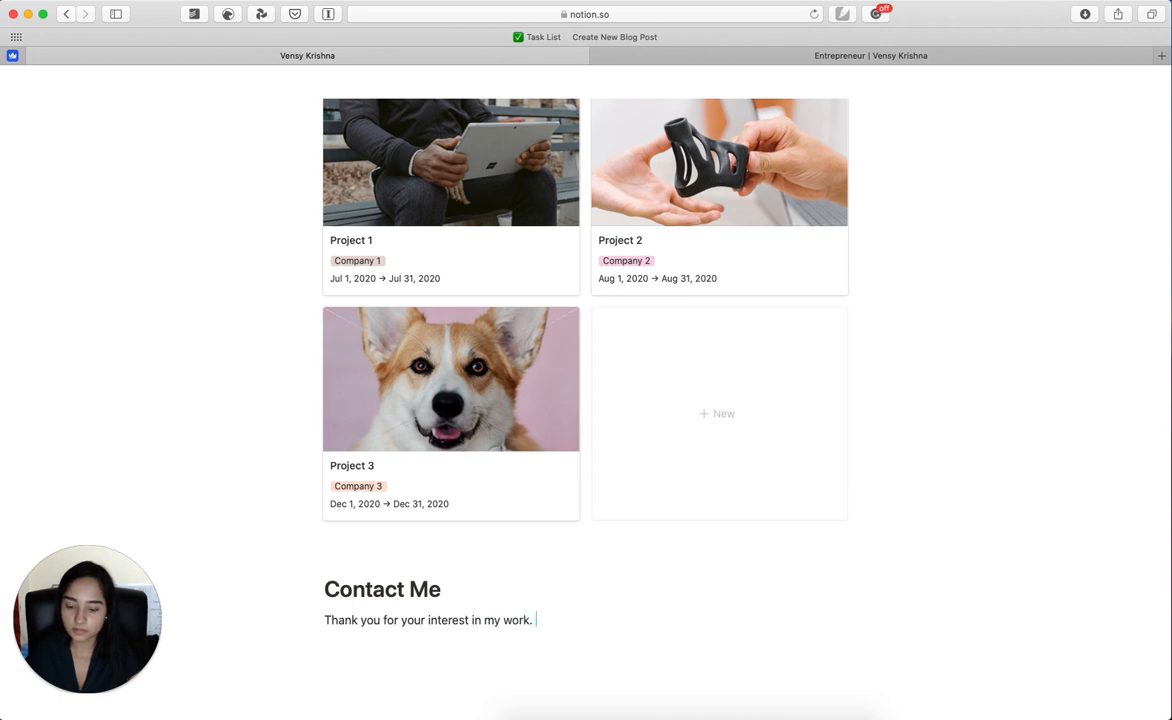
{"action": "type", "text": "If you wish"}
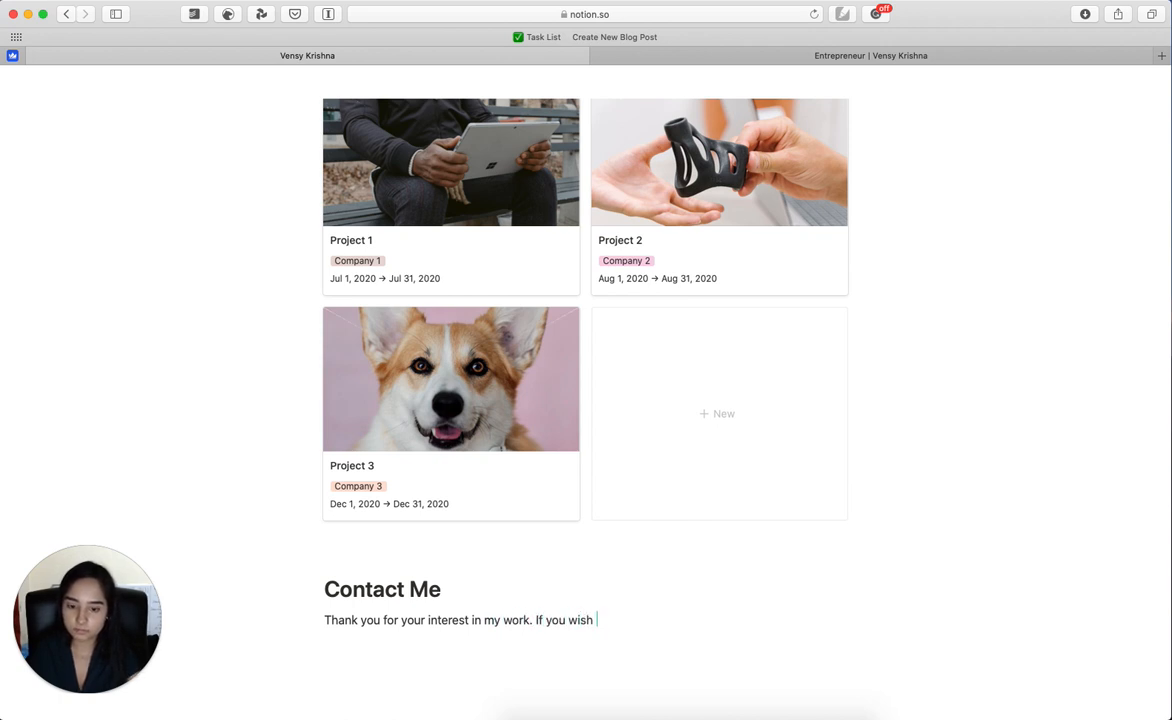
{"action": "type", "text": "to contact me"}
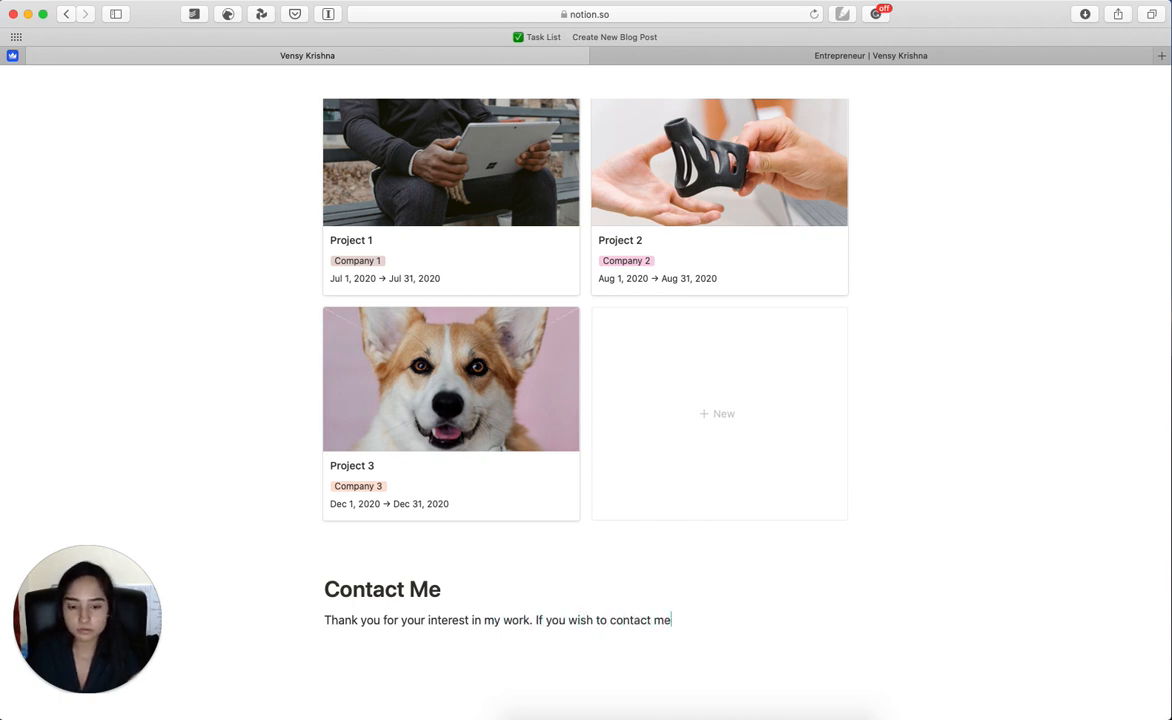
{"action": "type", "text": ", you can"}
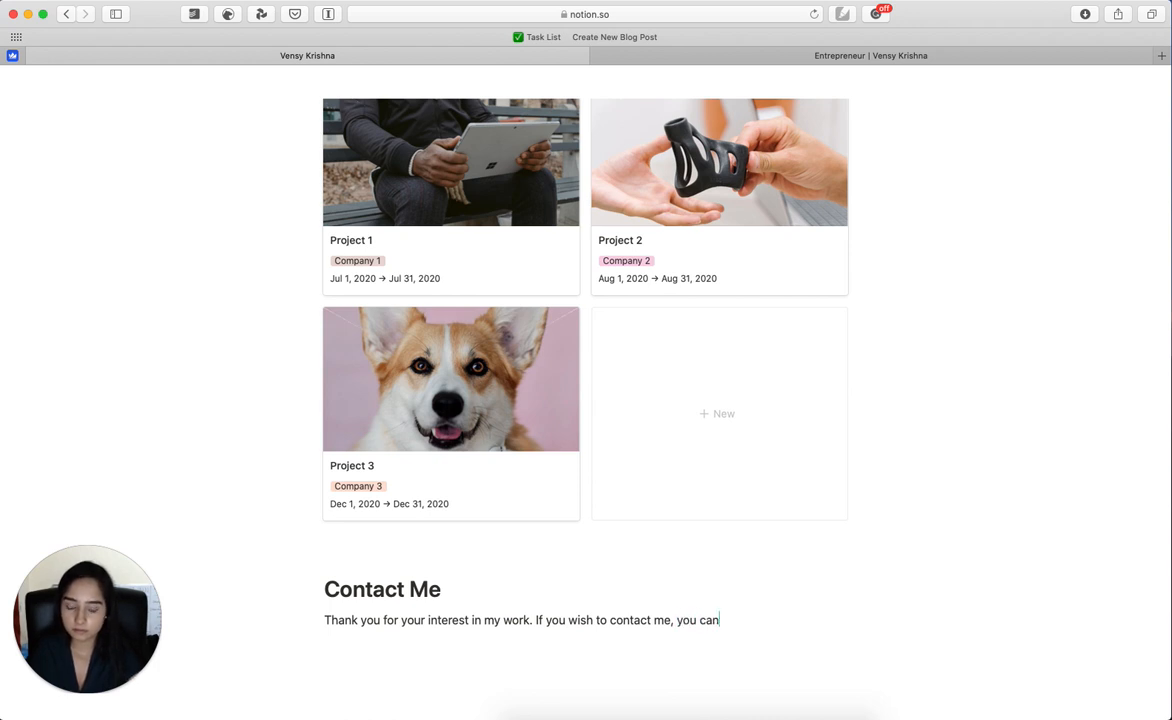
{"action": "type", "text": "reach me on"}
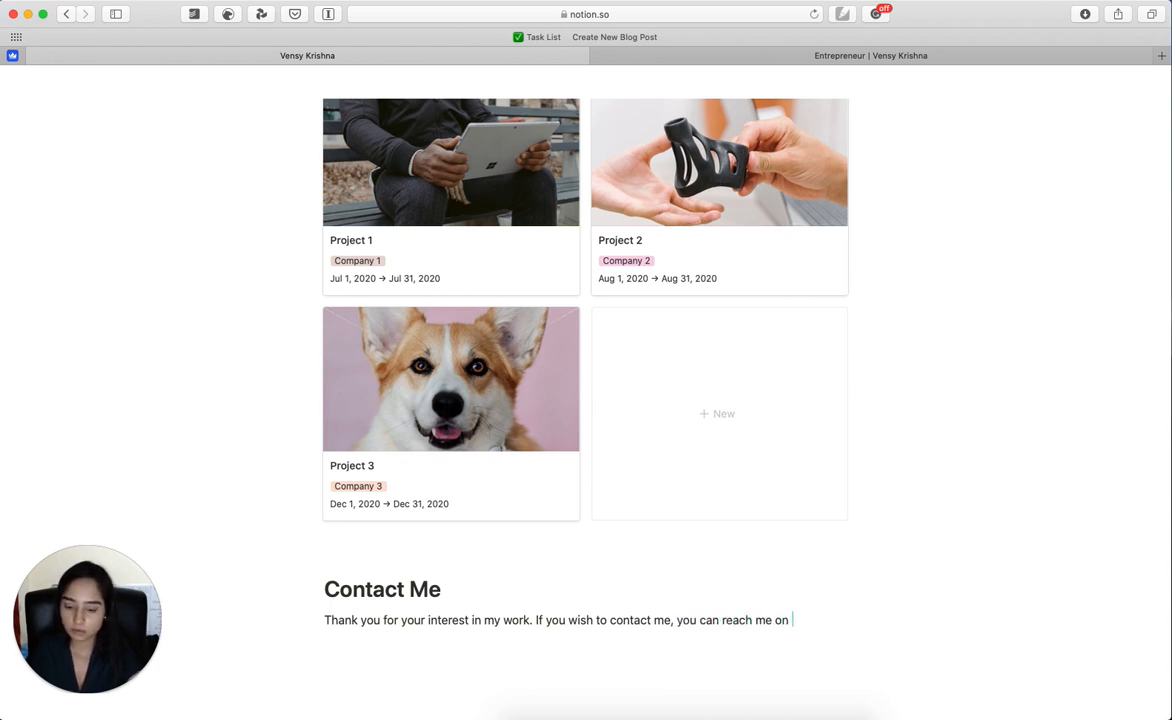
{"action": "type", "text": "email a"}
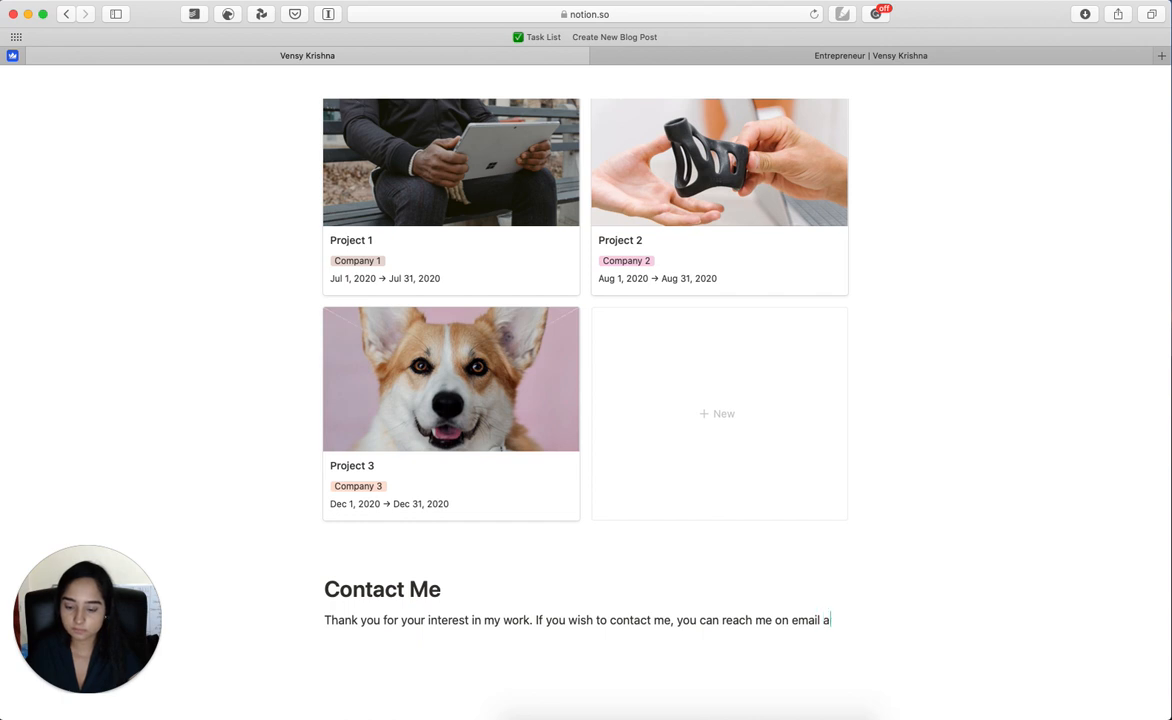
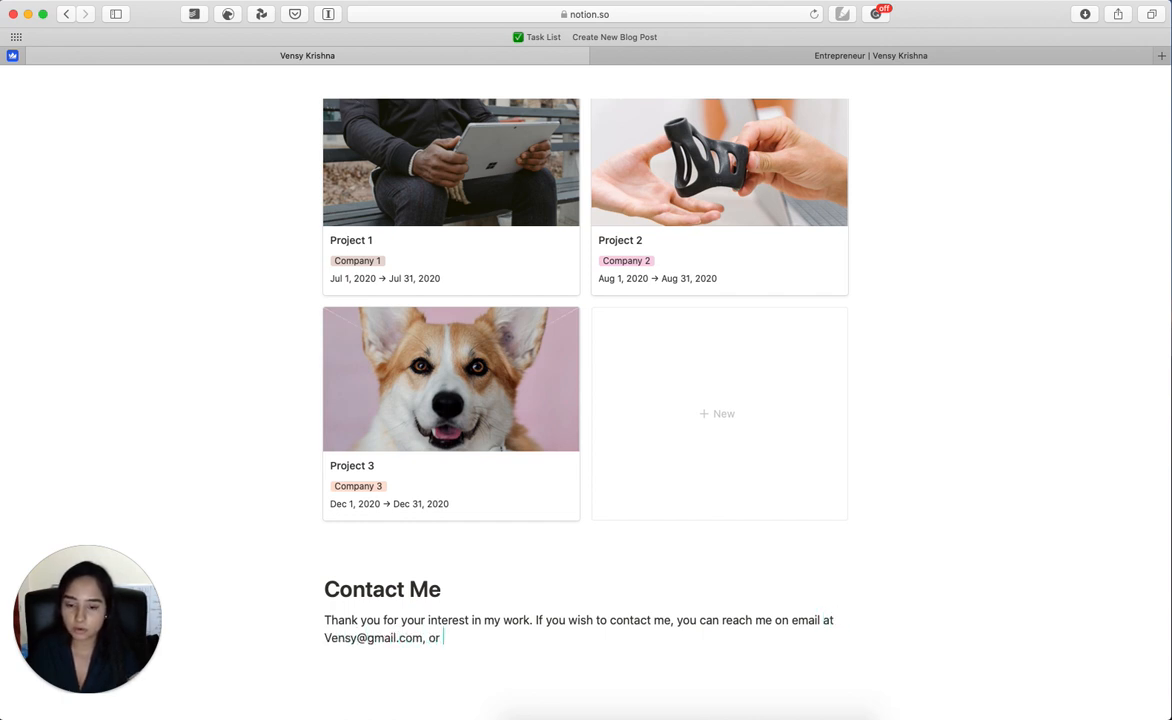
{"action": "type", "text": "through"}
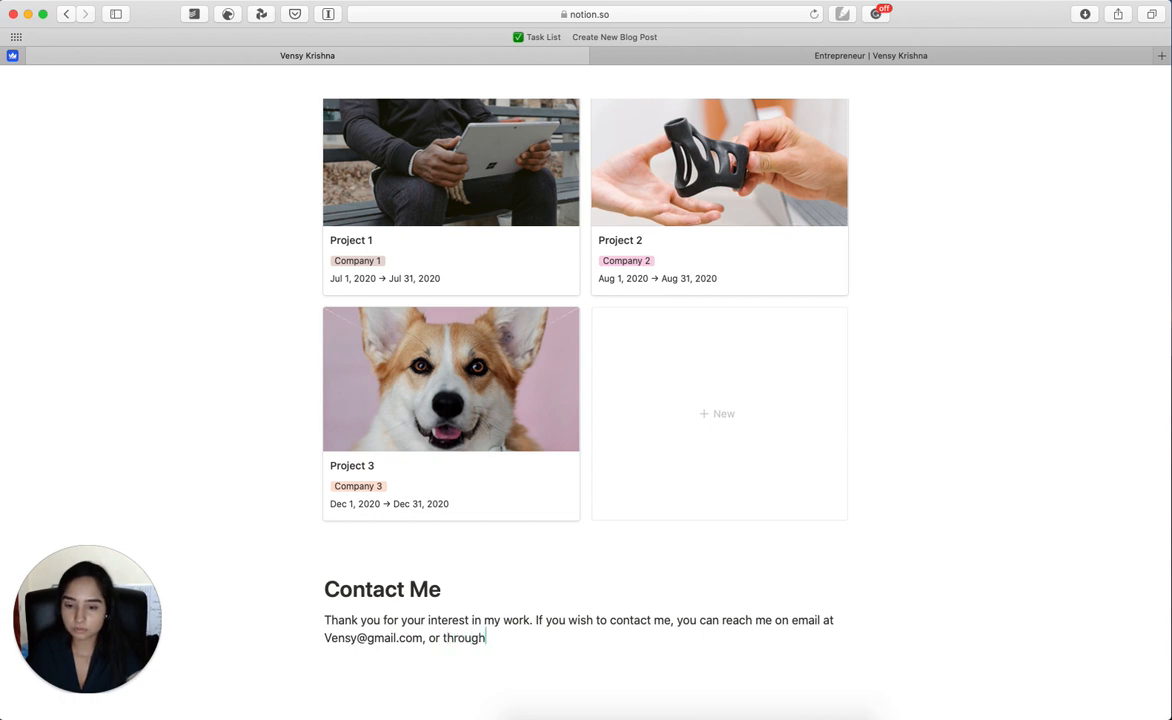
{"action": "type", "text": "my social medi"}
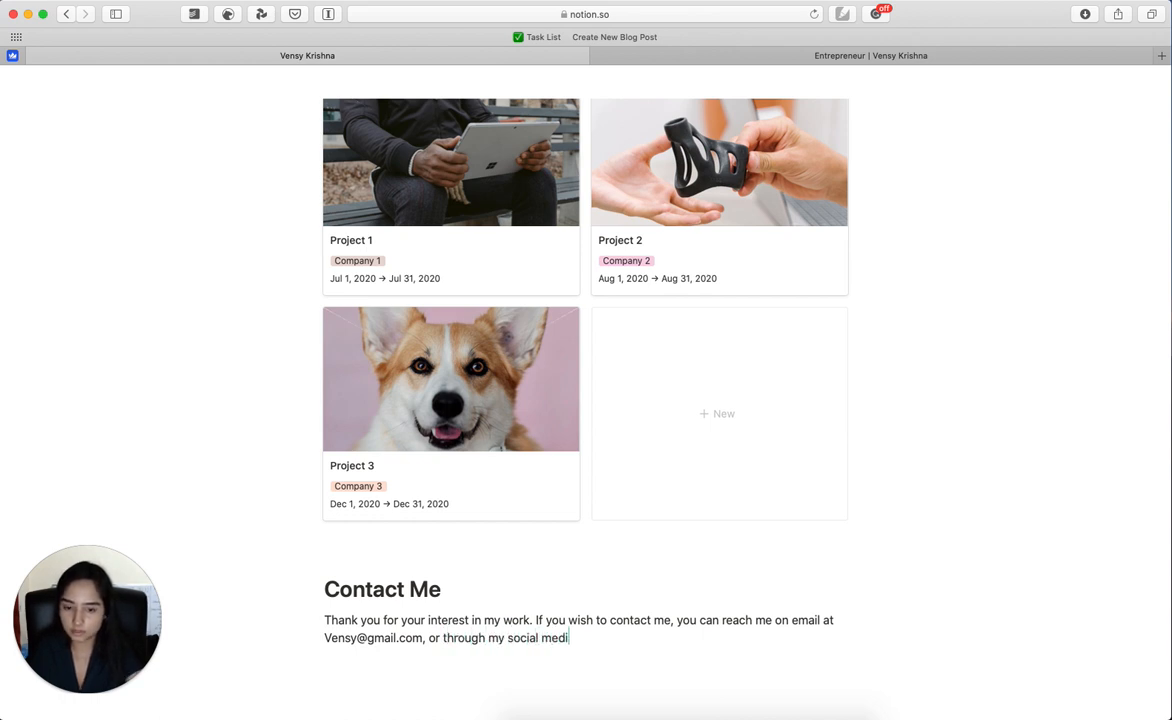
{"action": "type", "text": "handles."}
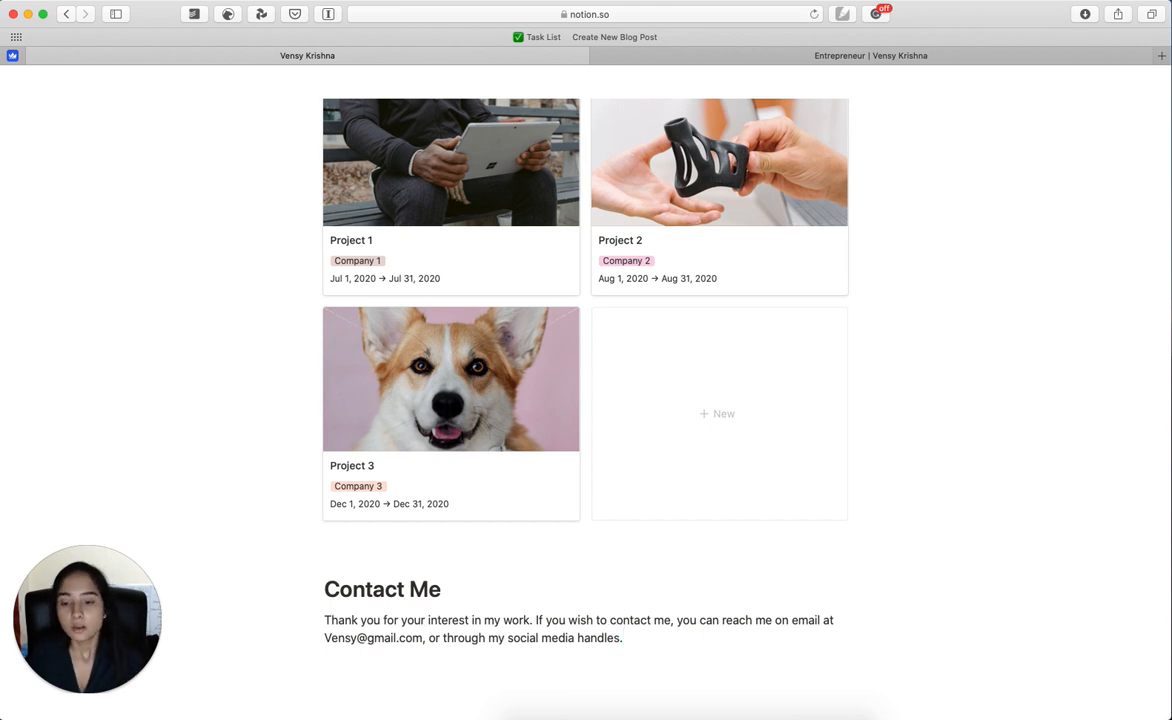
Add lines My Instagram, My Twitter and My Facebook as a second column beside the paragraph.
{"action": "scroll", "scroll_direction": "down", "scroll_amount": 3}
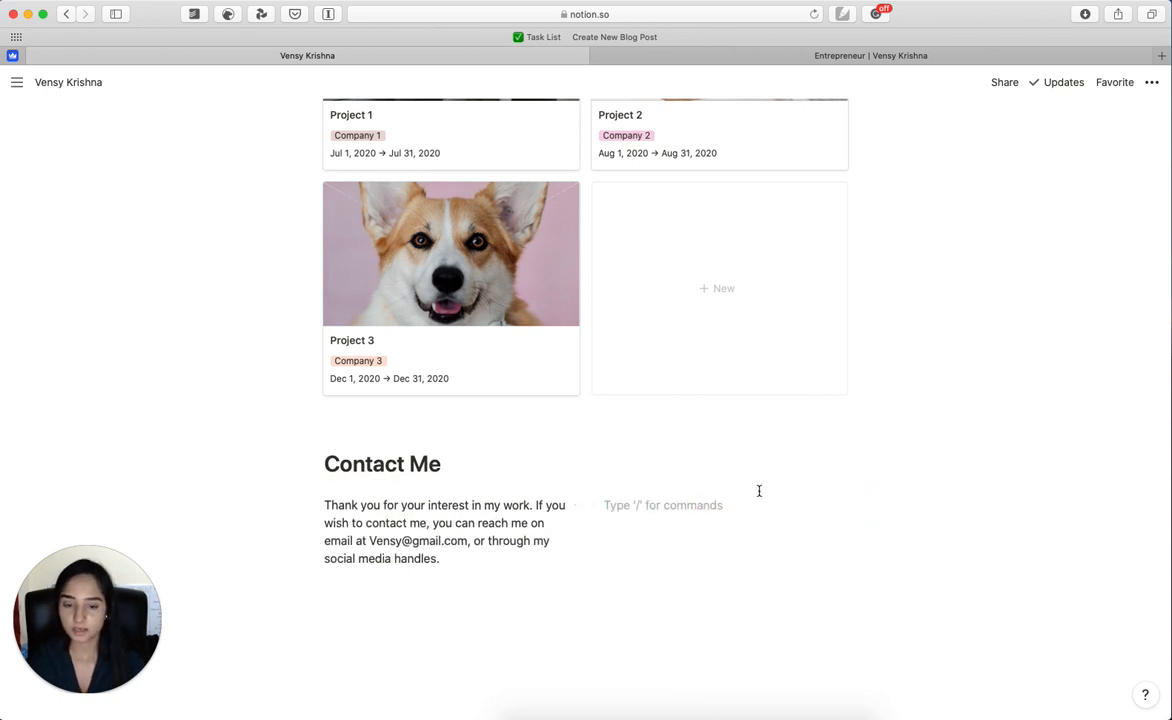
{"action": "type", "text": "My Ins"}
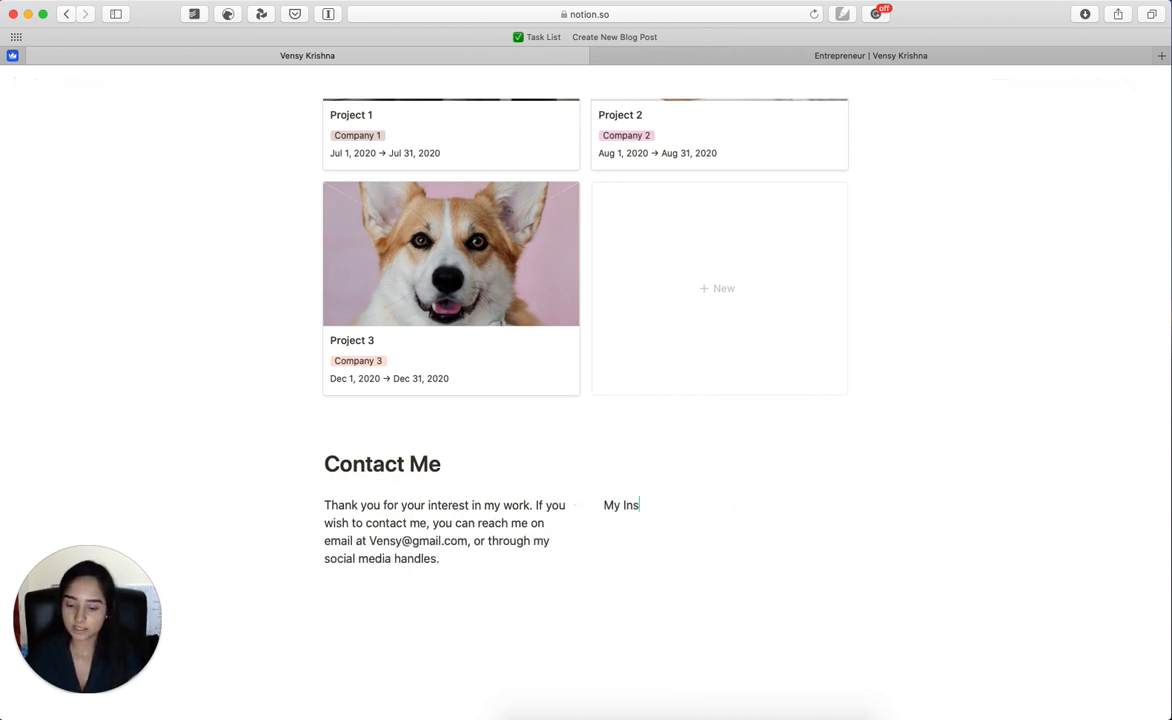
{"action": "type", "text": "tagram"}
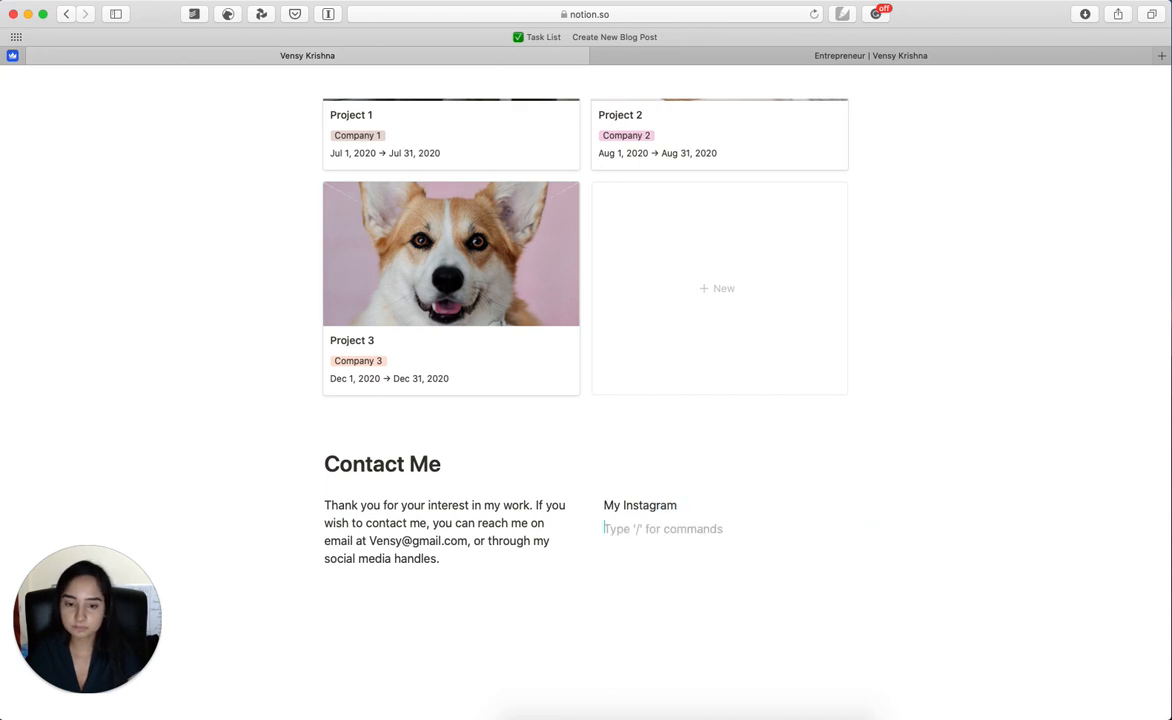
{"action": "type", "text": "My Twitter"}
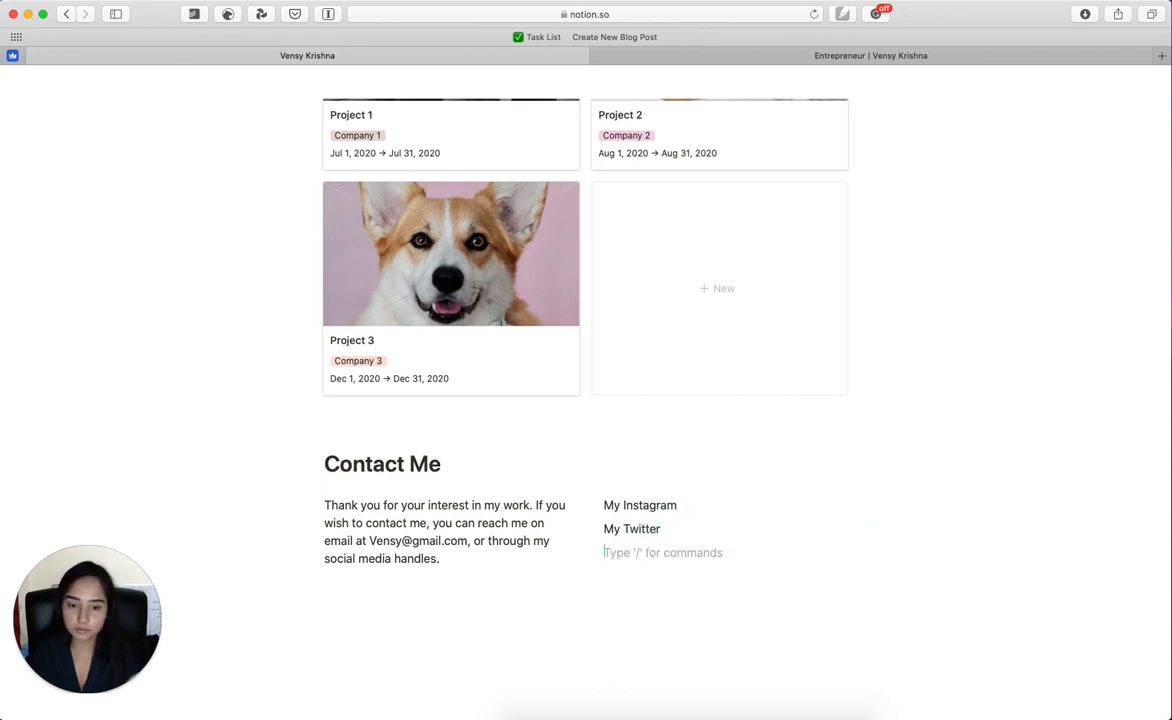
{"action": "type", "text": "My face"}
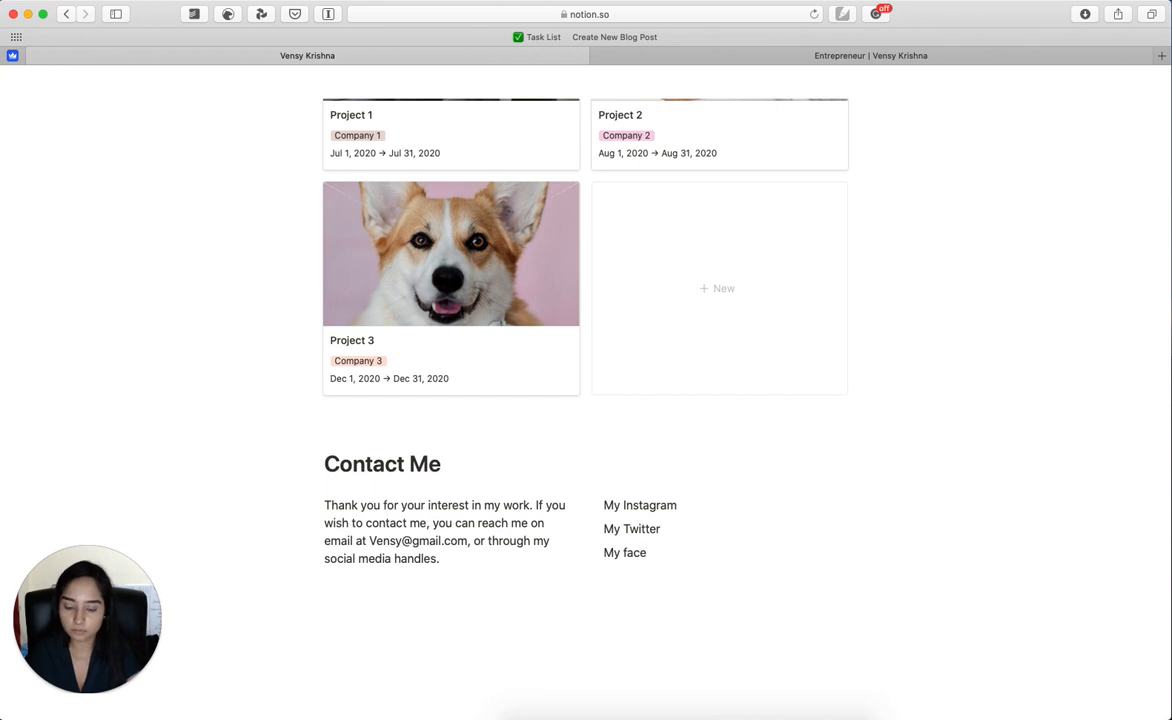
{"action": "type", "text": "Facebook"}
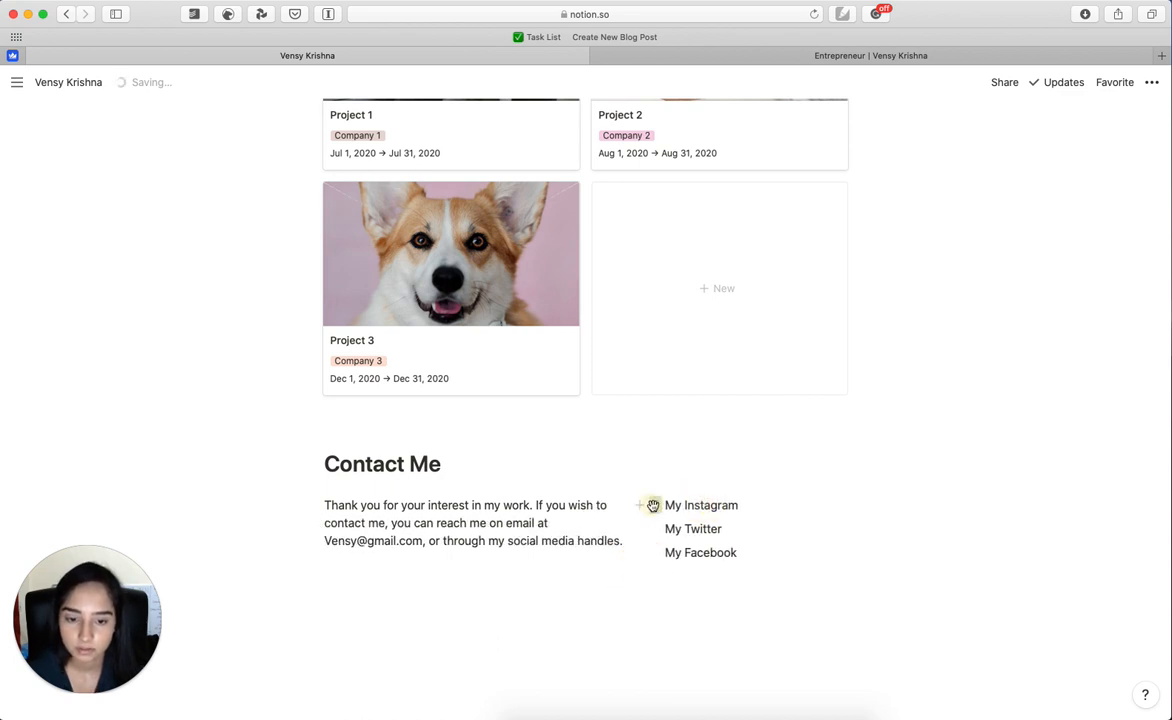
Link My Instagram to the instagram.com/vensykrishna profile page.
{"action": "left_click", "coordinate": [744, 504]}
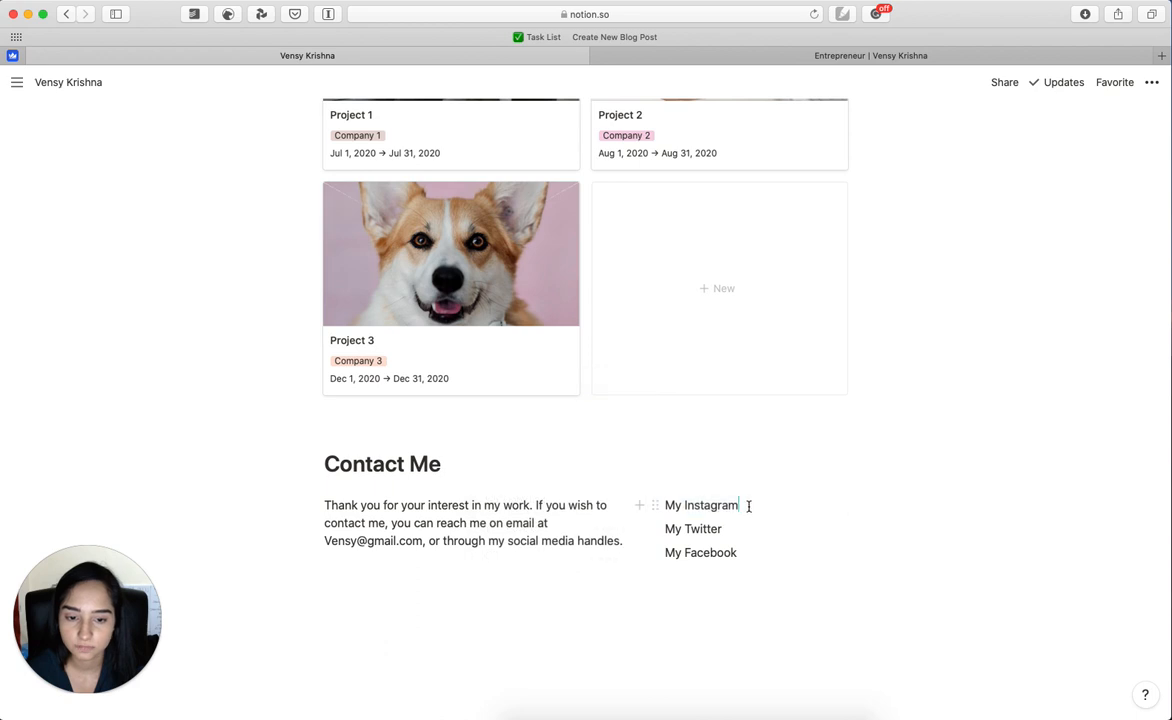
{"action": "double_click", "coordinate": [700, 504]}
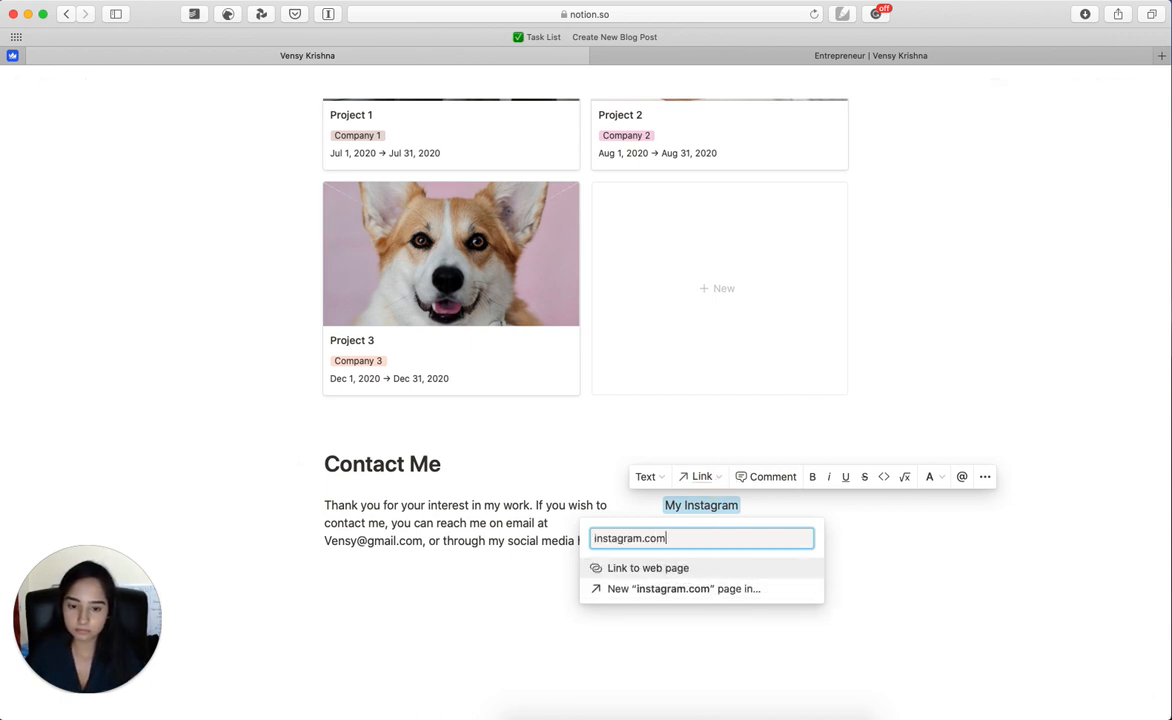
{"action": "type", "text": "/vensykrishna"}
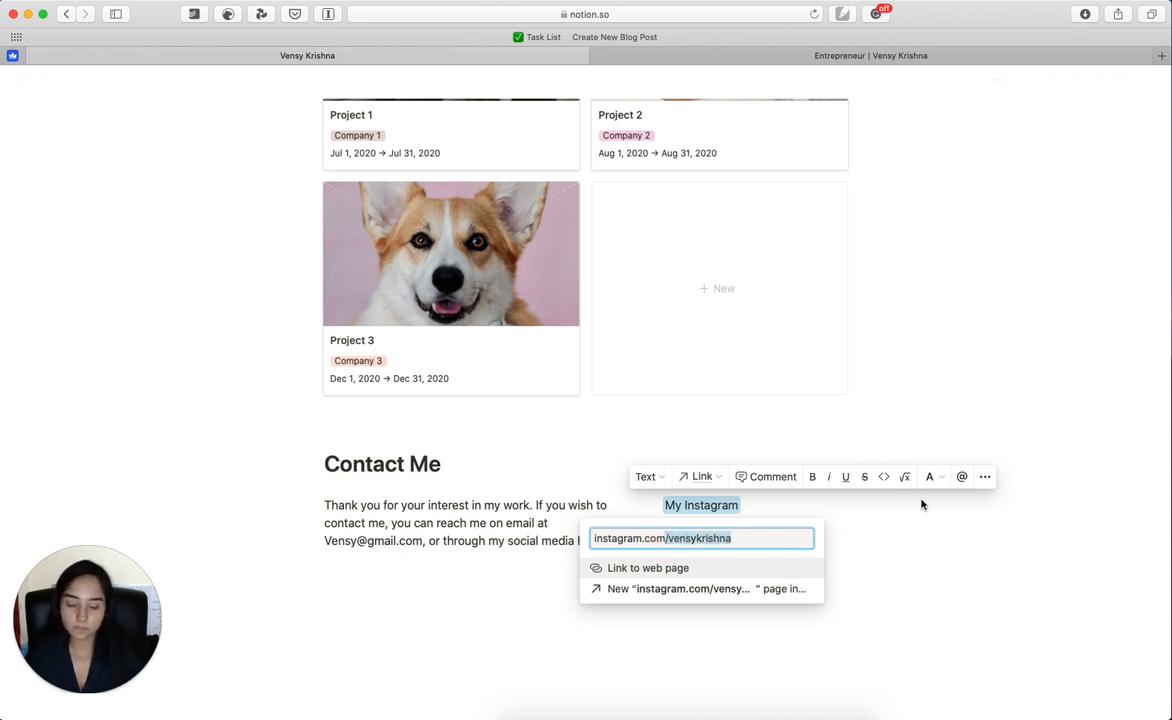
{"action": "left_click", "coordinate": [700, 588]}
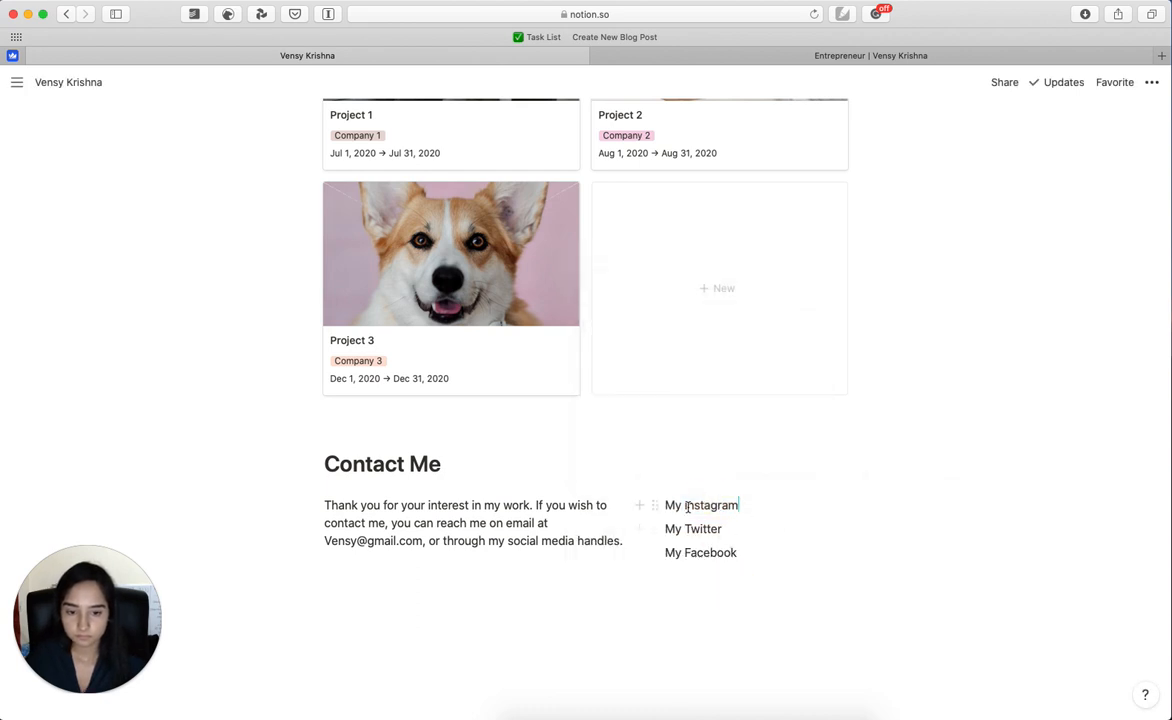
{"action": "left_click", "coordinate": [700, 476]}
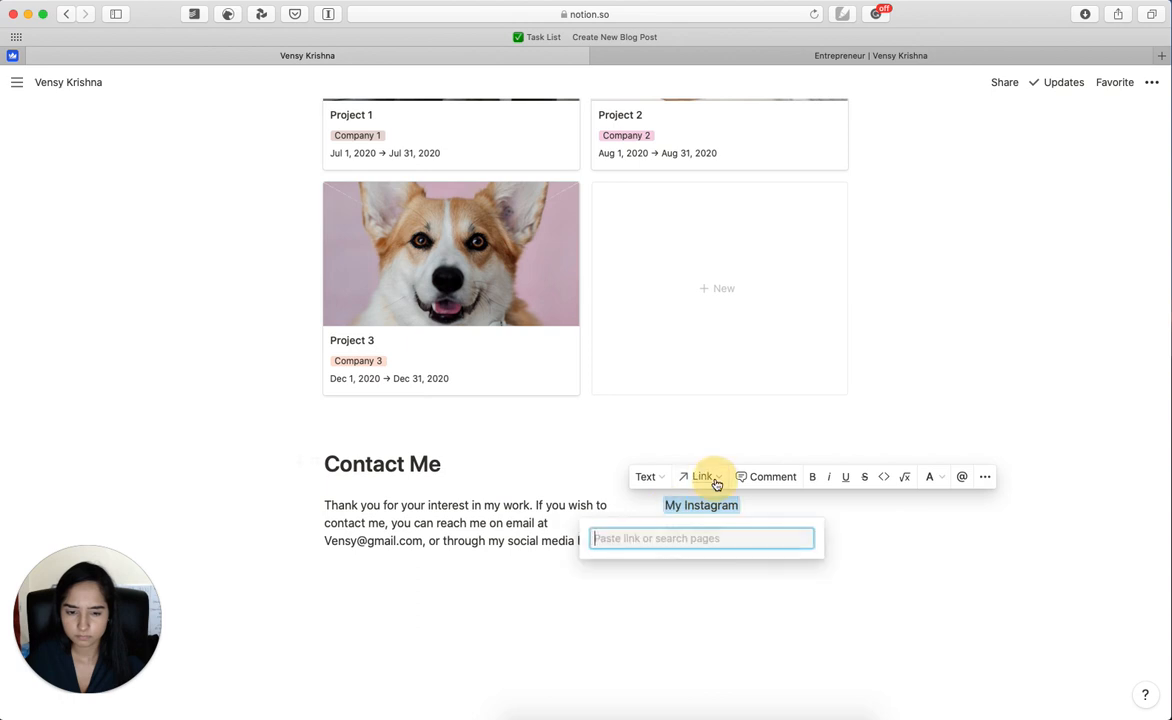
{"action": "type", "text": "instagram.com/vensy"}
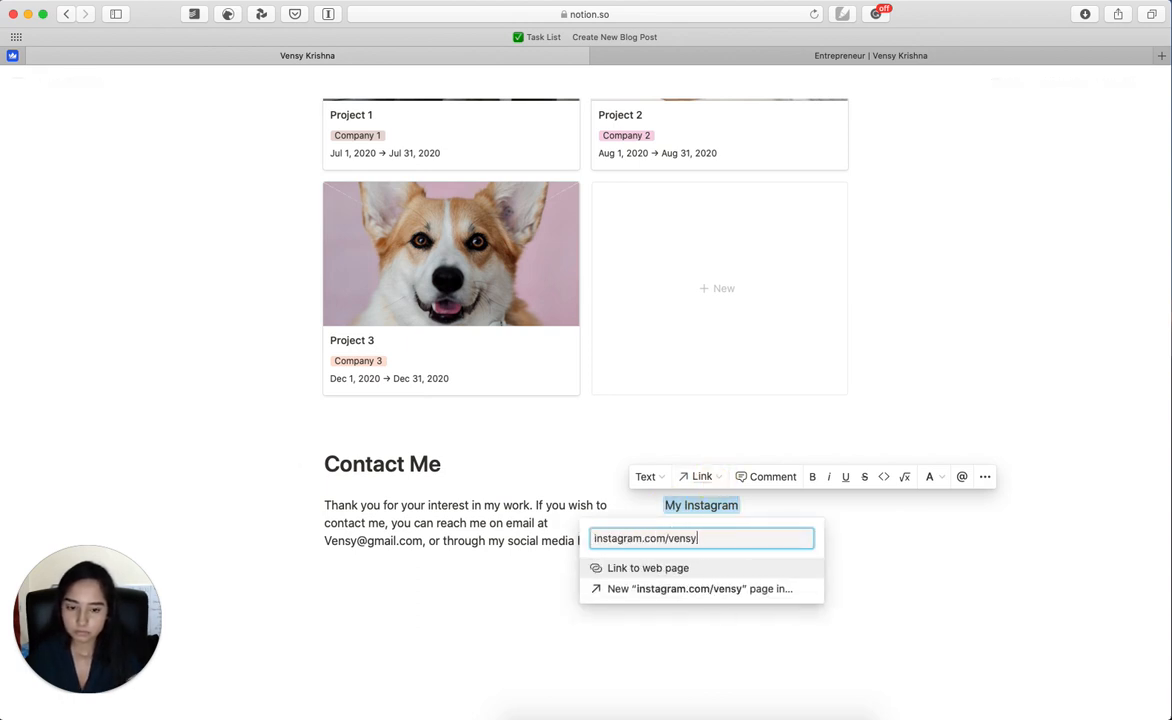
{"action": "type", "text": "krishna"}
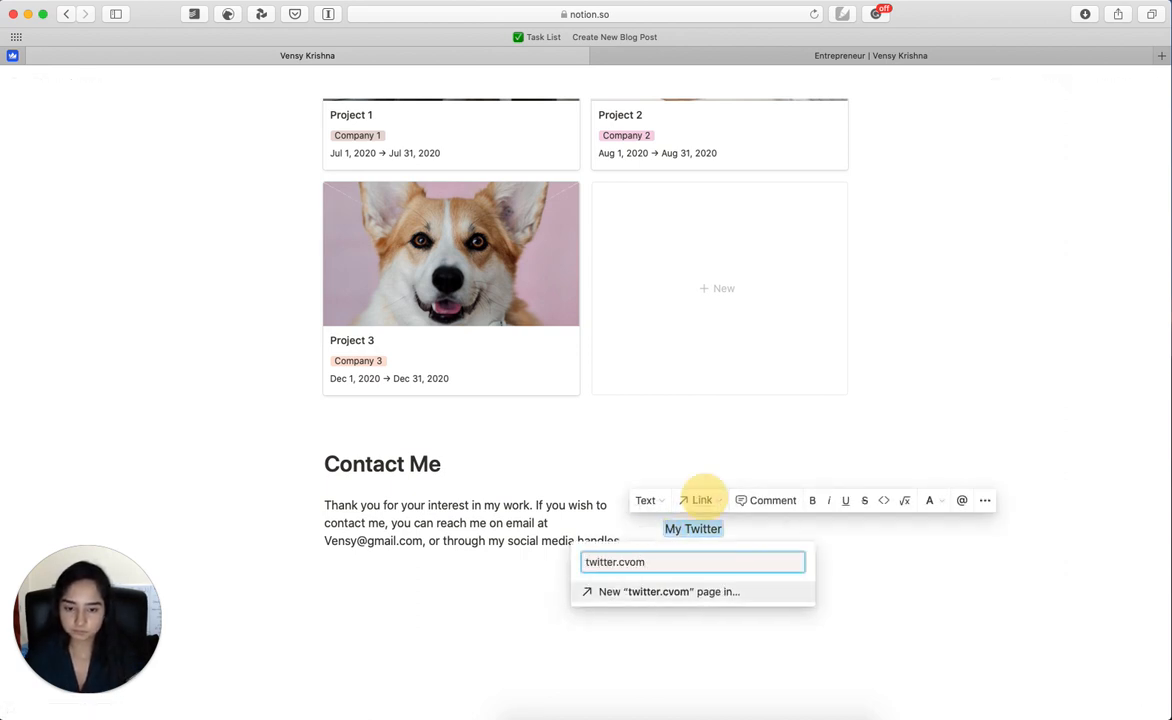
Link My Twitter to twitter.com/vensykrishna and My Facebook to facebook.com/vensykrishna, then verify the Instagram link.
{"action": "type", "text": "twitter.com/vensykrishna"}
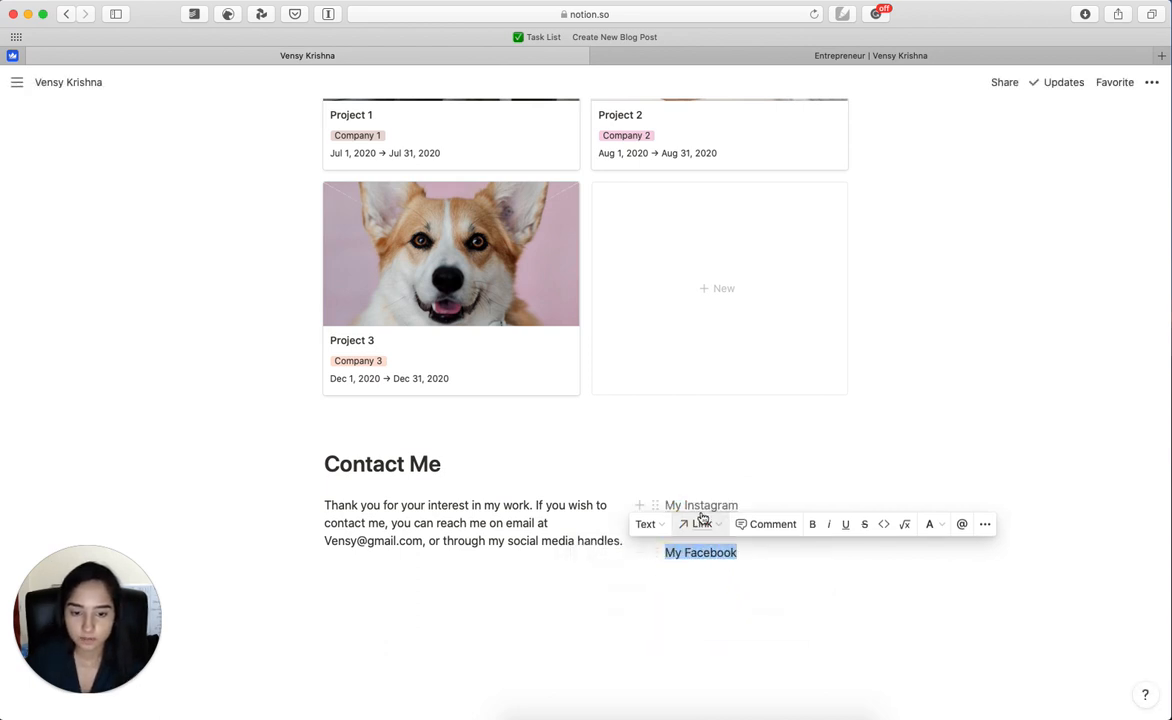
{"action": "type", "text": "fa"}
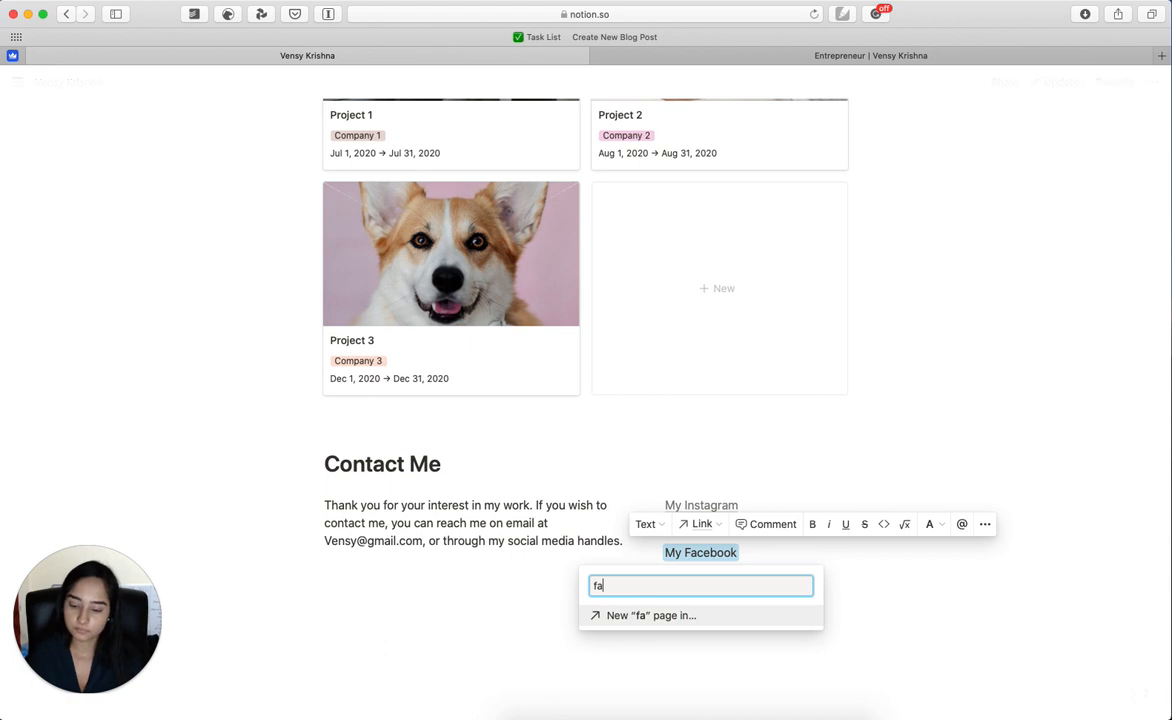
{"action": "type", "text": "facebook.com/vensykrishna"}
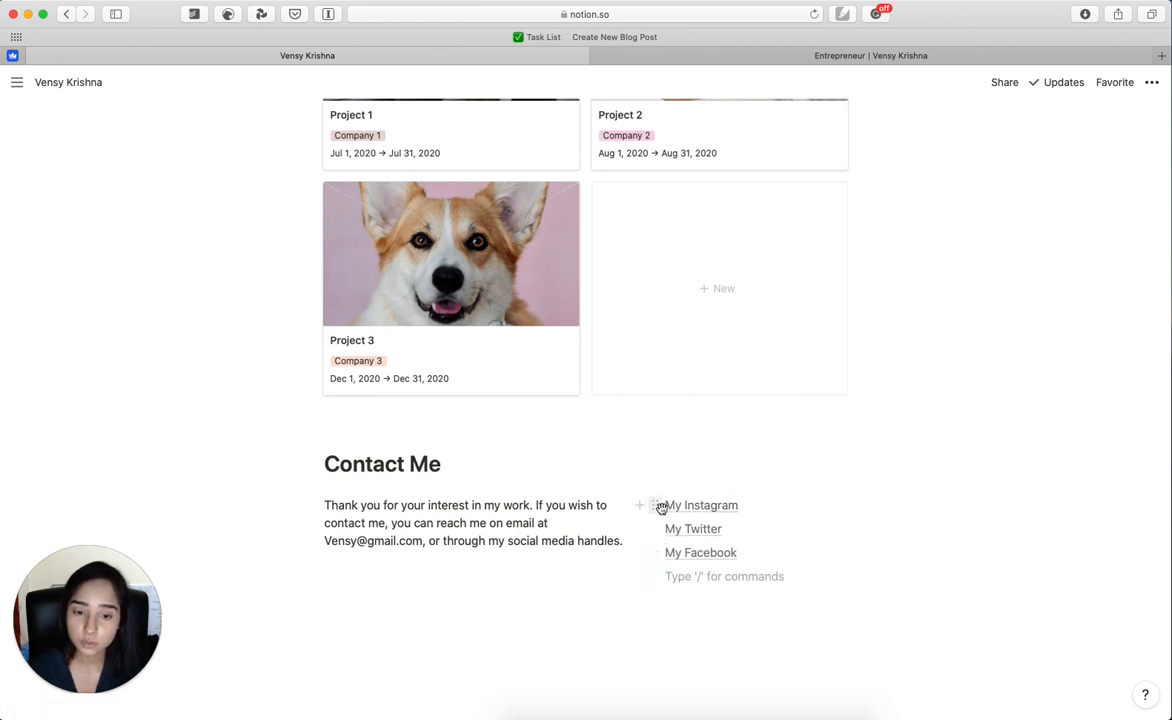
{"action": "left_click", "coordinate": [700, 504]}
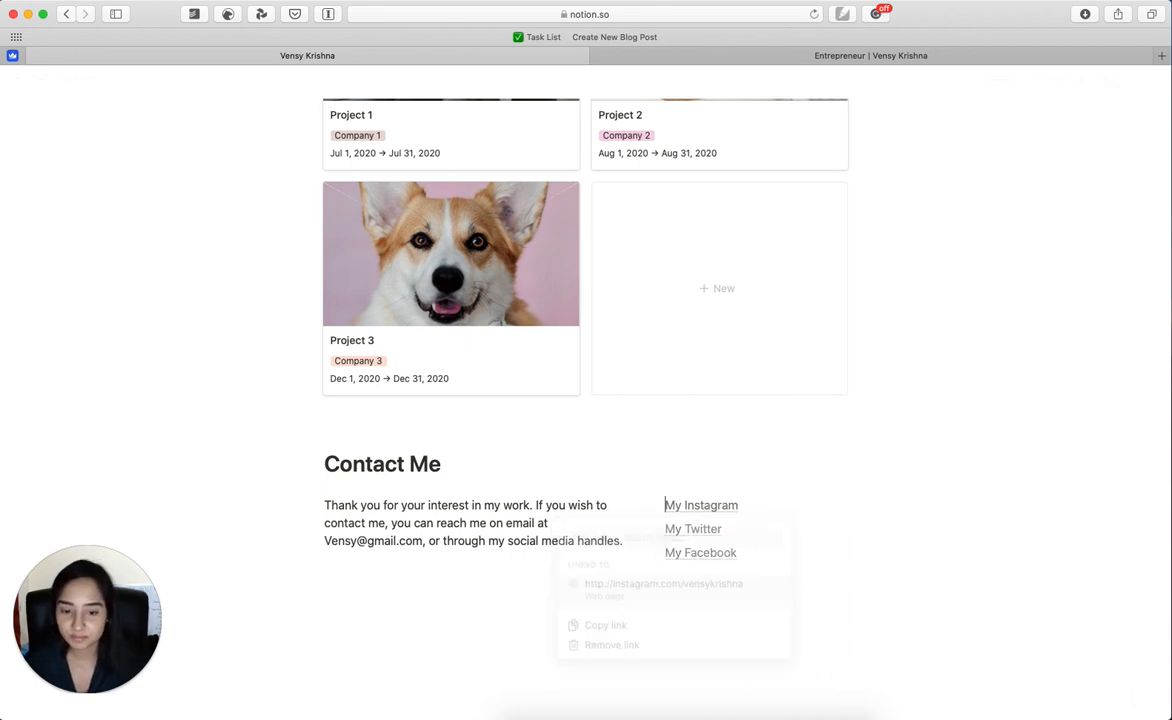
{"action": "left_click", "coordinate": [714, 452]}
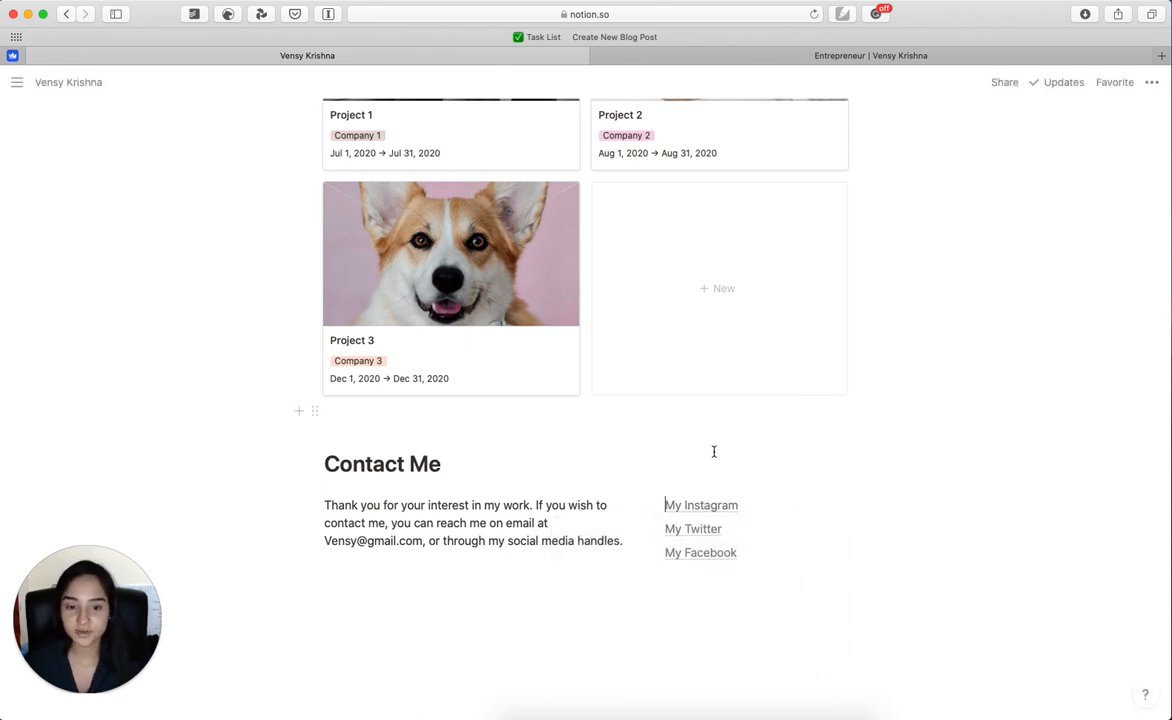
{"action": "mouse_move", "coordinate": [700, 552]}
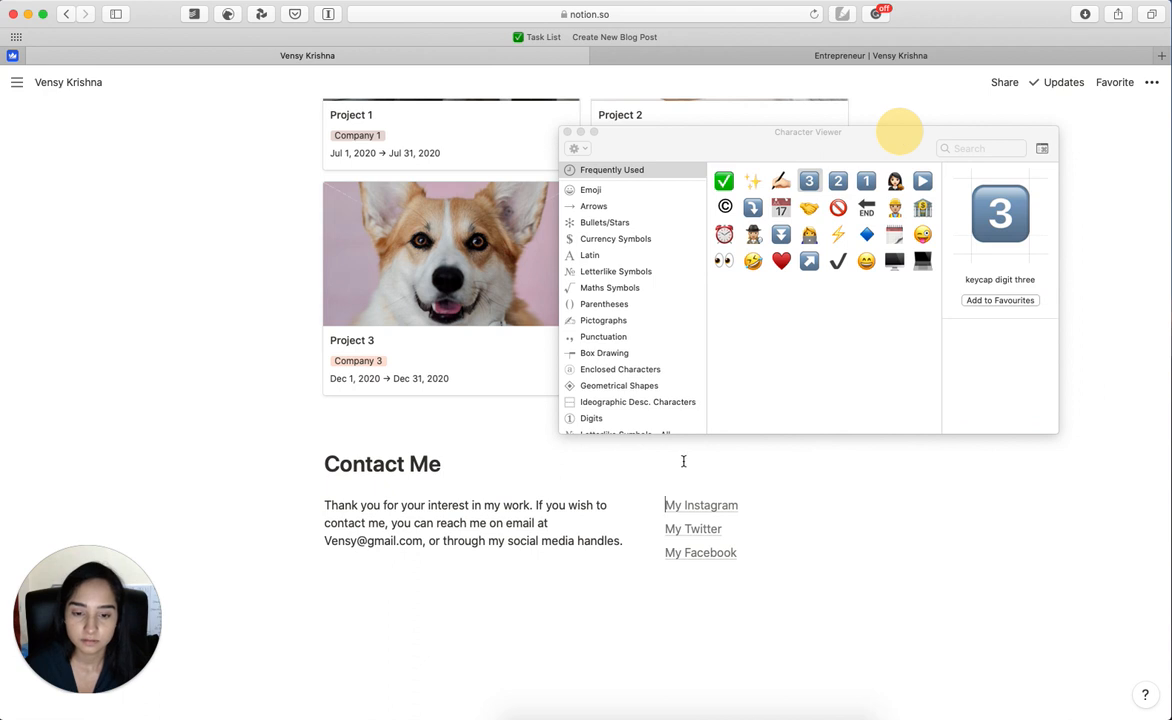
{"action": "mouse_move", "coordinate": [1074, 124]}
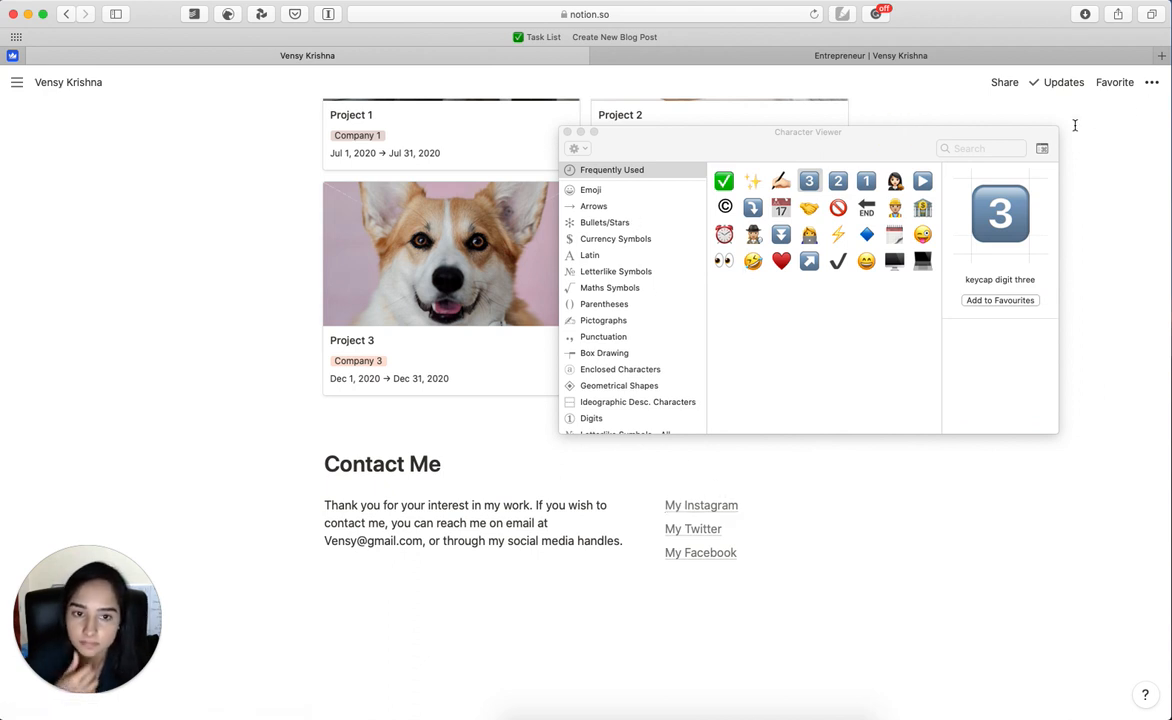
Insert a camera emoji from Character Viewer before My Instagram.
{"action": "type", "text": "photo"}
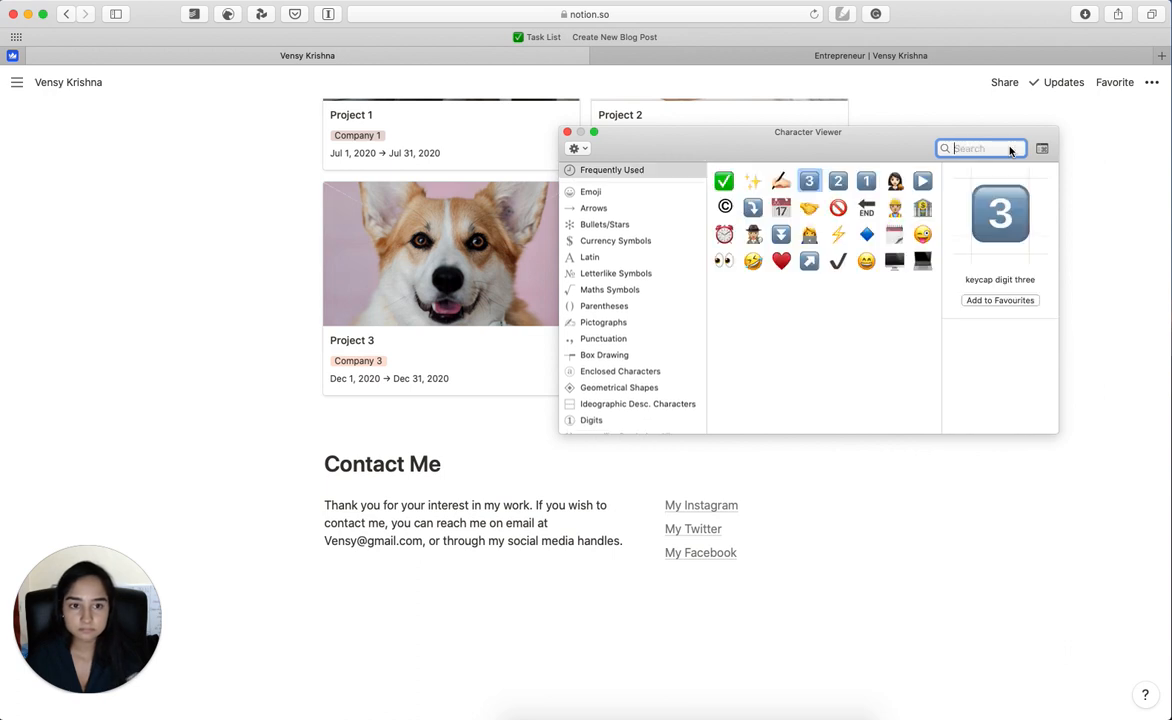
{"action": "type", "text": "camer"}
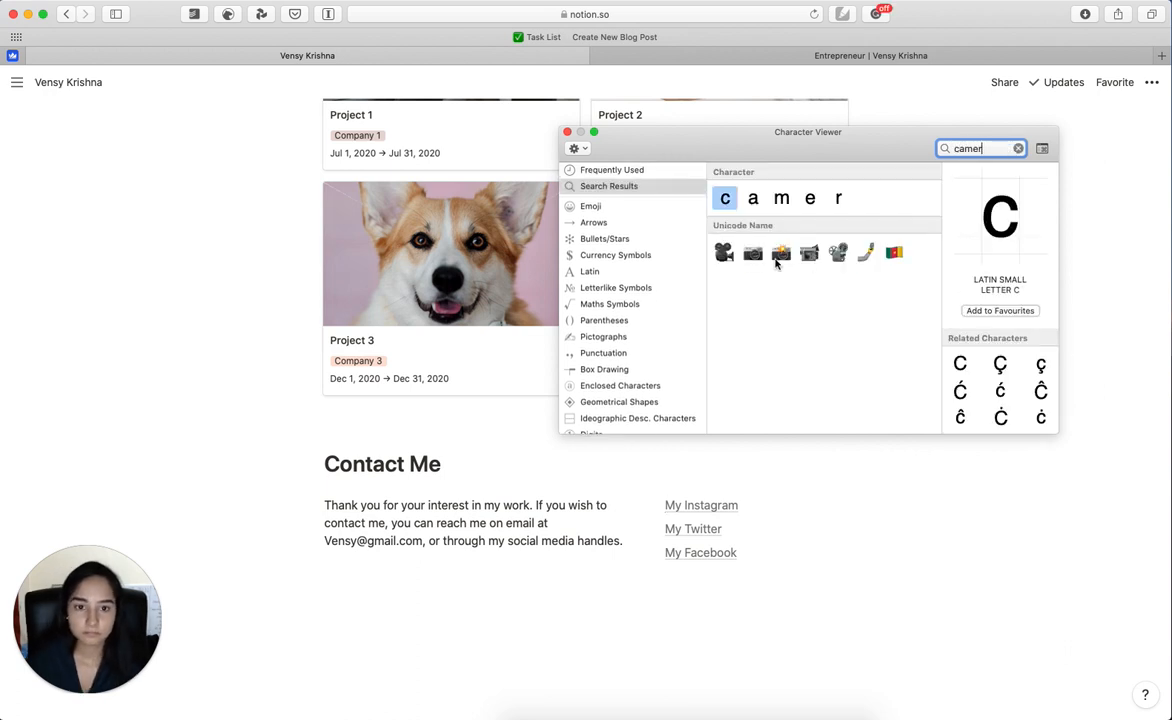
{"action": "left_click", "coordinate": [752, 252]}
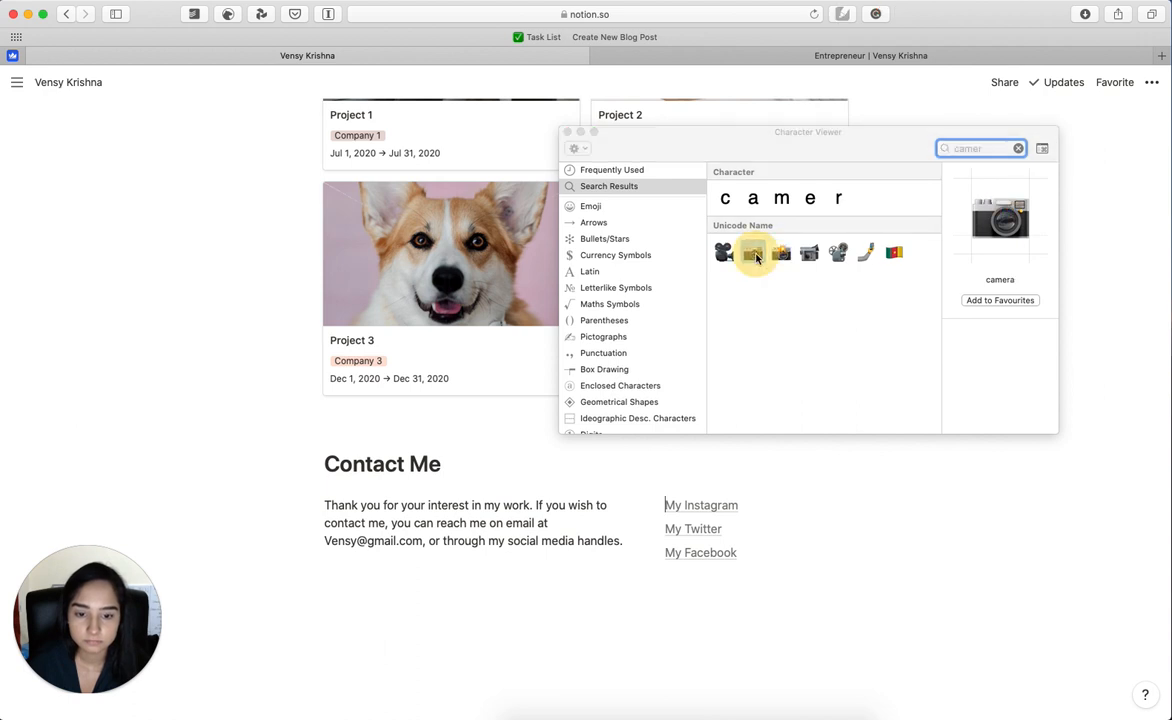
{"action": "left_click", "coordinate": [752, 252]}
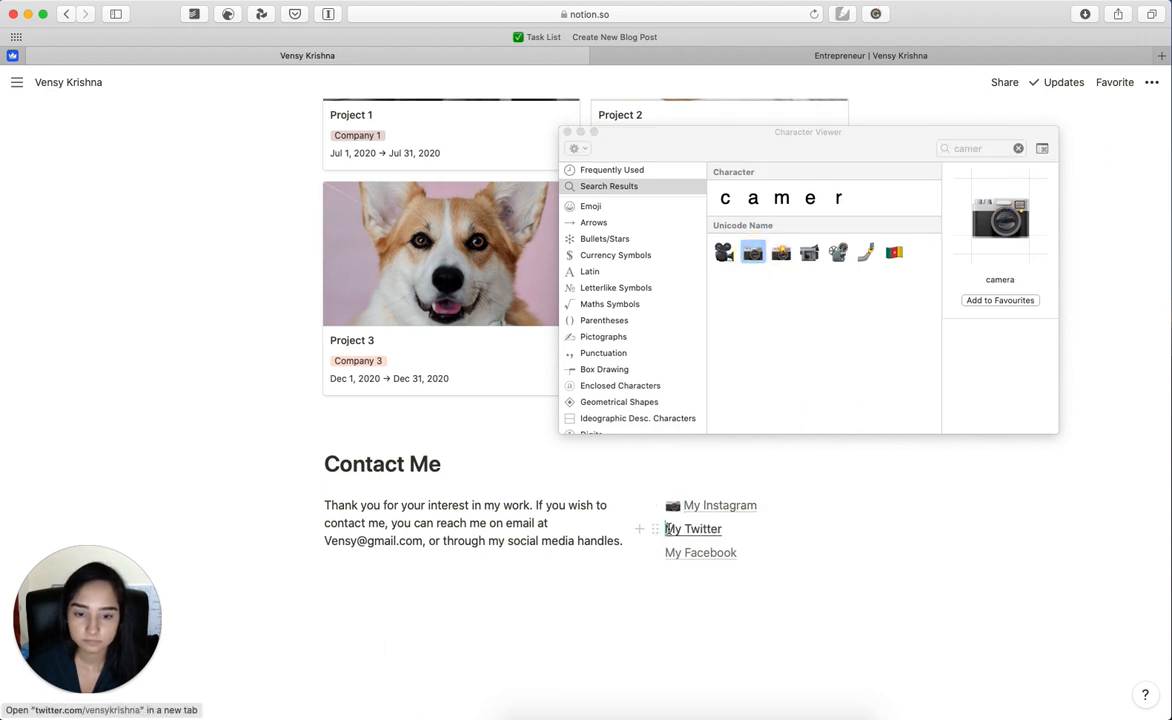
Insert a bird emoji before My Twitter, closing an accidentally opened blank tab.
{"action": "left_click", "coordinate": [410, 56]}
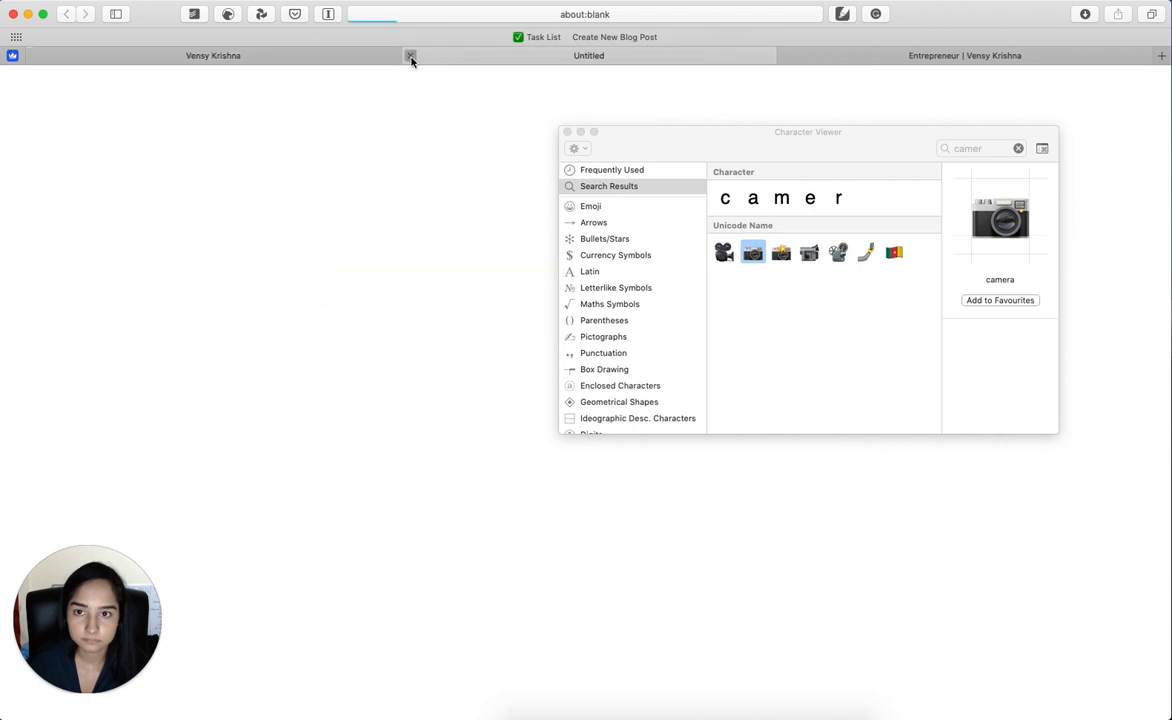
{"action": "left_click", "coordinate": [410, 56]}
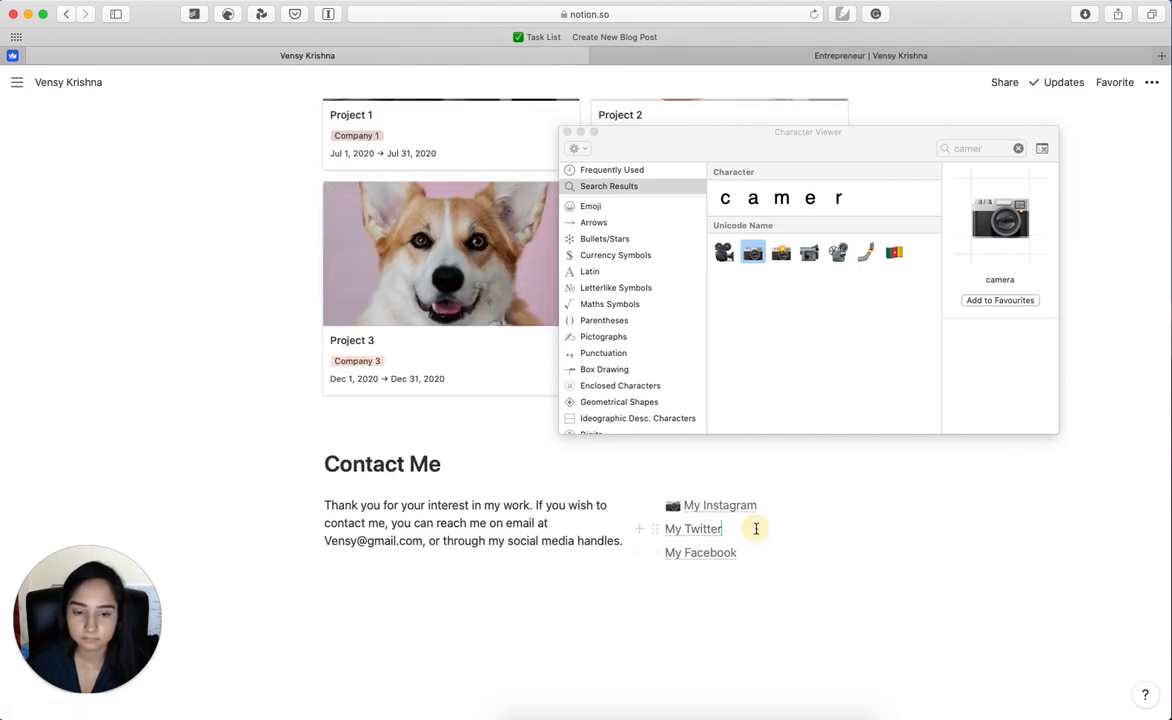
{"action": "left_click", "coordinate": [692, 528]}
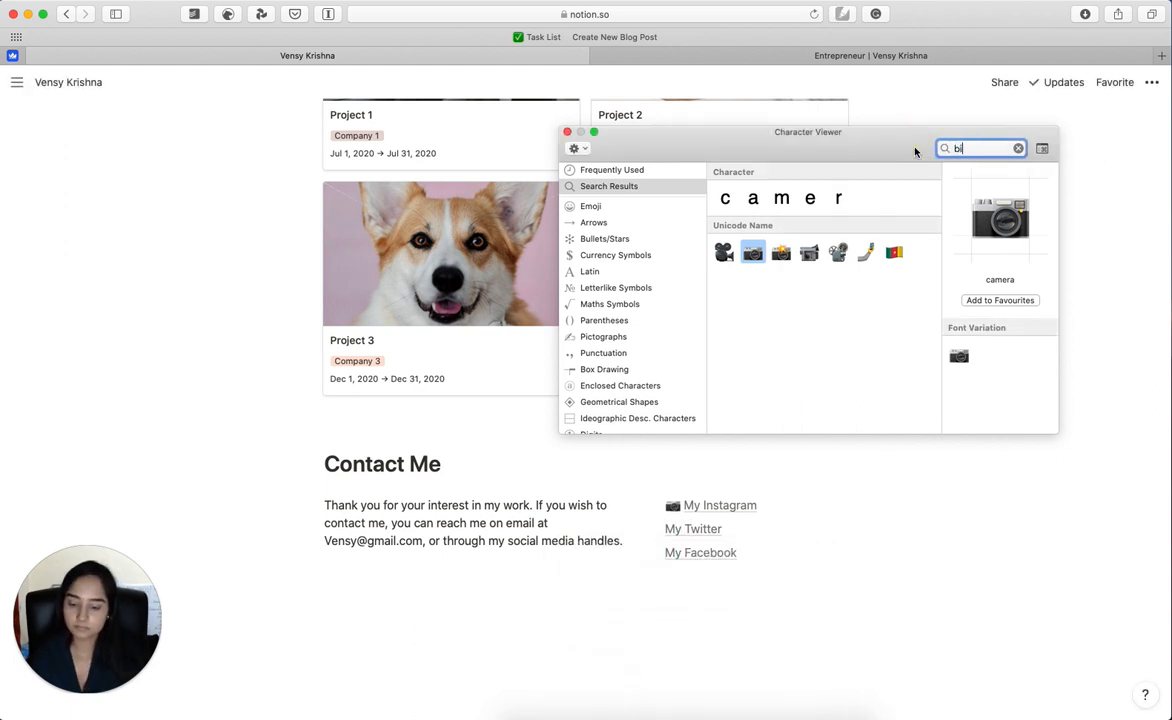
{"action": "type", "text": "ird"}
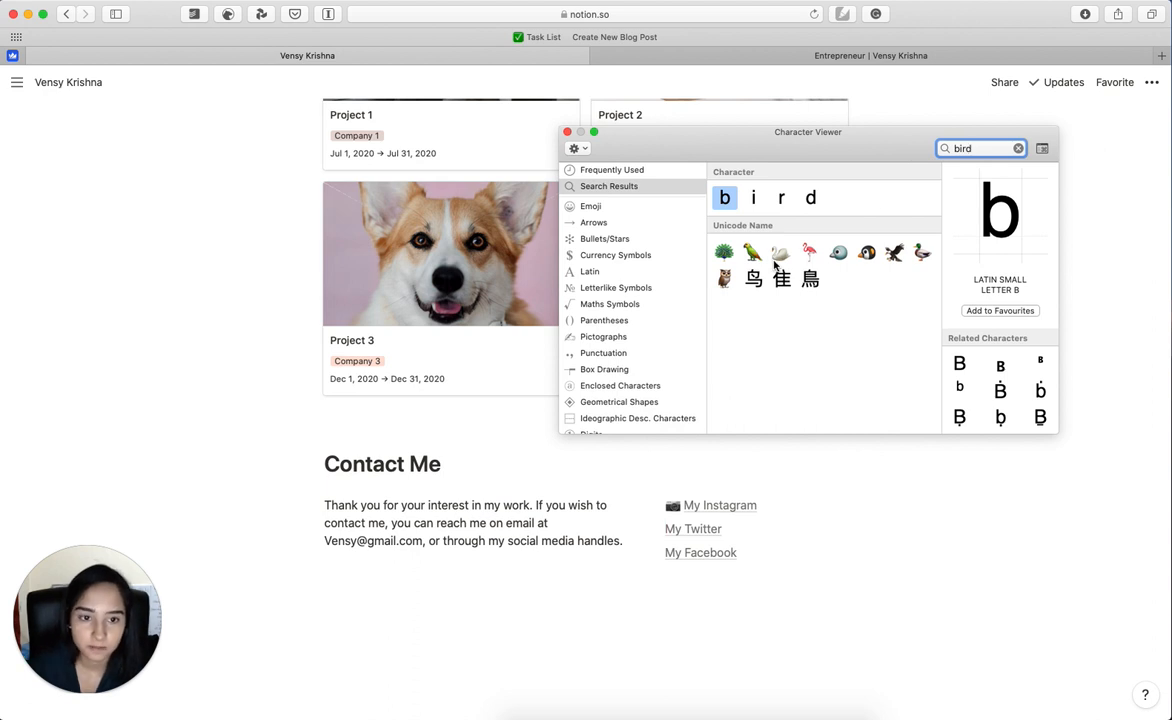
{"action": "left_click", "coordinate": [838, 252]}
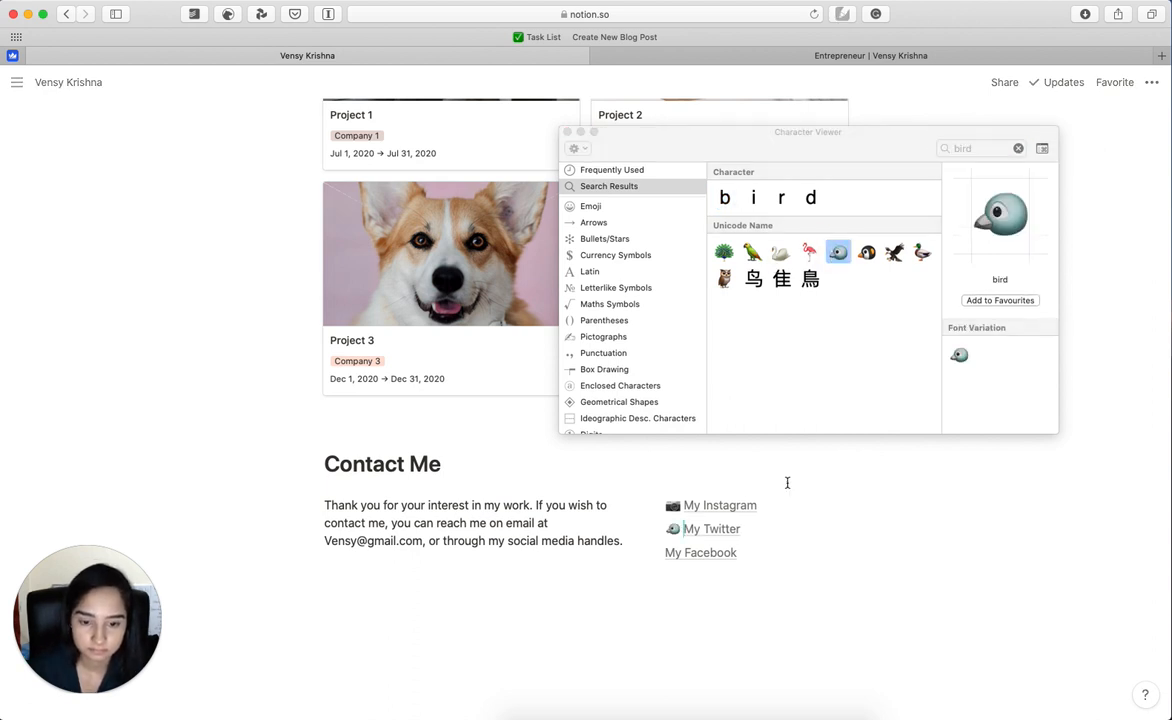
{"action": "mouse_move", "coordinate": [700, 552]}
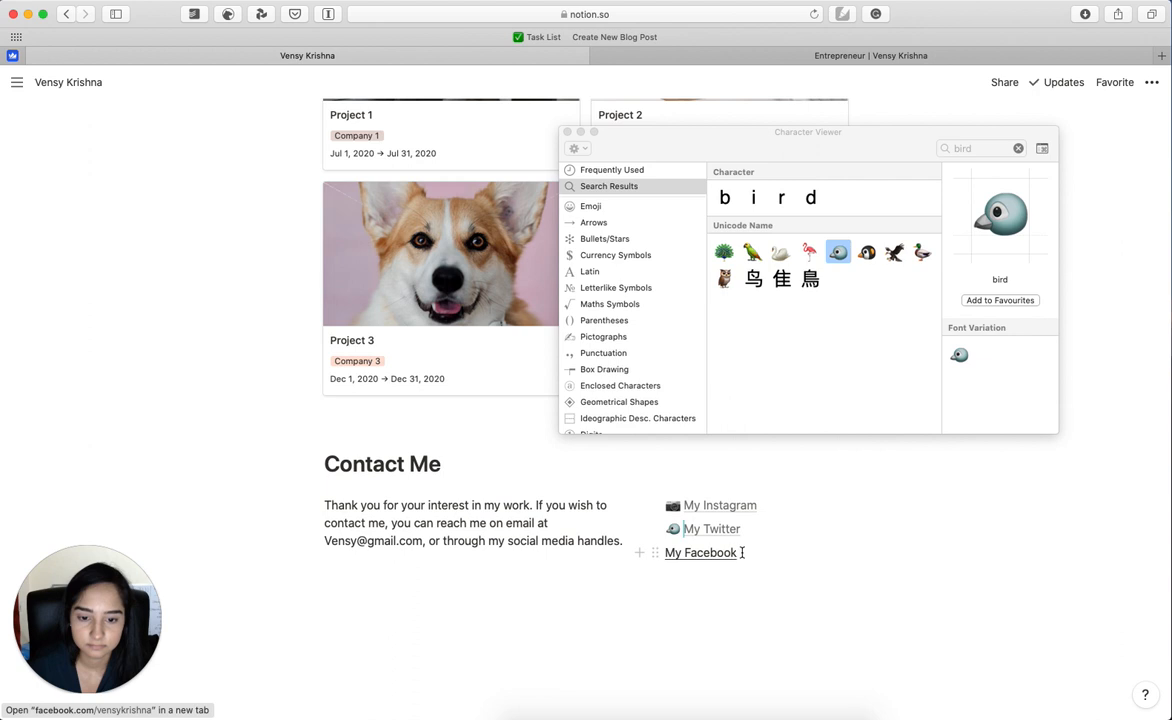
Insert a people emoji before My Facebook and close the Character Viewer.
{"action": "left_click", "coordinate": [700, 552]}
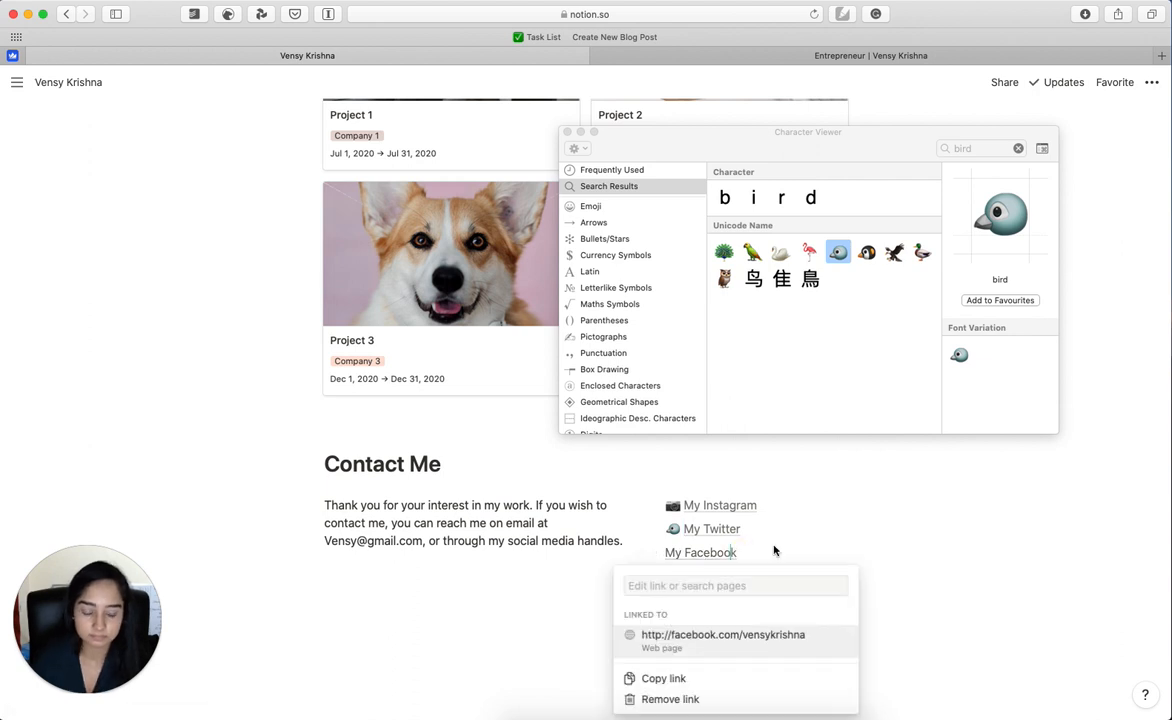
{"action": "left_click", "coordinate": [850, 480]}
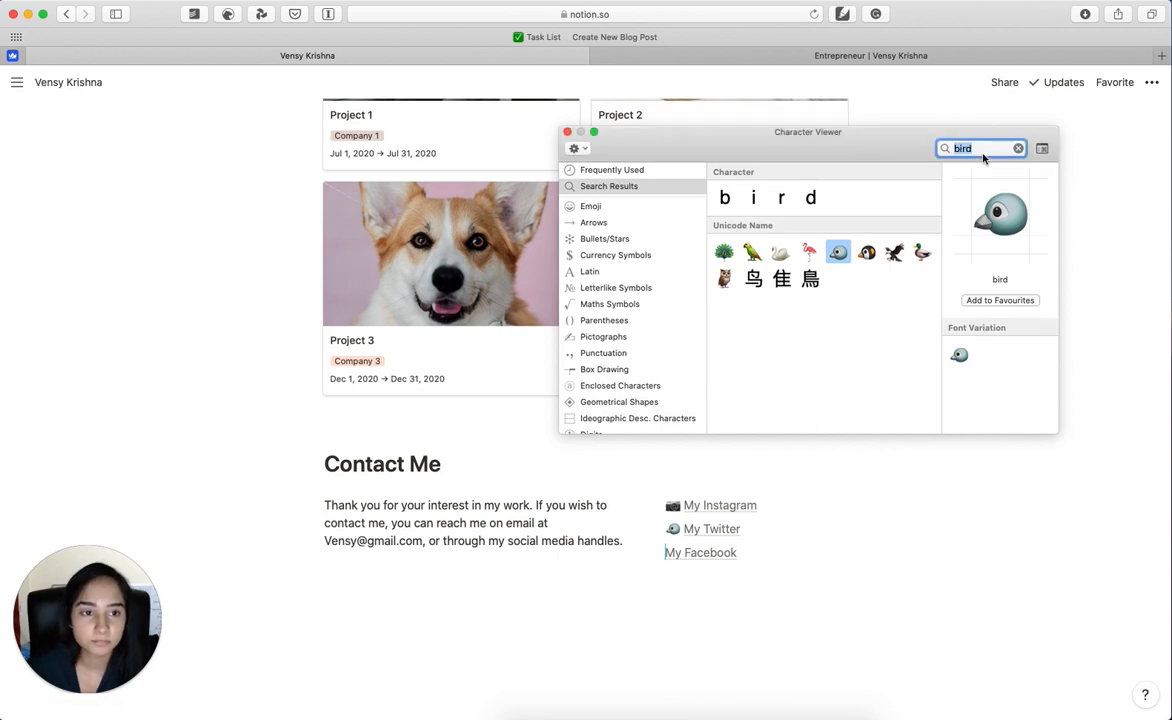
{"action": "type", "text": "pea"}
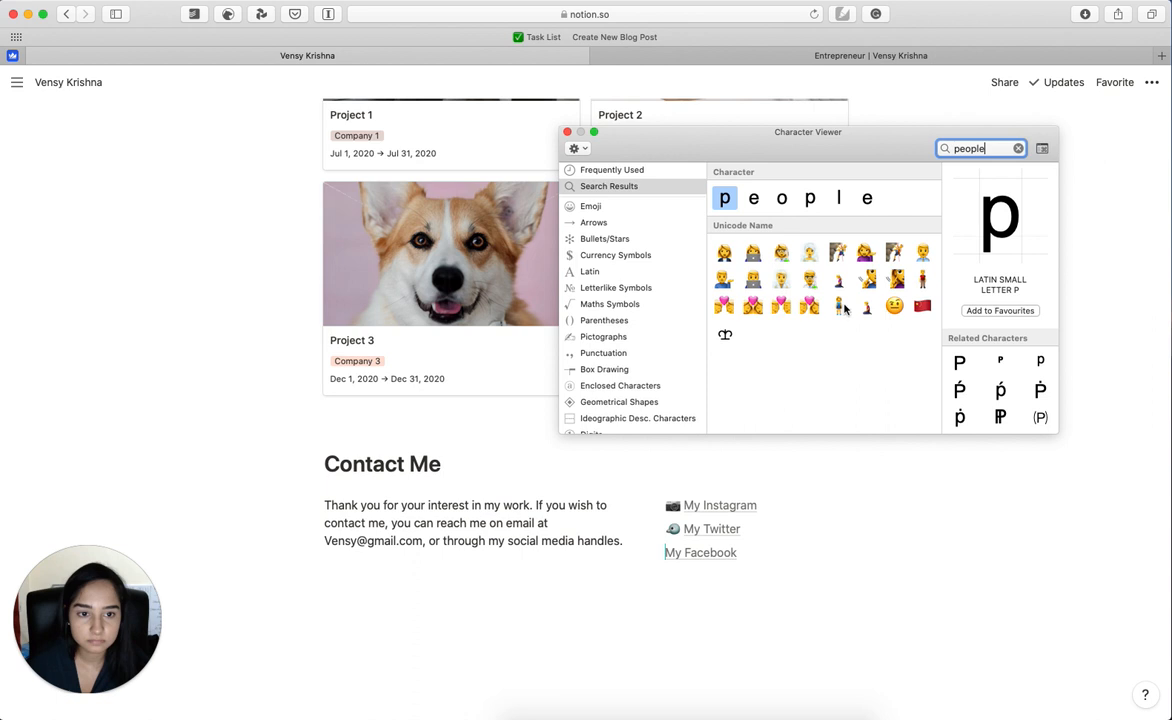
{"action": "mouse_move", "coordinate": [982, 250]}
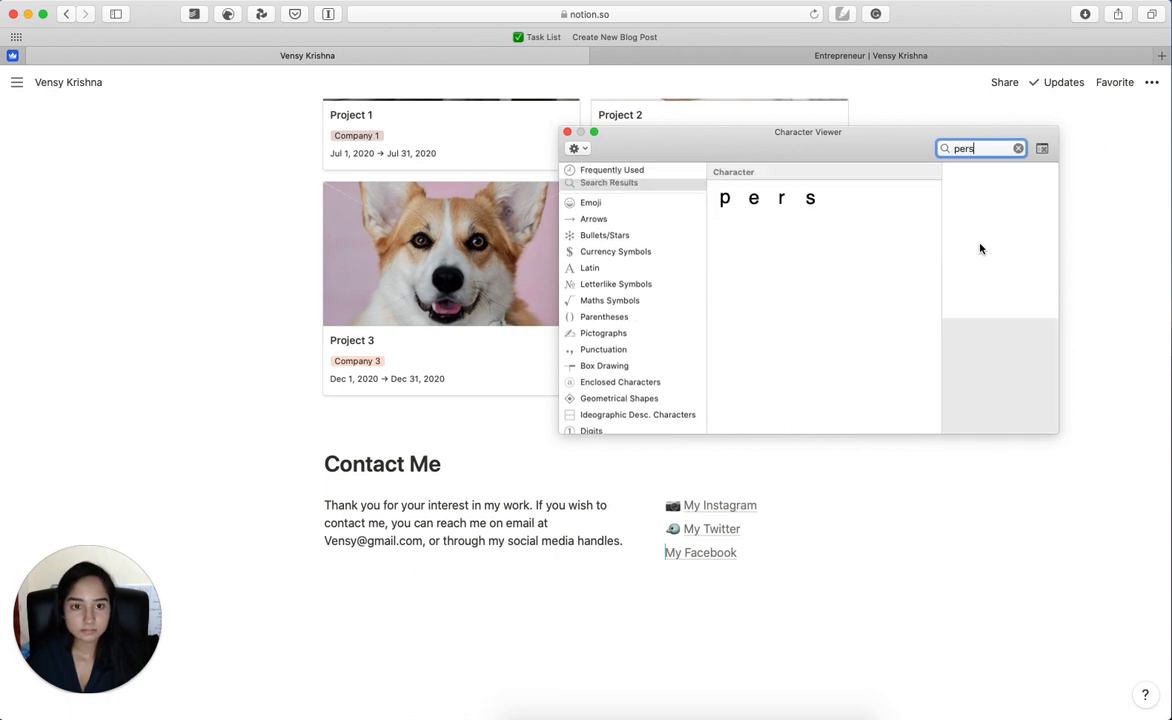
{"action": "left_click", "coordinate": [724, 198]}
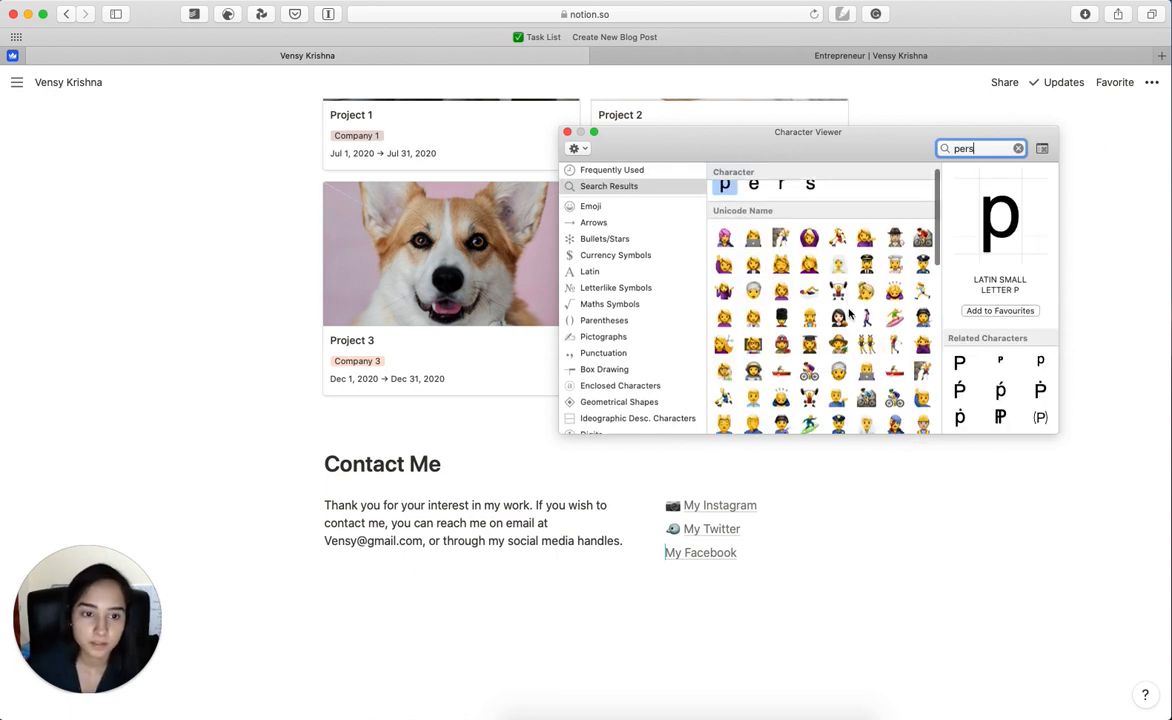
{"action": "scroll", "scroll_direction": "down", "scroll_amount": 3}
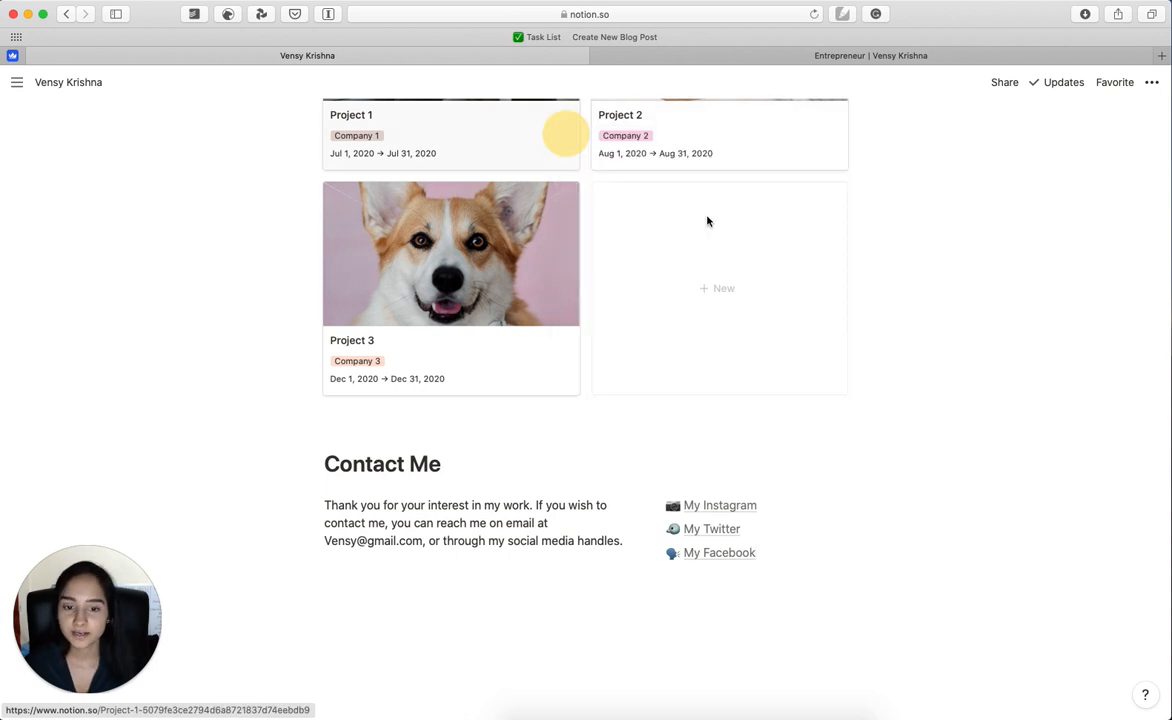
Write the footer '©Vensy Krishna 2021 | All Rights Reserved', correcting a mistyped name.
{"action": "scroll", "scroll_direction": "down", "scroll_amount": 3}
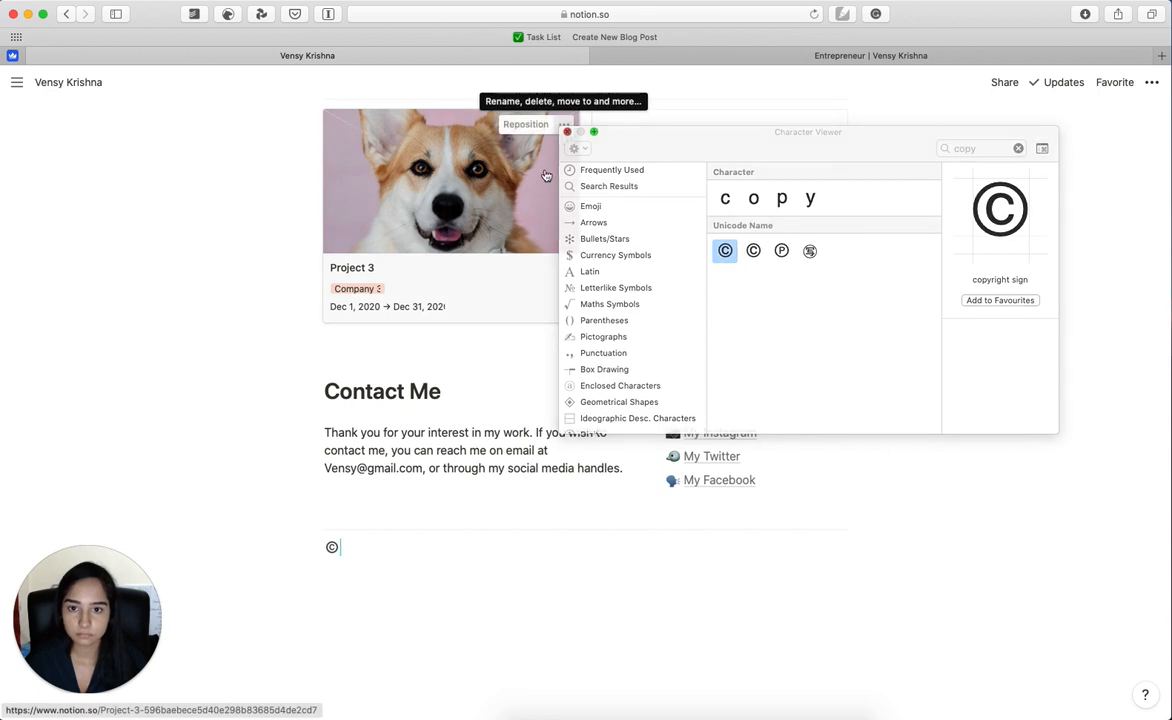
{"action": "type", "text": "Vensy KLr"}
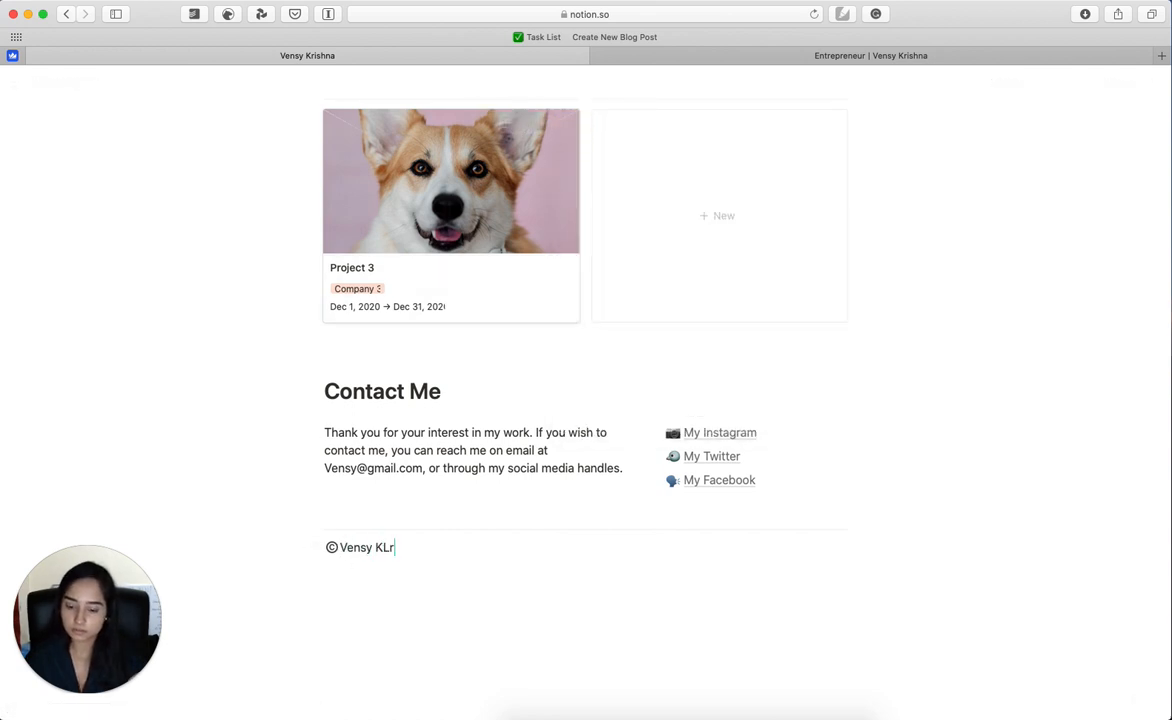
{"action": "key", "text": "Backspace"}
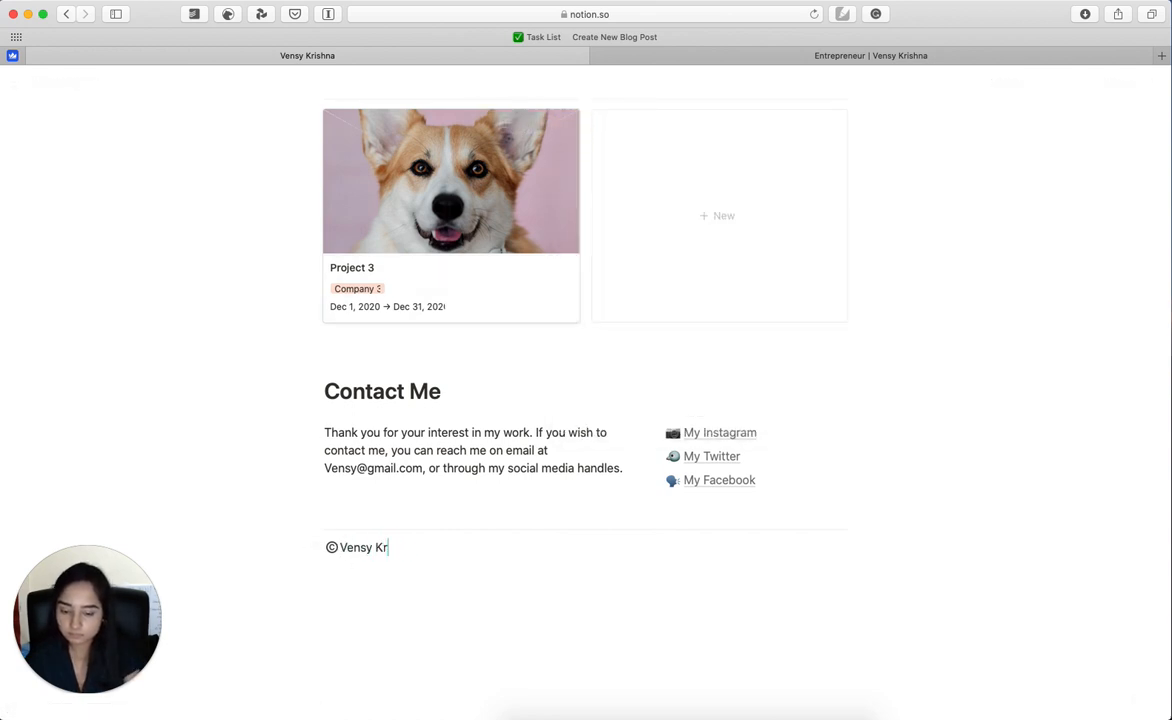
{"action": "type", "text": "ishna"}
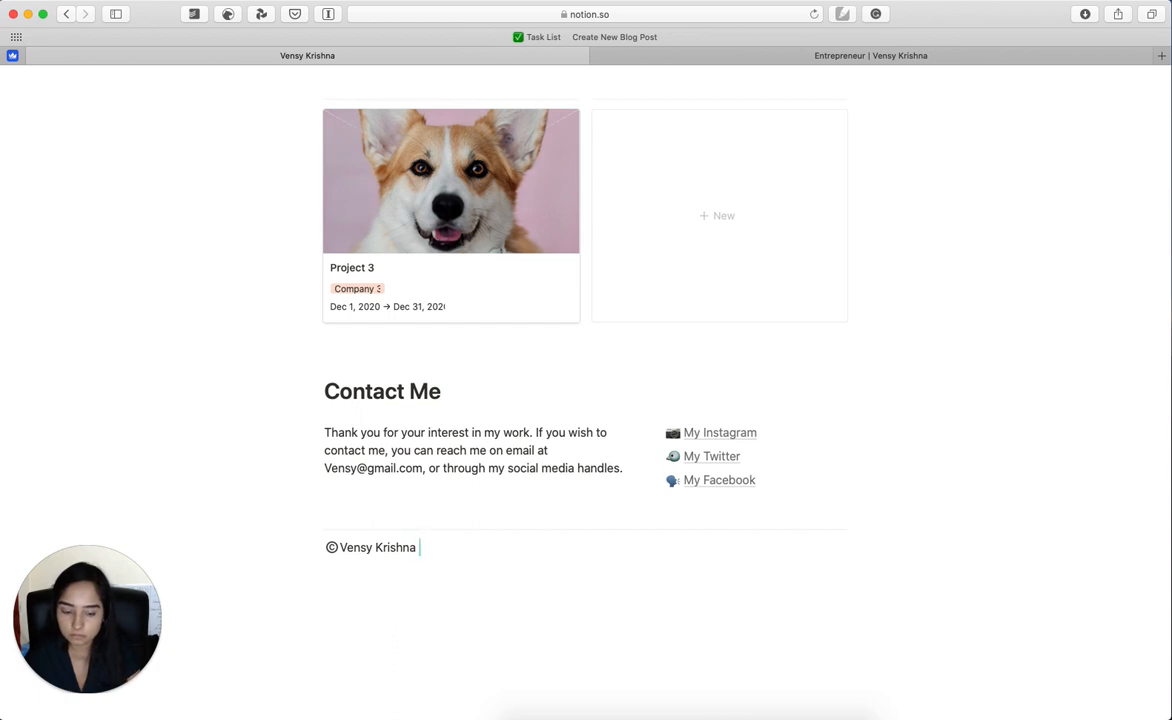
{"action": "type", "text": "| All"}
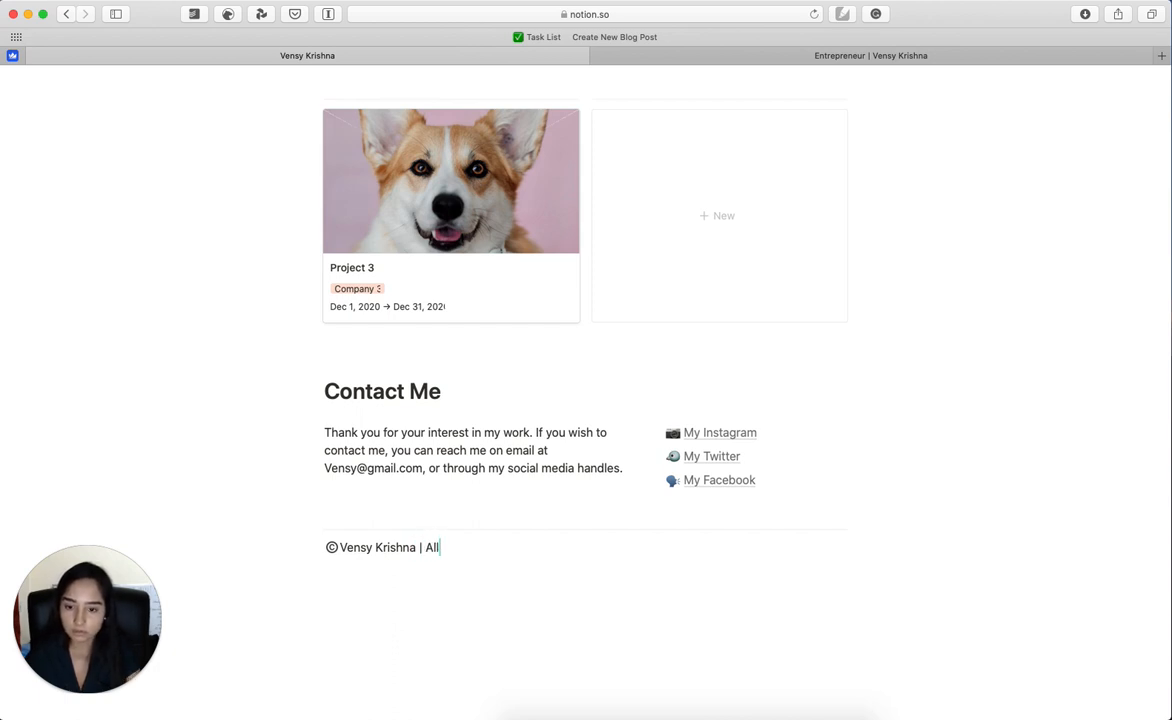
{"action": "type", "text": "Rights"}
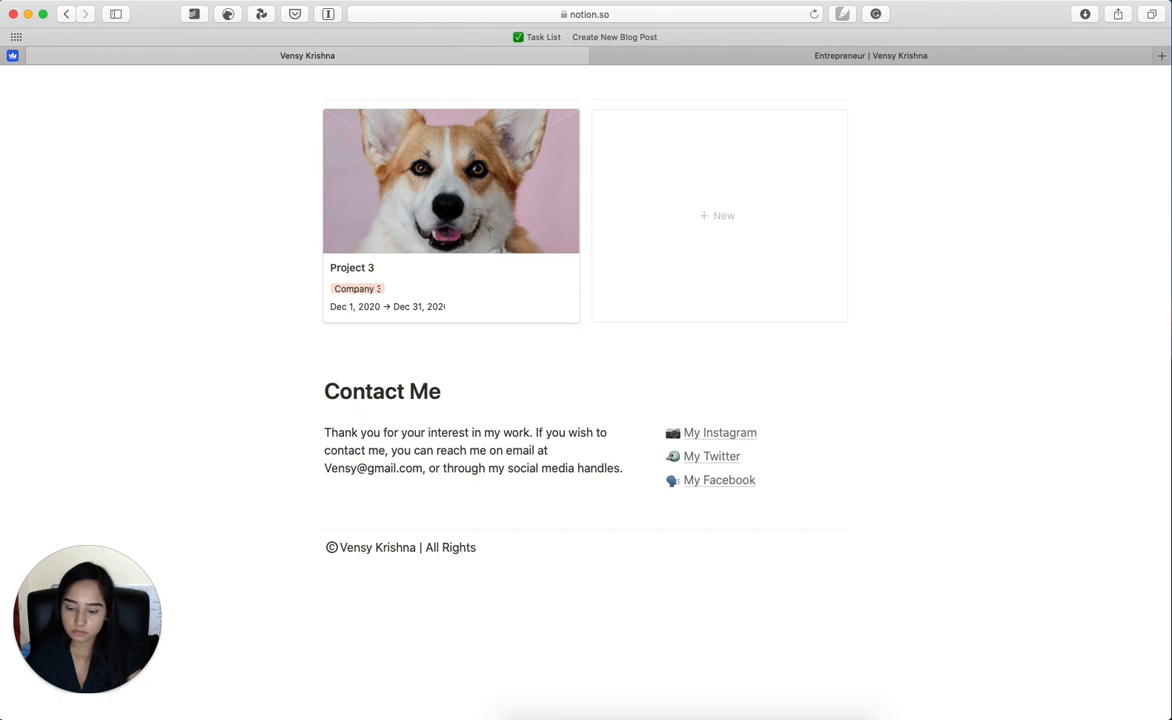
{"action": "type", "text": "Reserved"}
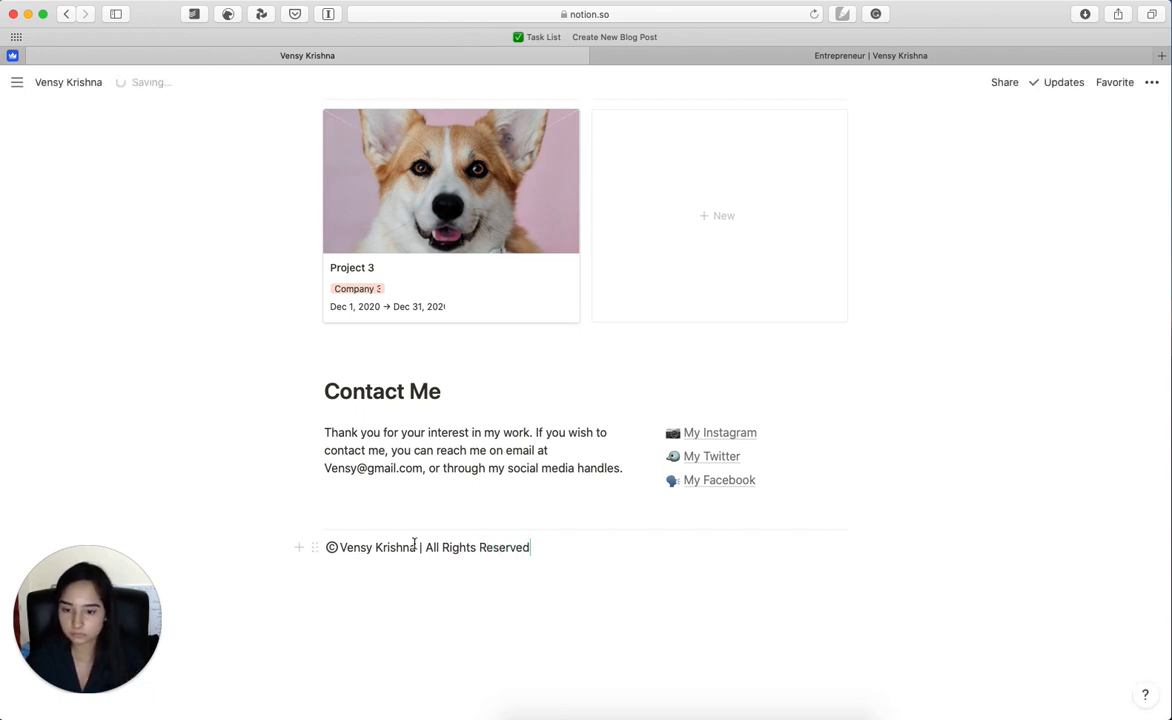
{"action": "type", "text": "2021"}
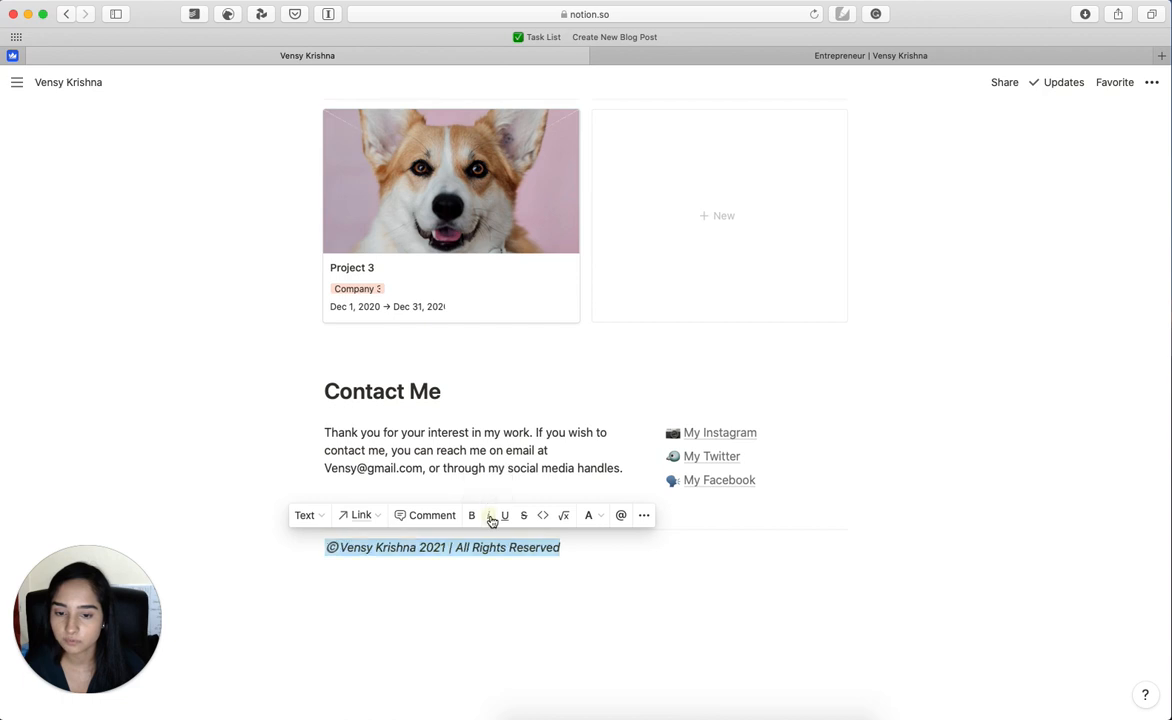
Italicize '©Vensy Krishna 2021' in the centered footer and start an empty block beneath.
{"action": "left_click", "coordinate": [488, 516]}
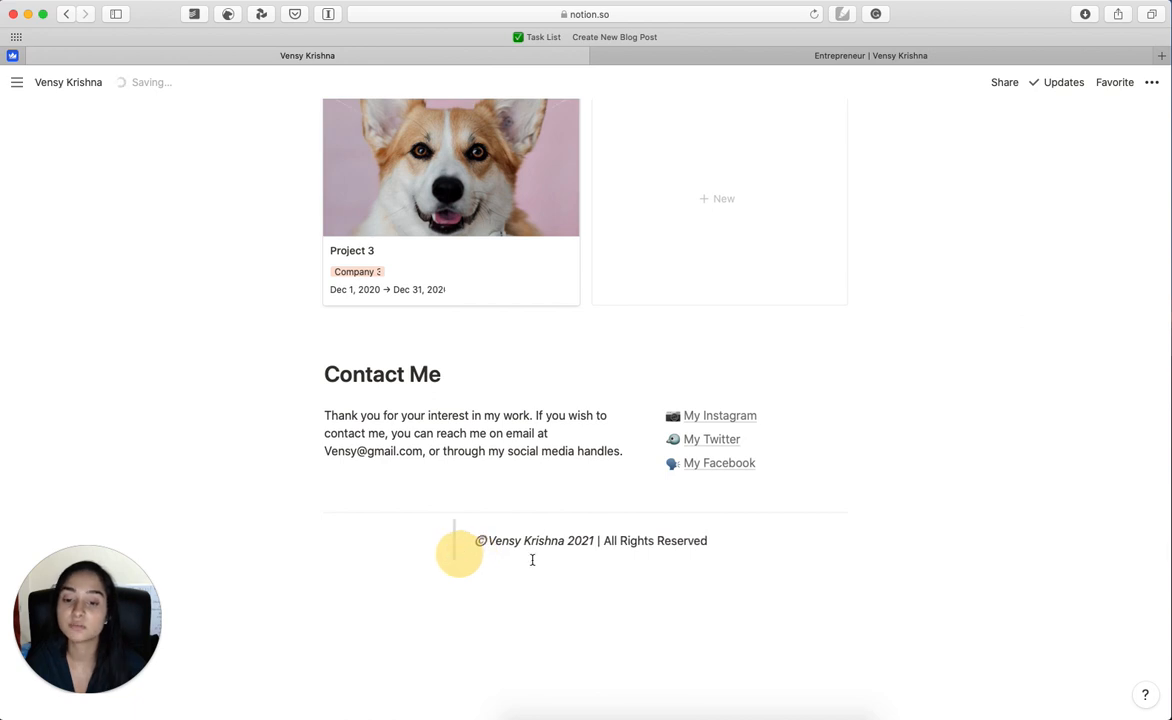
{"action": "left_click", "coordinate": [532, 564]}
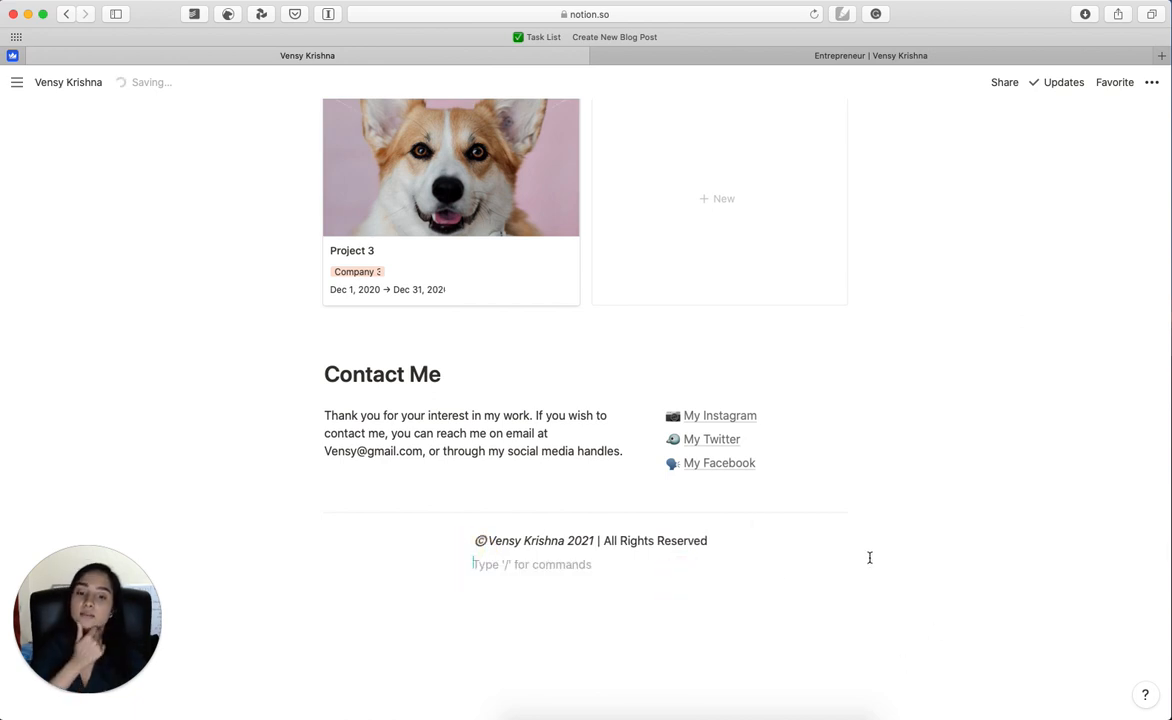
{"action": "scroll", "scroll_direction": "down", "scroll_amount": 3}
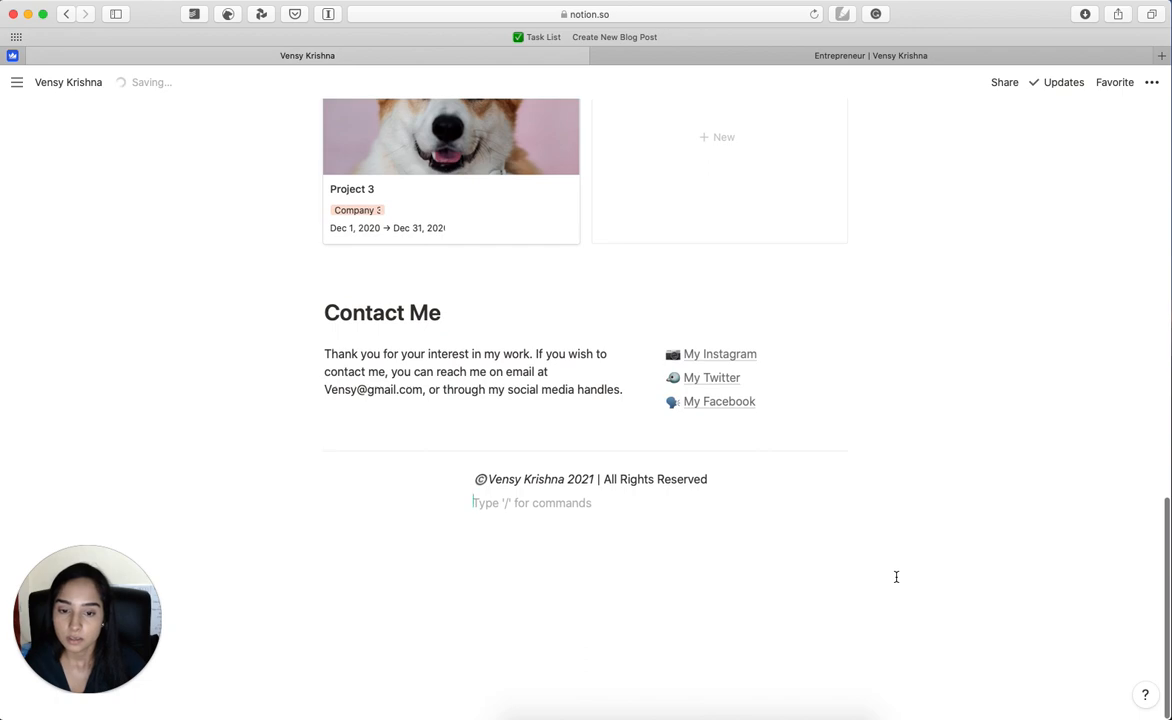
{"action": "scroll", "scroll_direction": "up", "scroll_amount": 3}
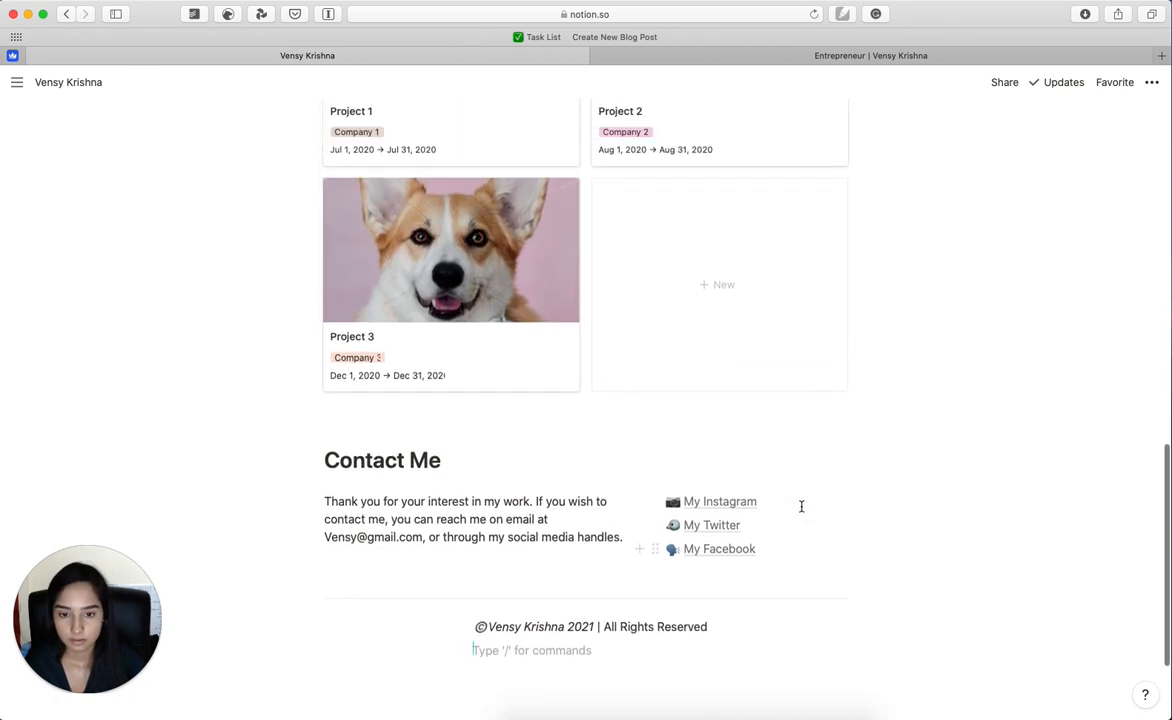
{"action": "scroll", "scroll_direction": "up", "scroll_amount": 3}
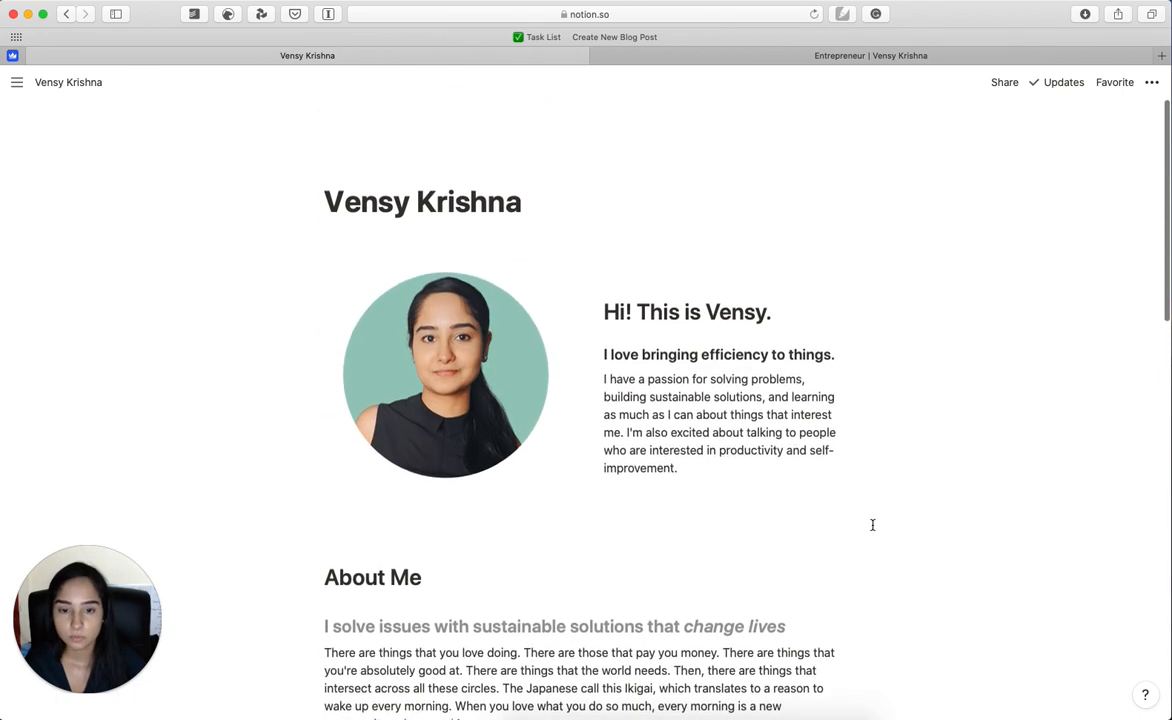
{"action": "scroll", "scroll_direction": "down", "scroll_amount": 3}
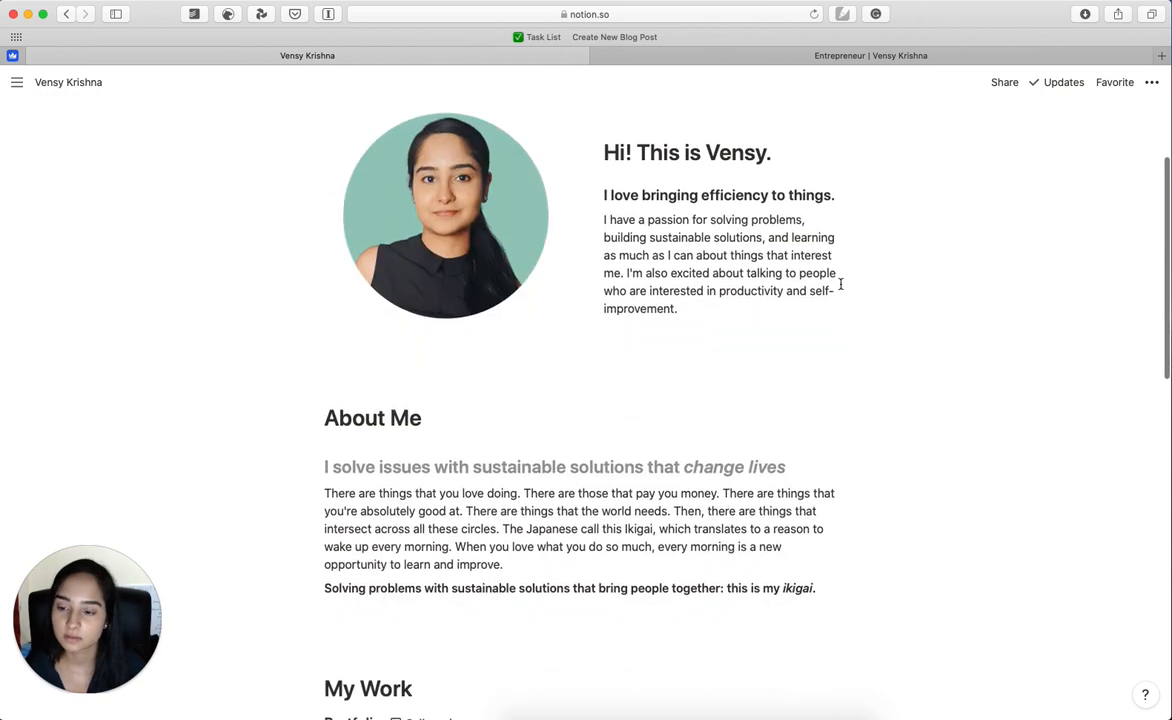
{"action": "scroll", "scroll_direction": "down", "scroll_amount": 3}
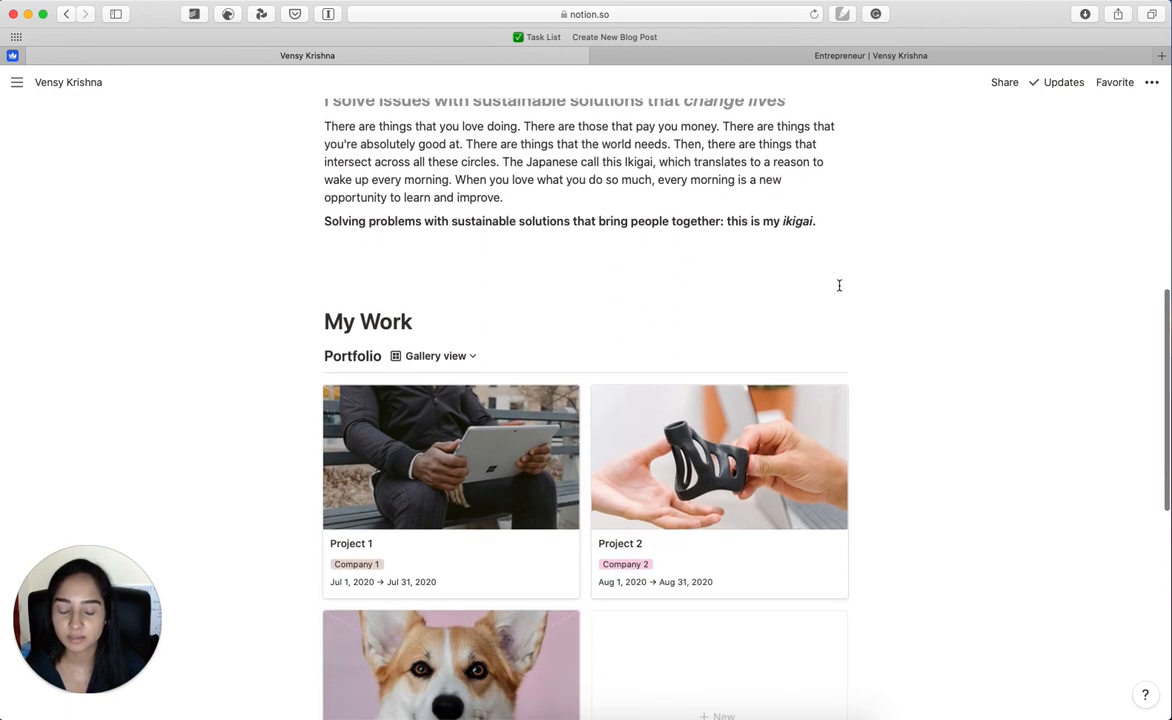
{"action": "scroll", "scroll_direction": "down", "scroll_amount": 3}
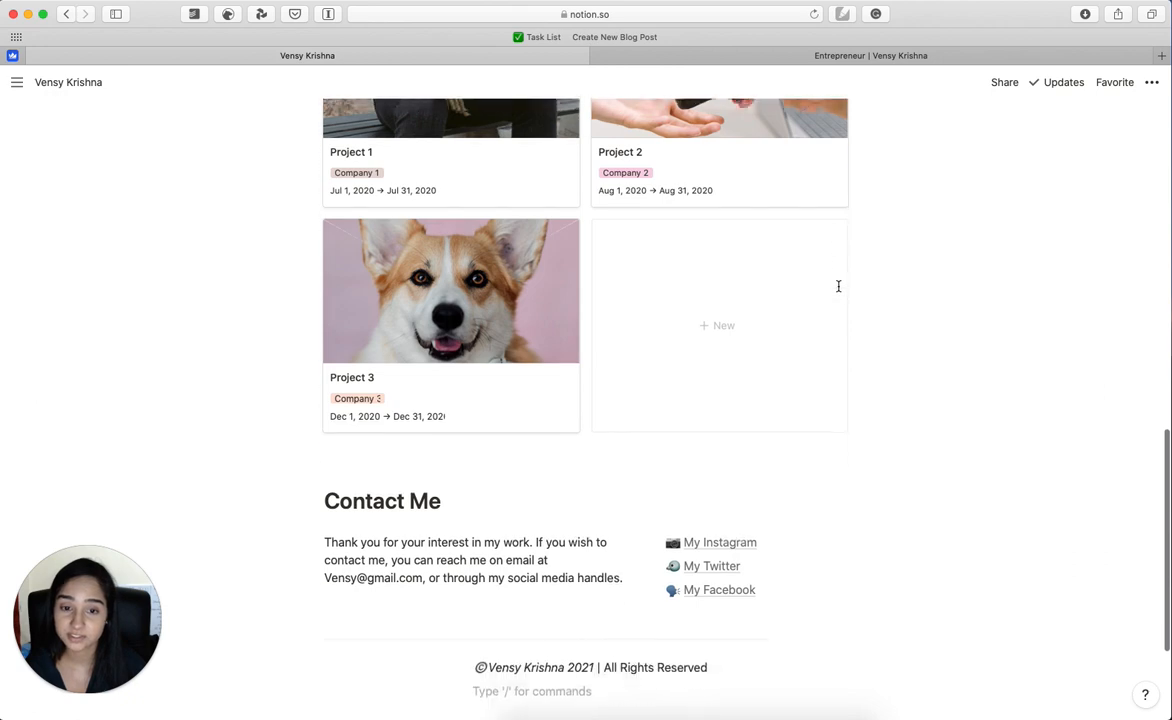
{"action": "scroll", "scroll_direction": "up", "scroll_amount": 3}
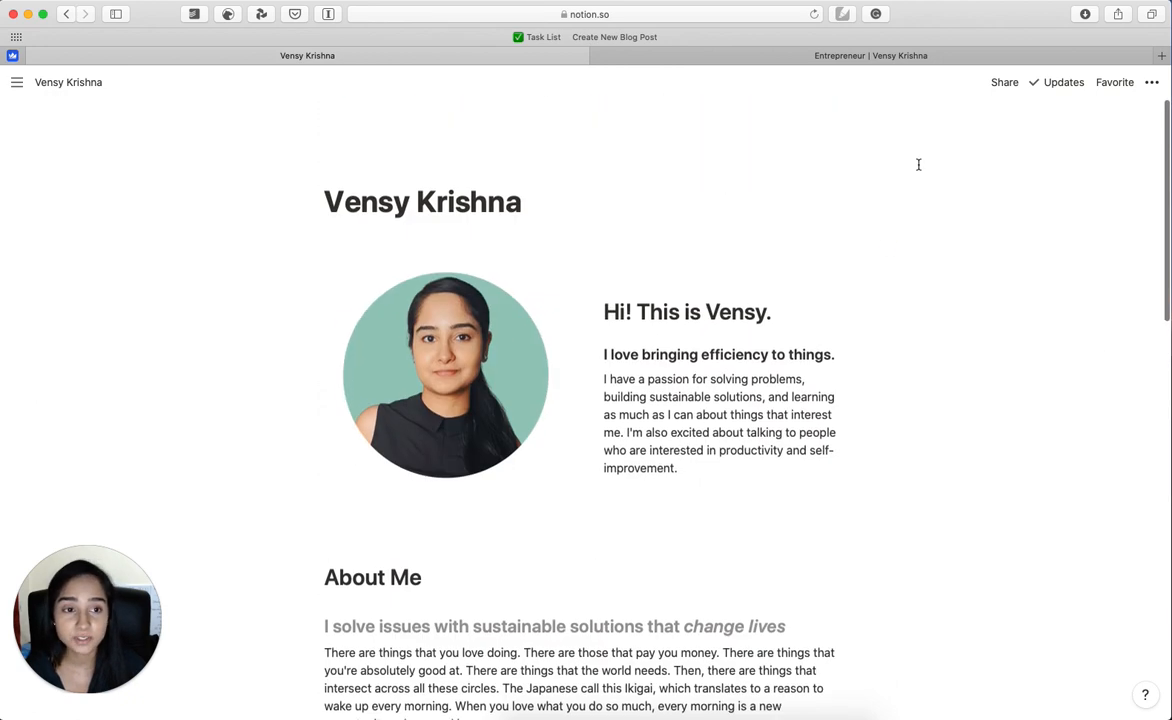
Turn on Share to web for the page and copy its public link.
{"action": "left_click", "coordinate": [1004, 82]}
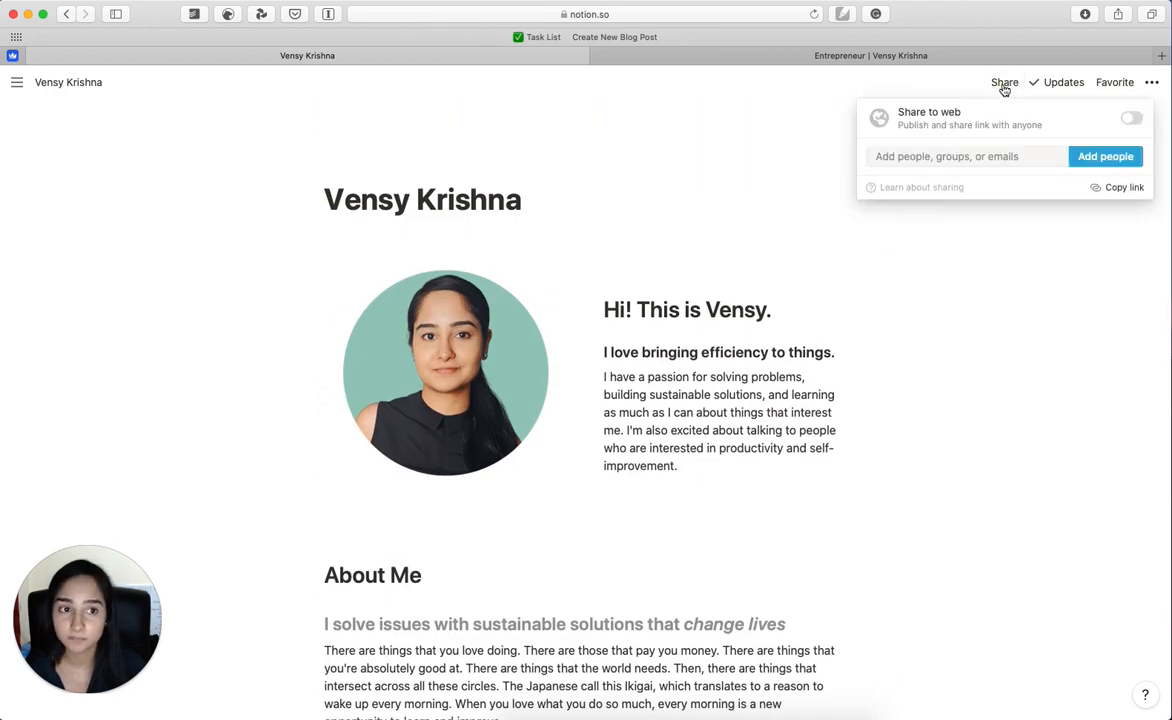
{"action": "left_click", "coordinate": [1132, 118]}
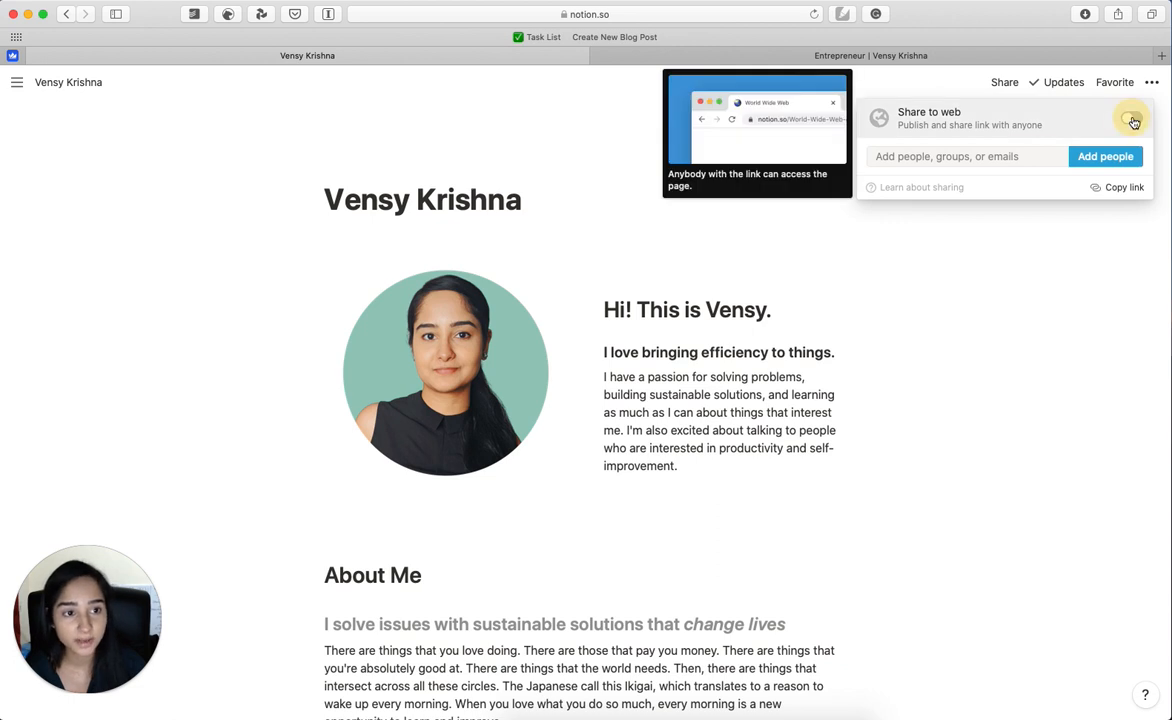
{"action": "left_click", "coordinate": [1132, 118]}
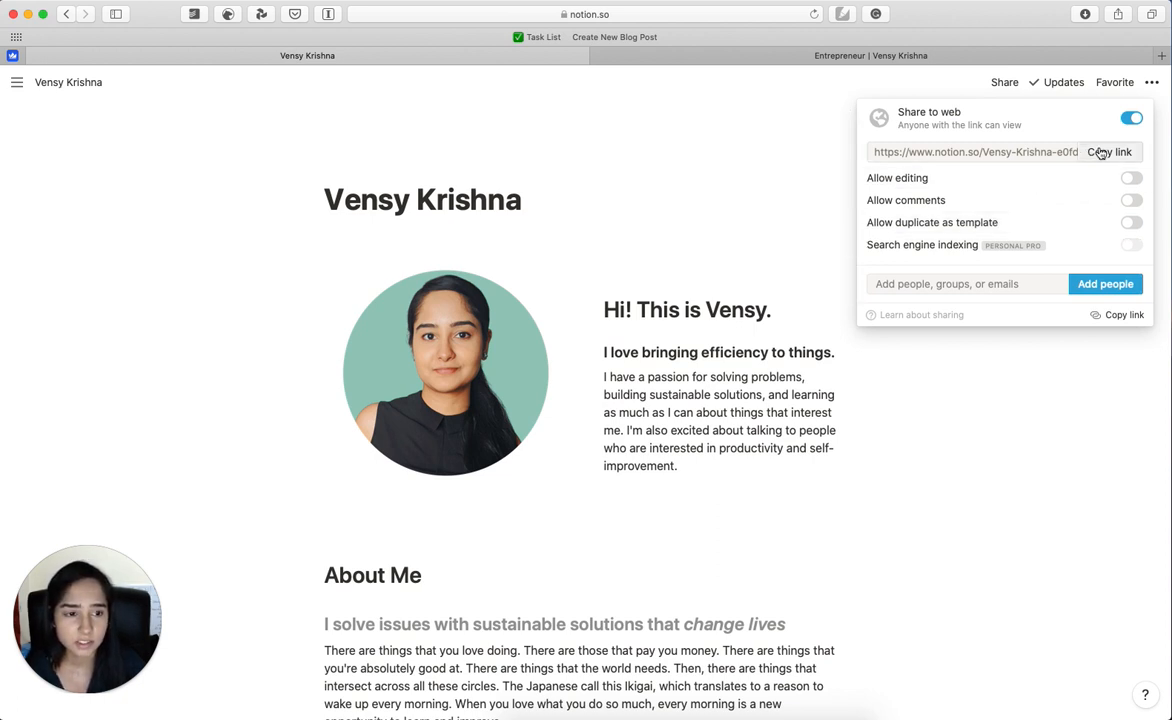
{"action": "left_click", "coordinate": [1108, 152]}
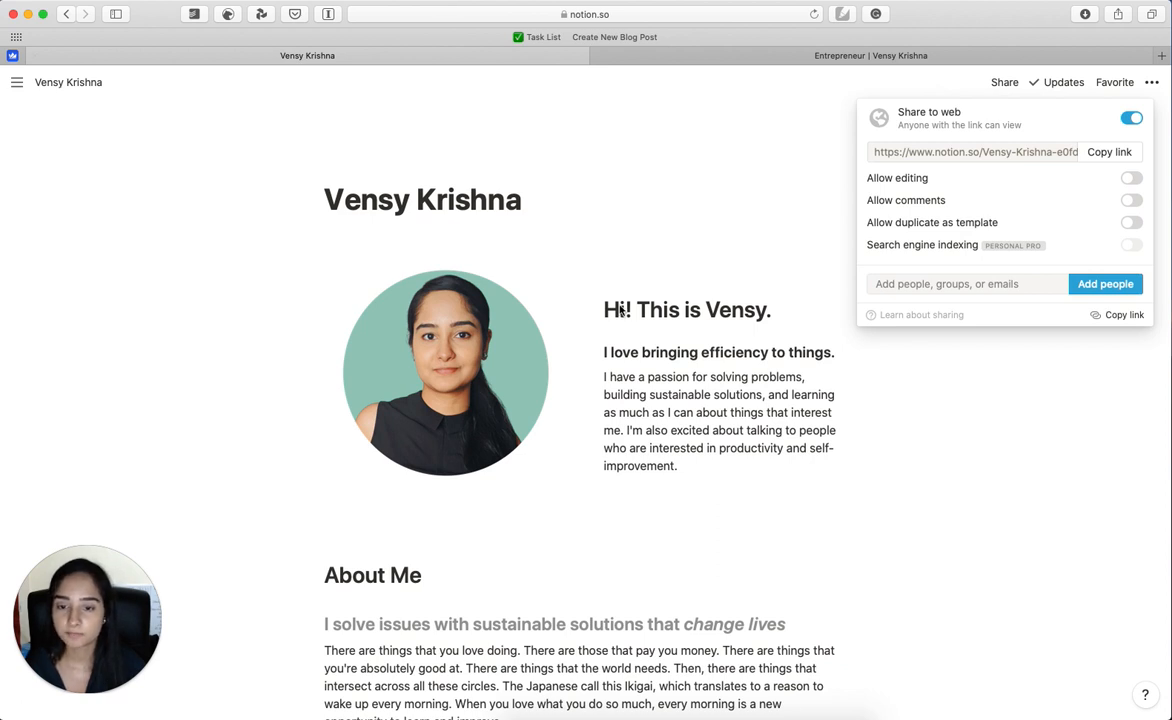
Close the Share panel and scroll through the published page from My Work back to the title.
{"action": "left_click", "coordinate": [616, 276]}
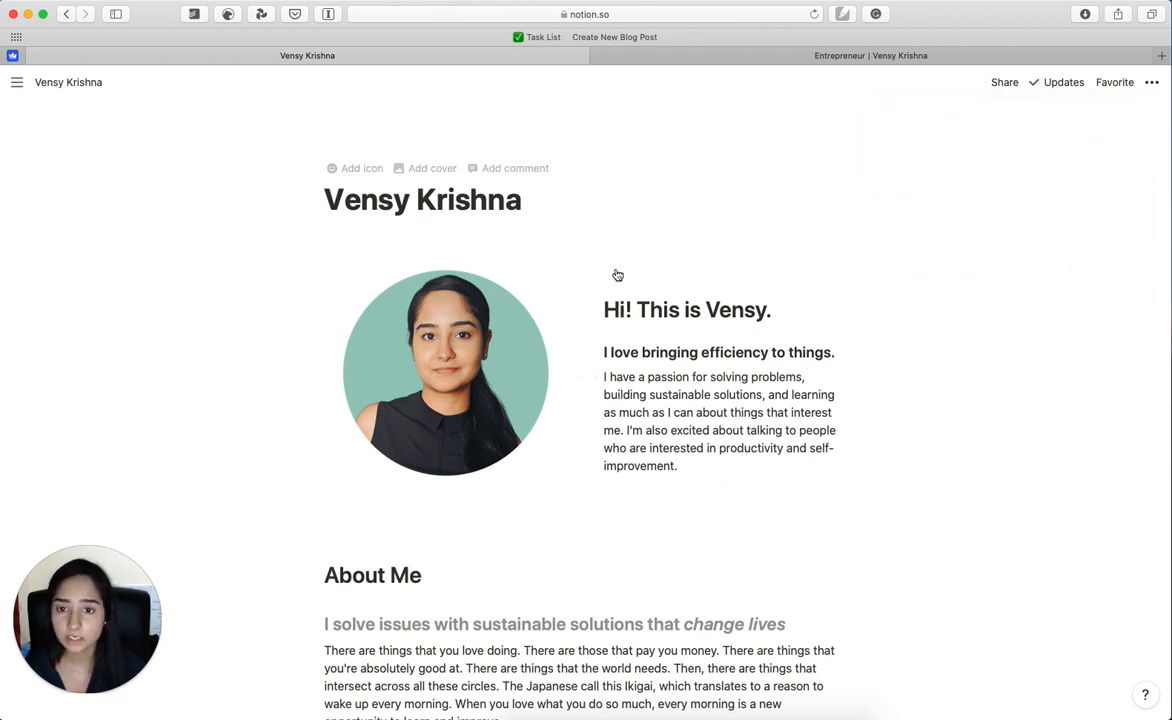
{"action": "scroll", "scroll_direction": "down", "scroll_amount": 3}
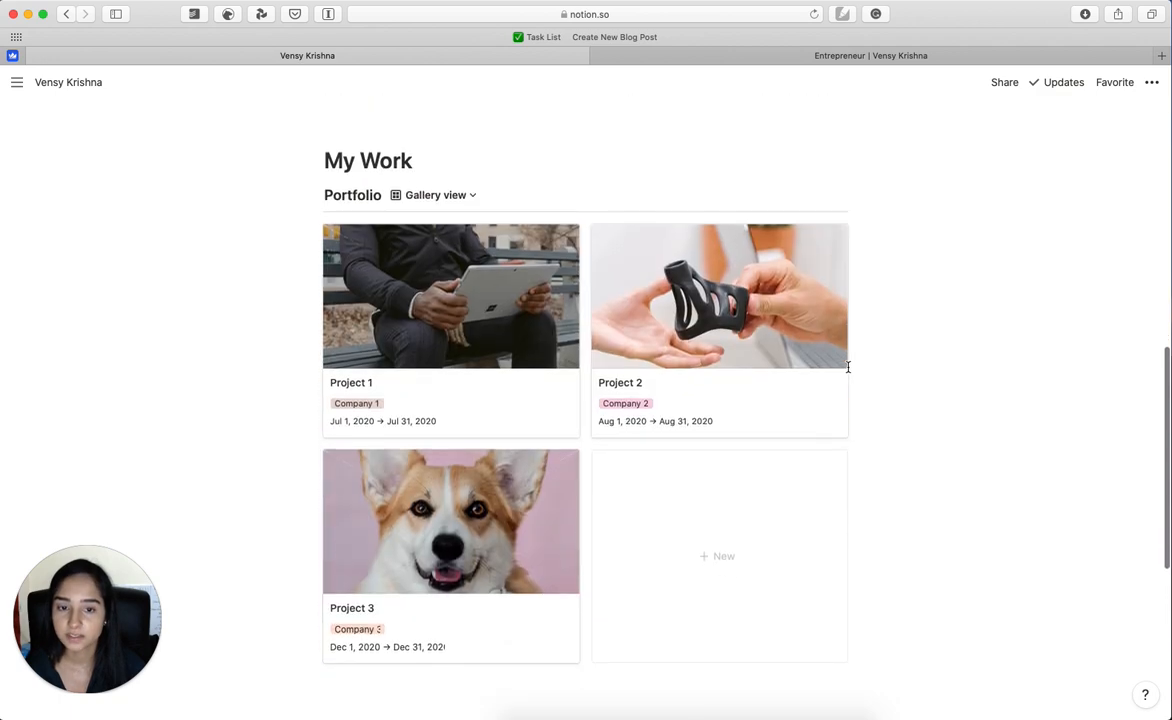
{"action": "scroll", "scroll_direction": "down", "scroll_amount": 3}
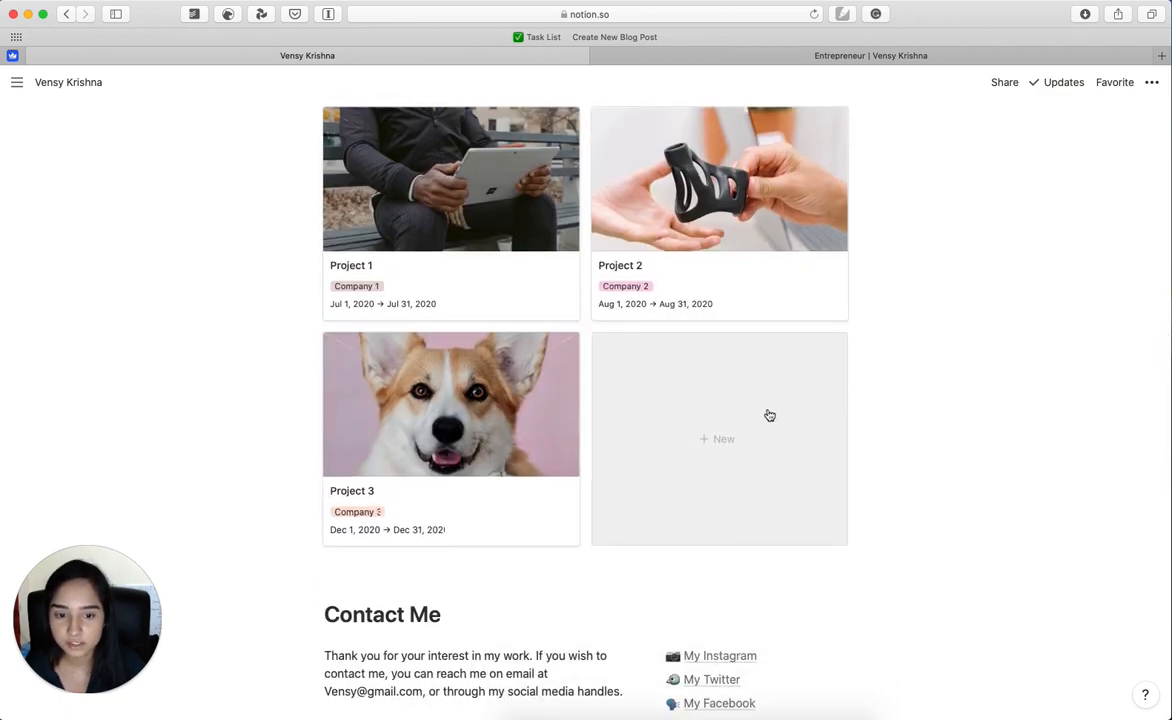
{"action": "scroll", "scroll_direction": "down", "scroll_amount": 3}
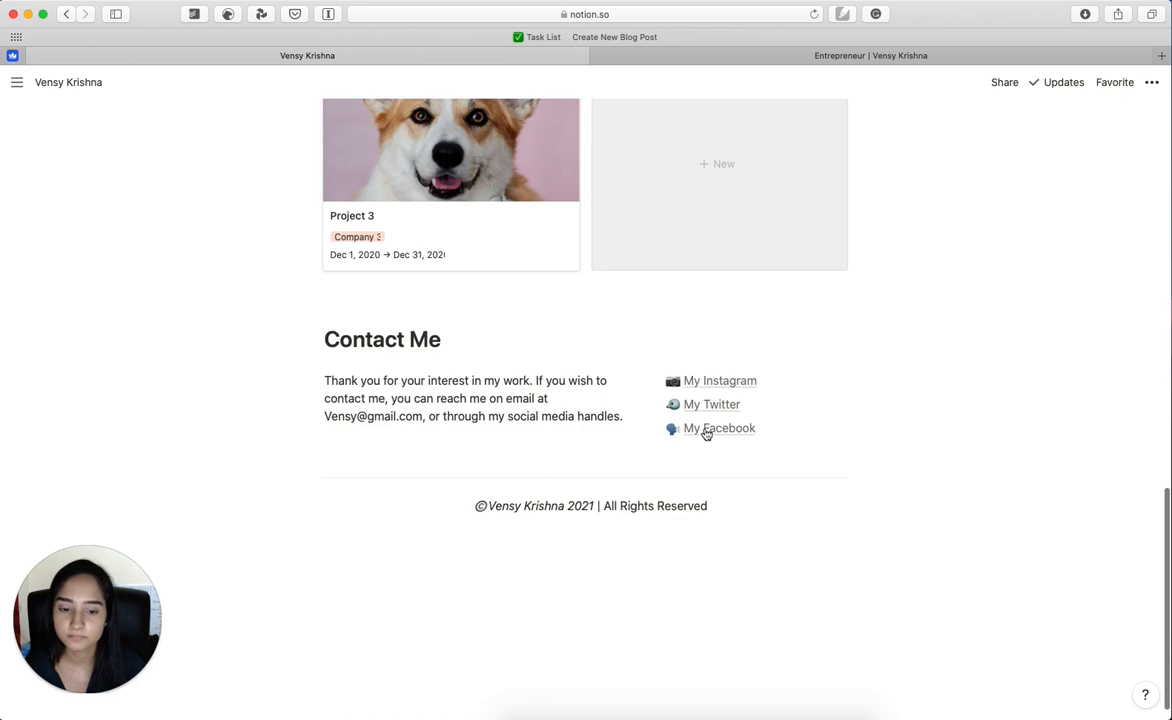
{"action": "scroll", "scroll_direction": "up", "scroll_amount": 3}
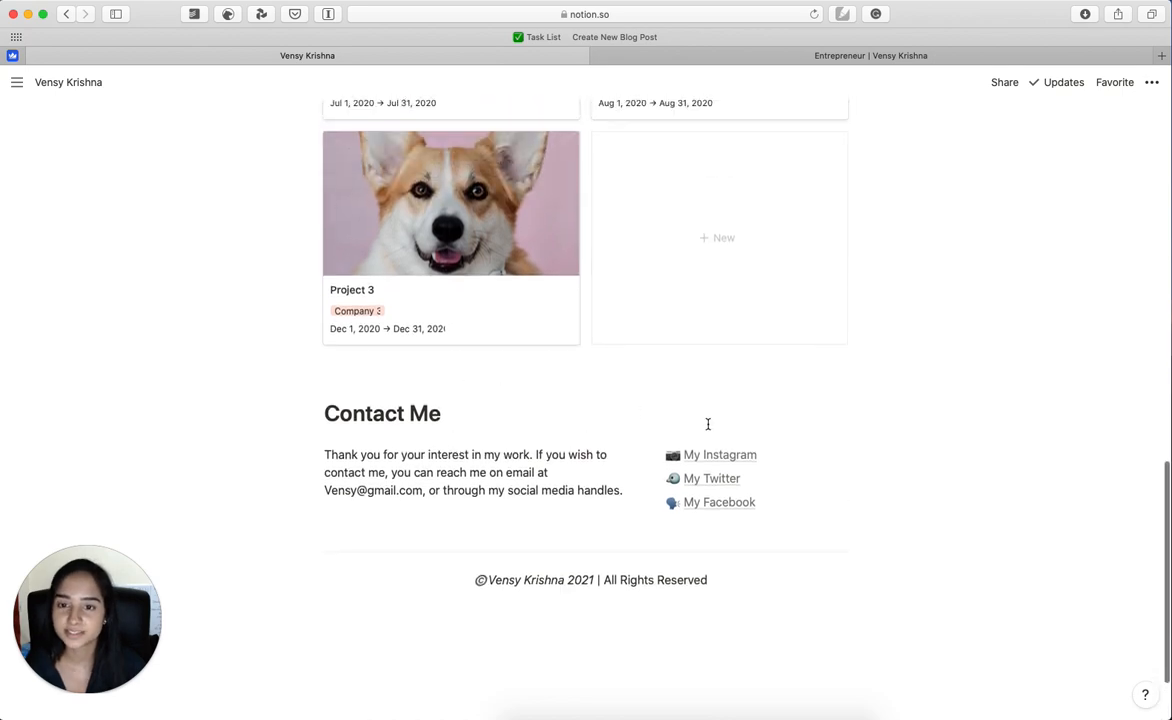
{"action": "scroll", "scroll_direction": "up", "scroll_amount": 3}
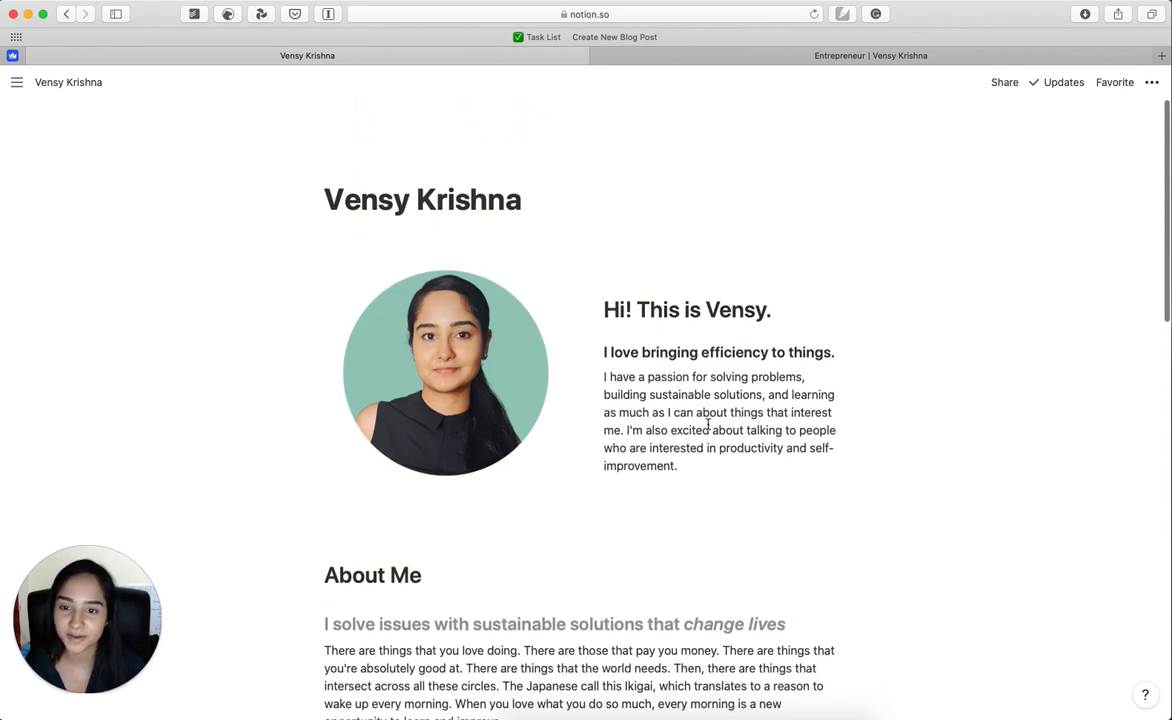
{"action": "mouse_move", "coordinate": [960, 56]}
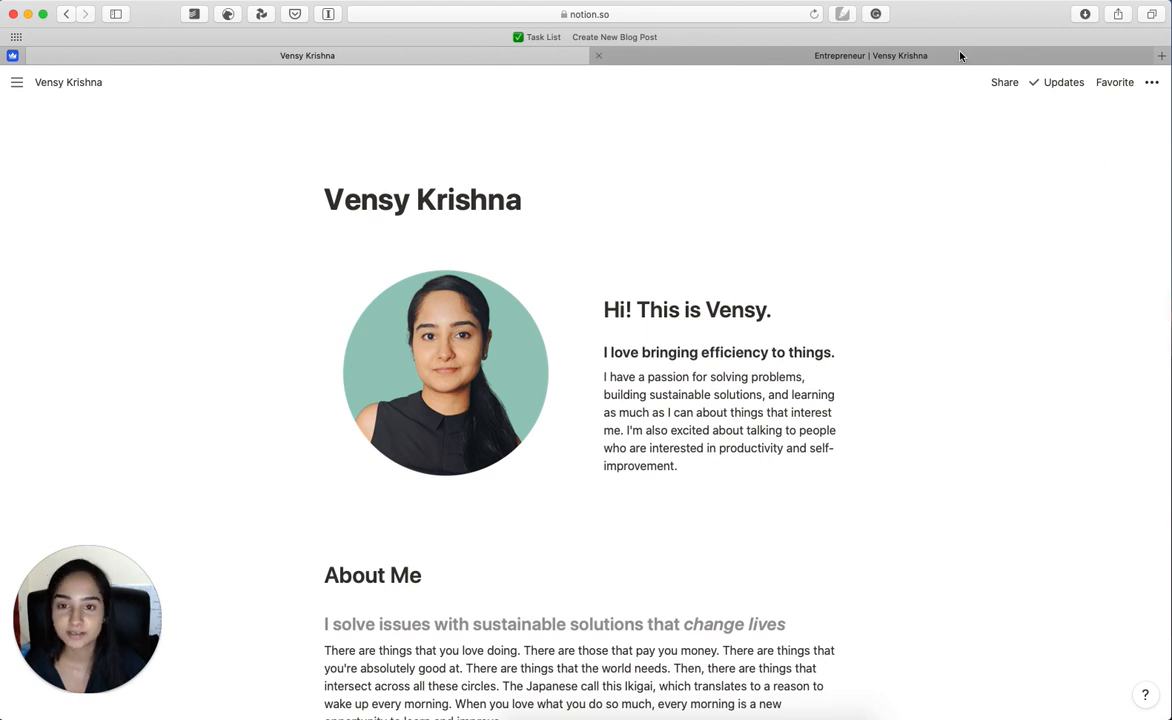